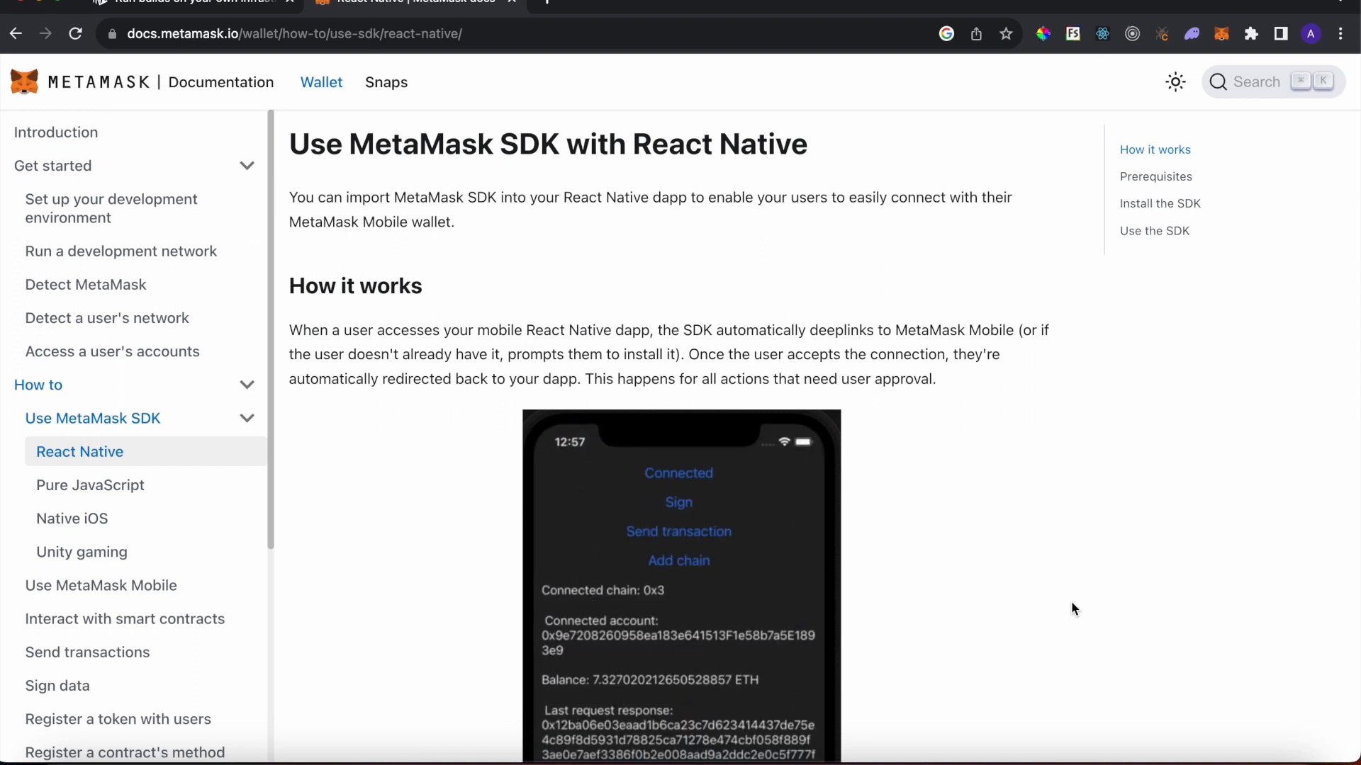
mouse_move(706, 584)
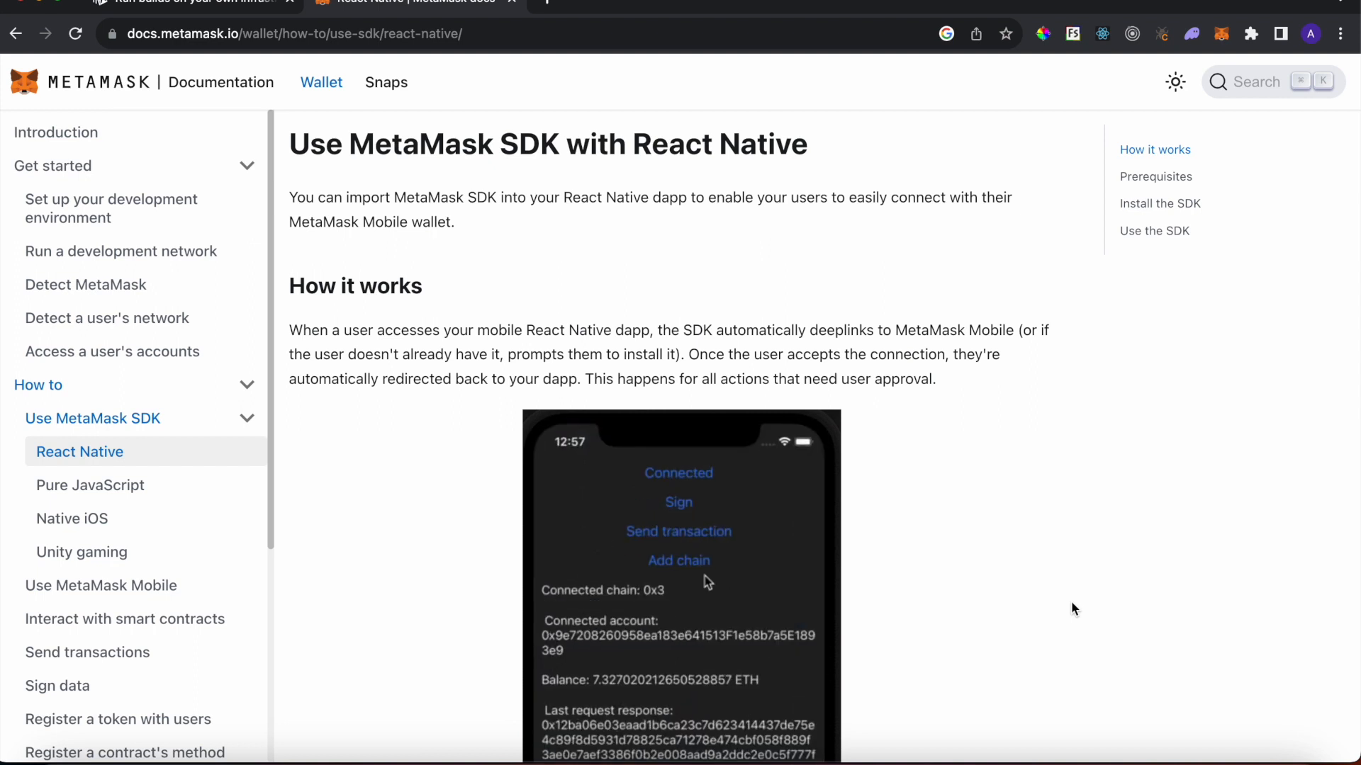
mouse_move(689, 569)
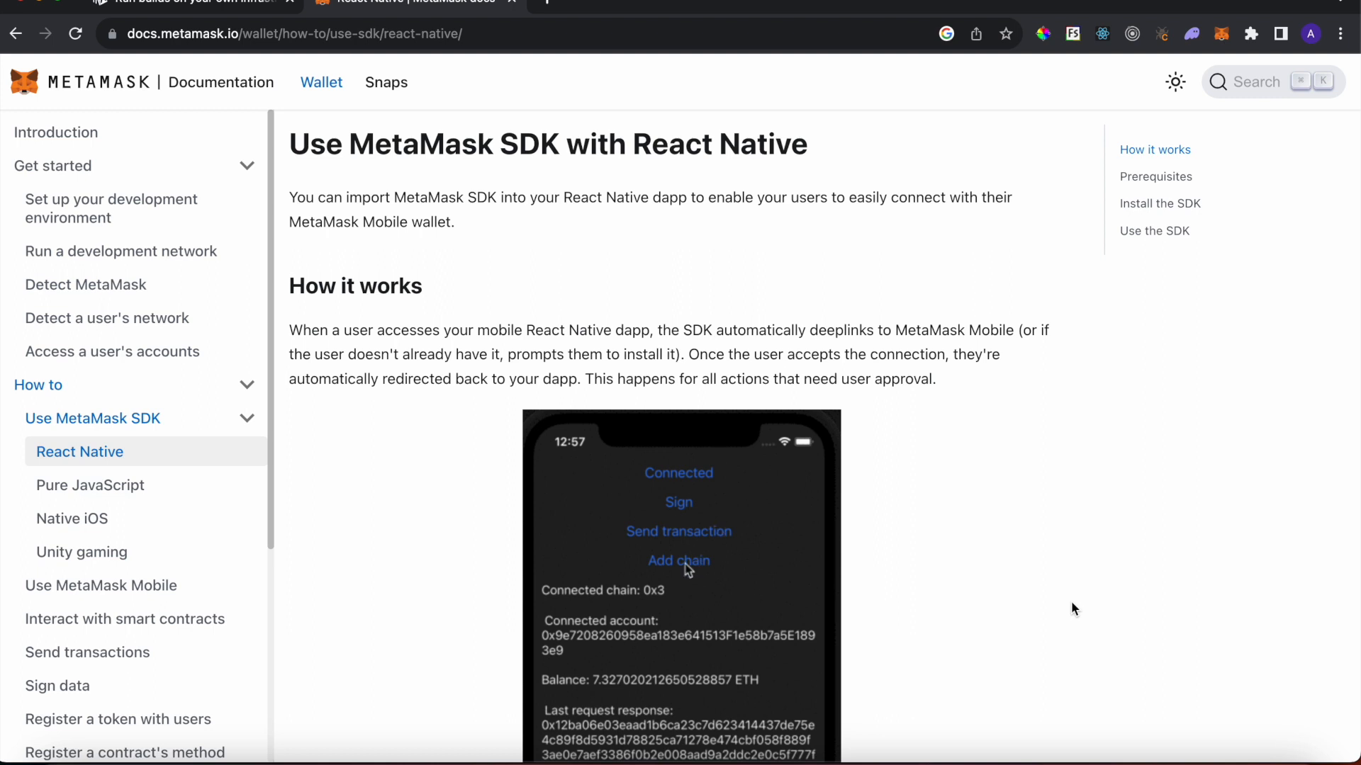
Step: Review the 'How it works' section of the MetaMask SDK with React Native guide
left_click(677, 561)
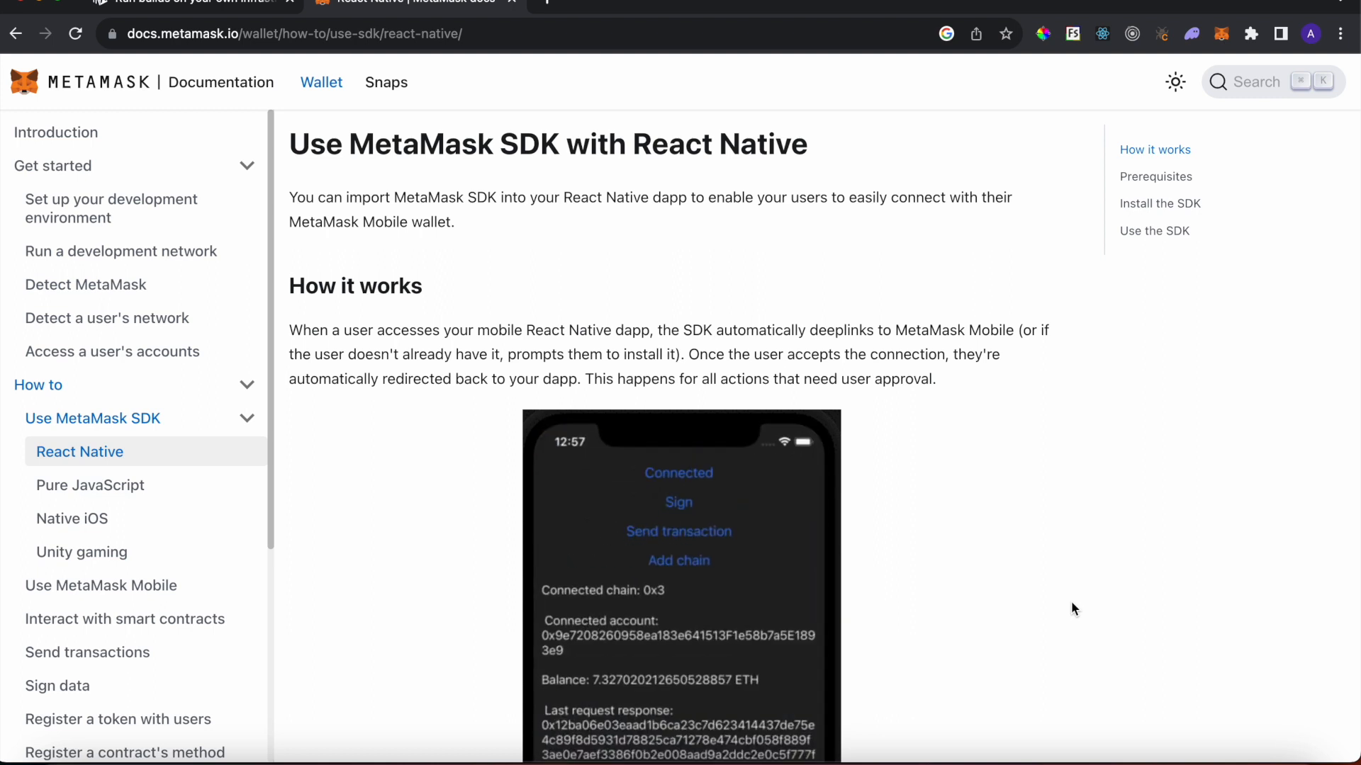
mouse_move(705, 493)
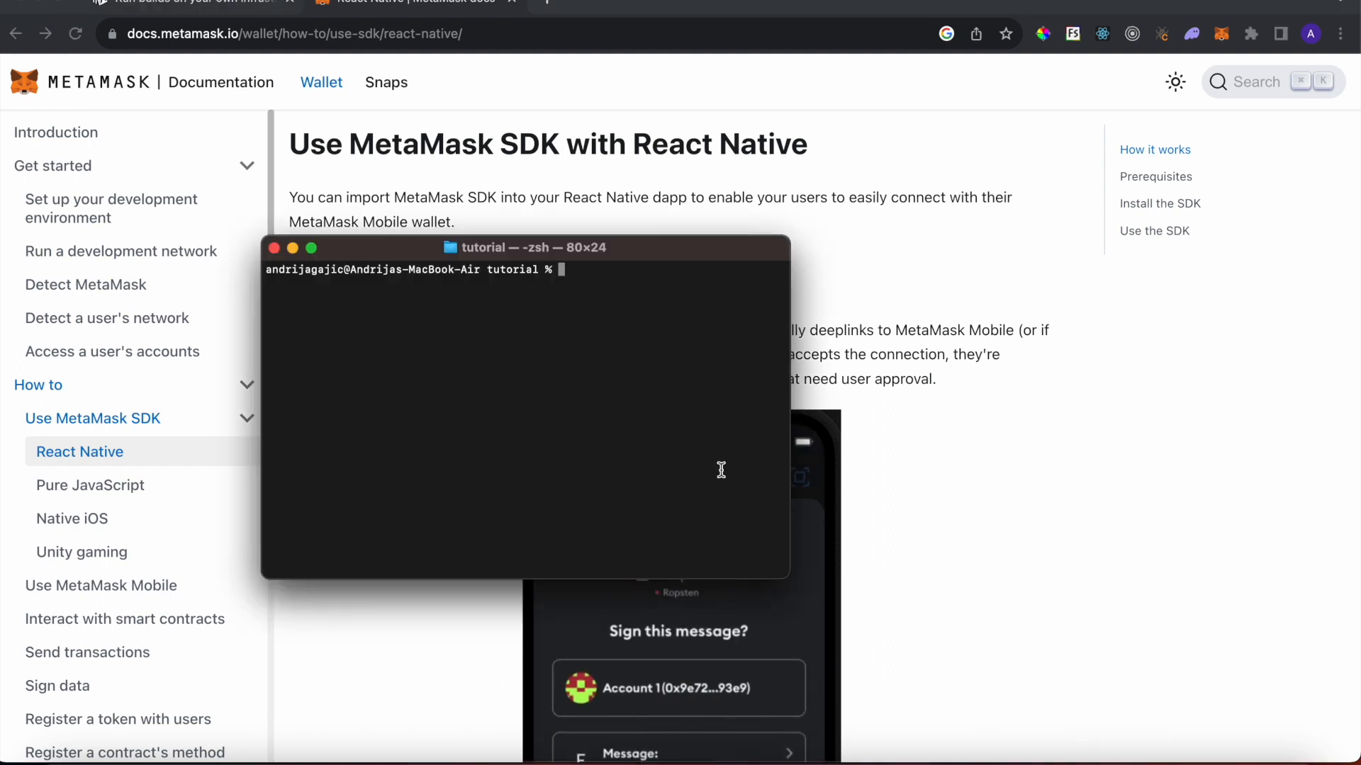
Step: Run sudo npx create-expo-app with the blank TypeScript template, naming the app metamaskwallet-auth
type("suod")
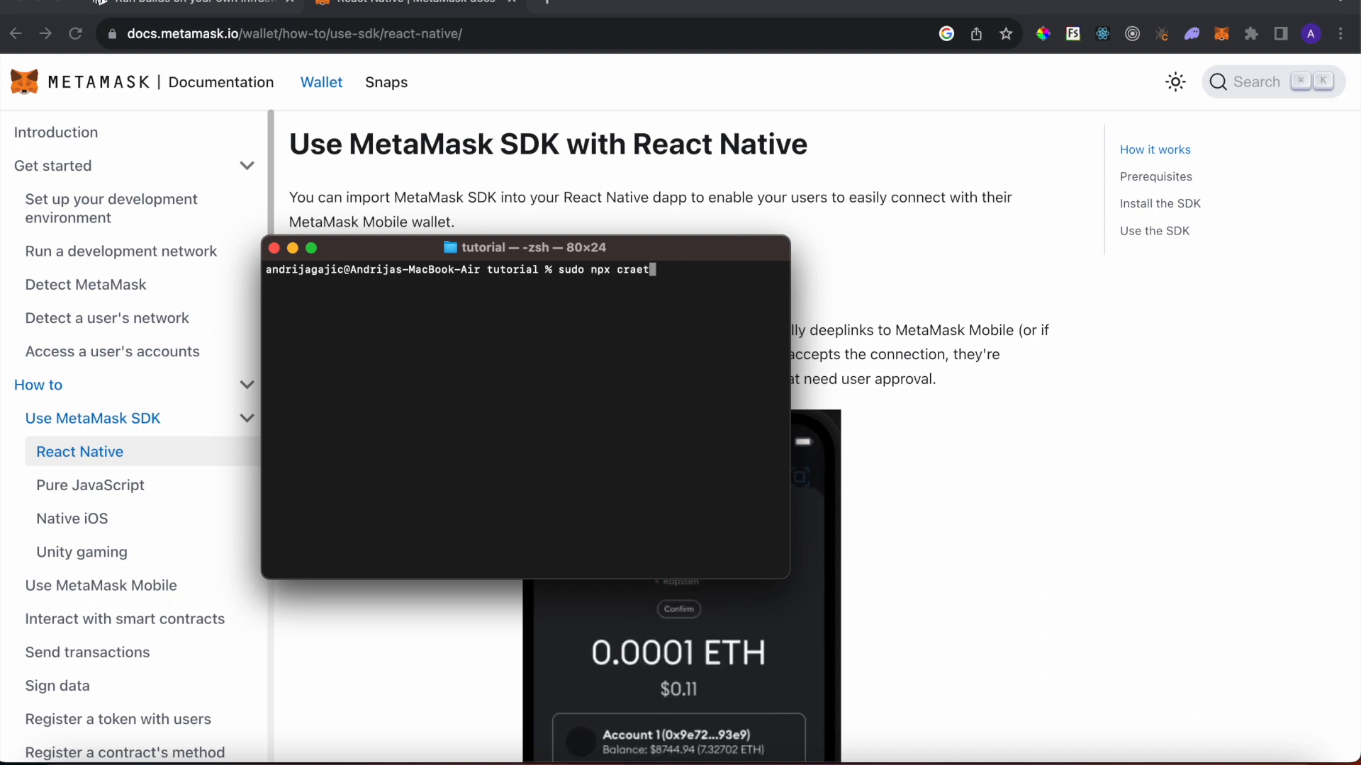
key("Backspace")
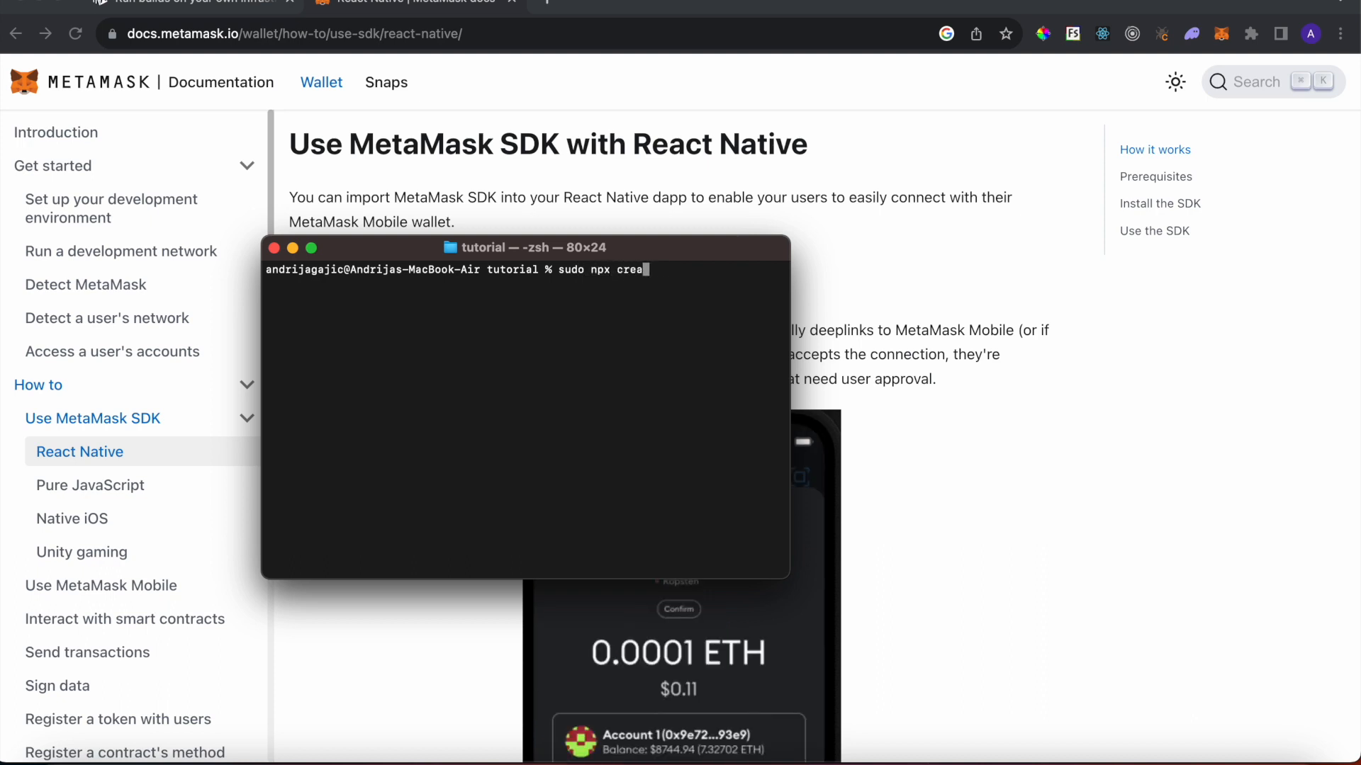
type("t")
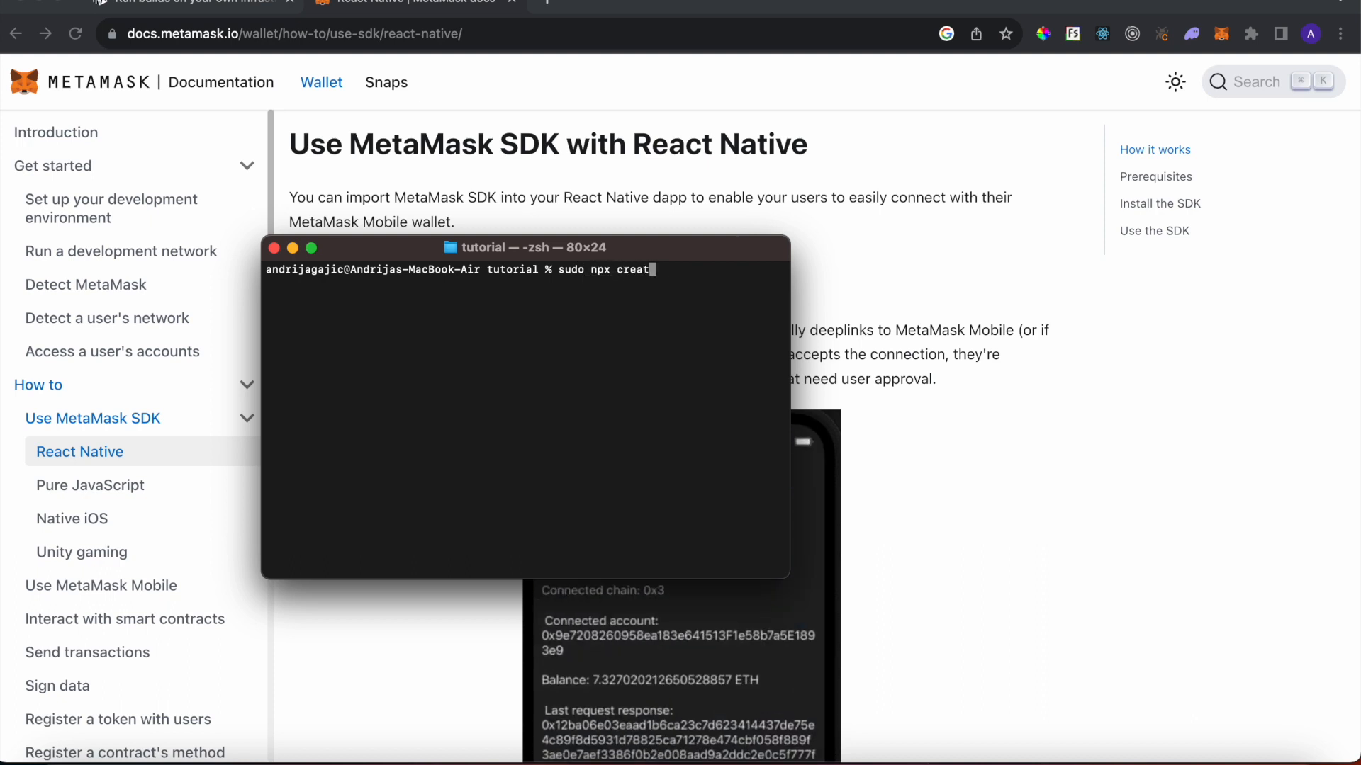
type("e-expo")
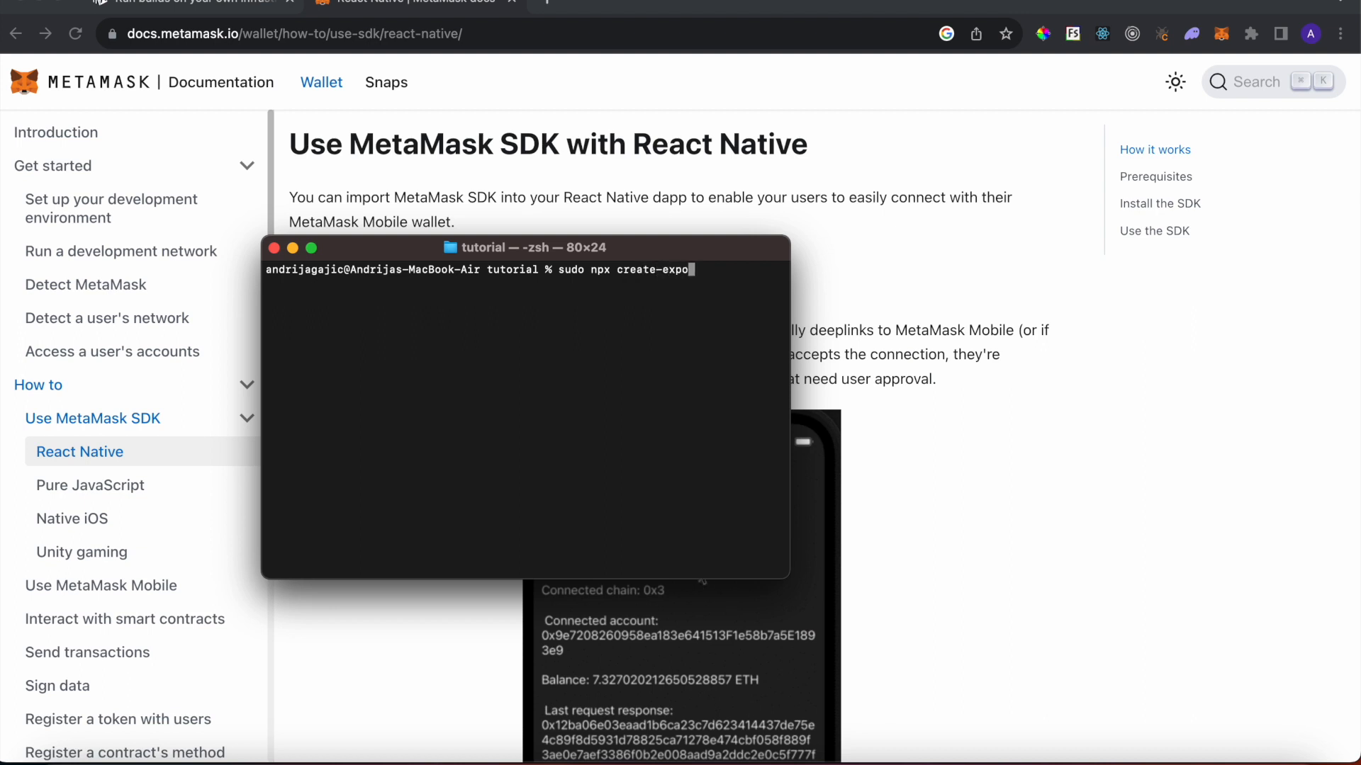
type("-app -t expo-template-blank-typescript")
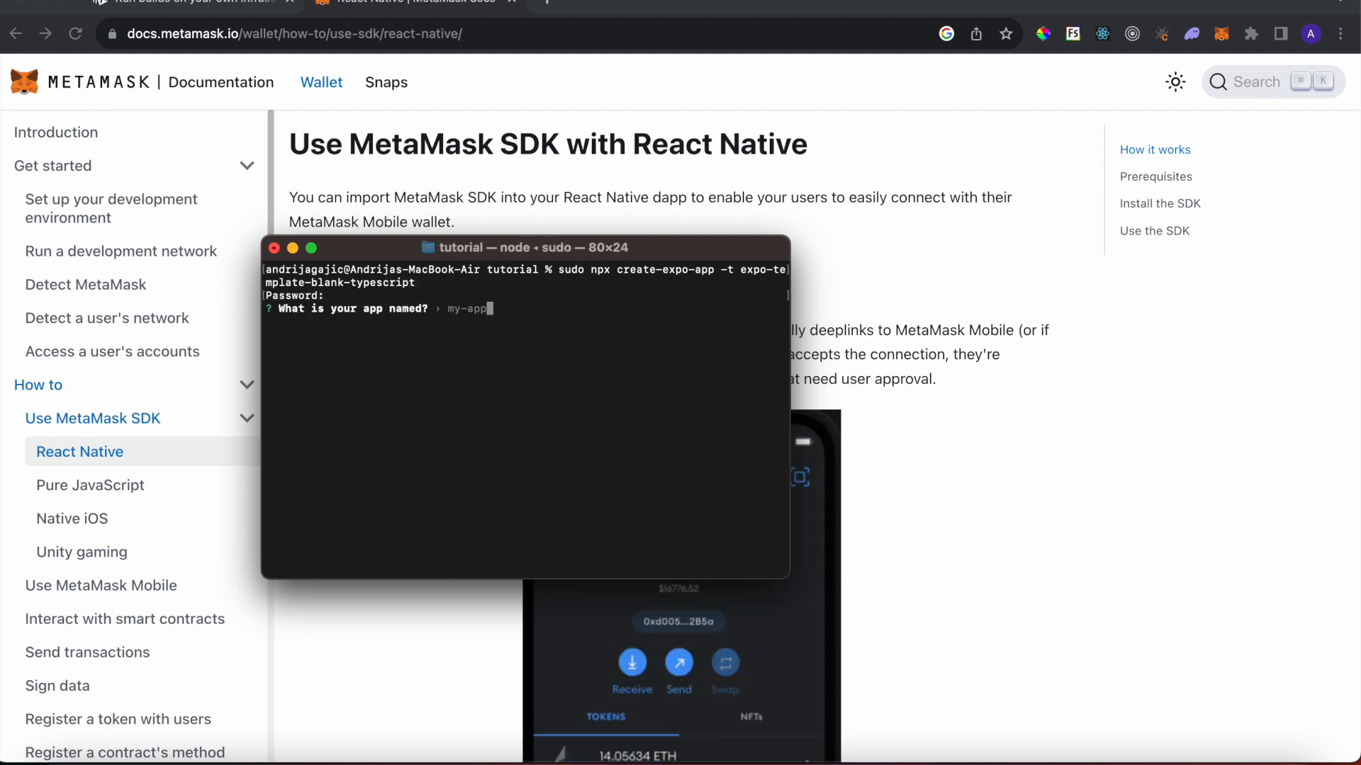
type("metamaskwallet-auth")
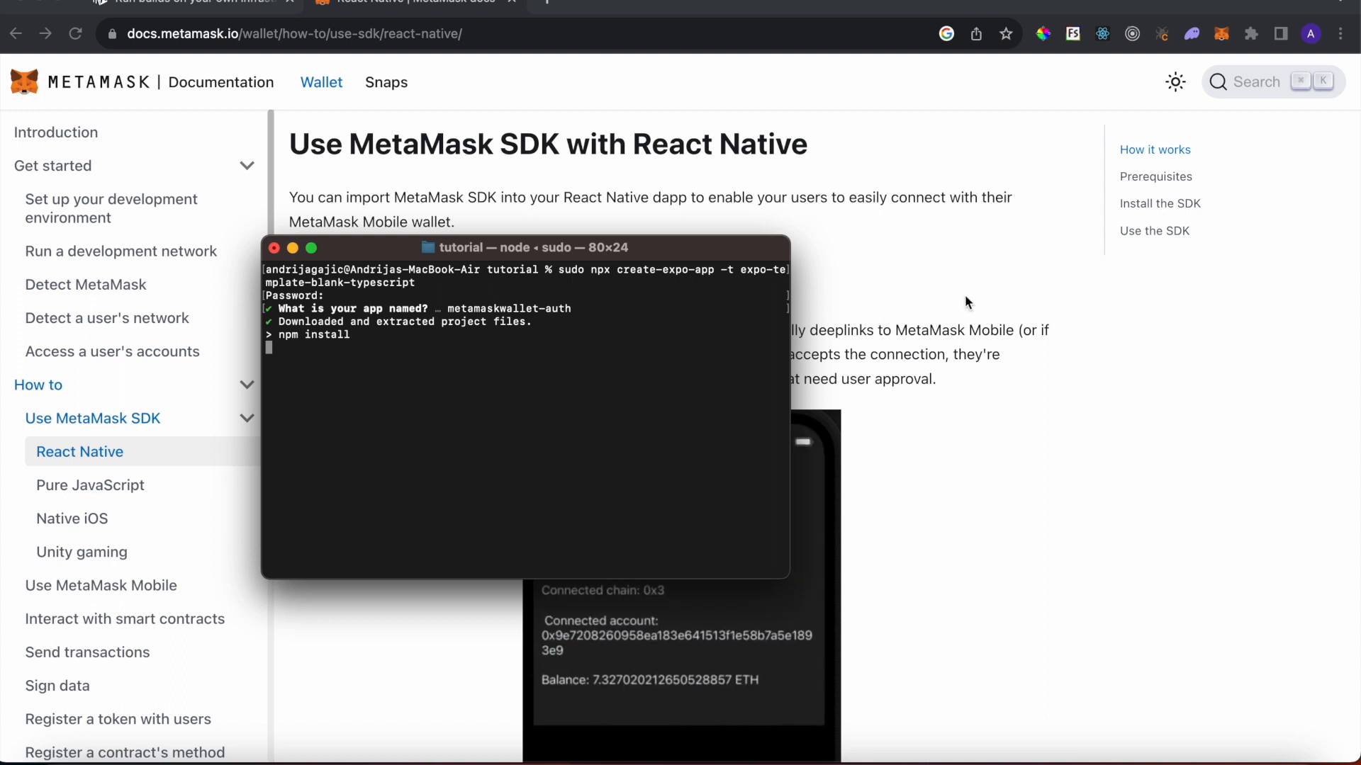
mouse_move(1109, 280)
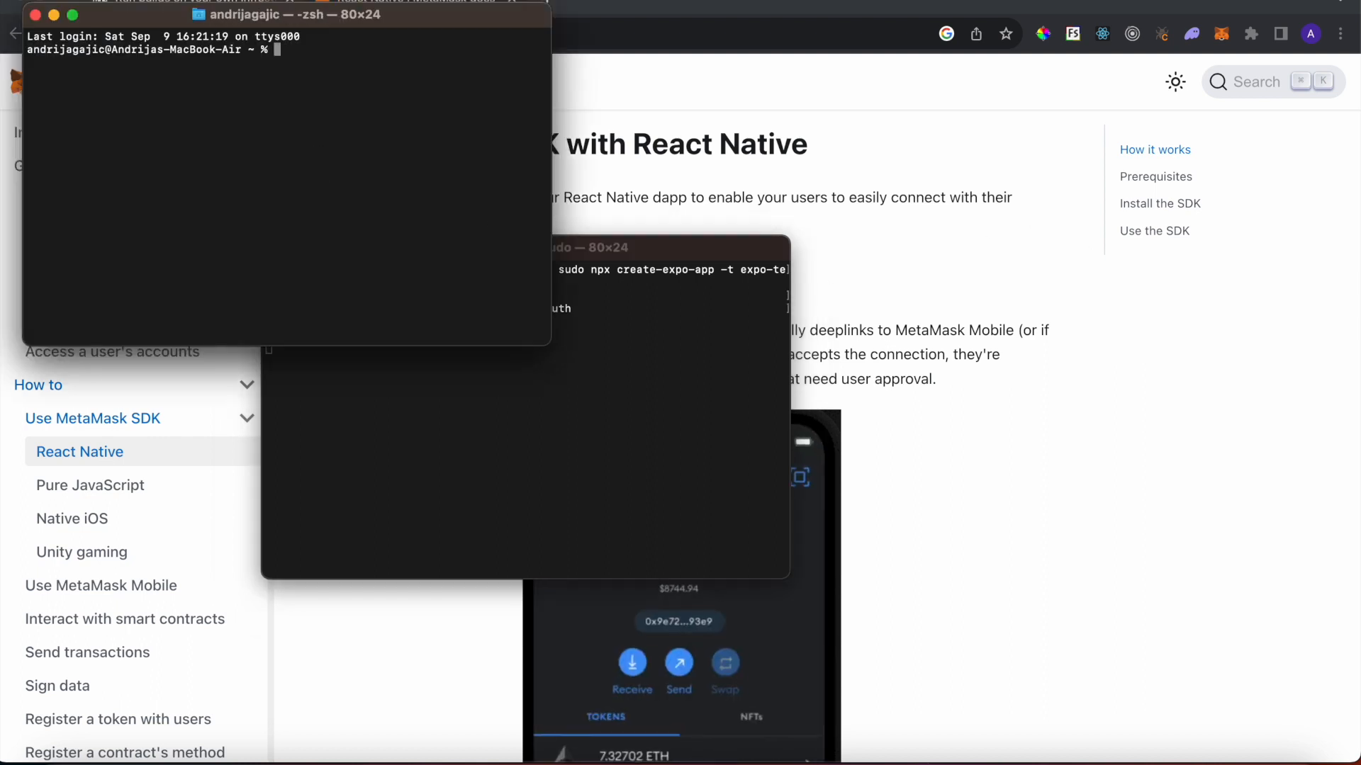
Step: Run npm install --global eas-cli in the second window, then eas login
type("npm install --globa")
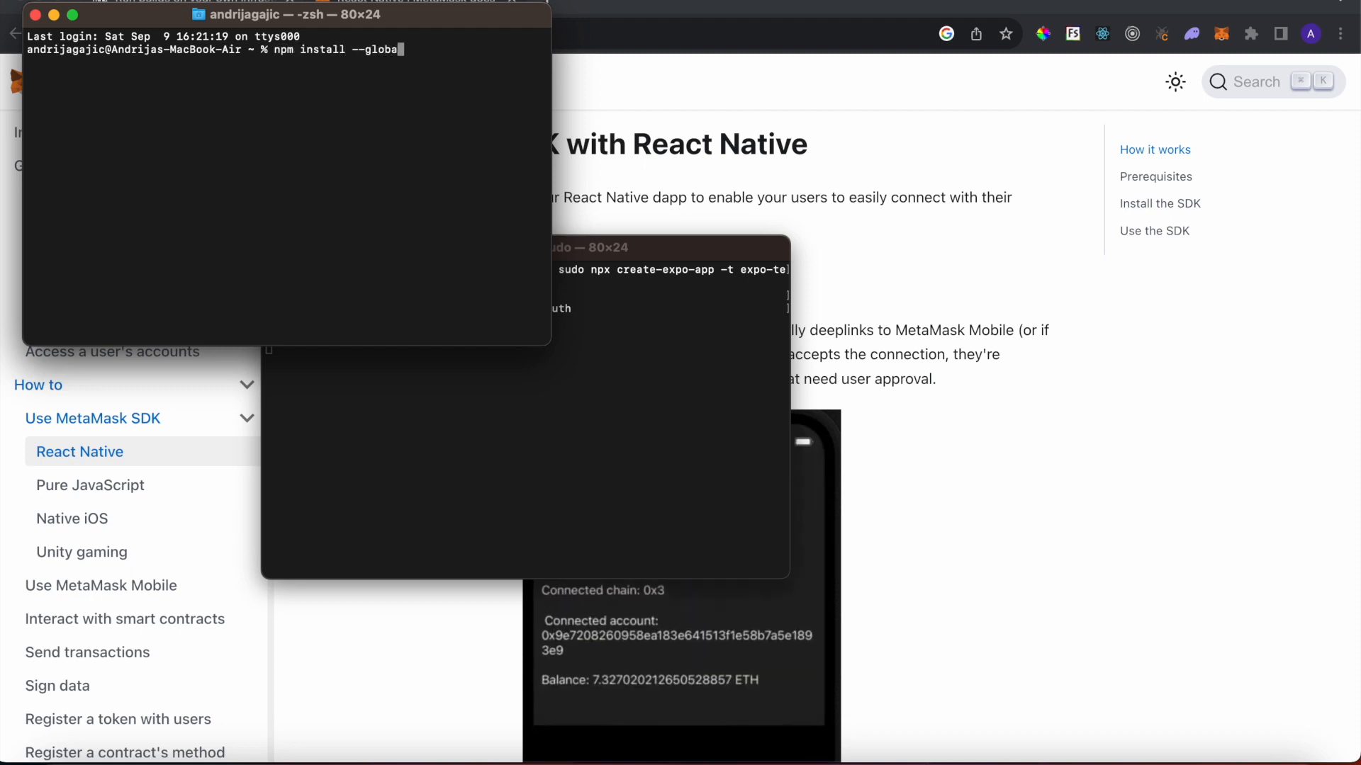
type("eas-cli")
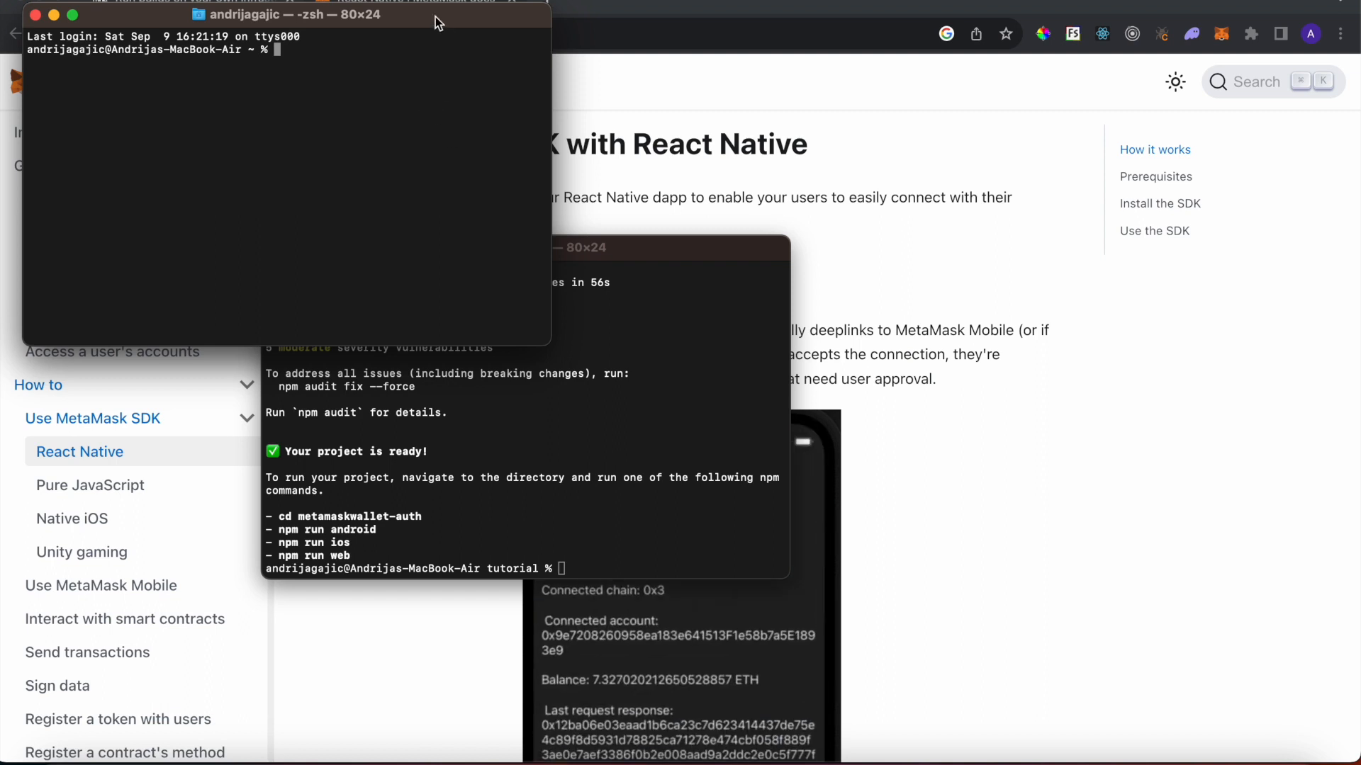
type("n")
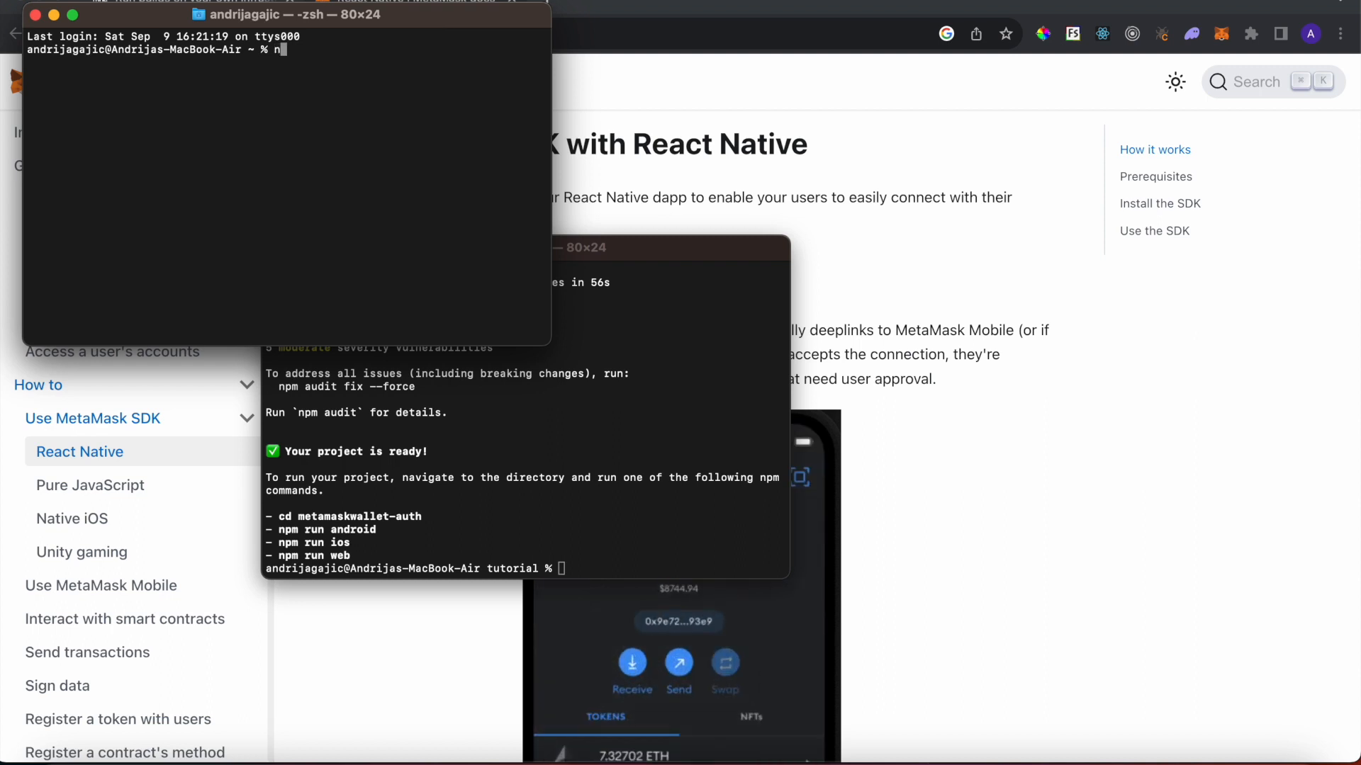
type("eas")
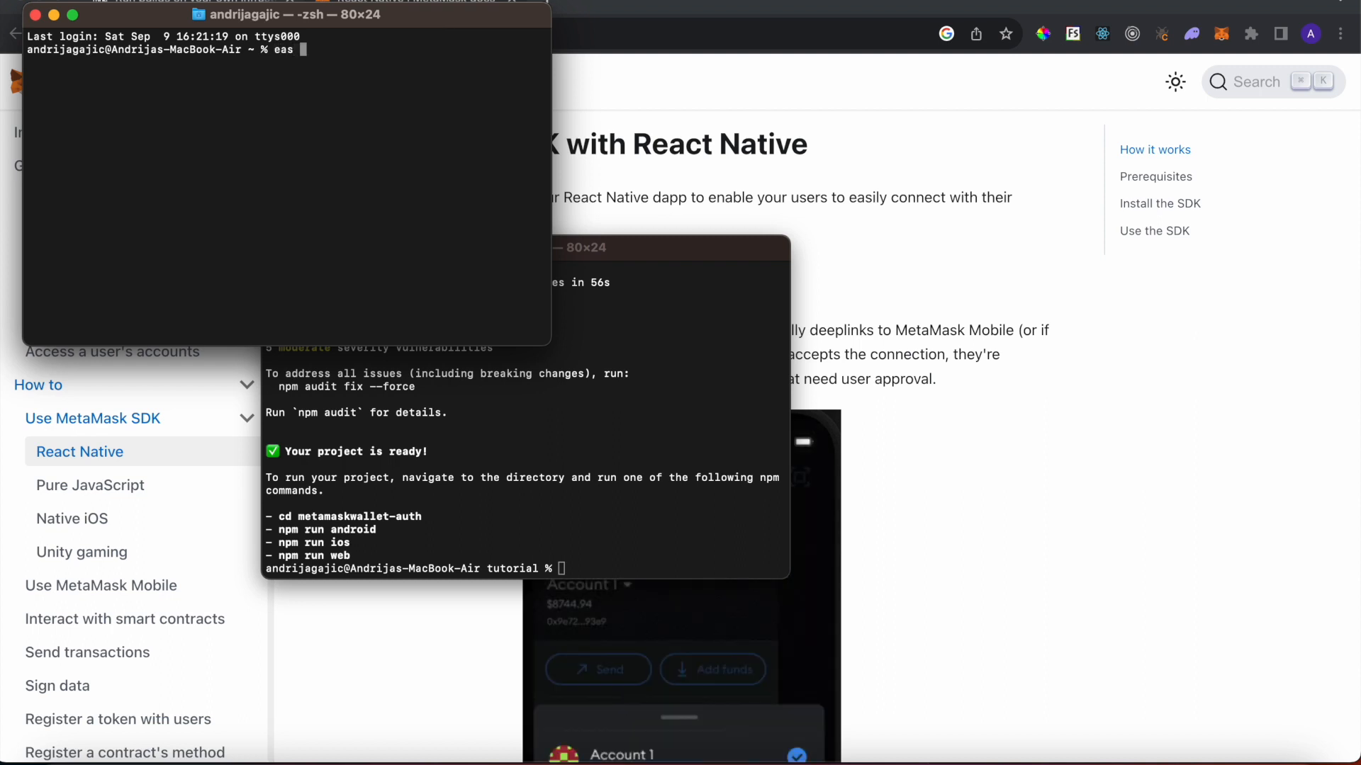
type("login")
left_click(526, 569)
type("cd")
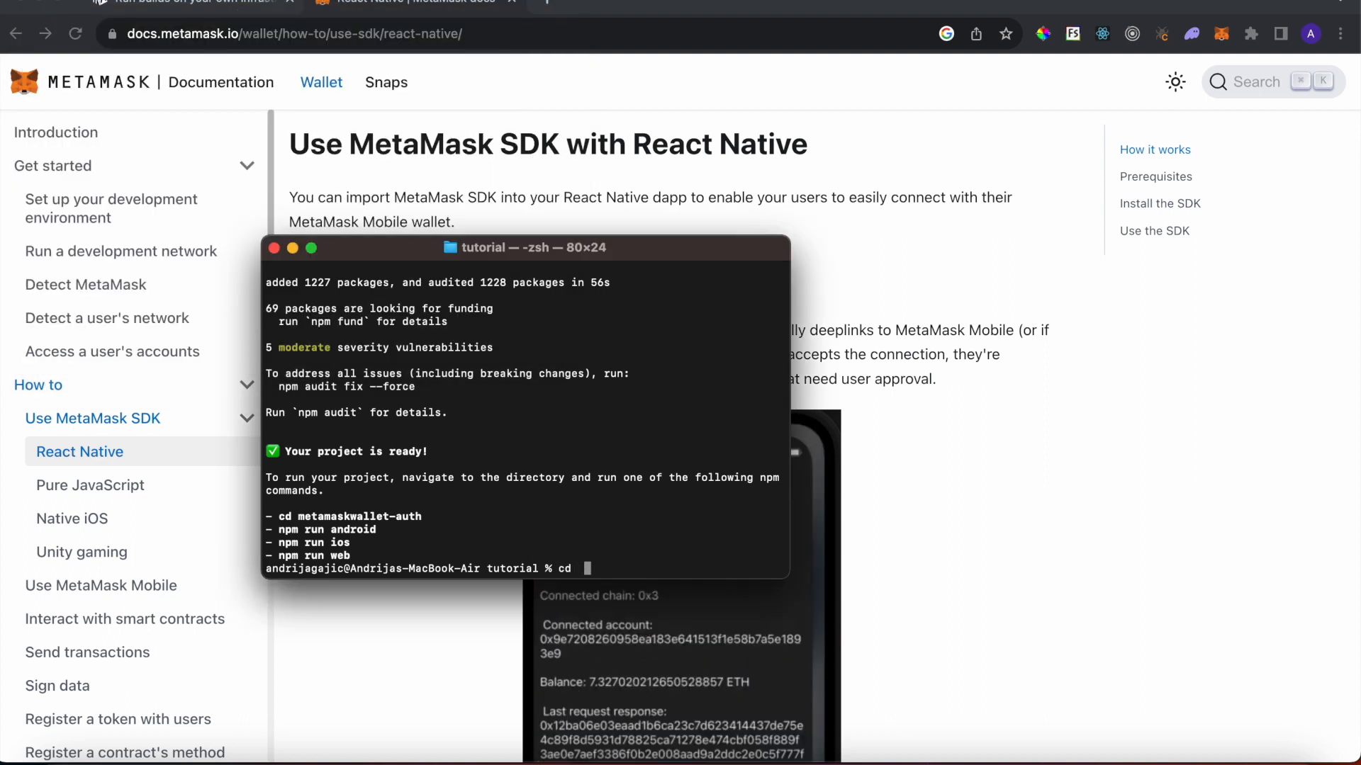
type("metamaskwallet-auth/")
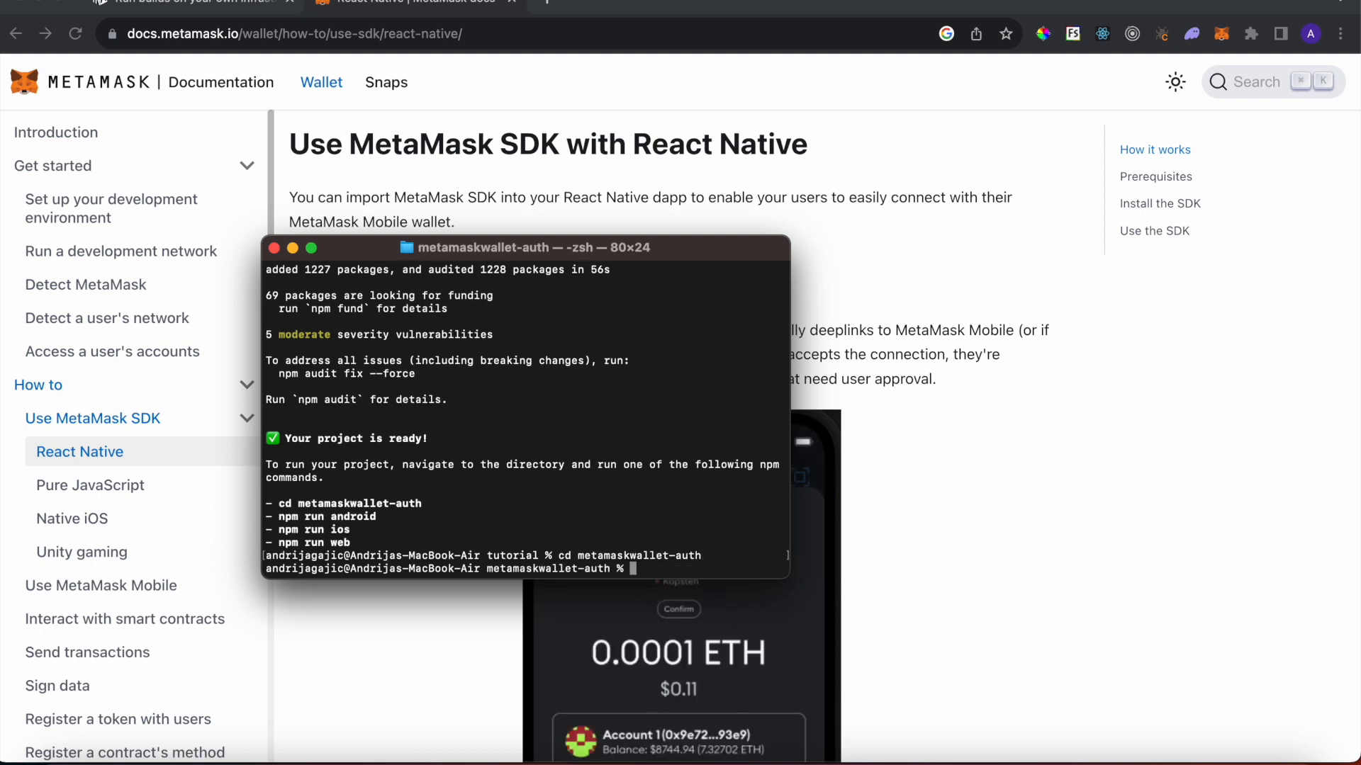
type("code .")
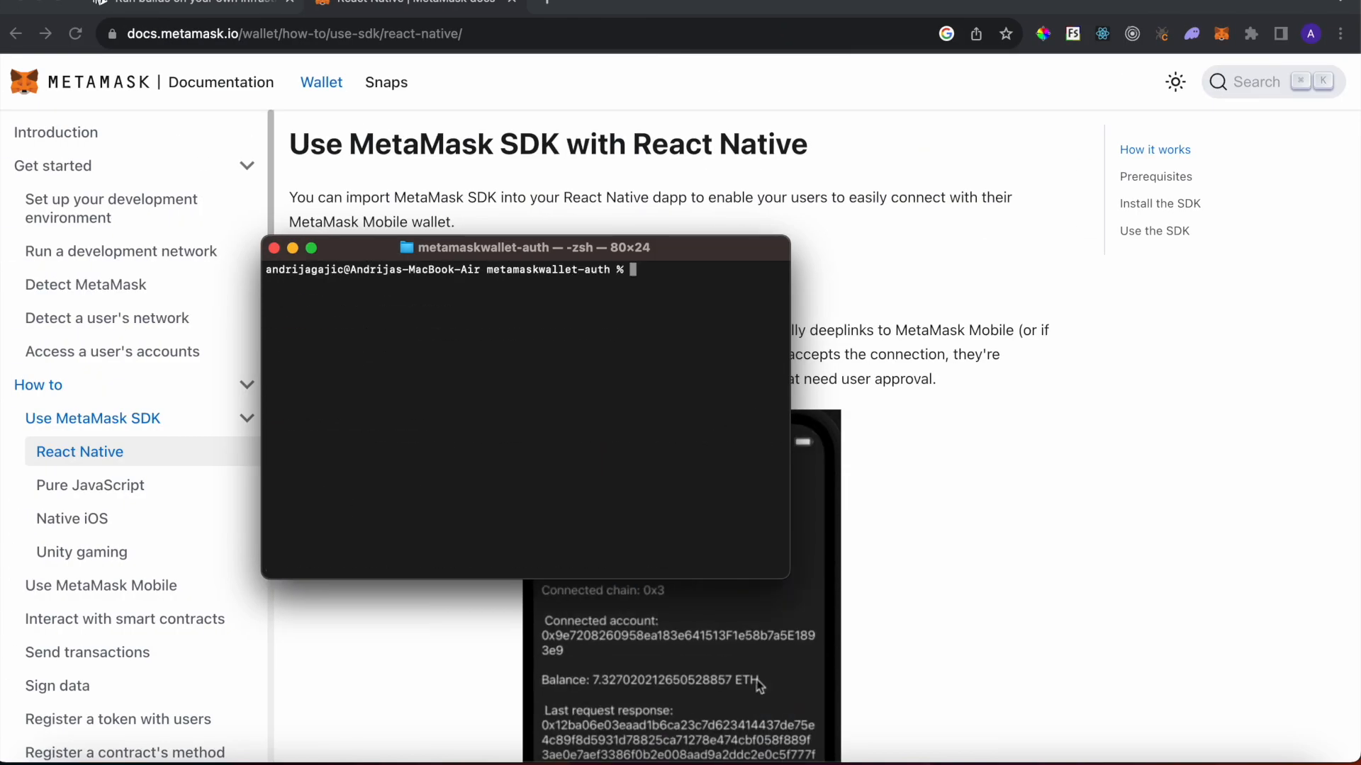
type("sudo chmod -R 777 .")
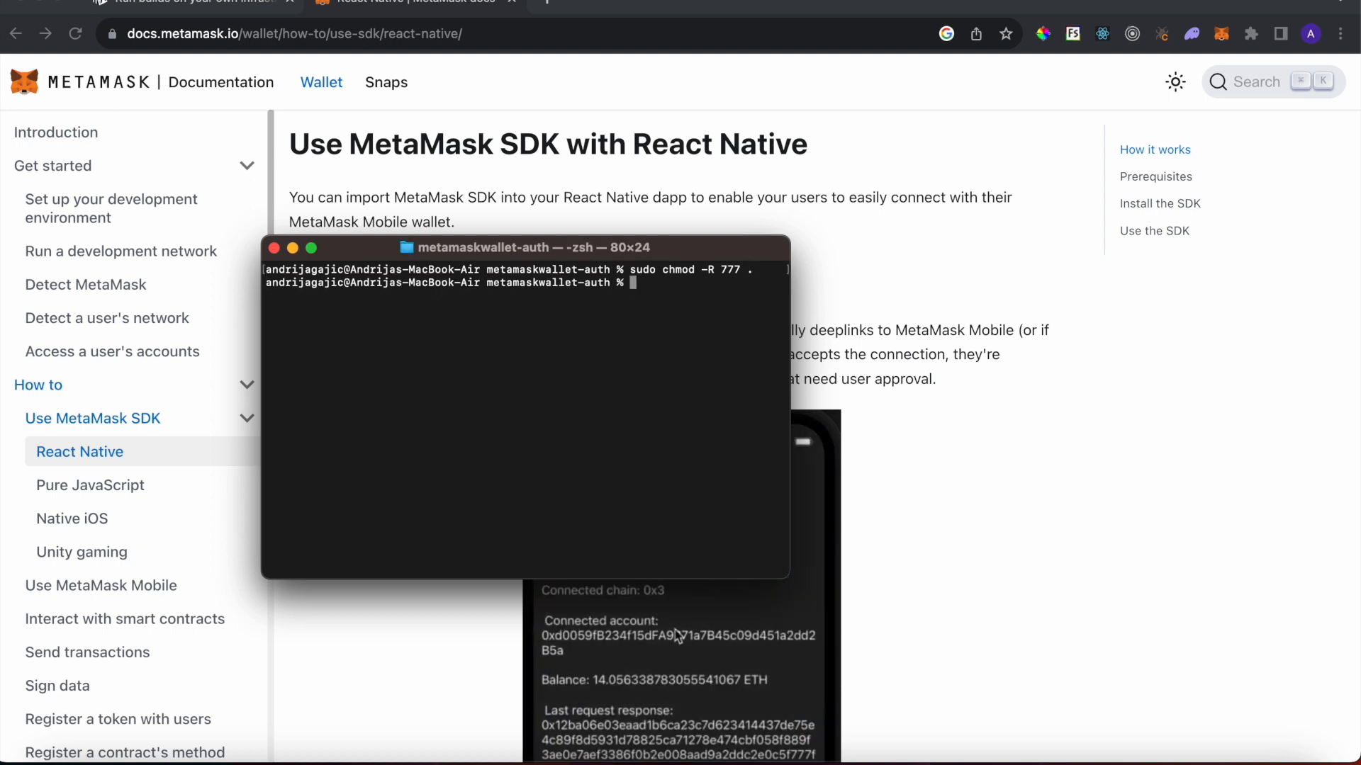
mouse_move(709, 394)
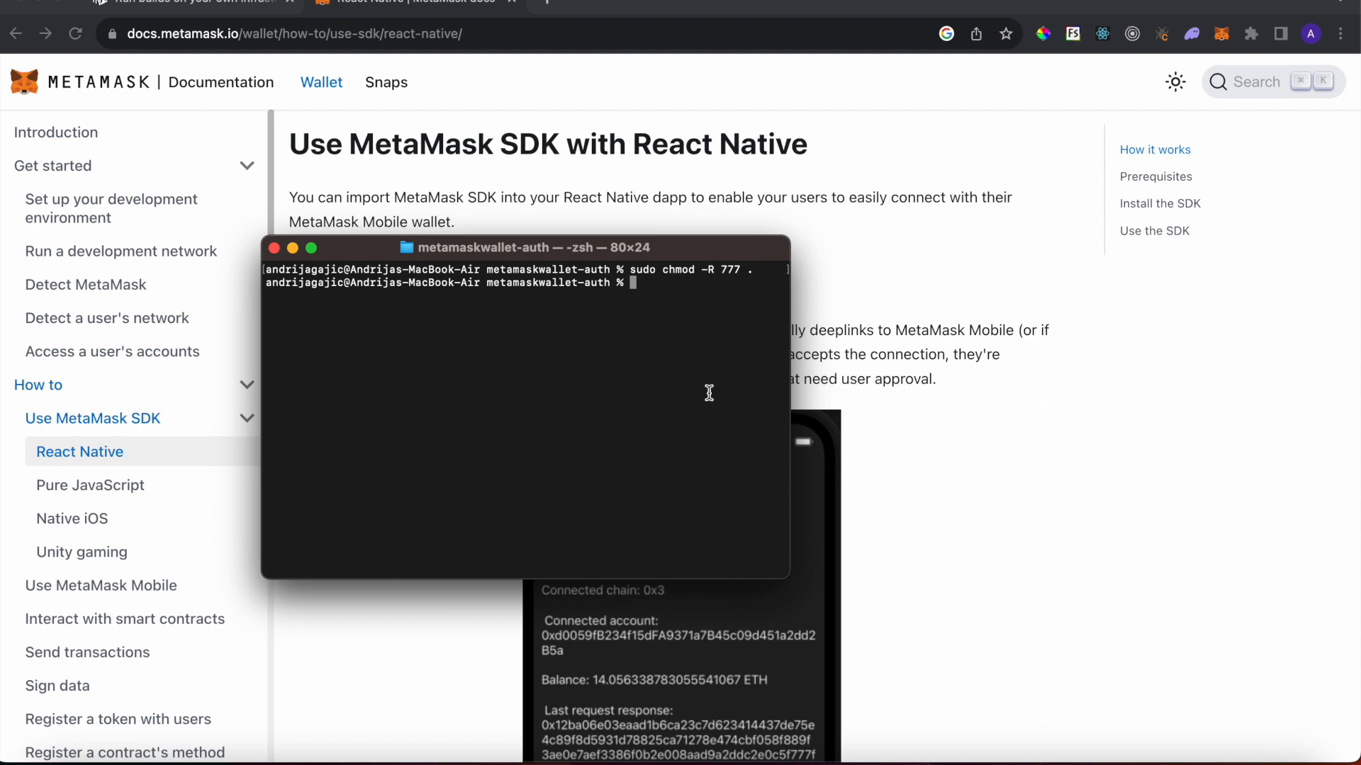
type("sudo npm i @m")
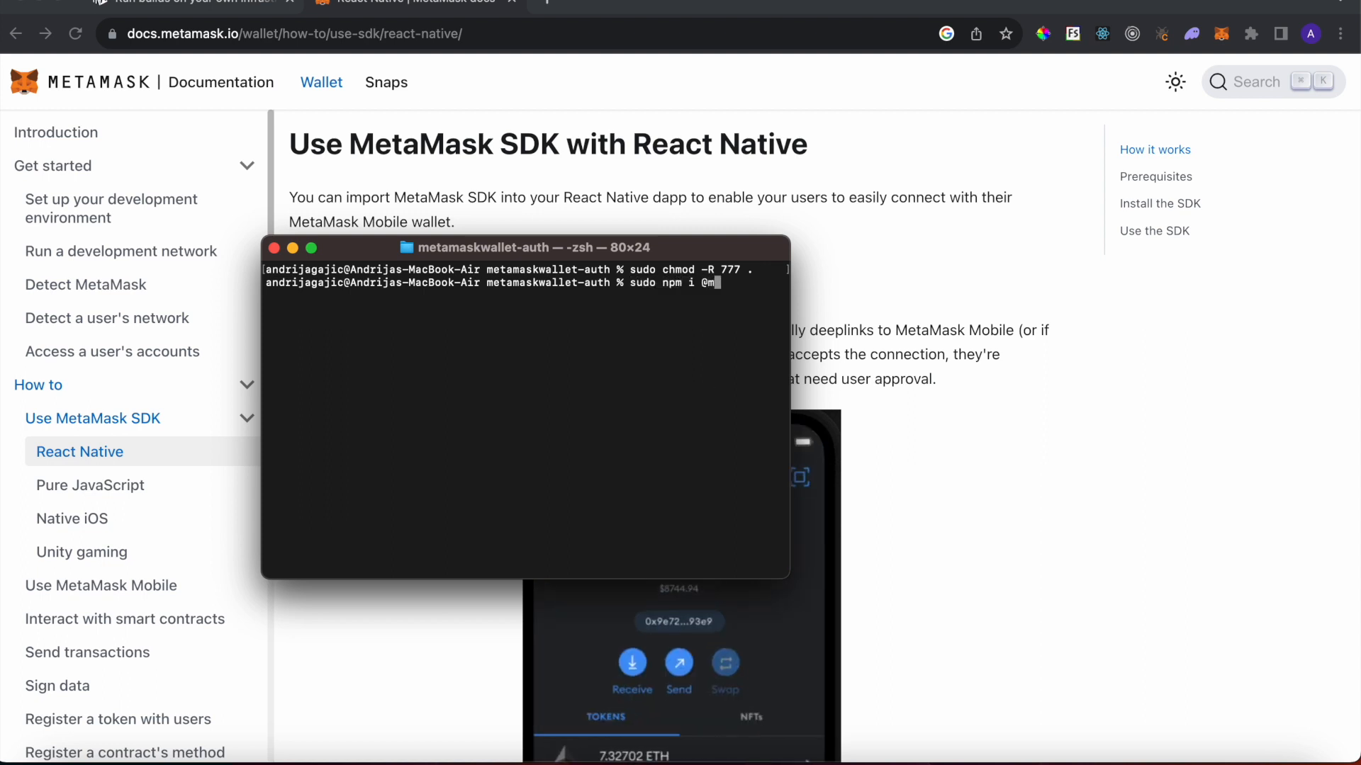
type("etamask/sdk")
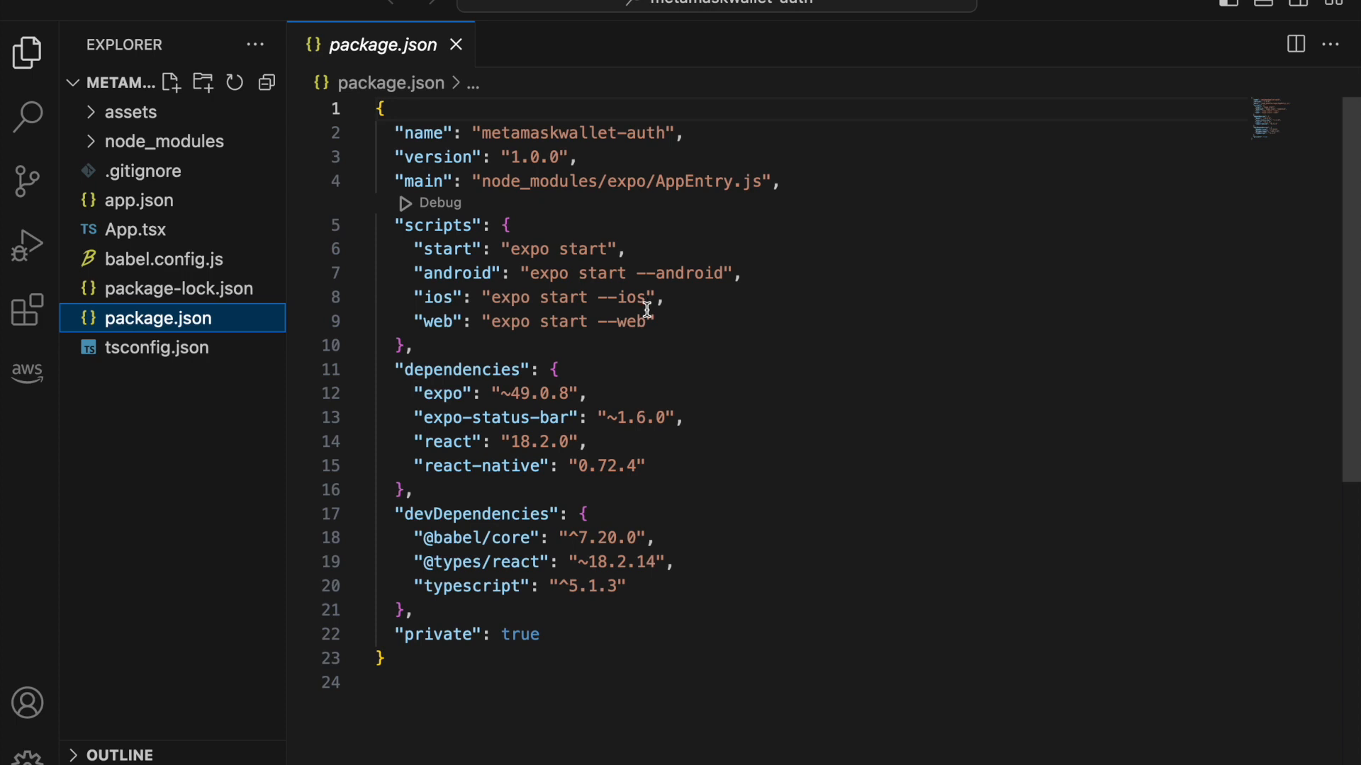
mouse_move(663, 431)
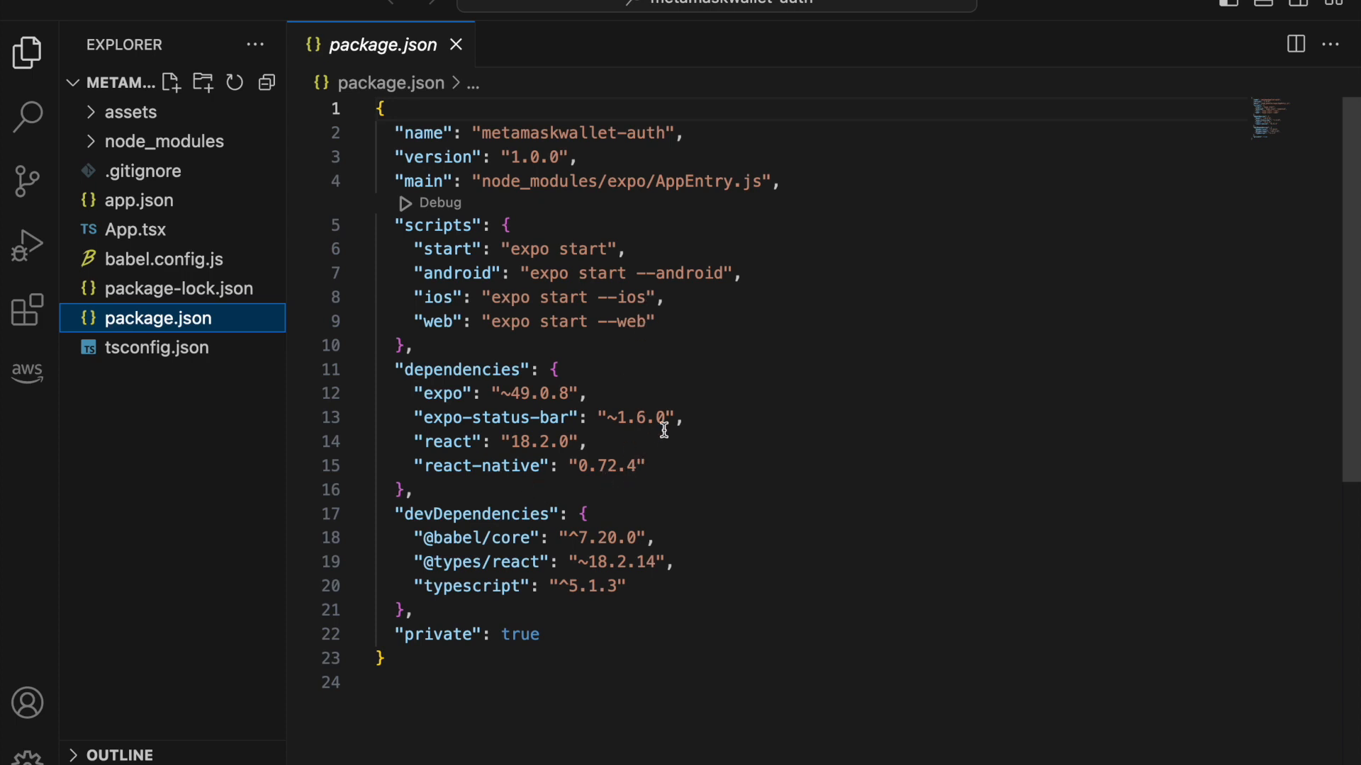
mouse_move(678, 411)
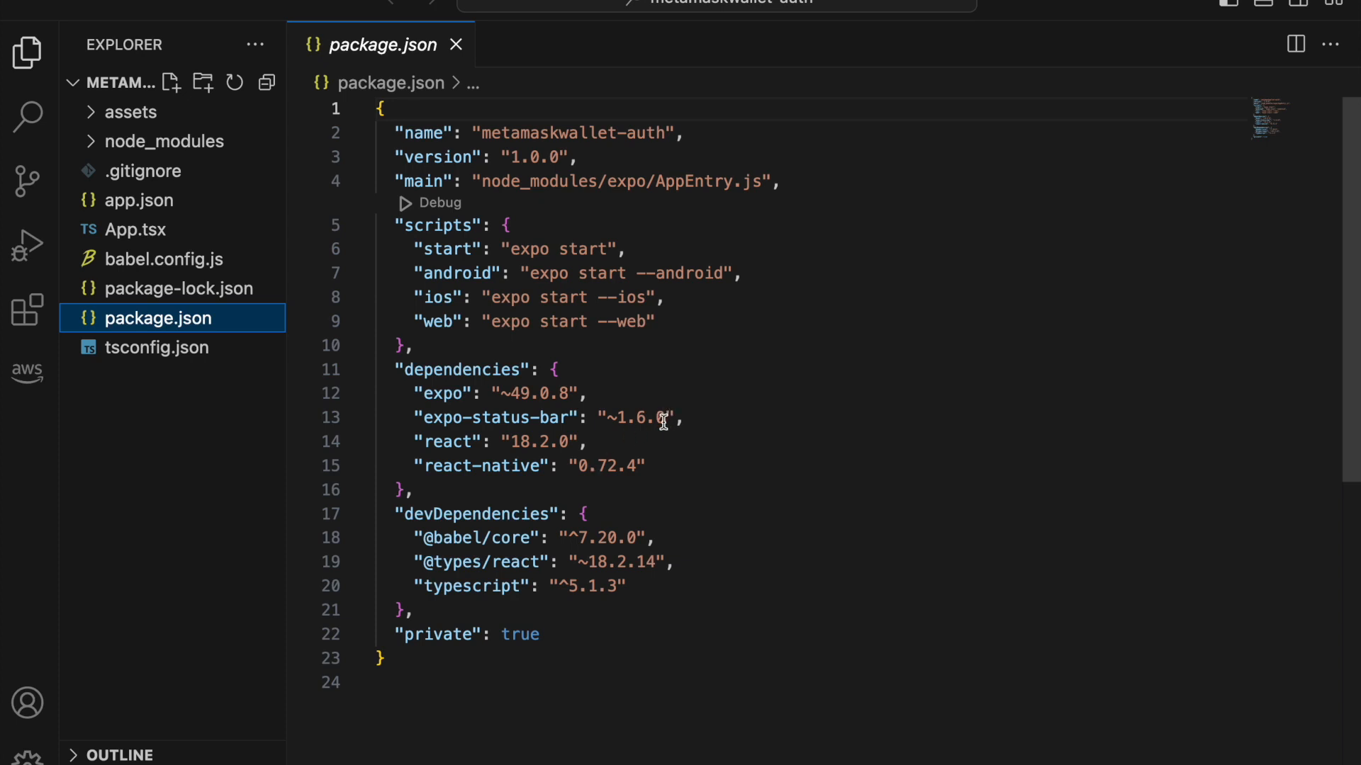
mouse_move(641, 437)
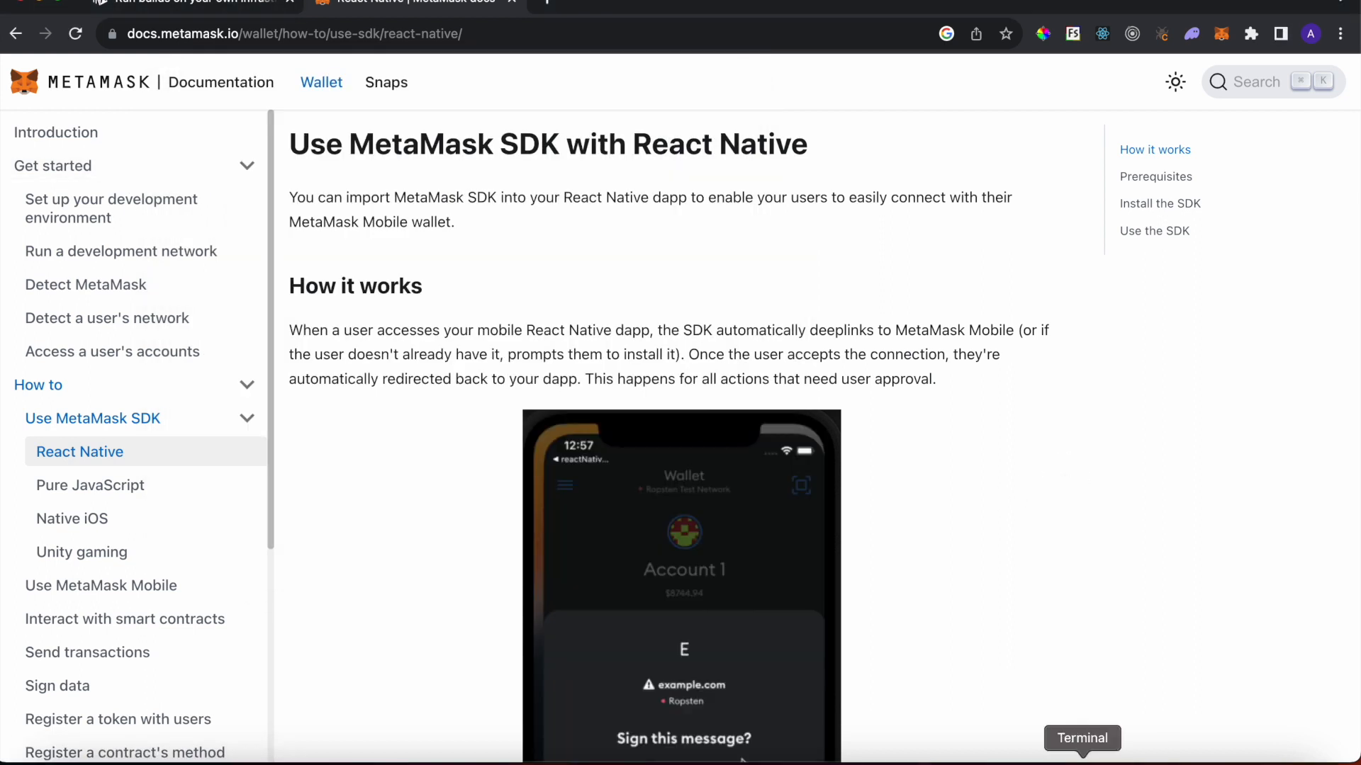
Step: In a fresh terminal at the tutorial folder, install the MetaMask SDK peer packages with sudo npm i
left_click(1081, 739)
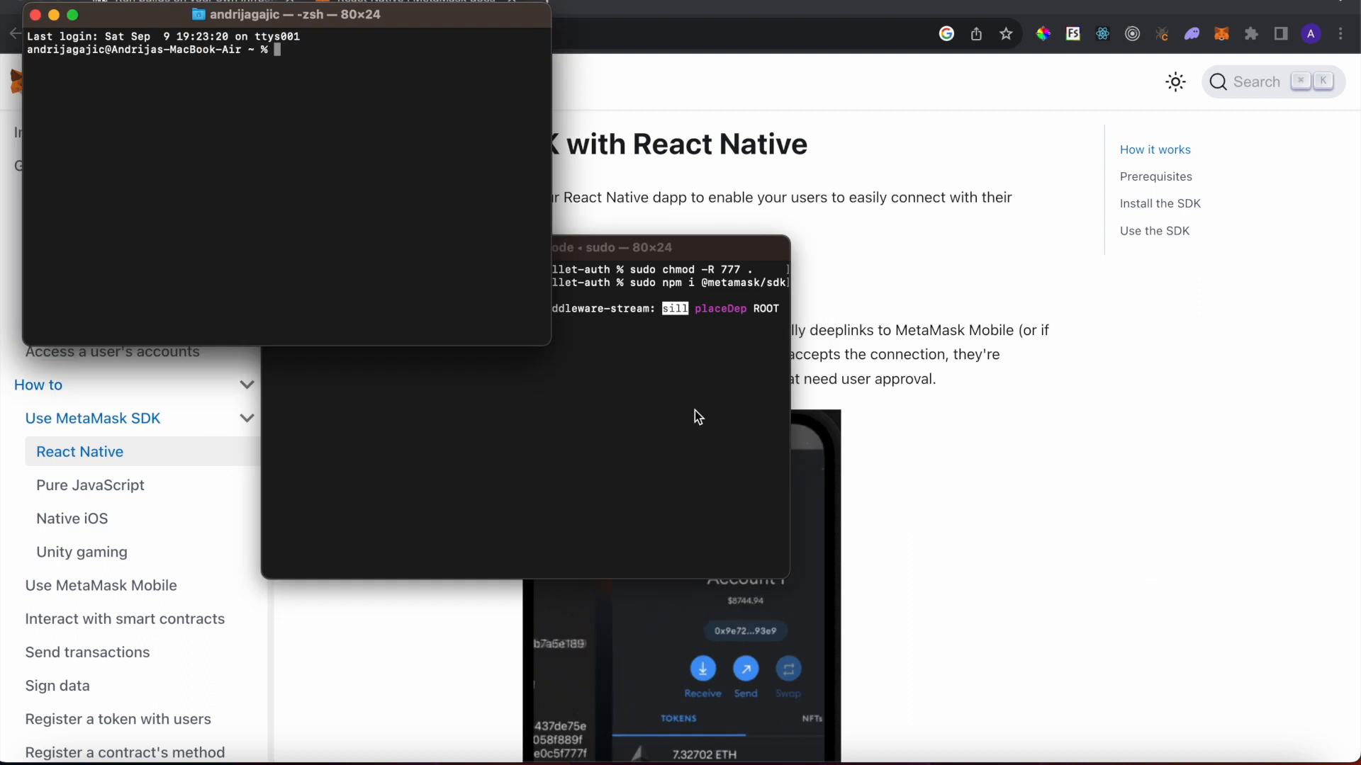
type("cd projekti/")
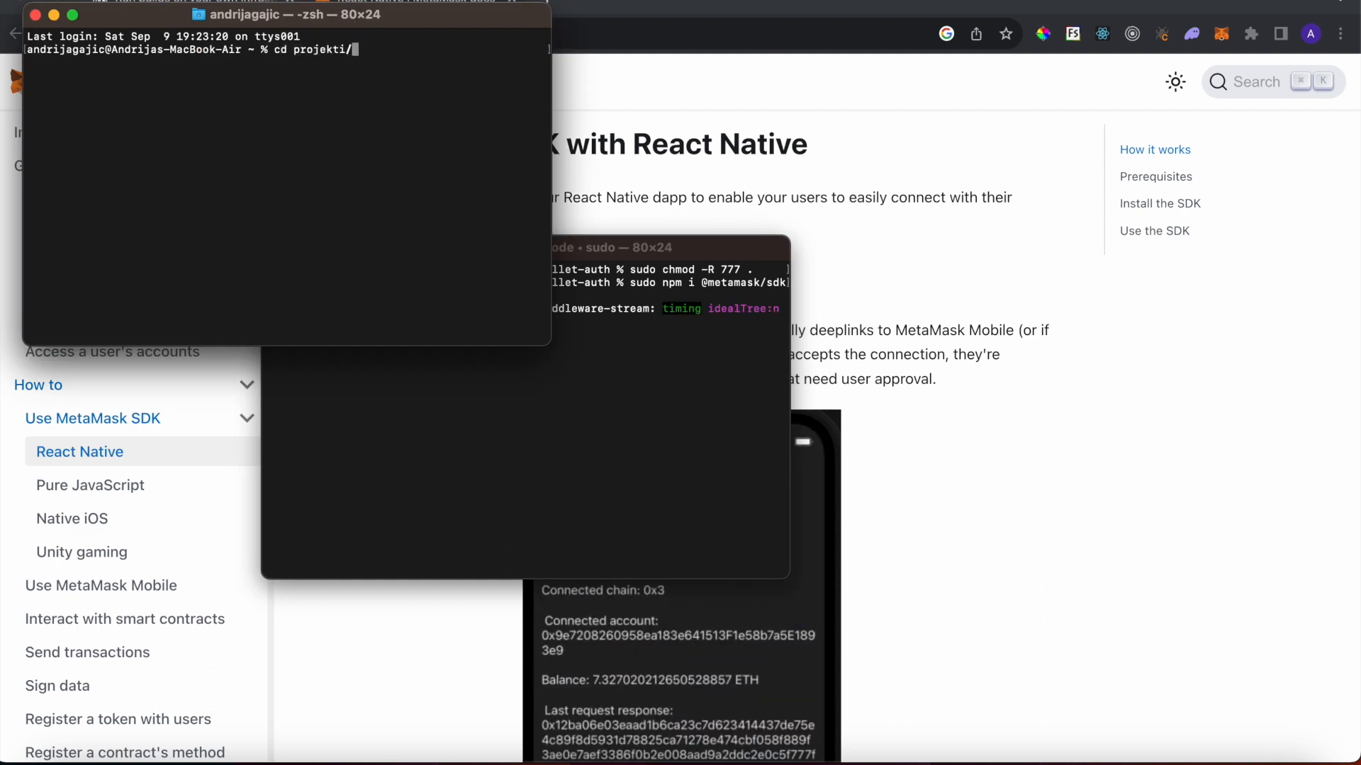
type("prototips/tu")
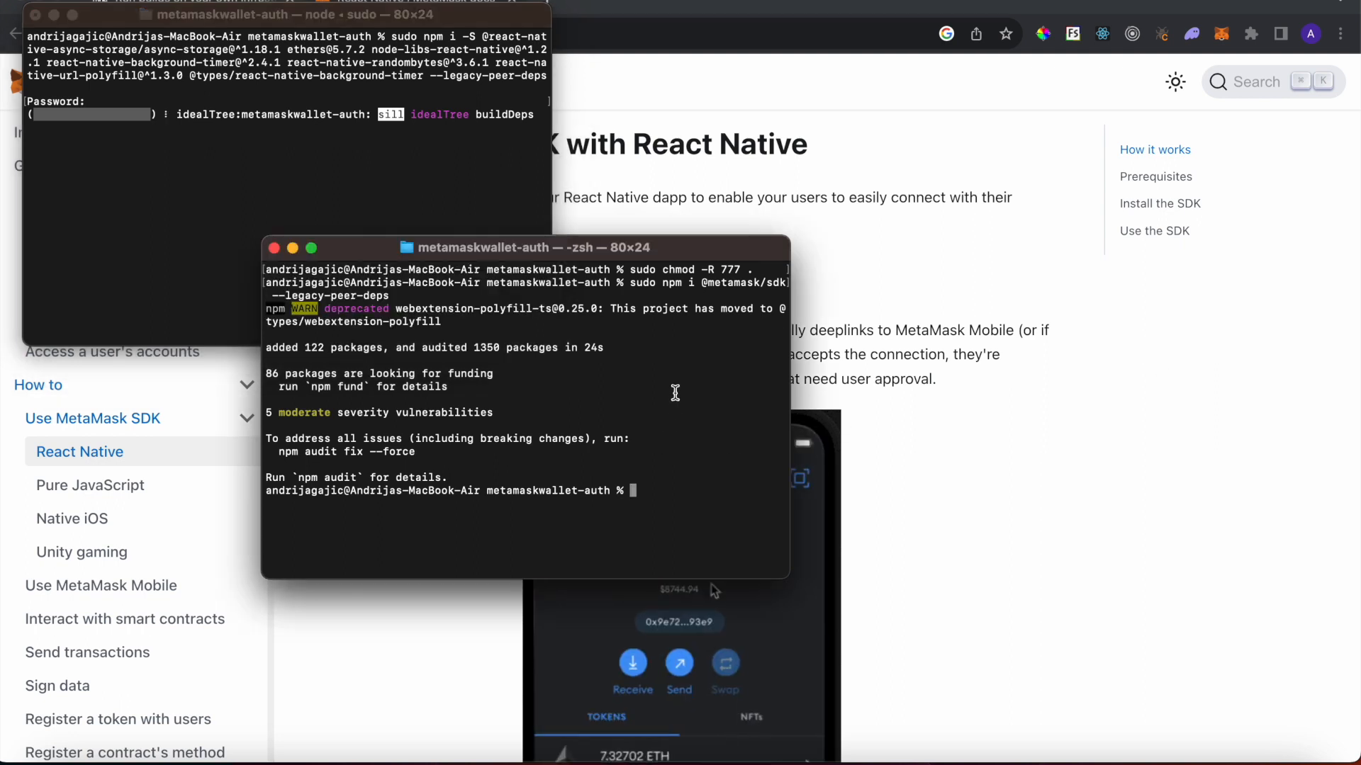
type("sudo npm i")
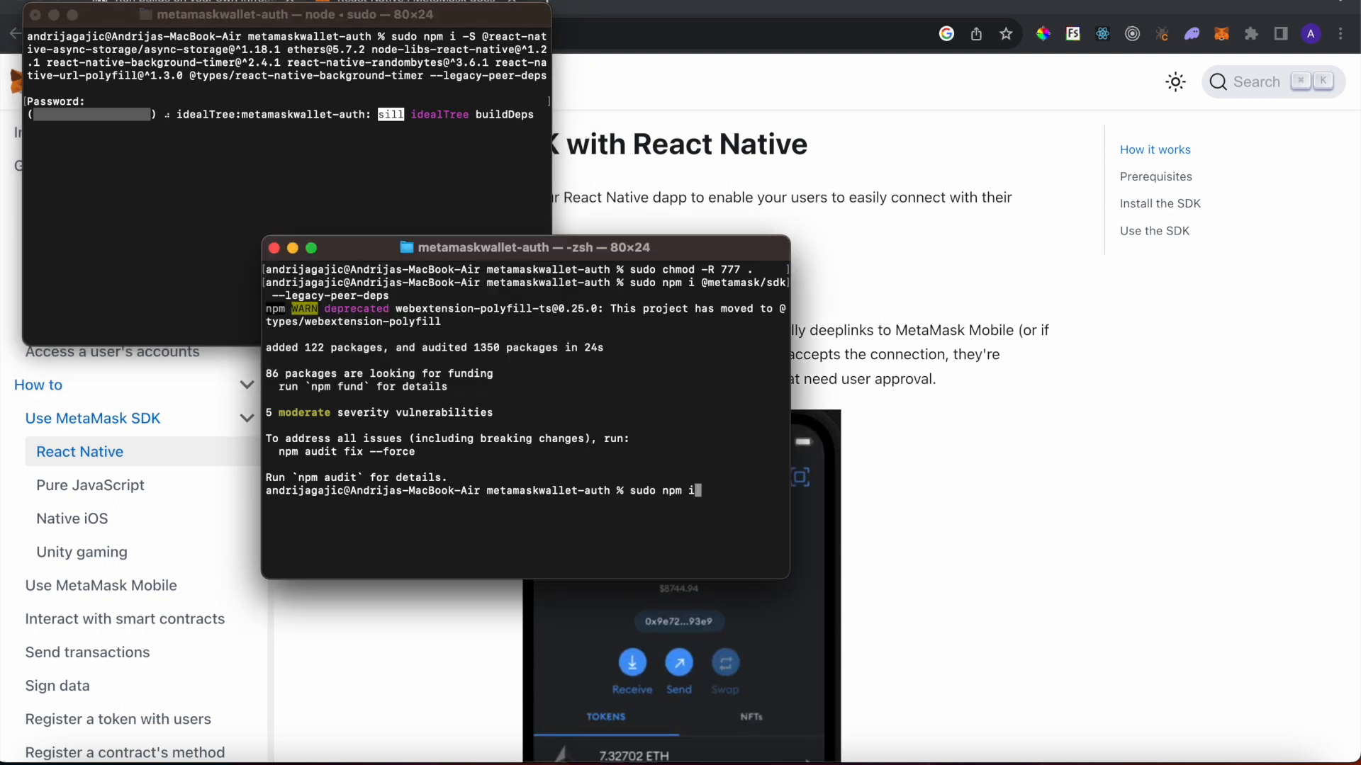
type("@w")
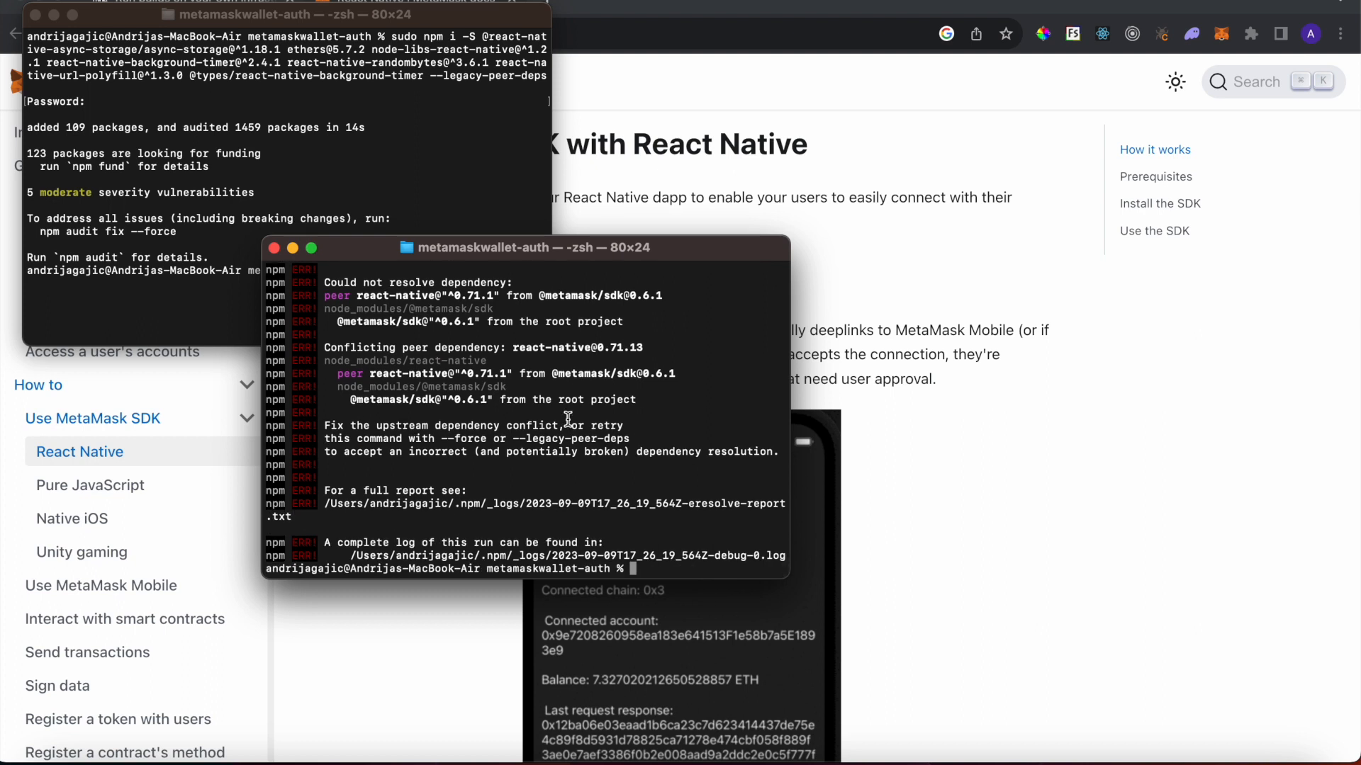
type("sudo npm i @expo/metro-config")
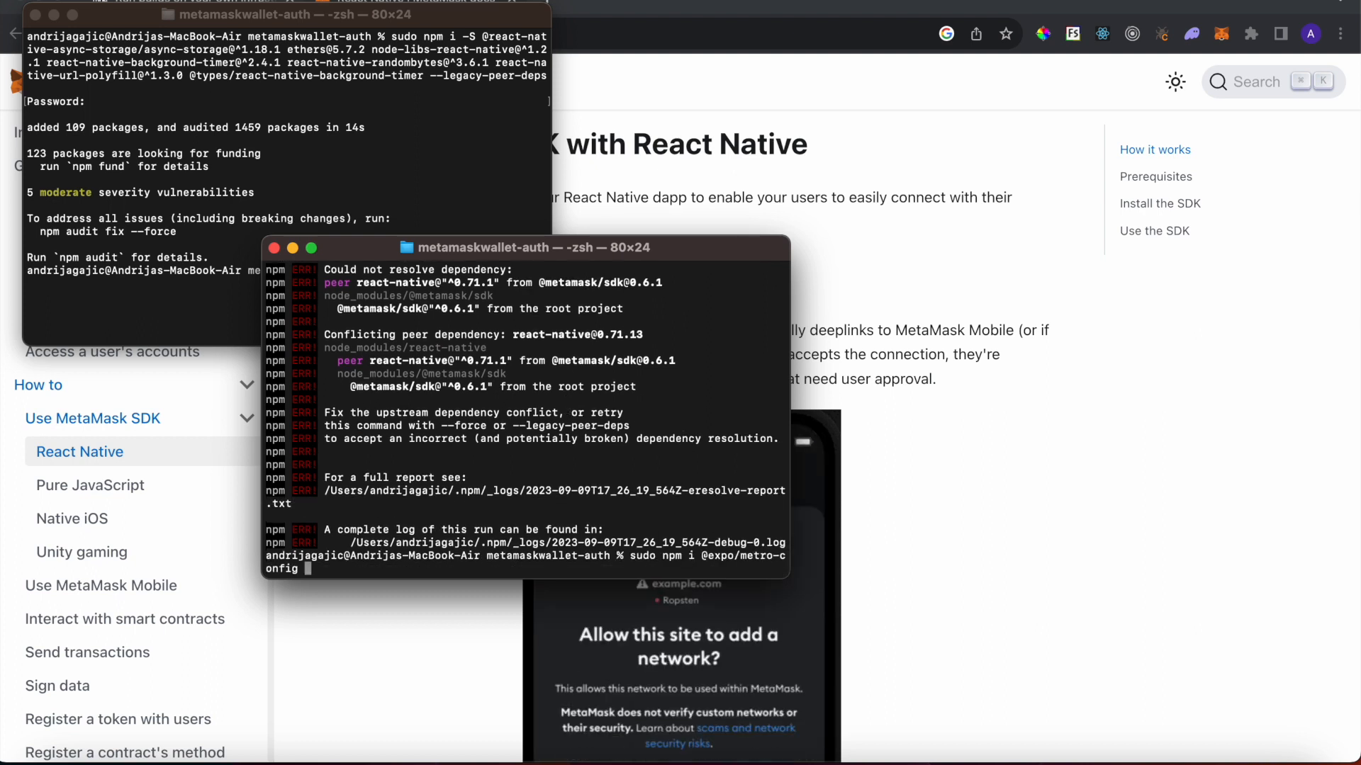
type("--legacy-pee")
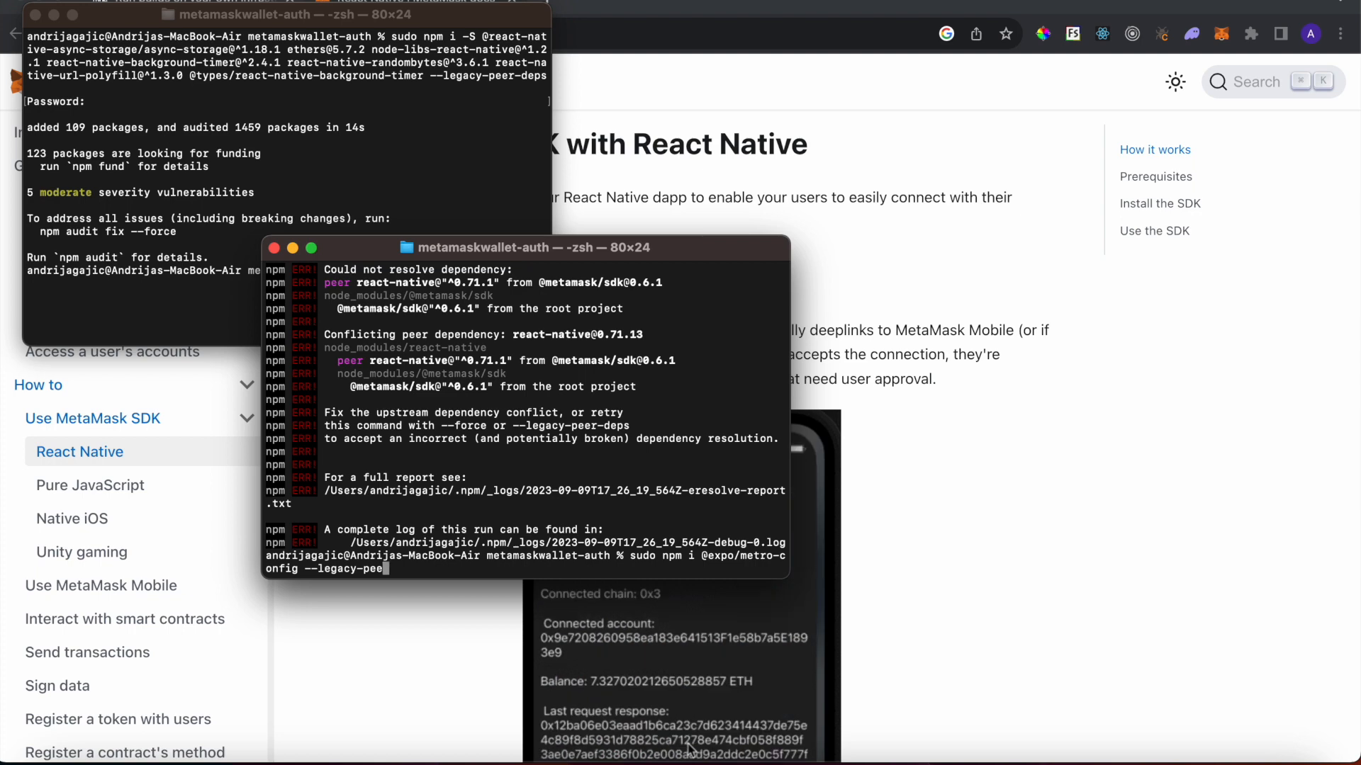
key("Enter")
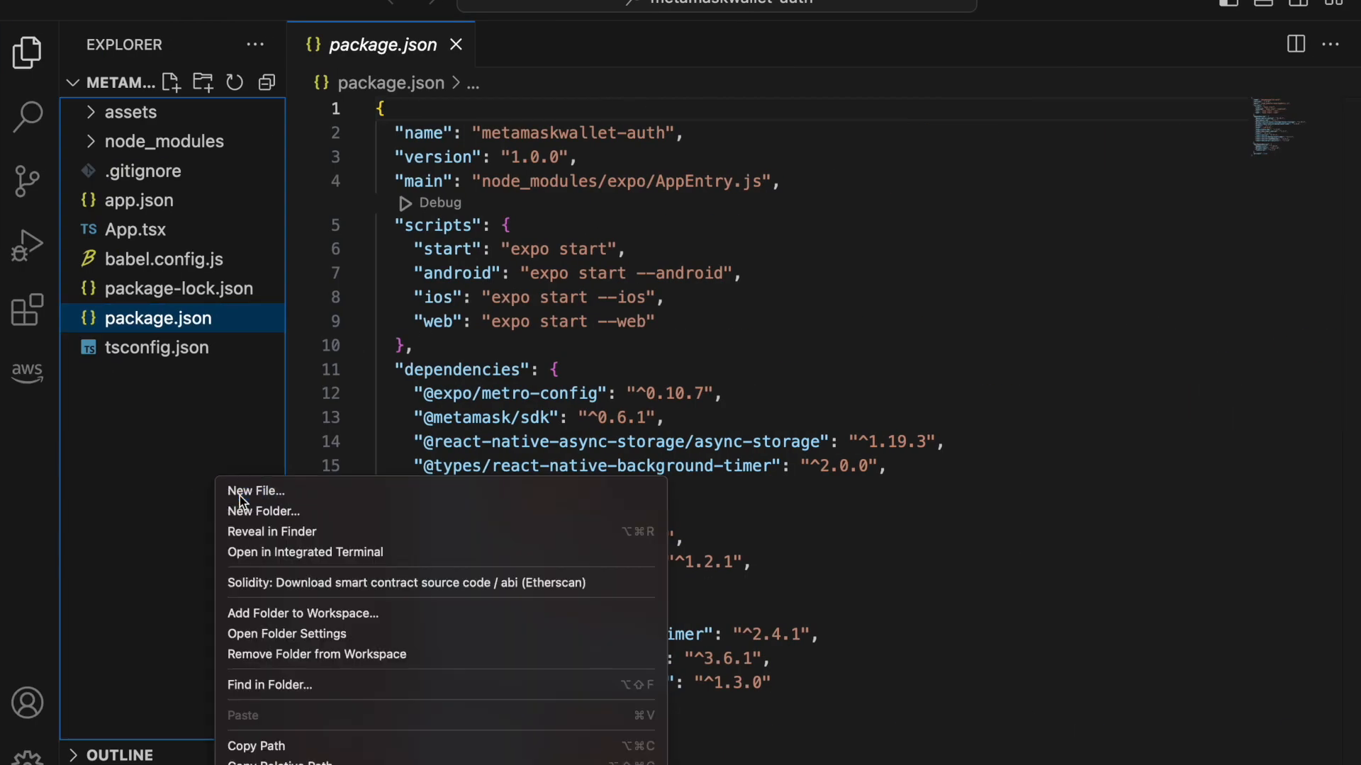
Step: Create .npmrc in the project root containing legacy-peer-deps=true and save it
left_click(255, 490)
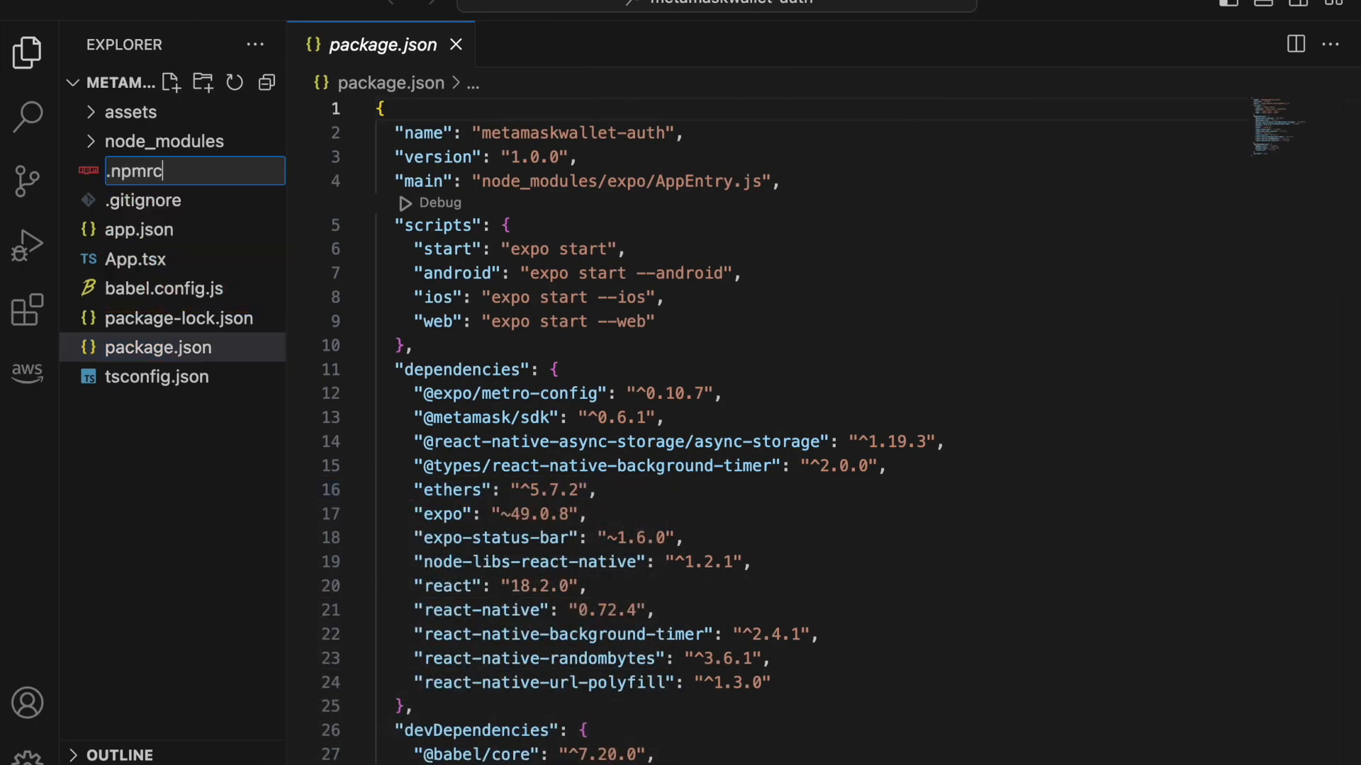
key("Enter")
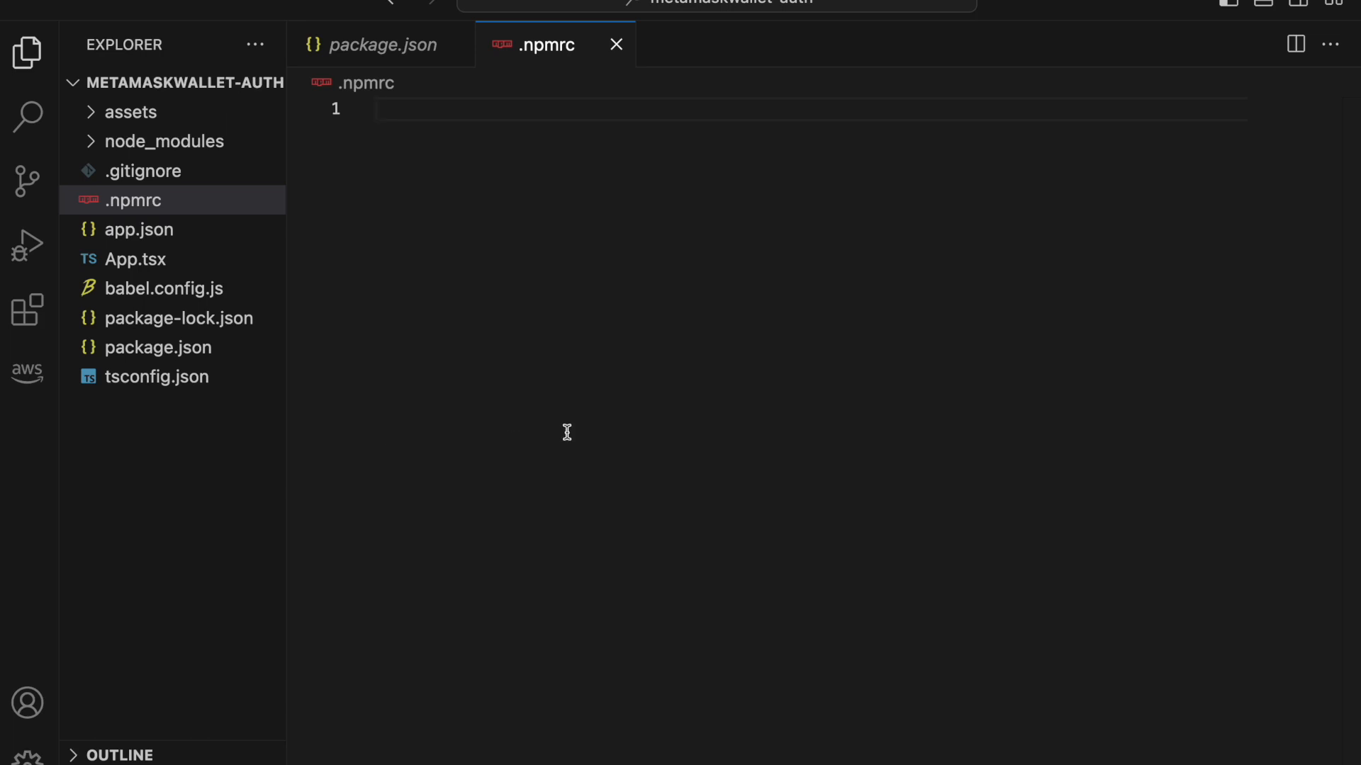
type("legacy-")
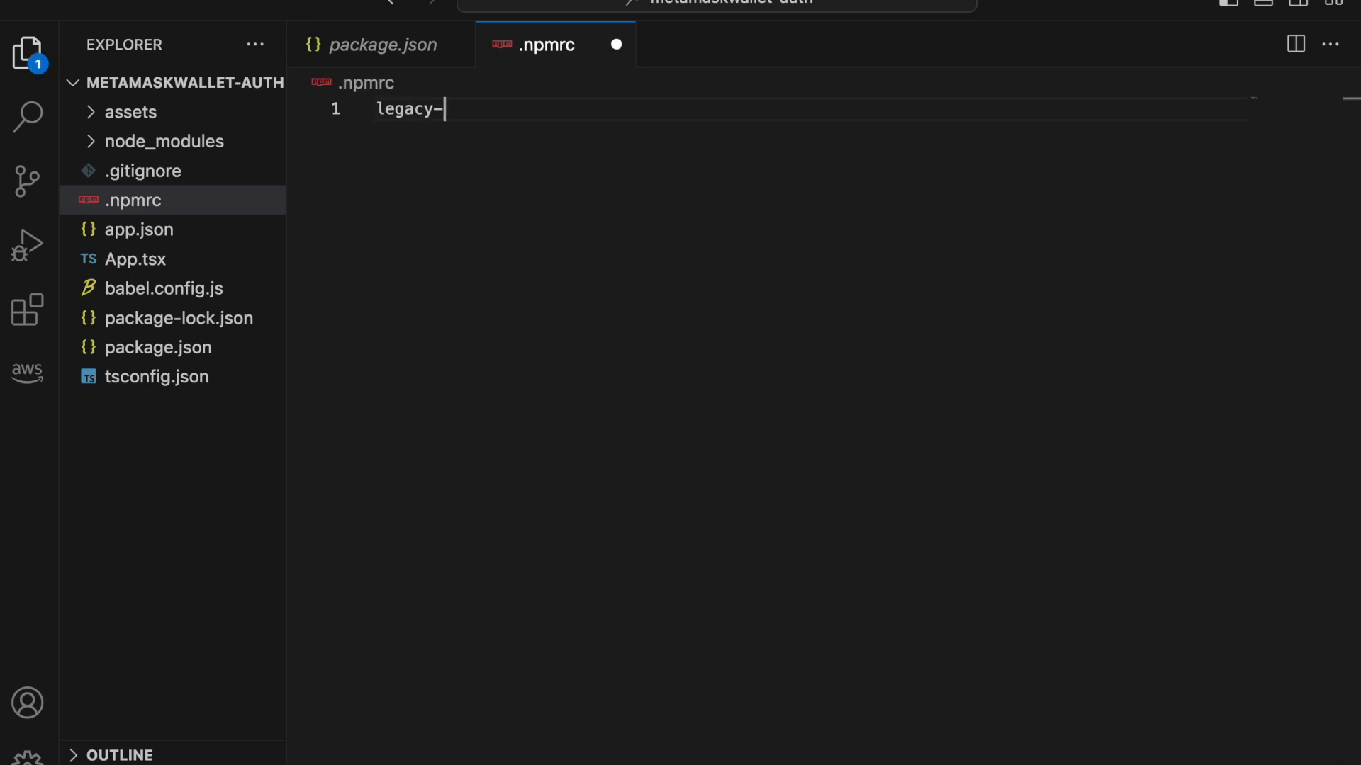
type("peer-dpe")
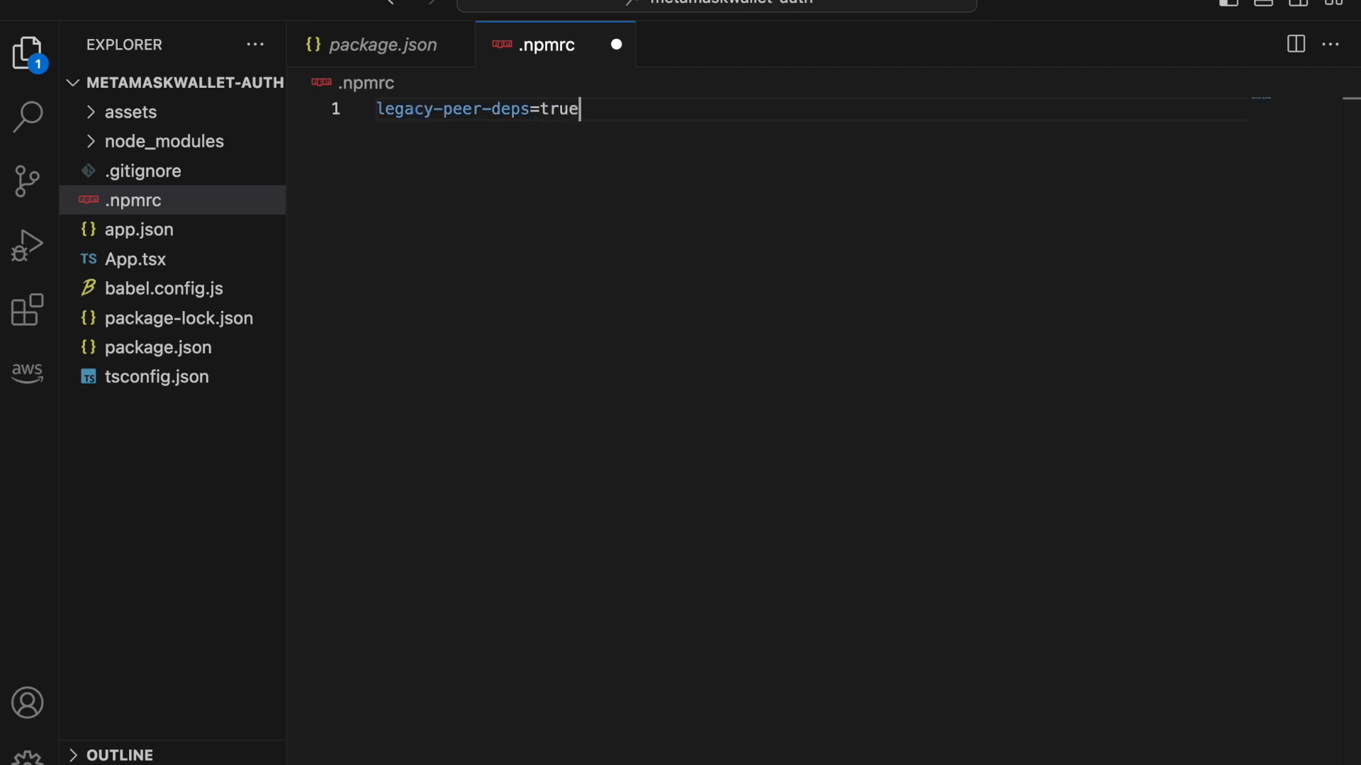
key("Ctrl+s")
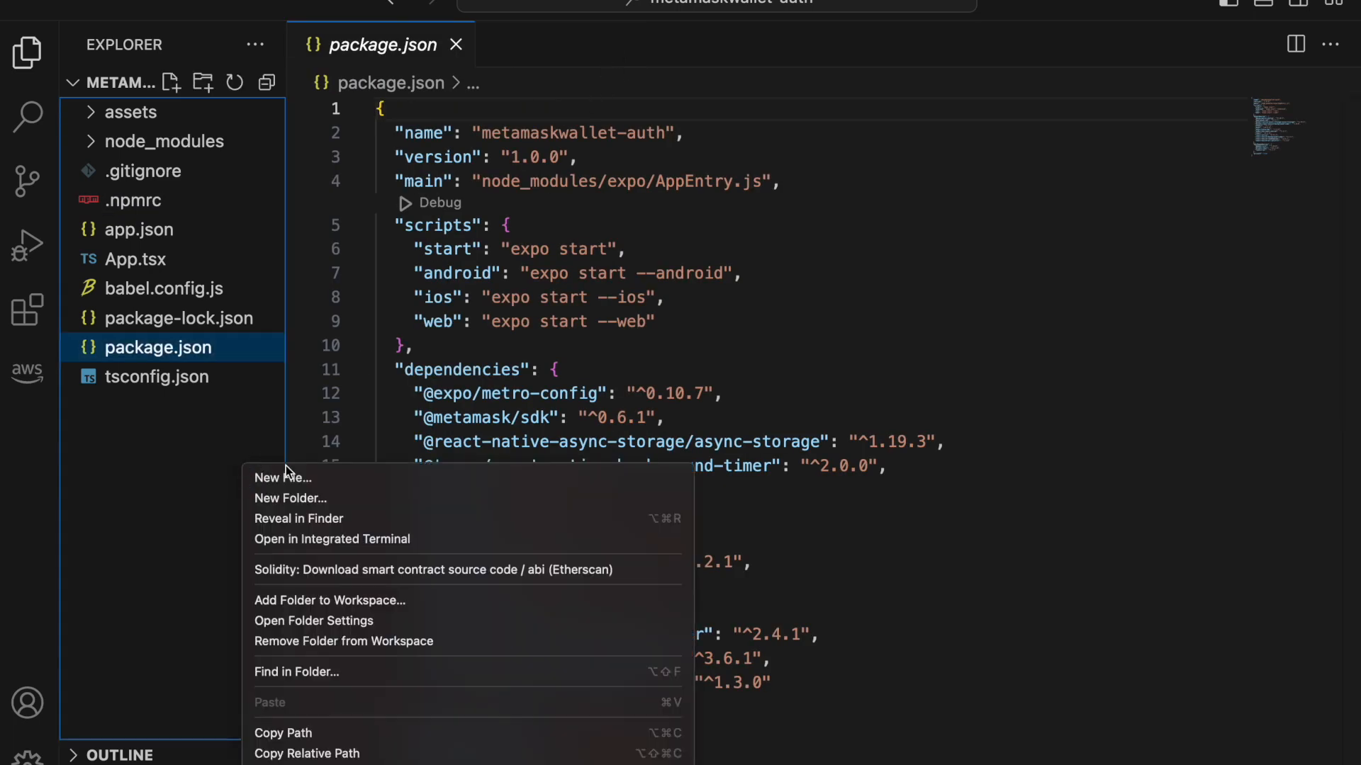
Step: Create an empty metro.config.js file in the project root
left_click(282, 478)
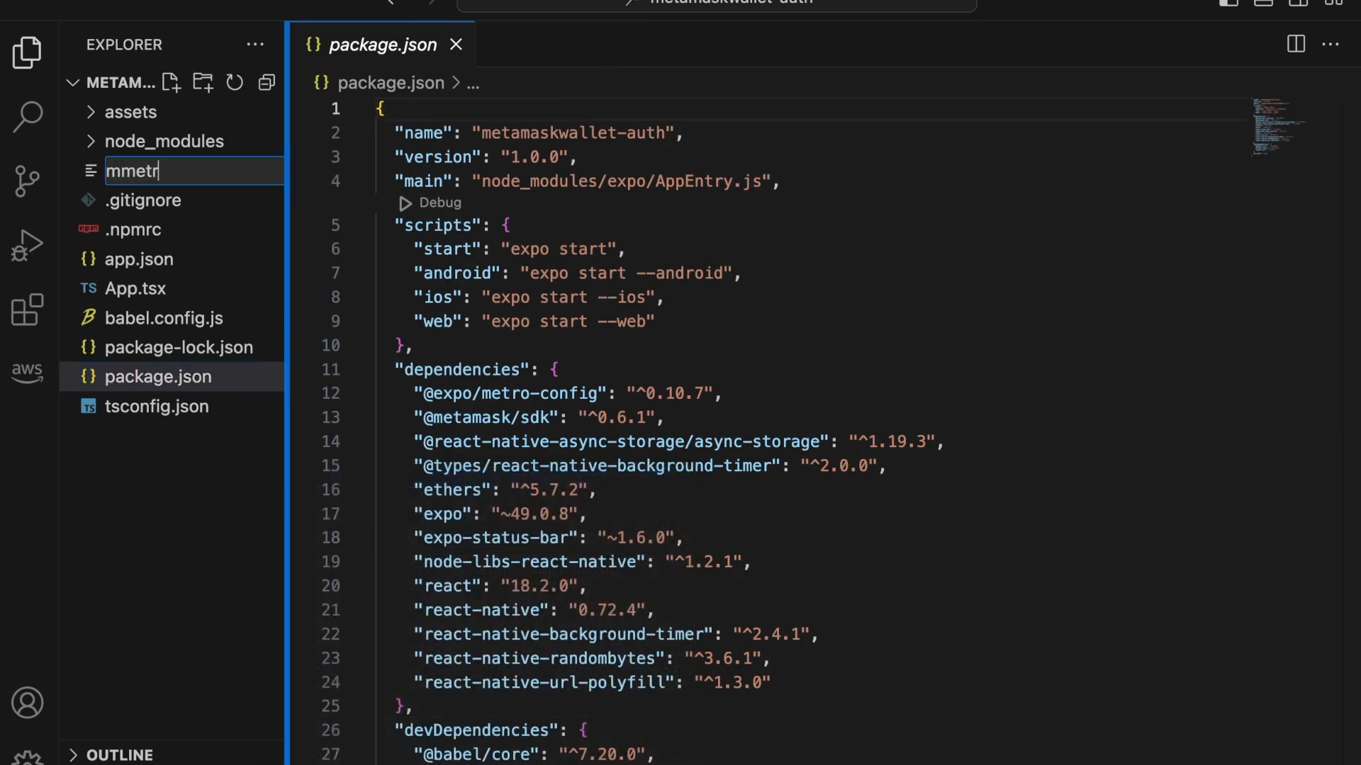
type("metro.c")
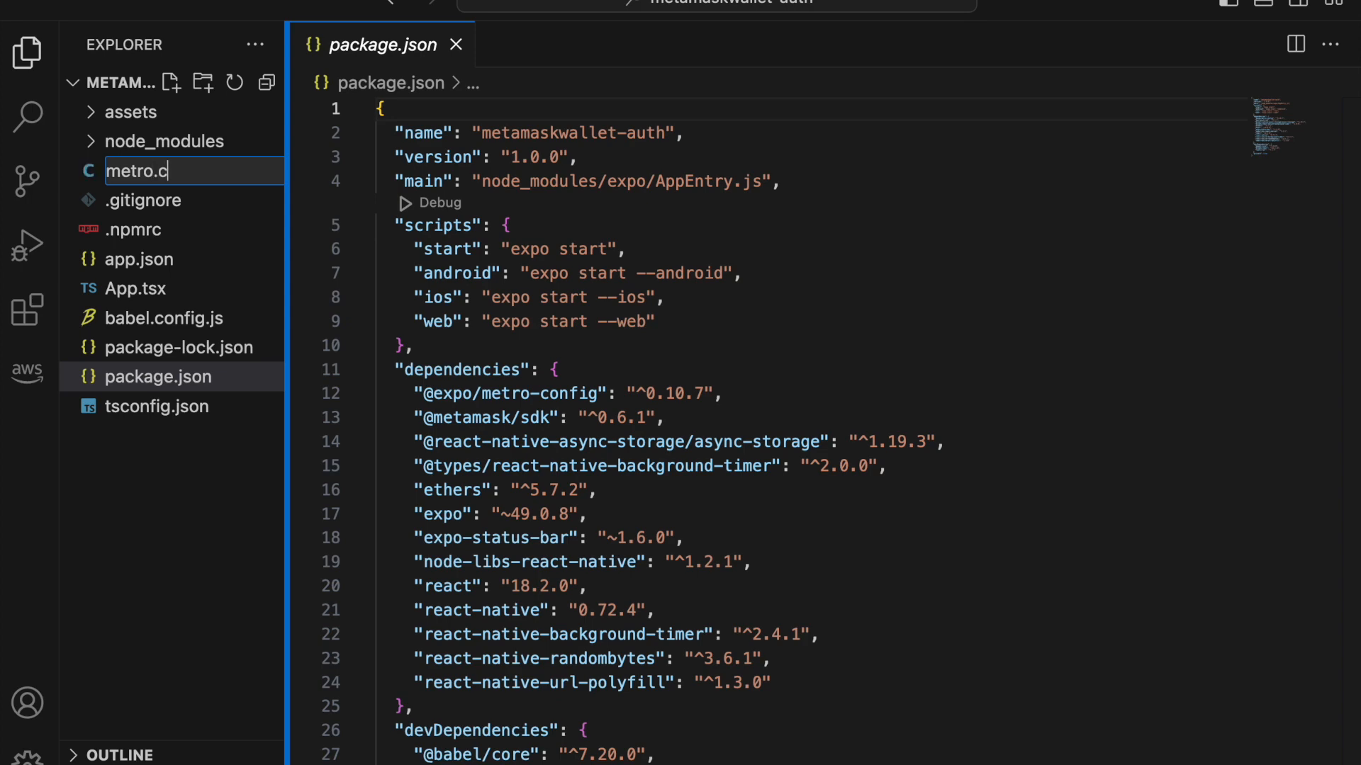
key("Enter")
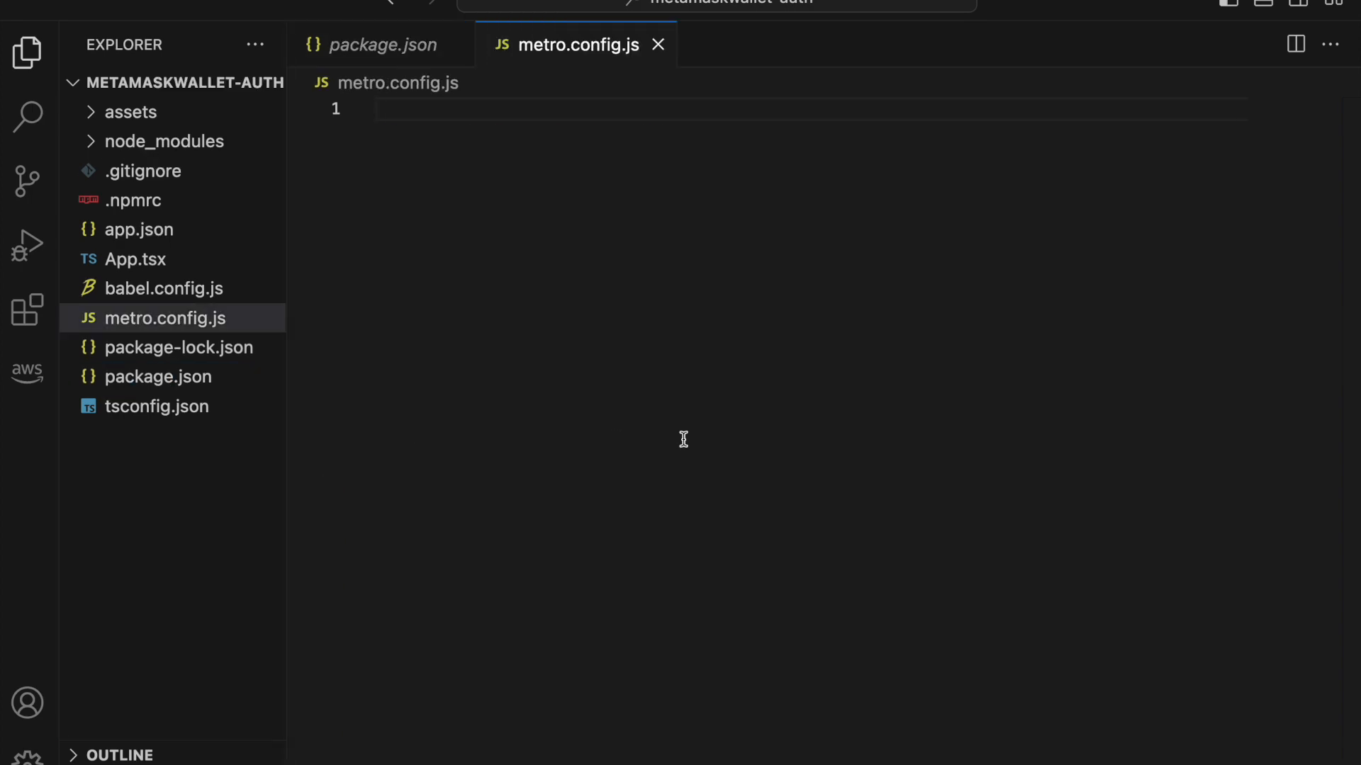
mouse_move(695, 369)
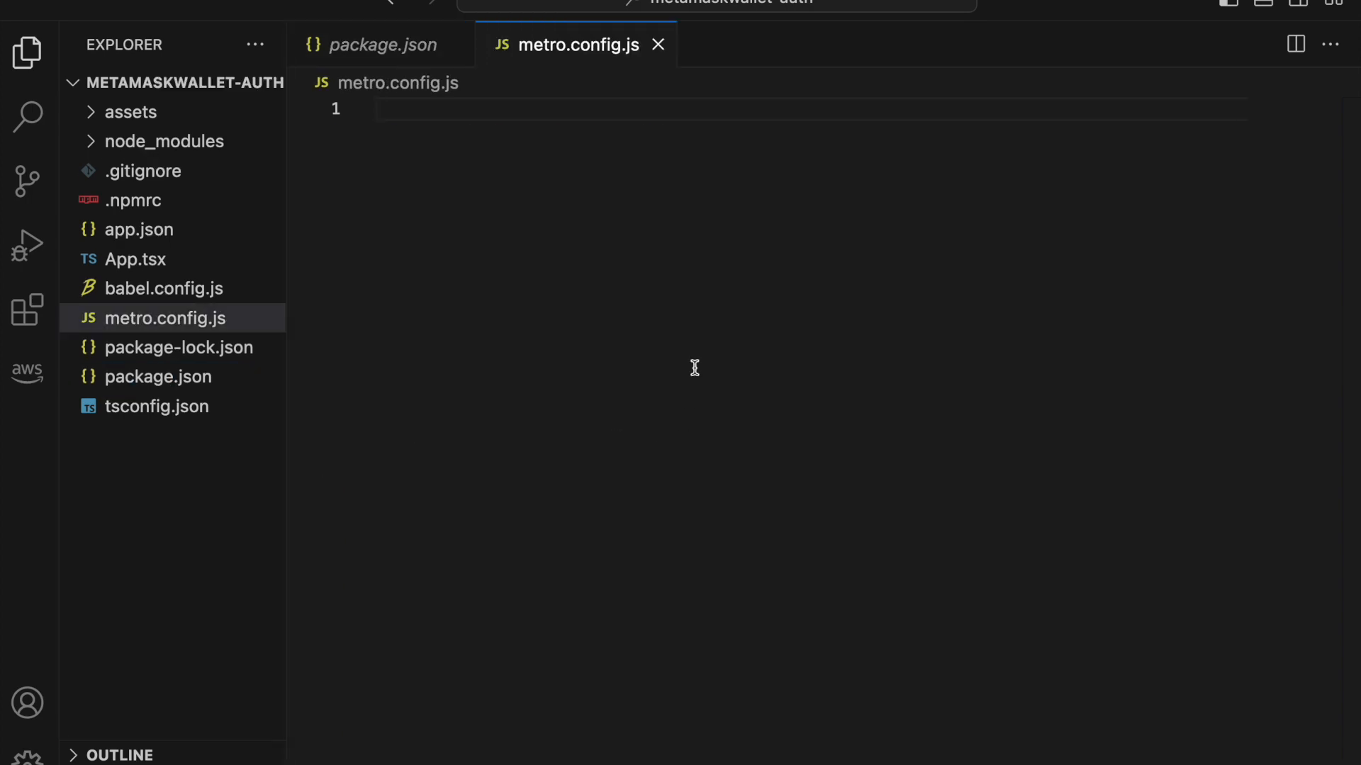
Step: Require getDefaultConfig from expo/metro-config, call it with __dirname, and begin module.exports
type("const { } = require('@expo/metro-config');")
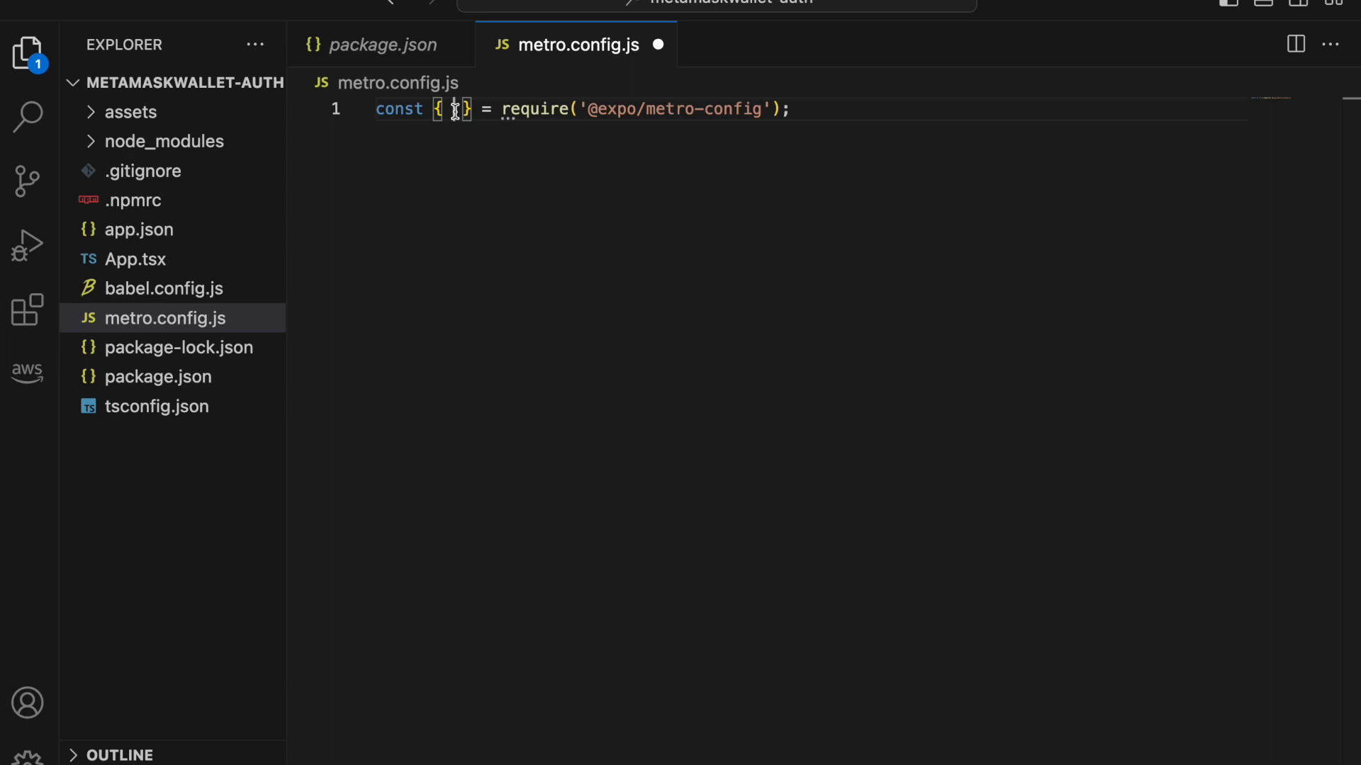
type("getDefaultConfig")
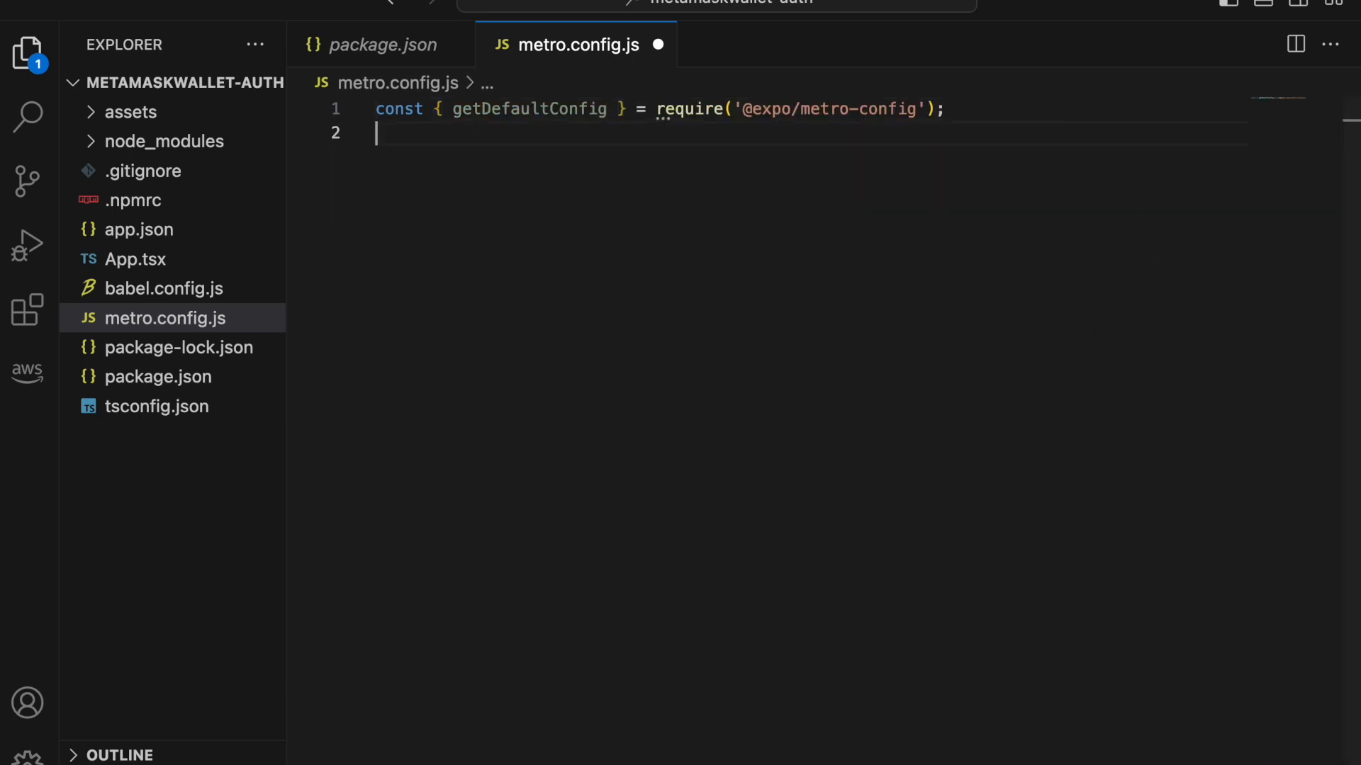
type("const def")
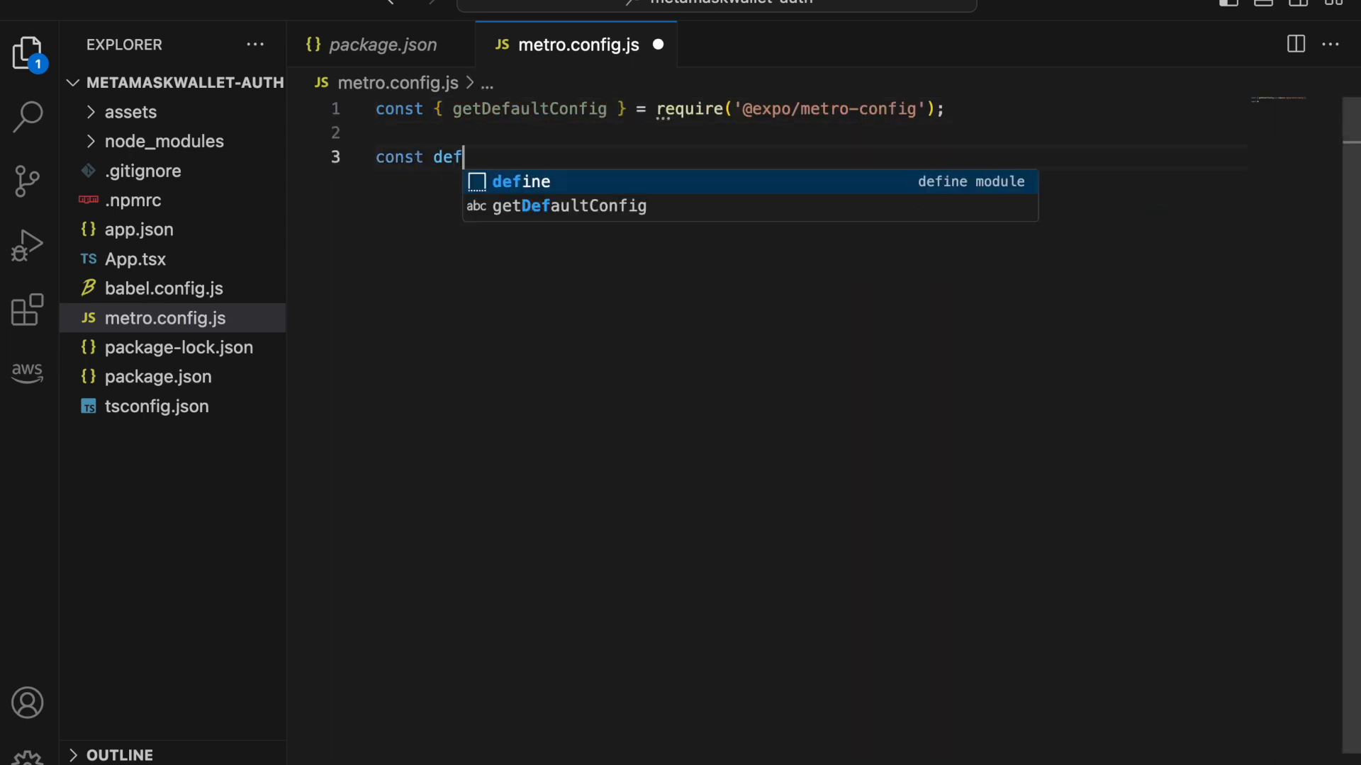
type("aultConfig =")
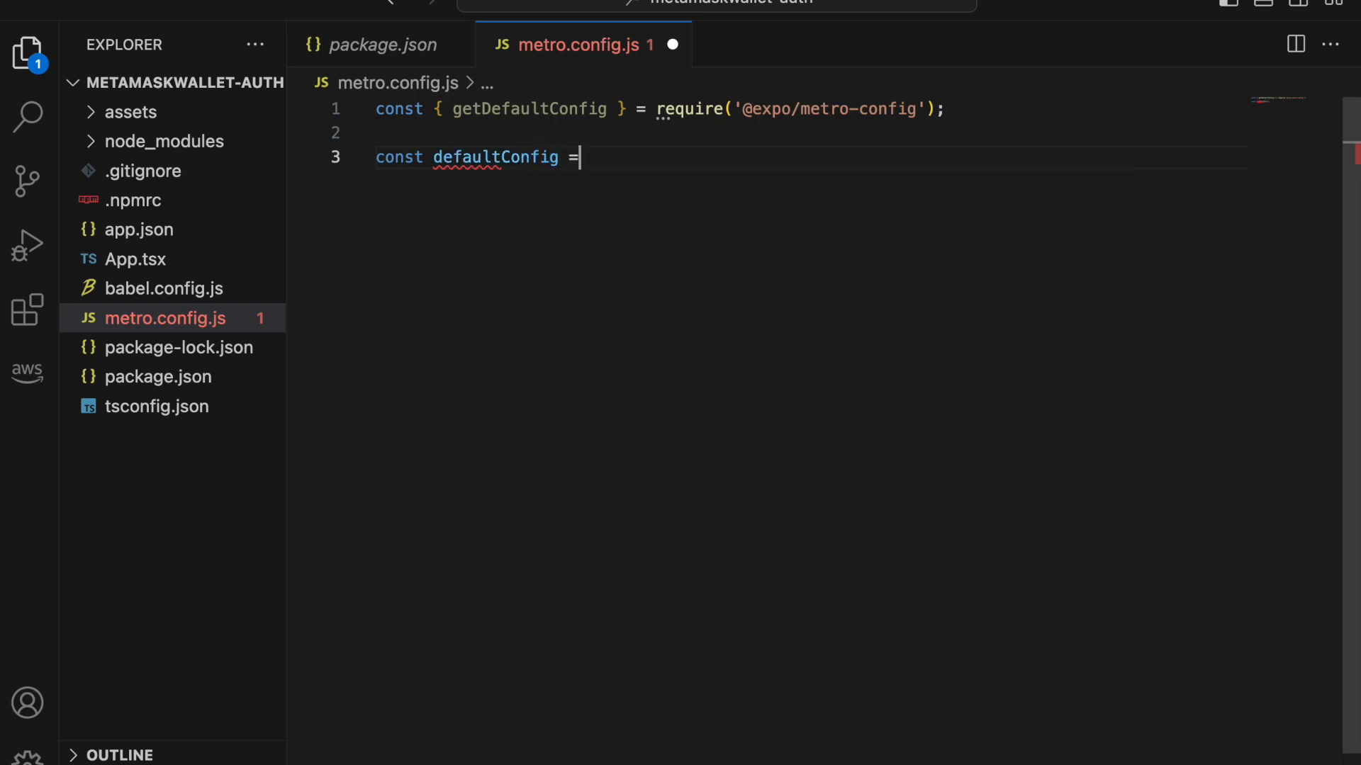
type("getDefaultConfig(__d")
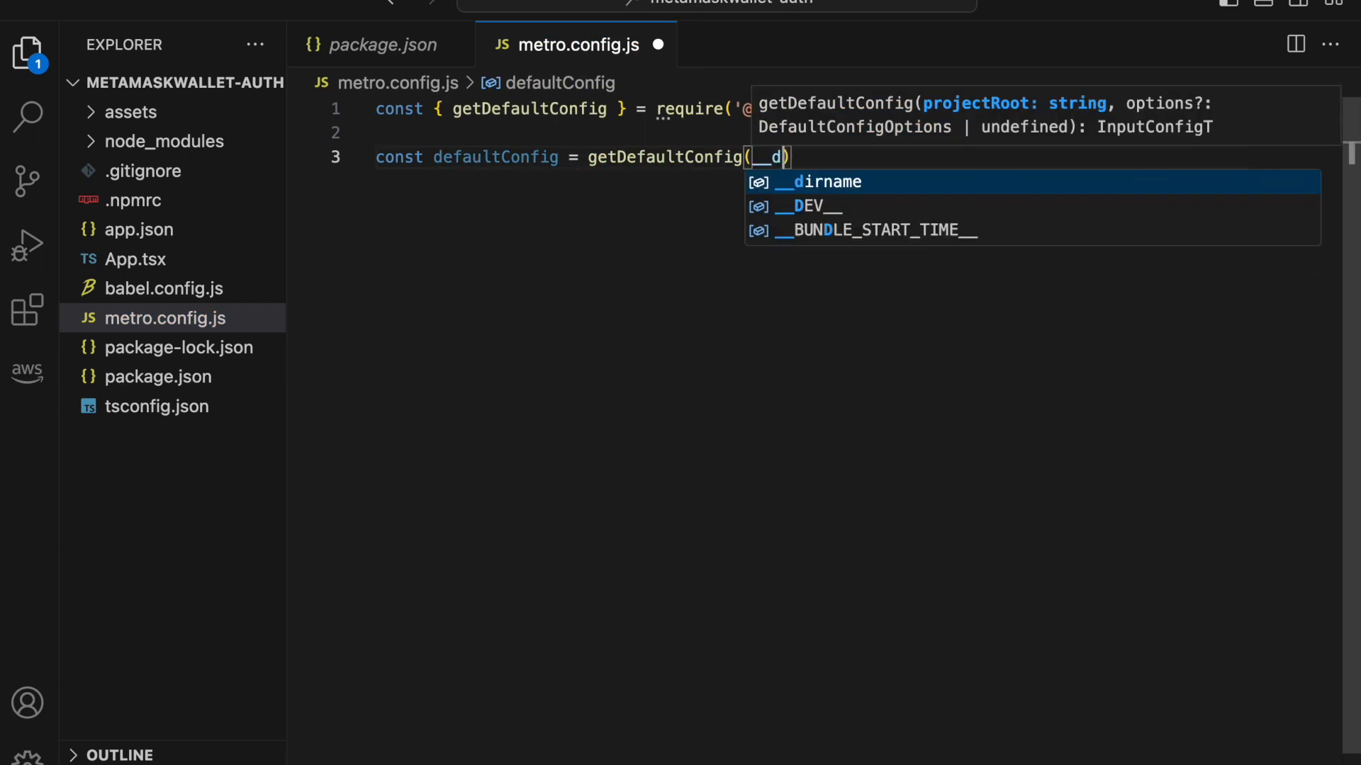
key("Tab")
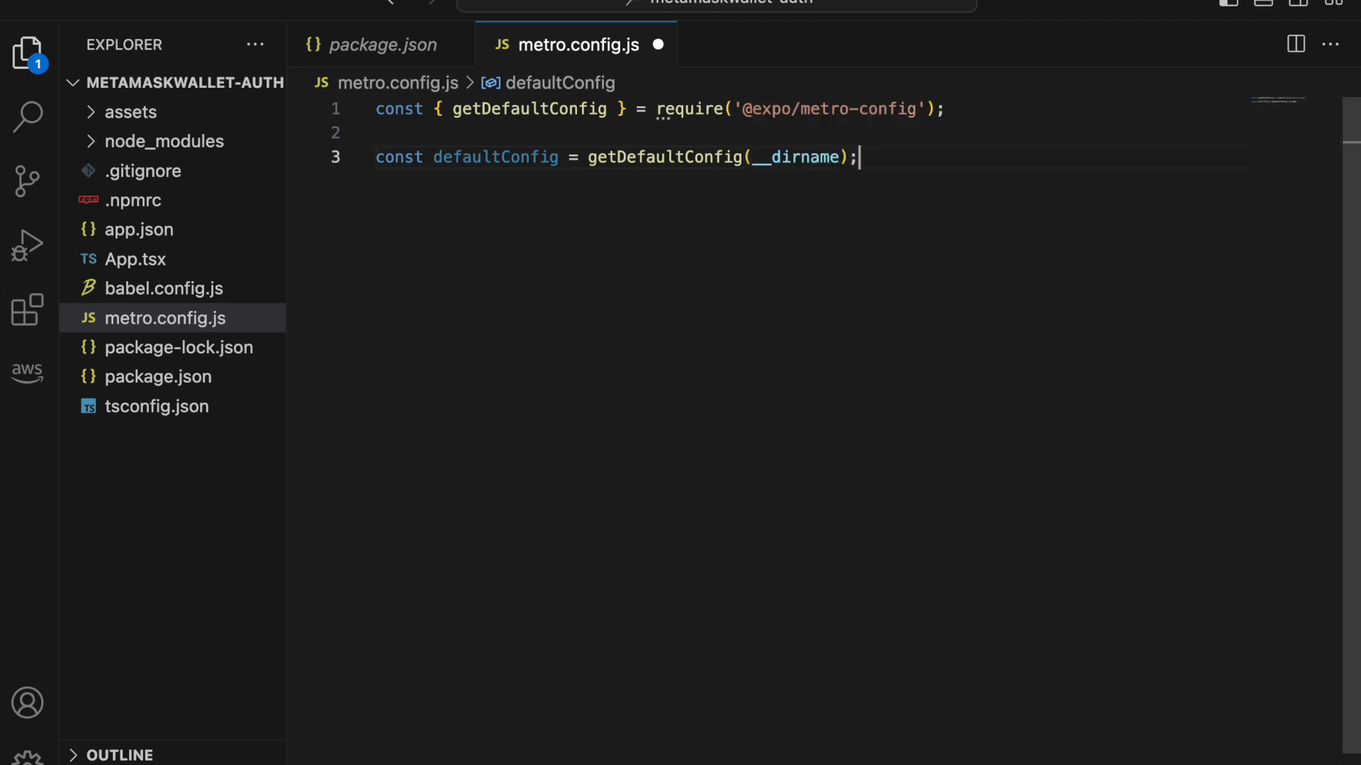
type("module")
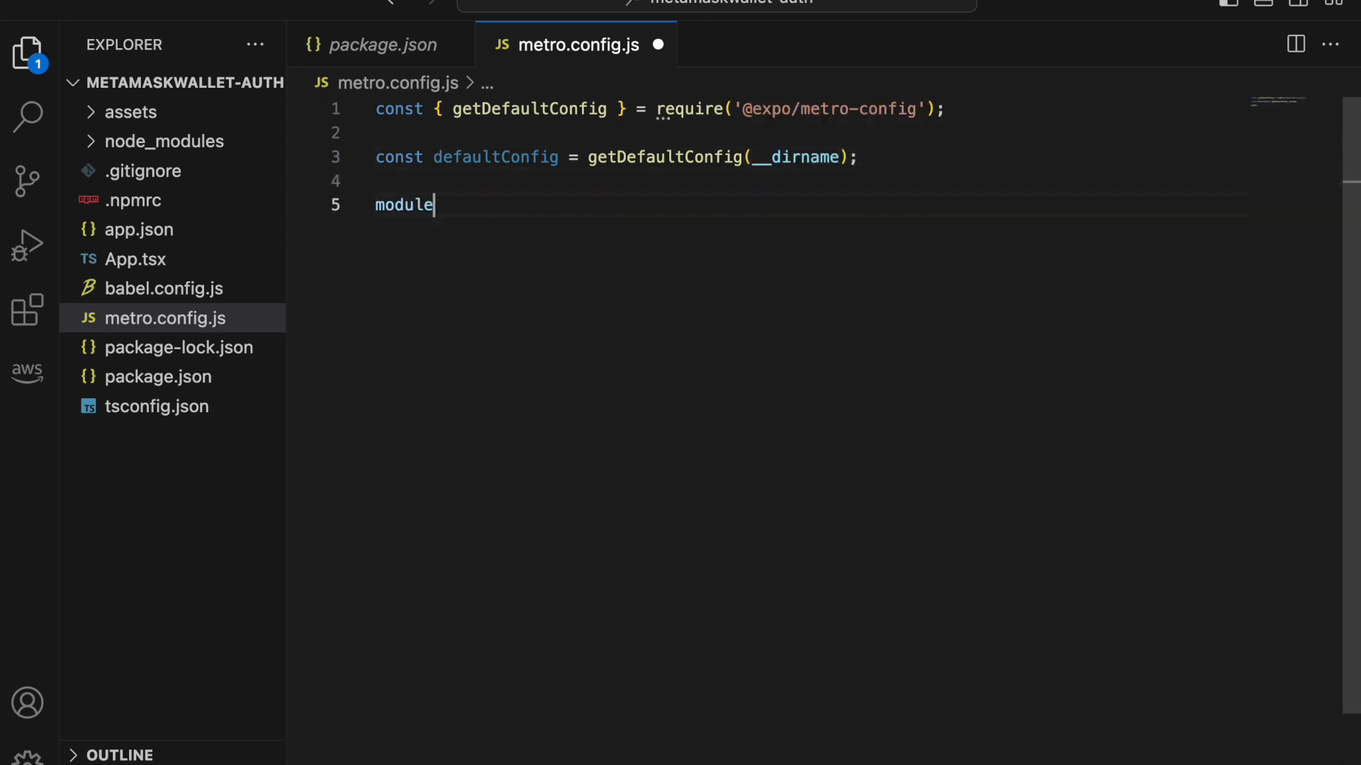
type(".exports = {")
type("...defaultConfig,")
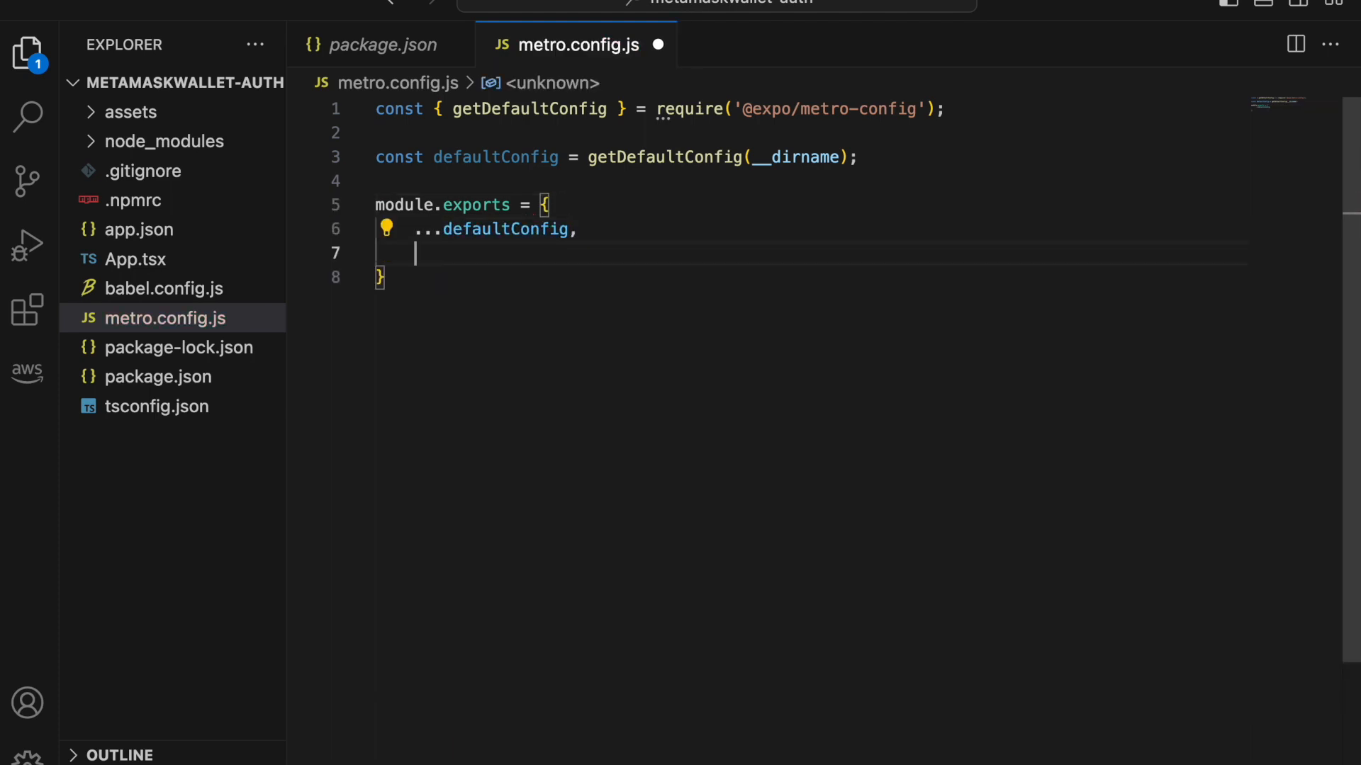
Step: Export a resolver spreading defaultConfig.resolver with extraNodeModules that spread node-libs-react-native
type("this.reporter")
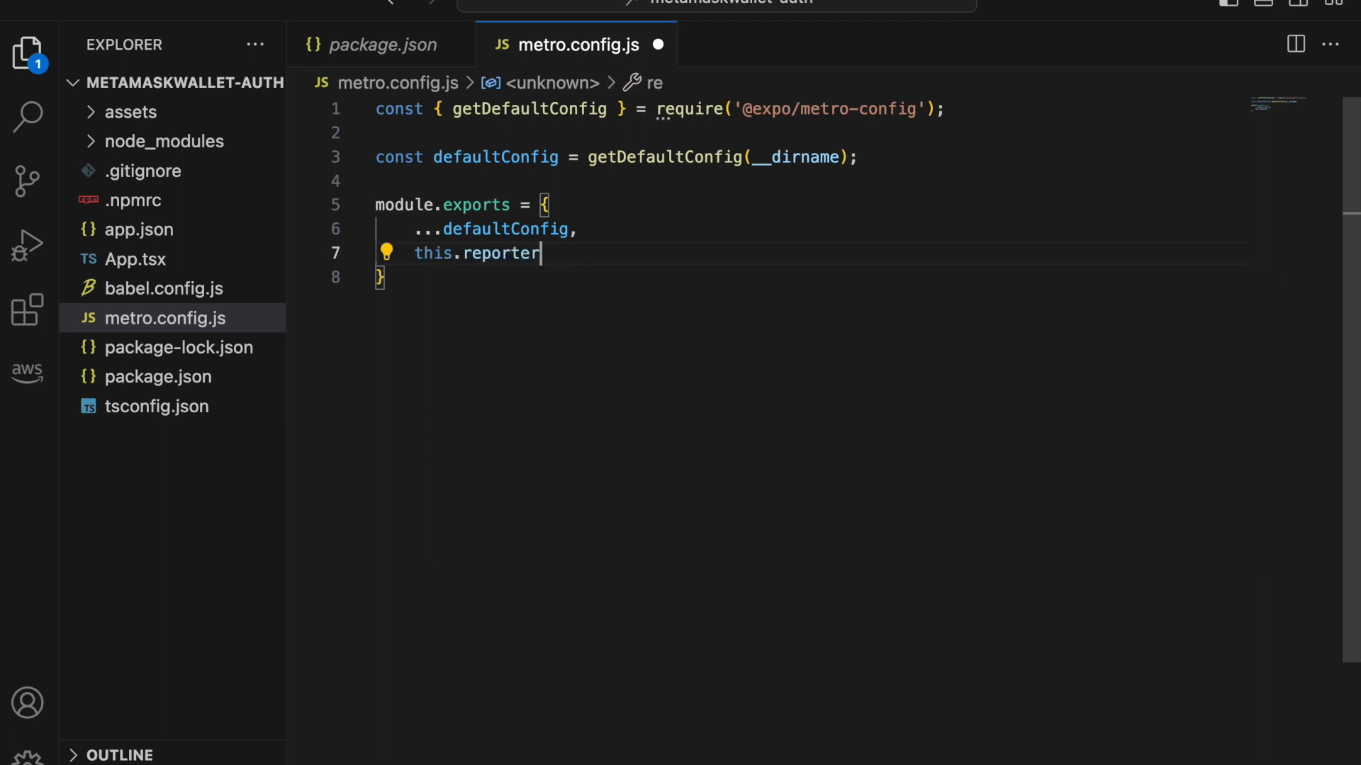
type("resolver")
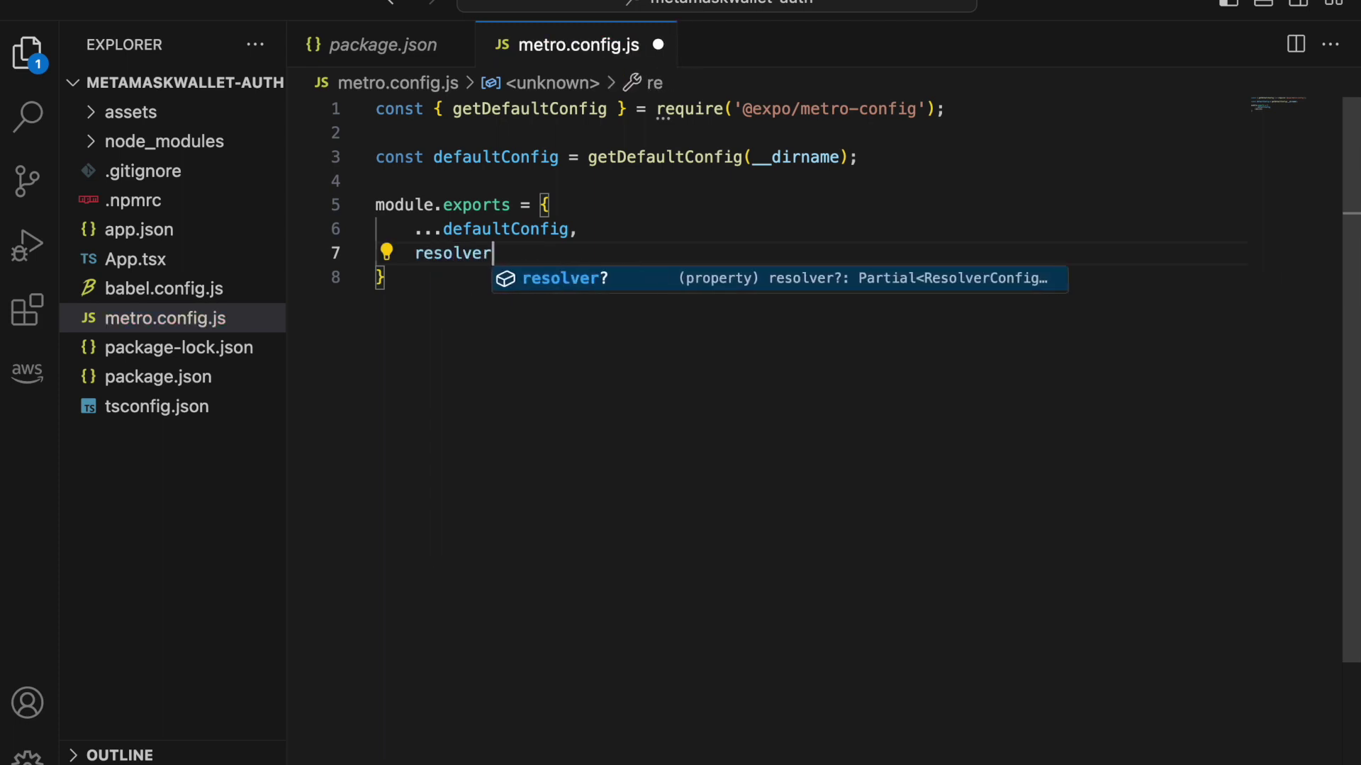
type(": {")
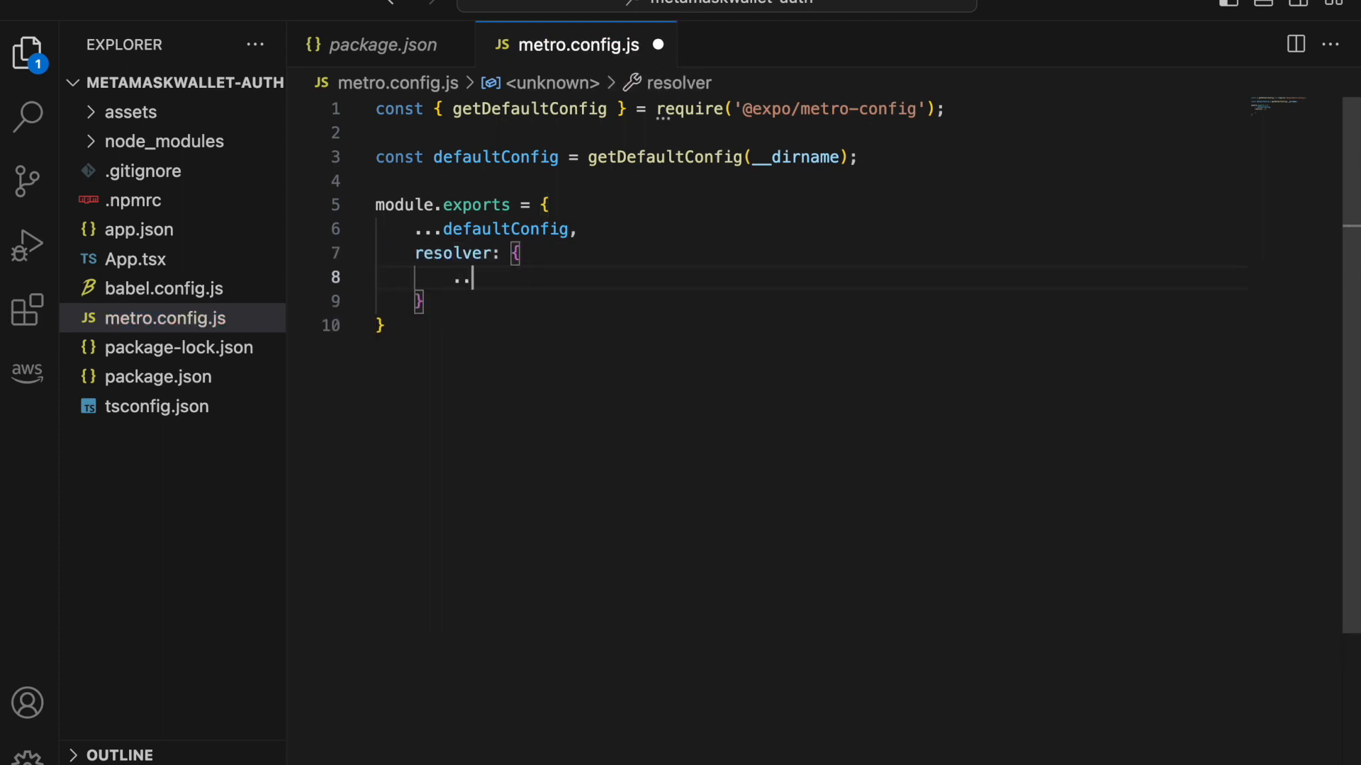
type(".defaultConfig.")
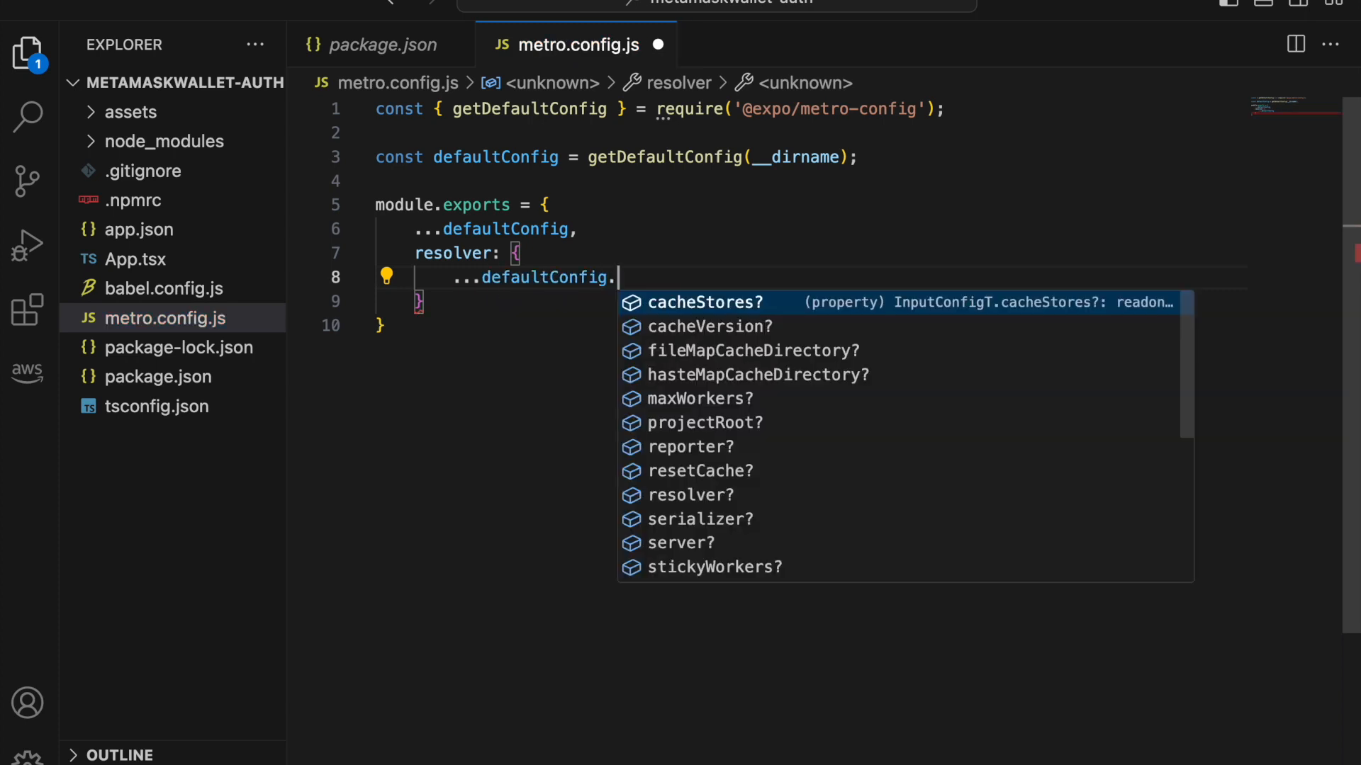
type("reso")
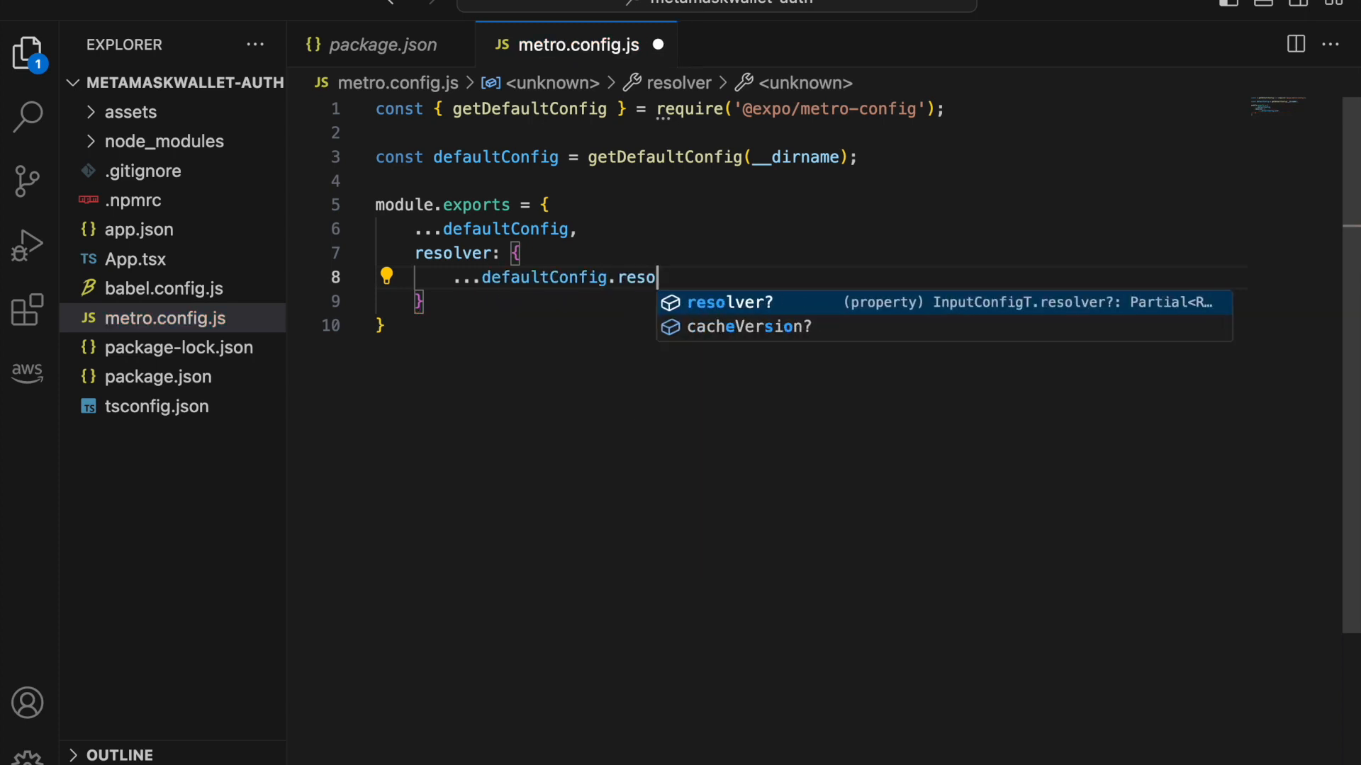
type("lver,")
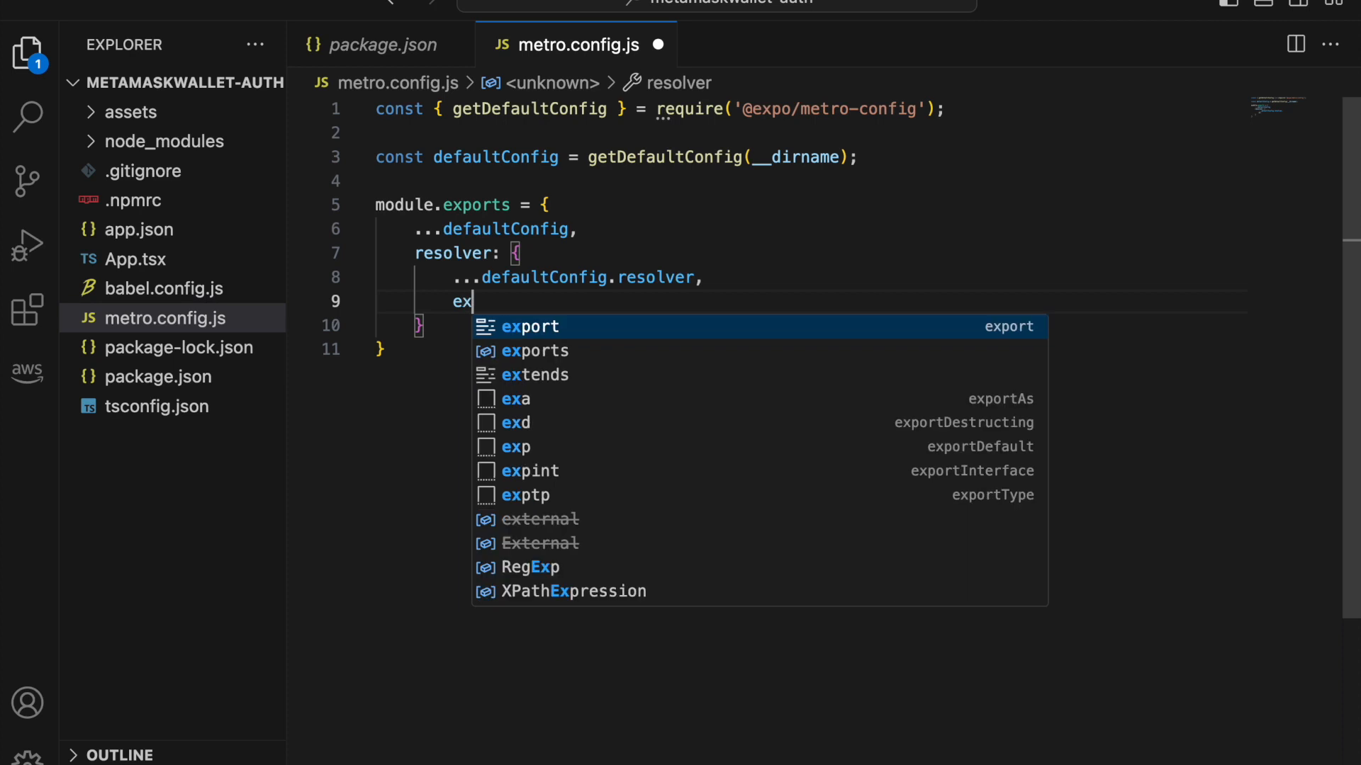
type("traN")
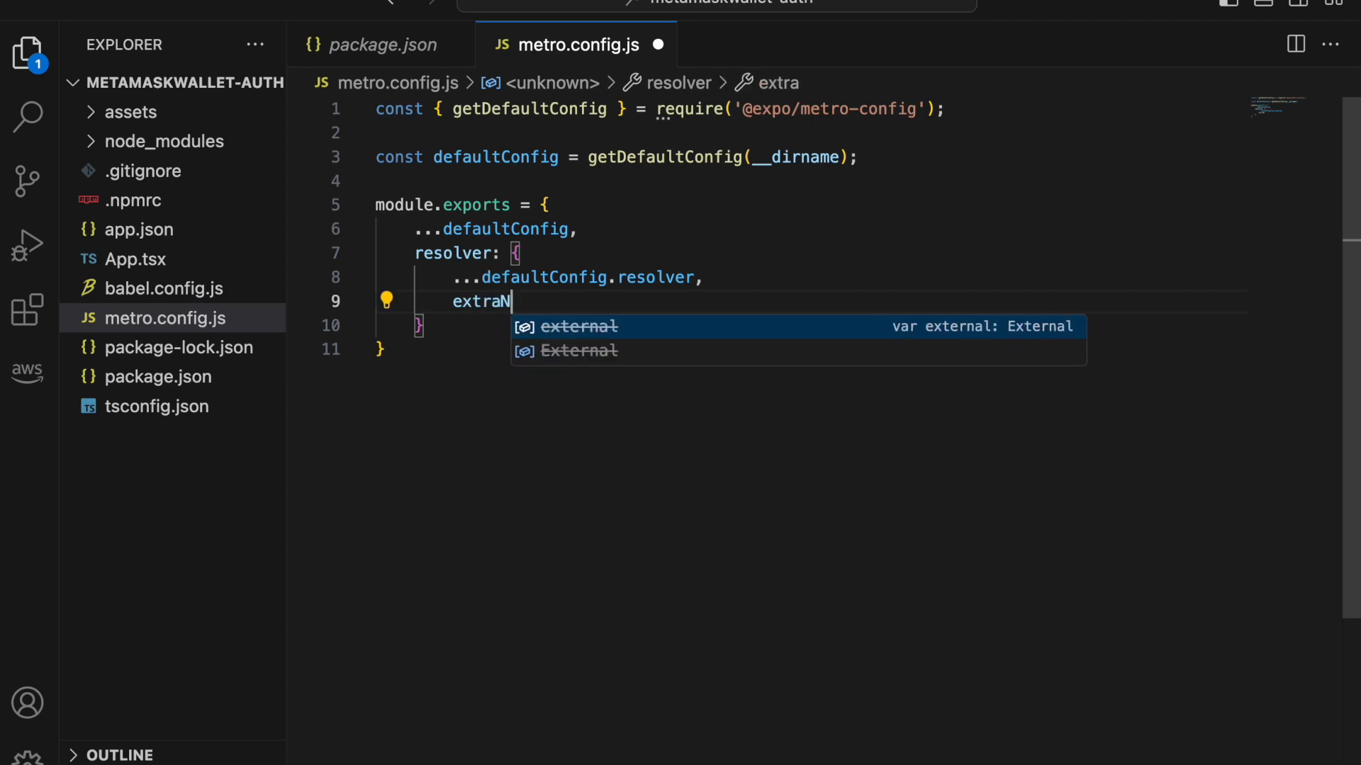
type("odeModules")
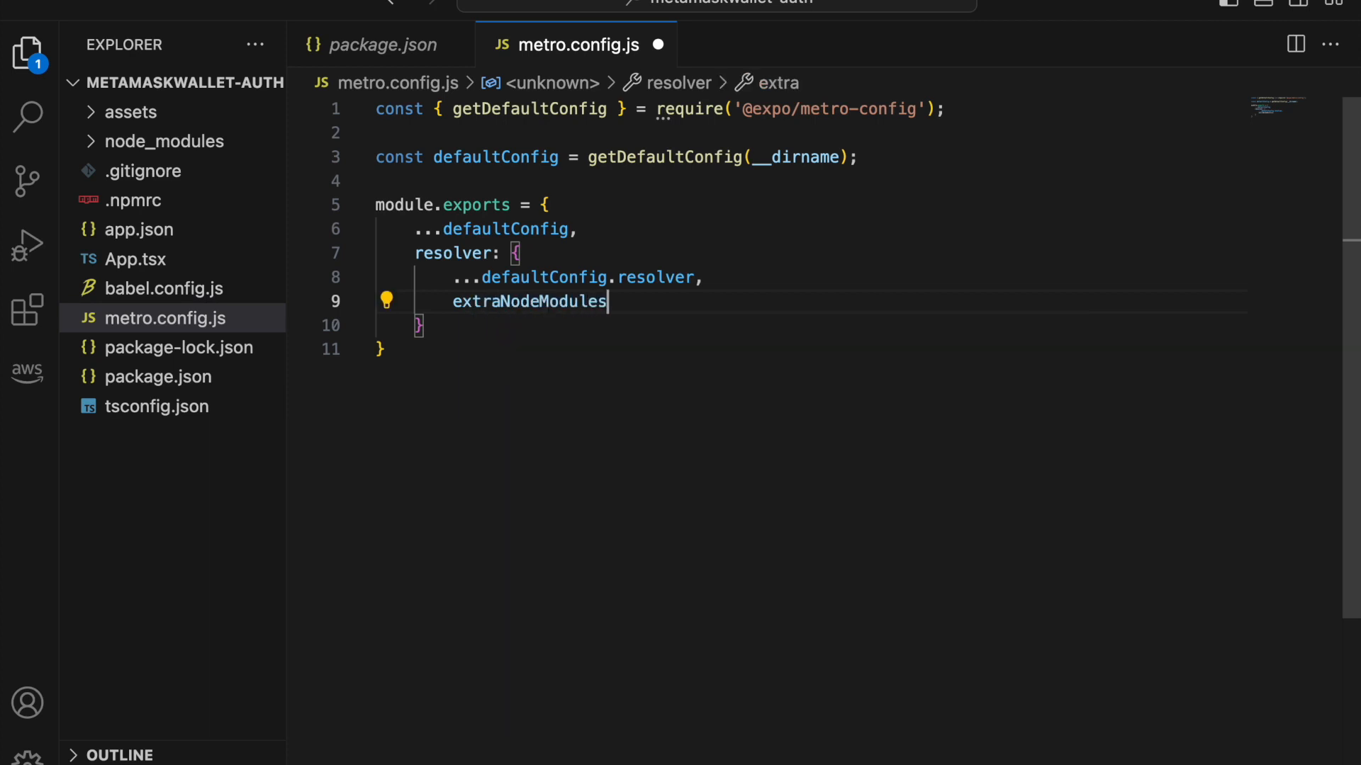
type(":")
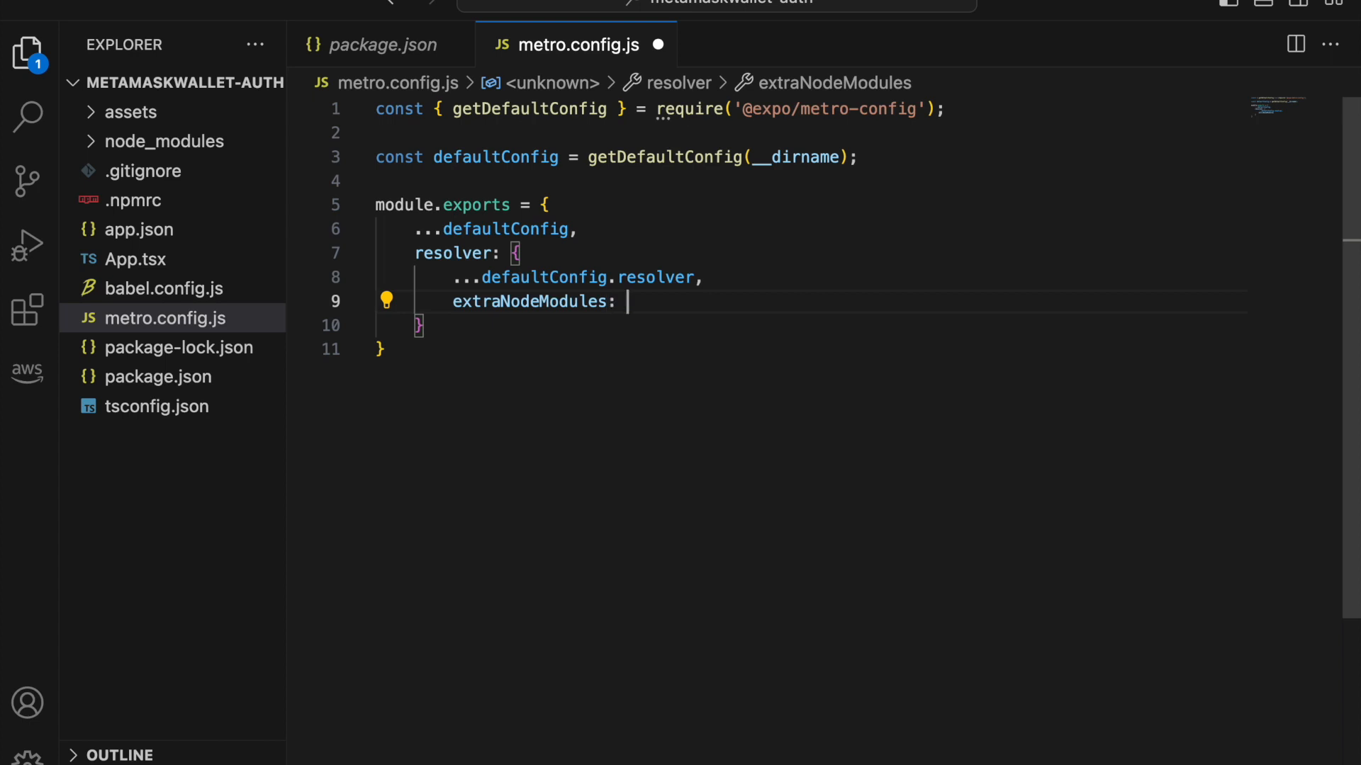
type("{")
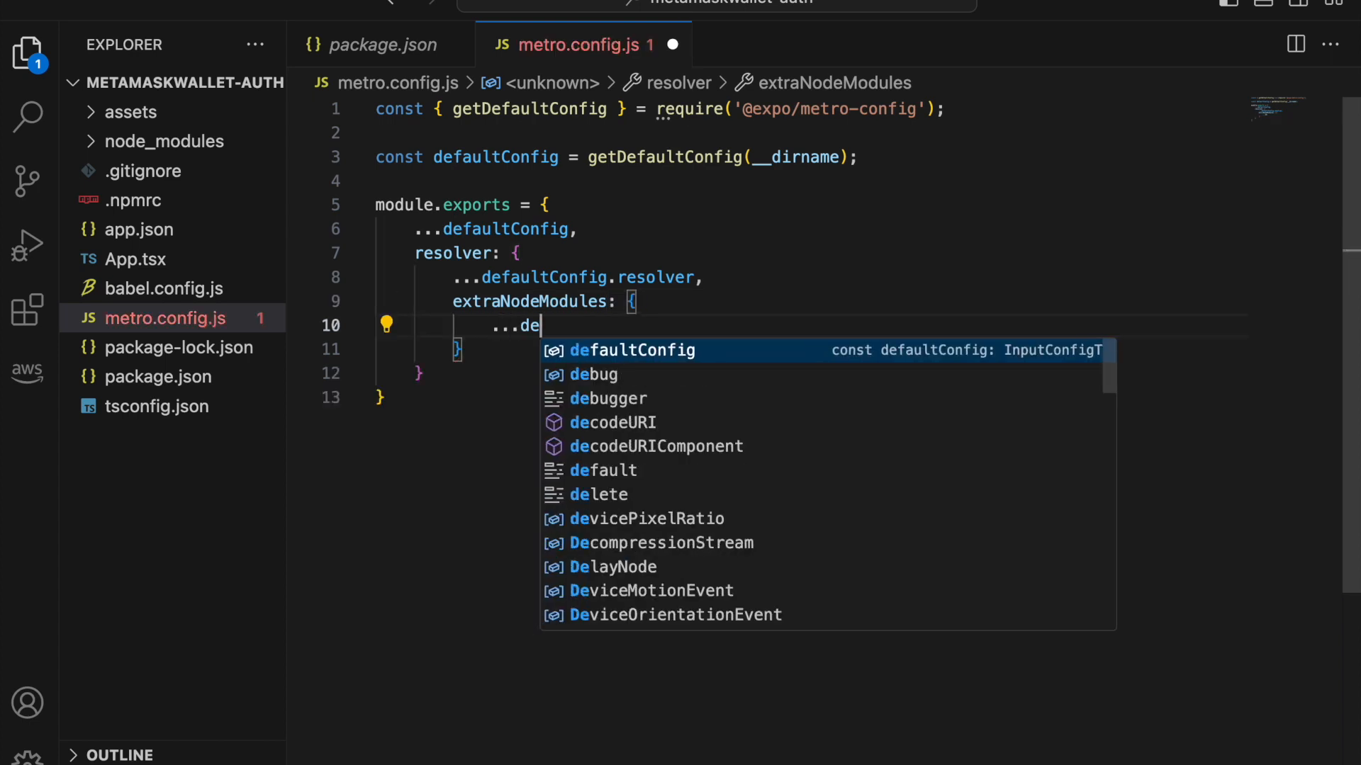
type("faultConfig.resolver")
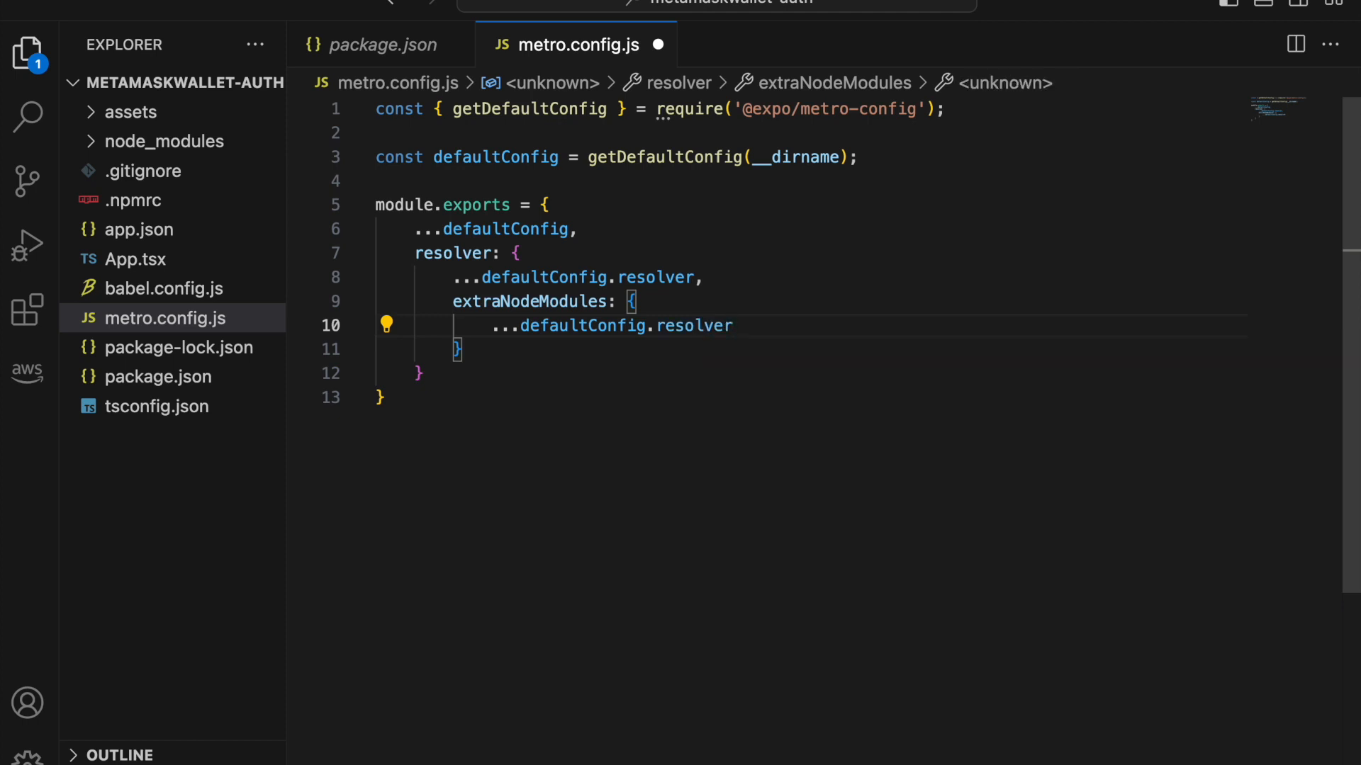
type(",extraNodeModules,")
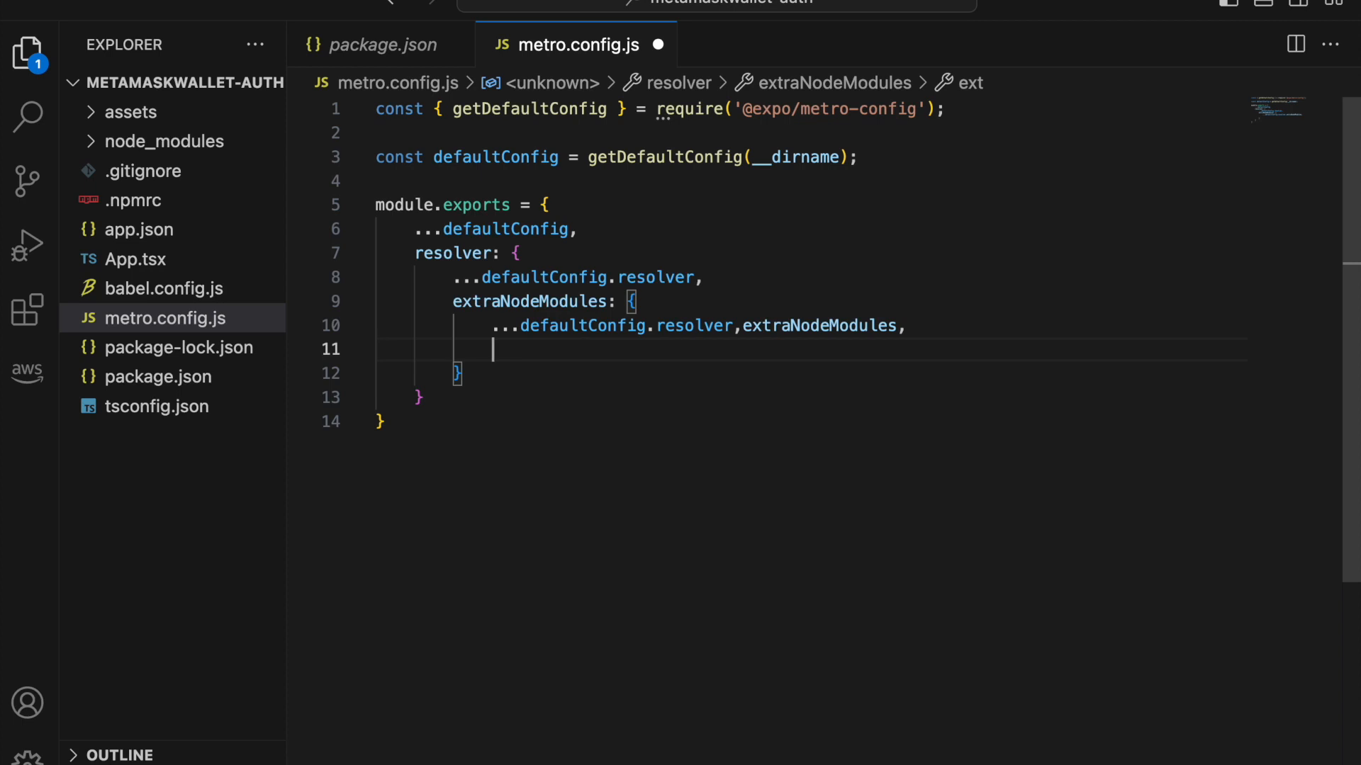
type("...require")
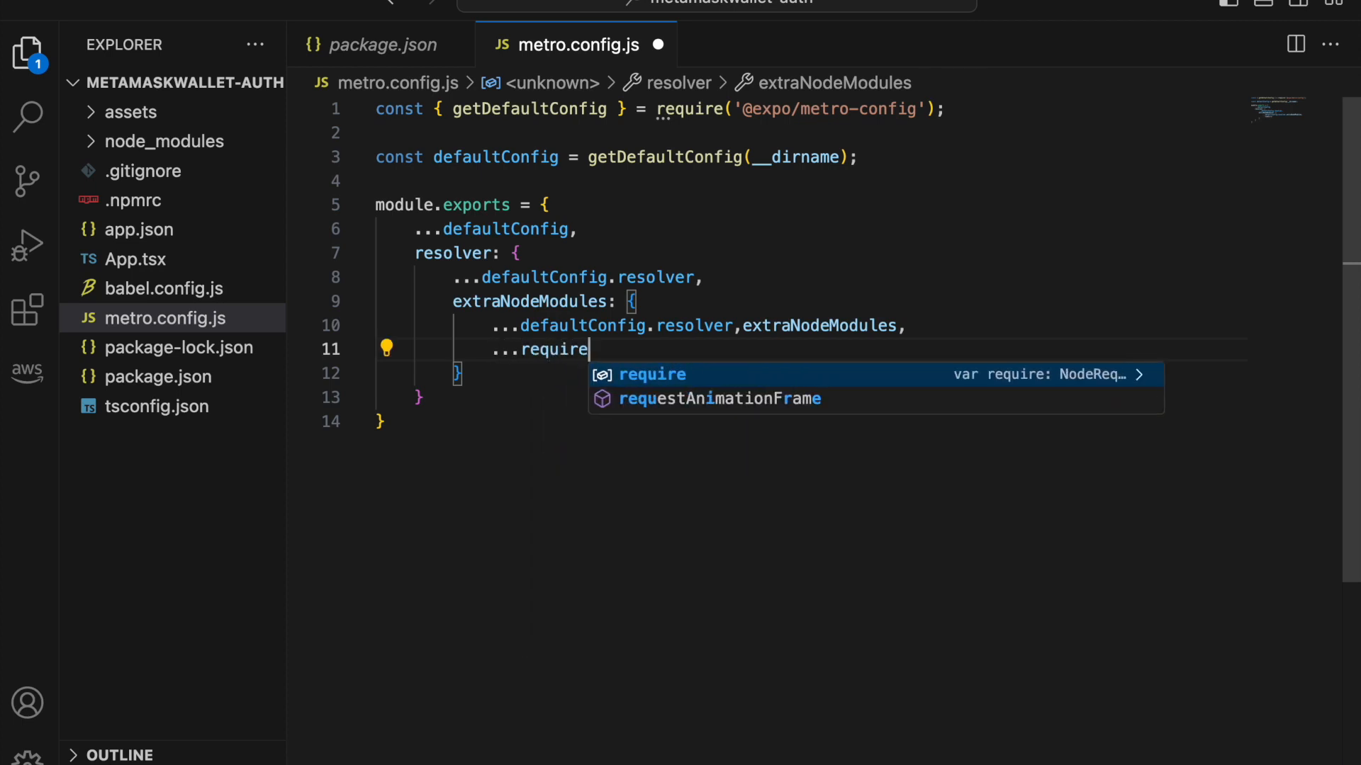
type("('node'")
type("web")
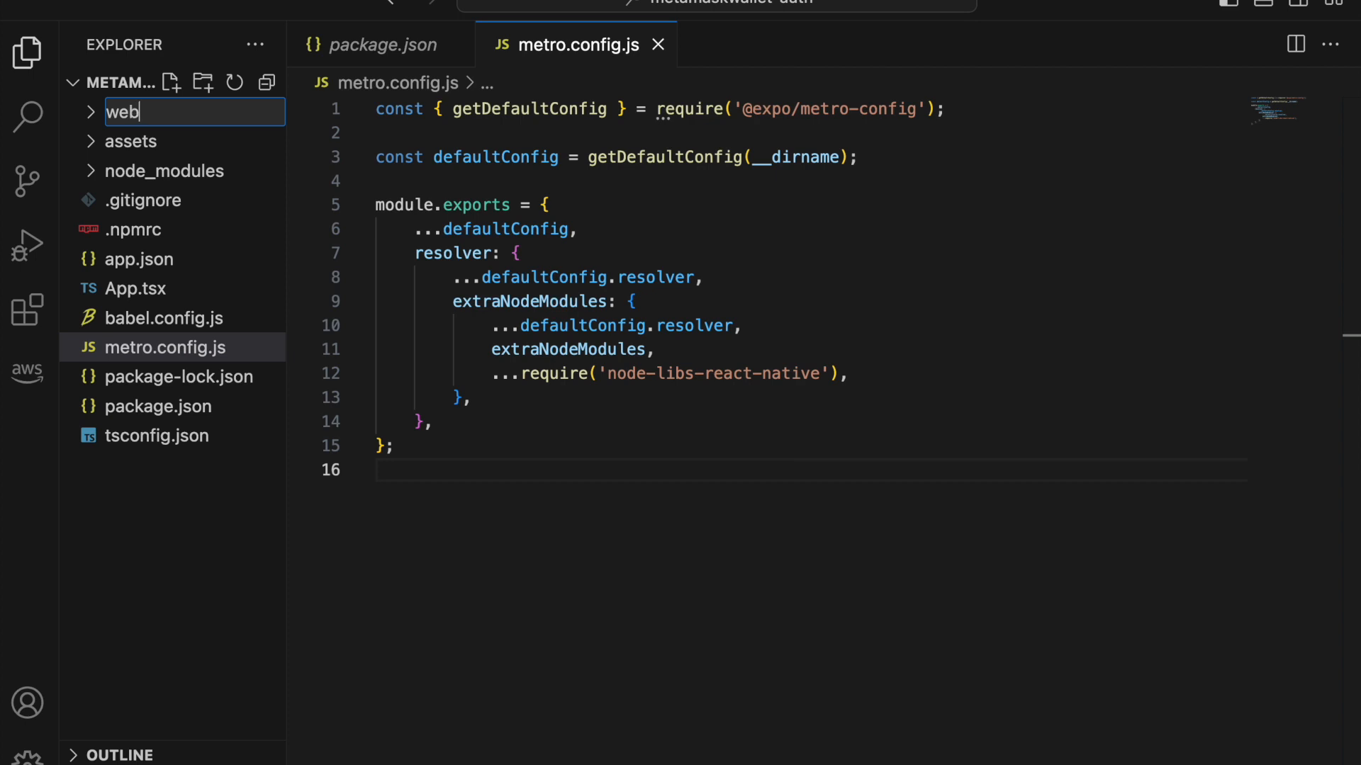
Step: Add a new metamask.ts file inside the web3 folder
right_click(127, 170)
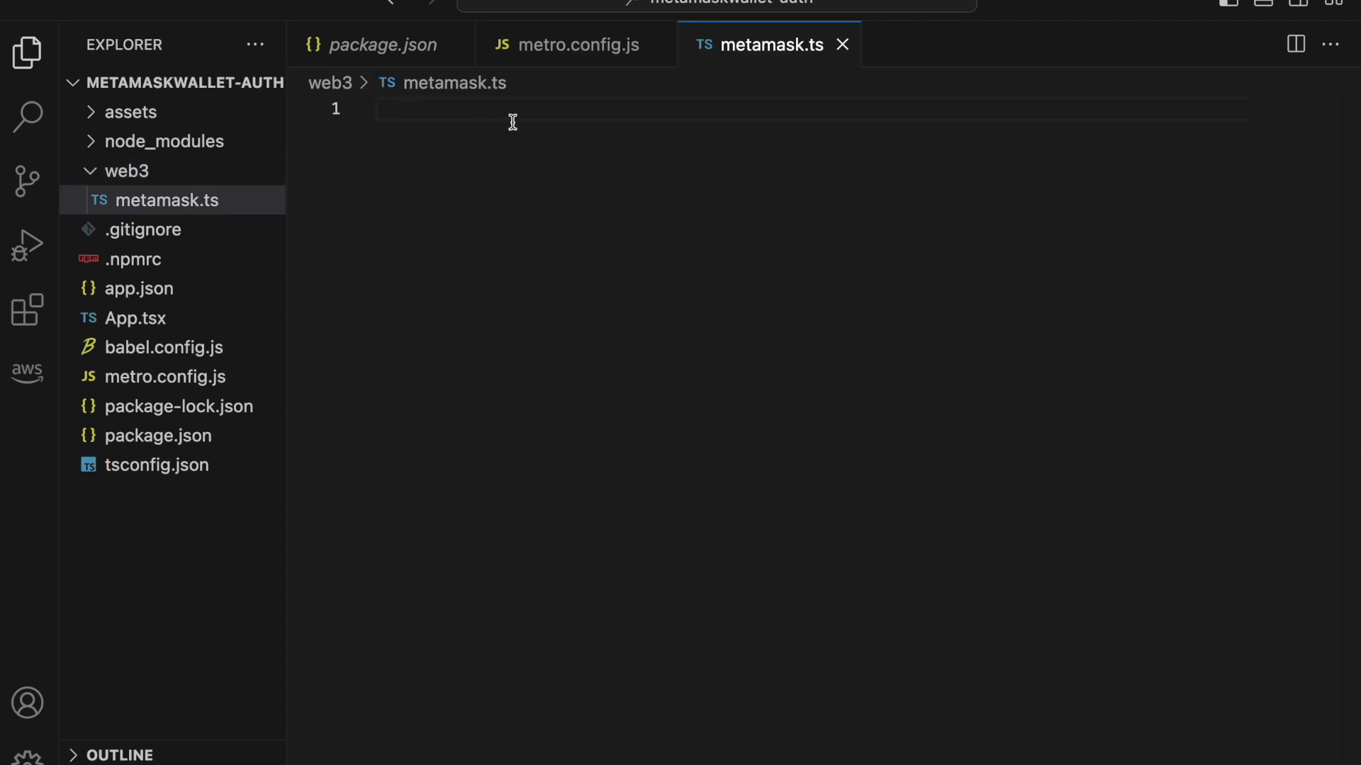
mouse_move(572, 137)
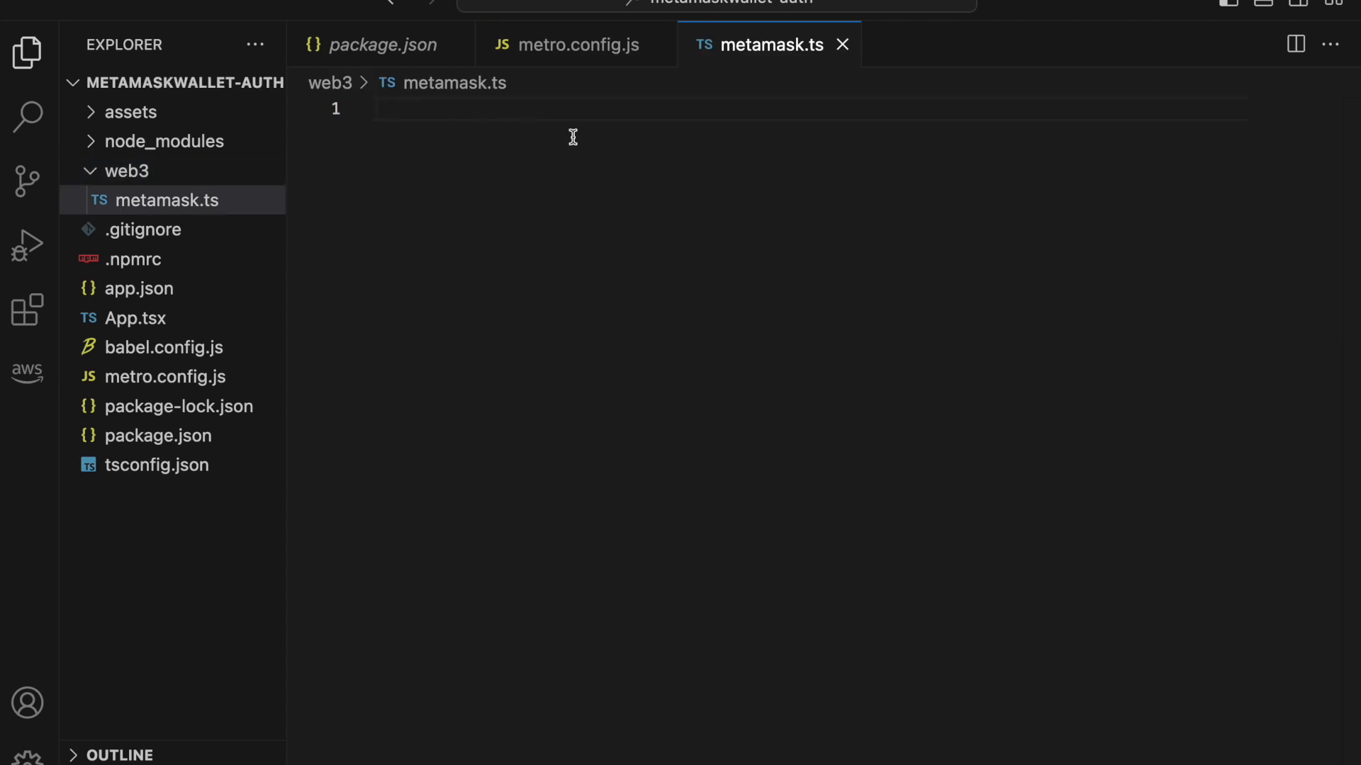
Step: Import MetaMaskSDK, Linking from react-native, and BackgroundTimer at the top of metamask.ts
type("import")
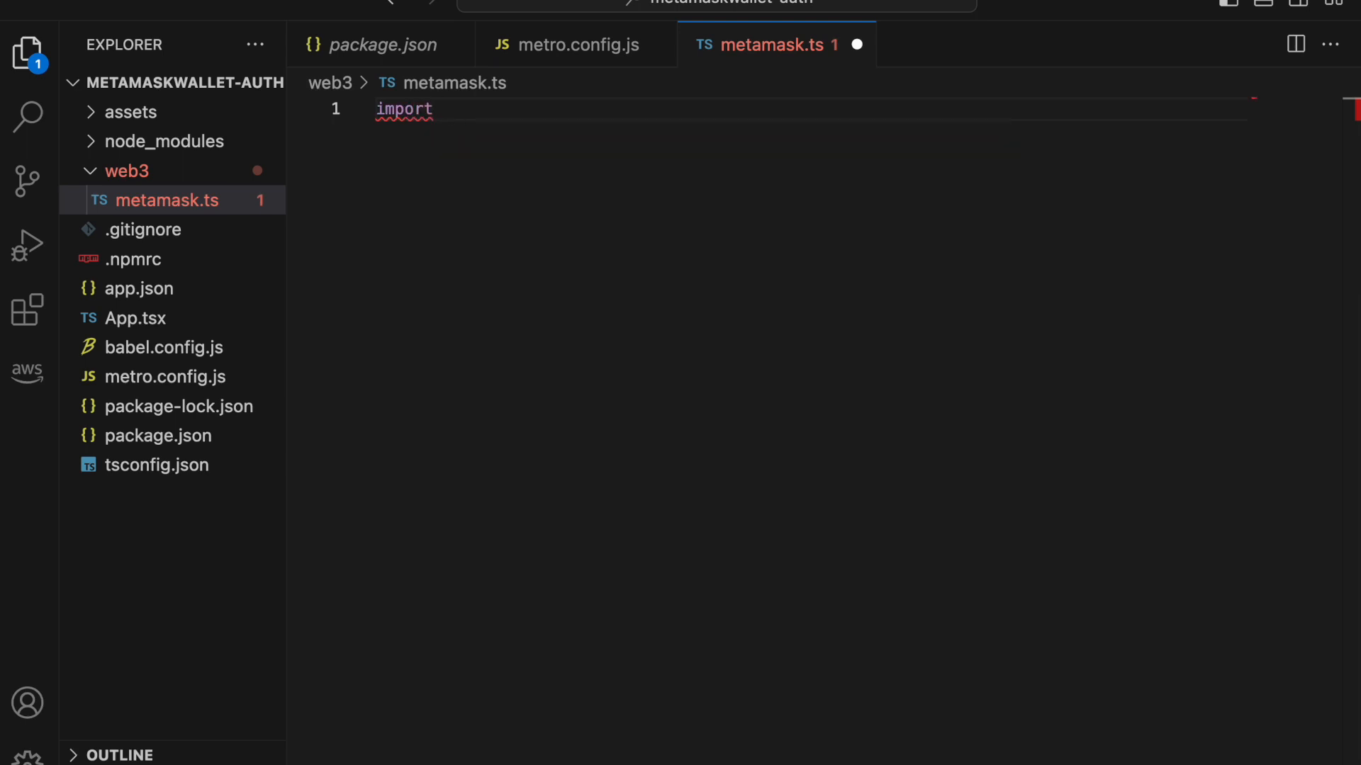
type("MetaMaskSDK from '@metamask/sdk';")
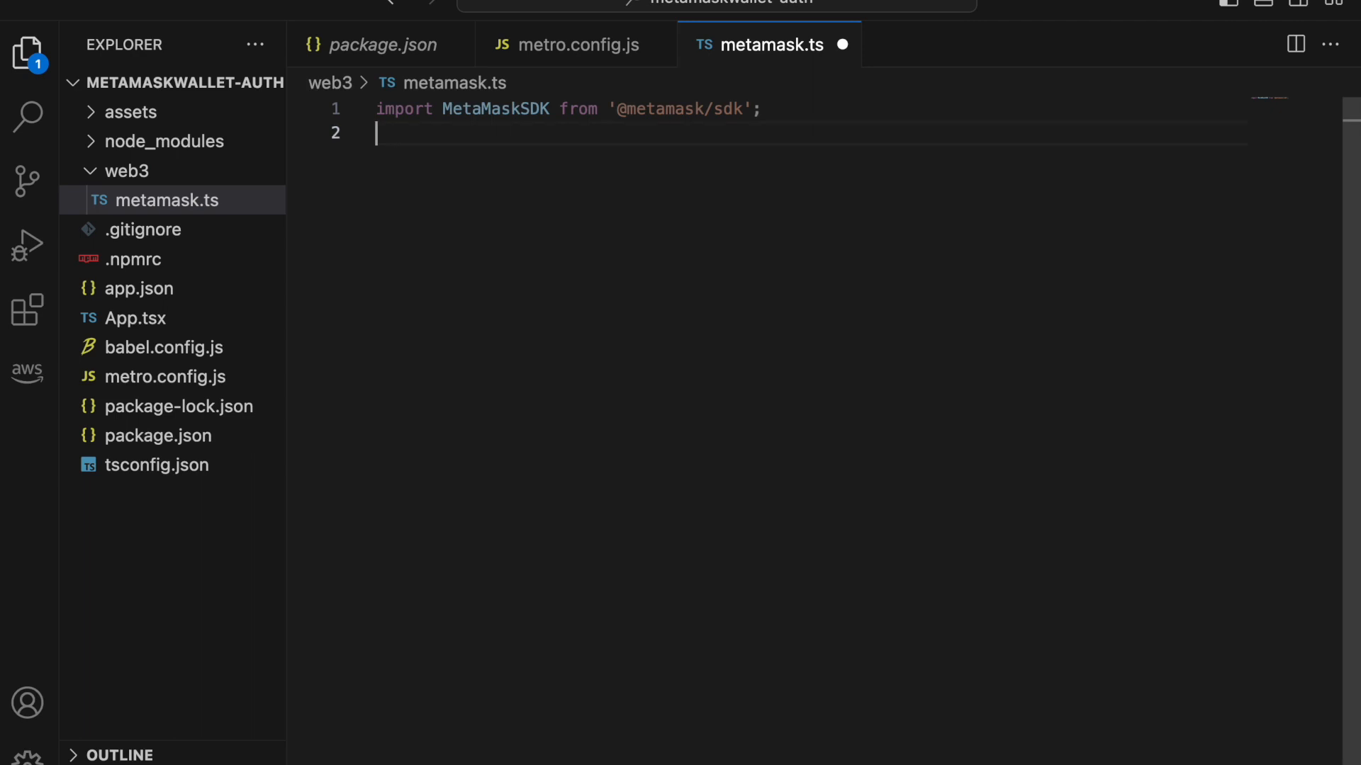
type("ip")
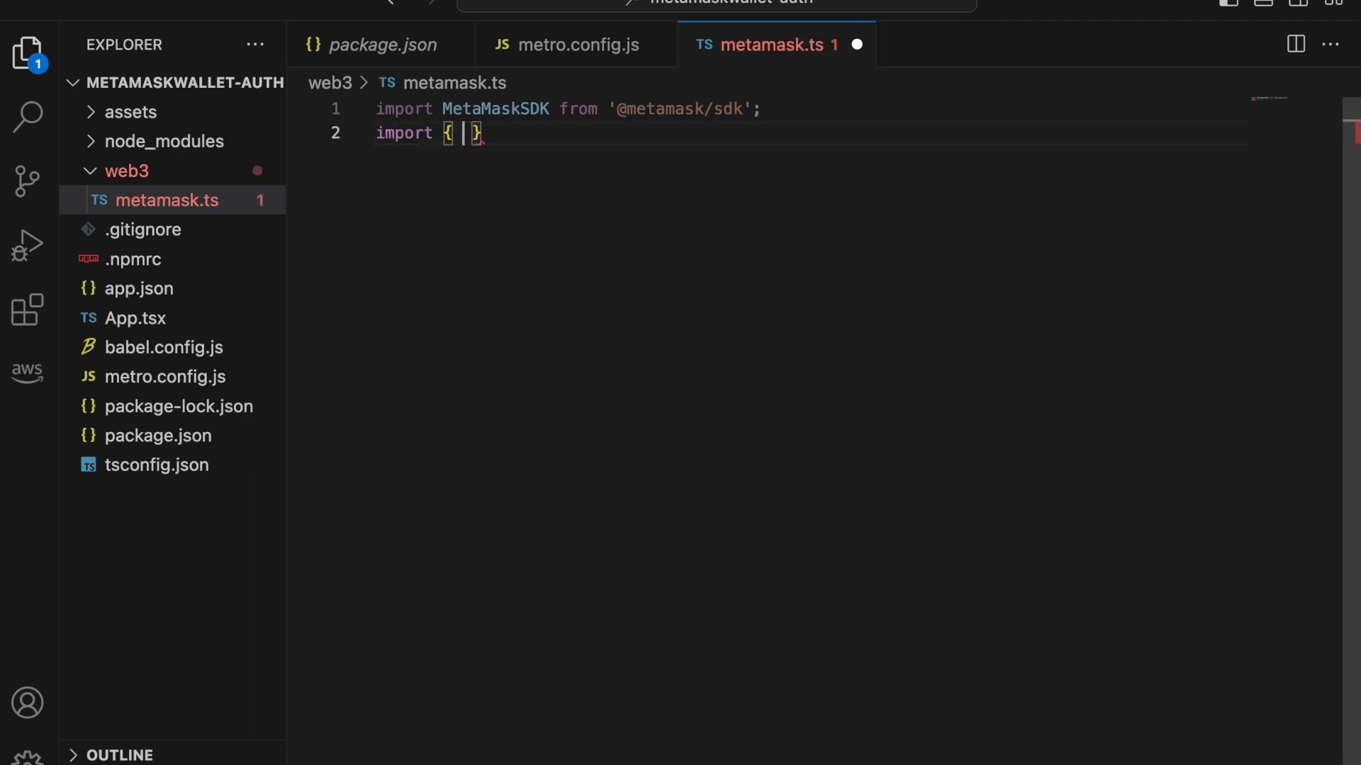
type("Linking")
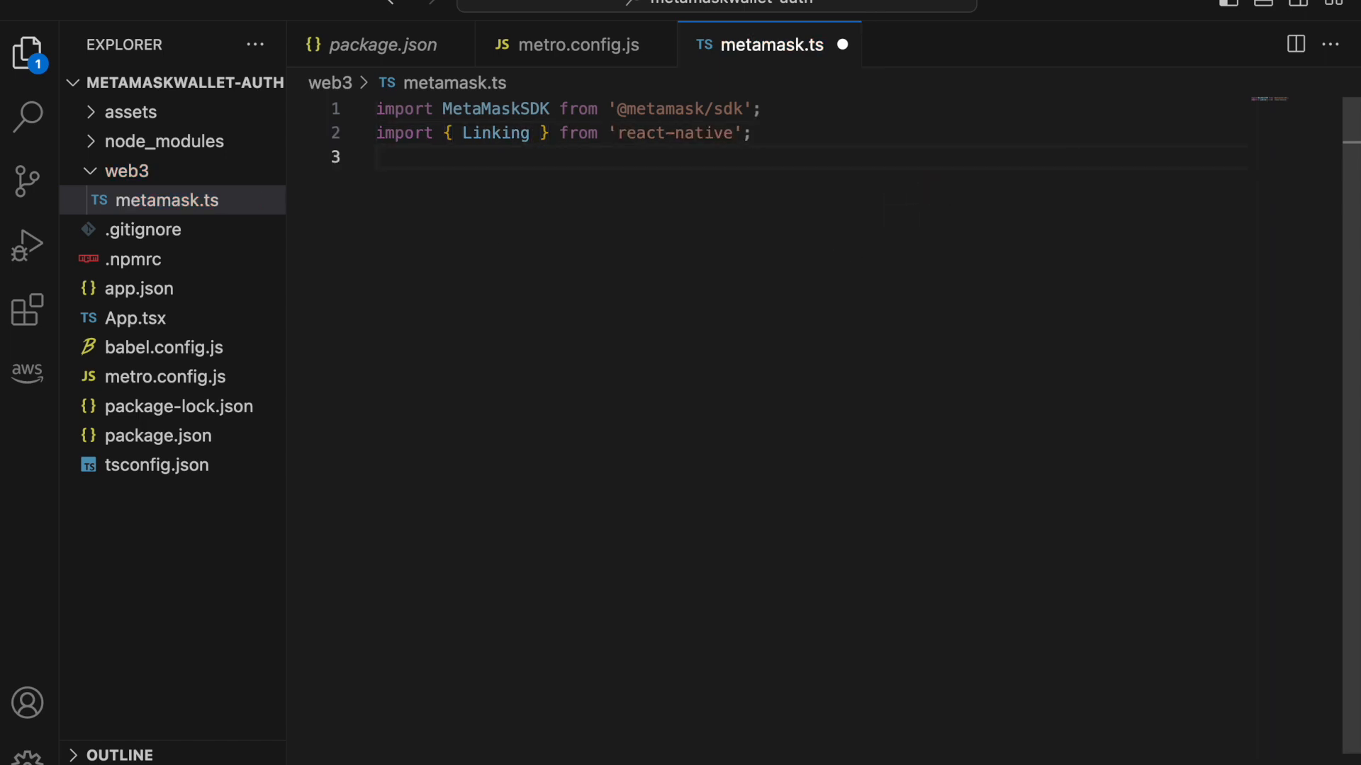
type("imoprt")
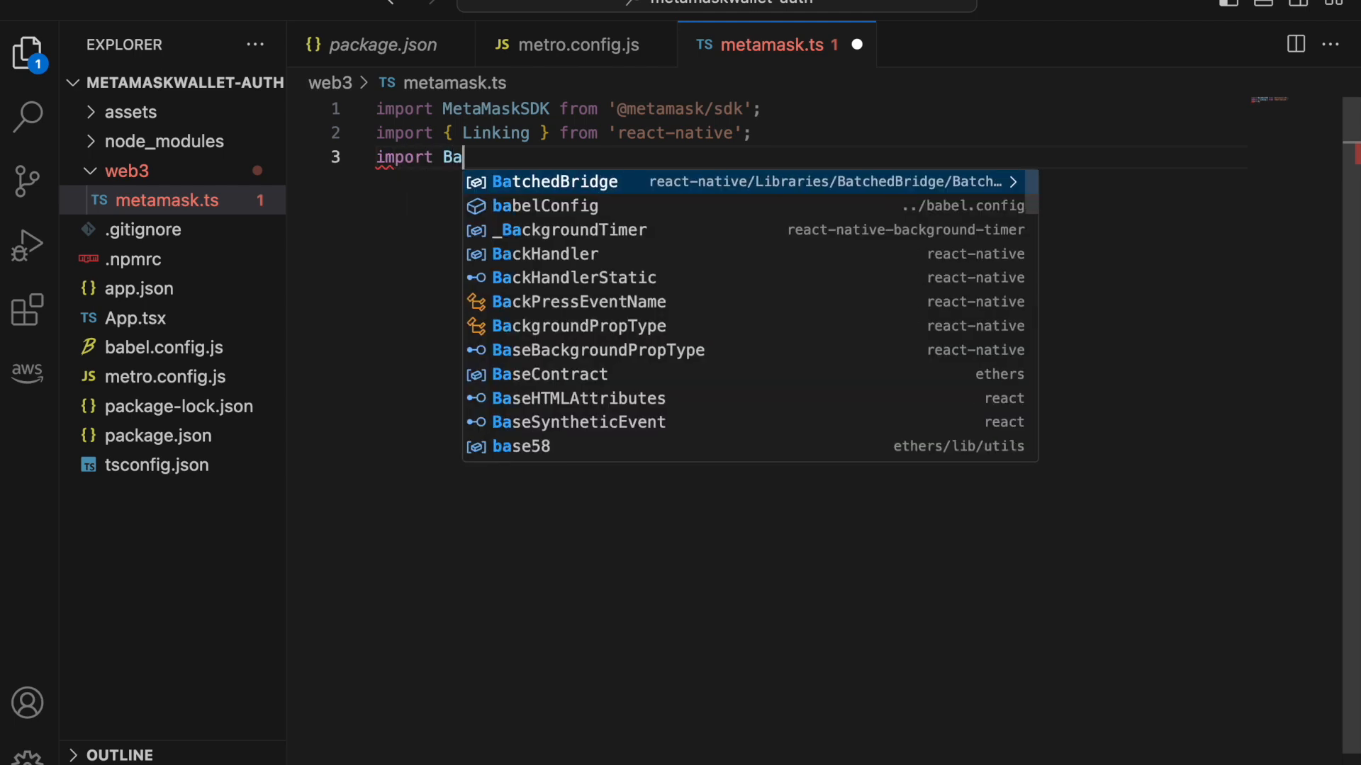
type("ckgroundTimer from 'react-native-background-timer';")
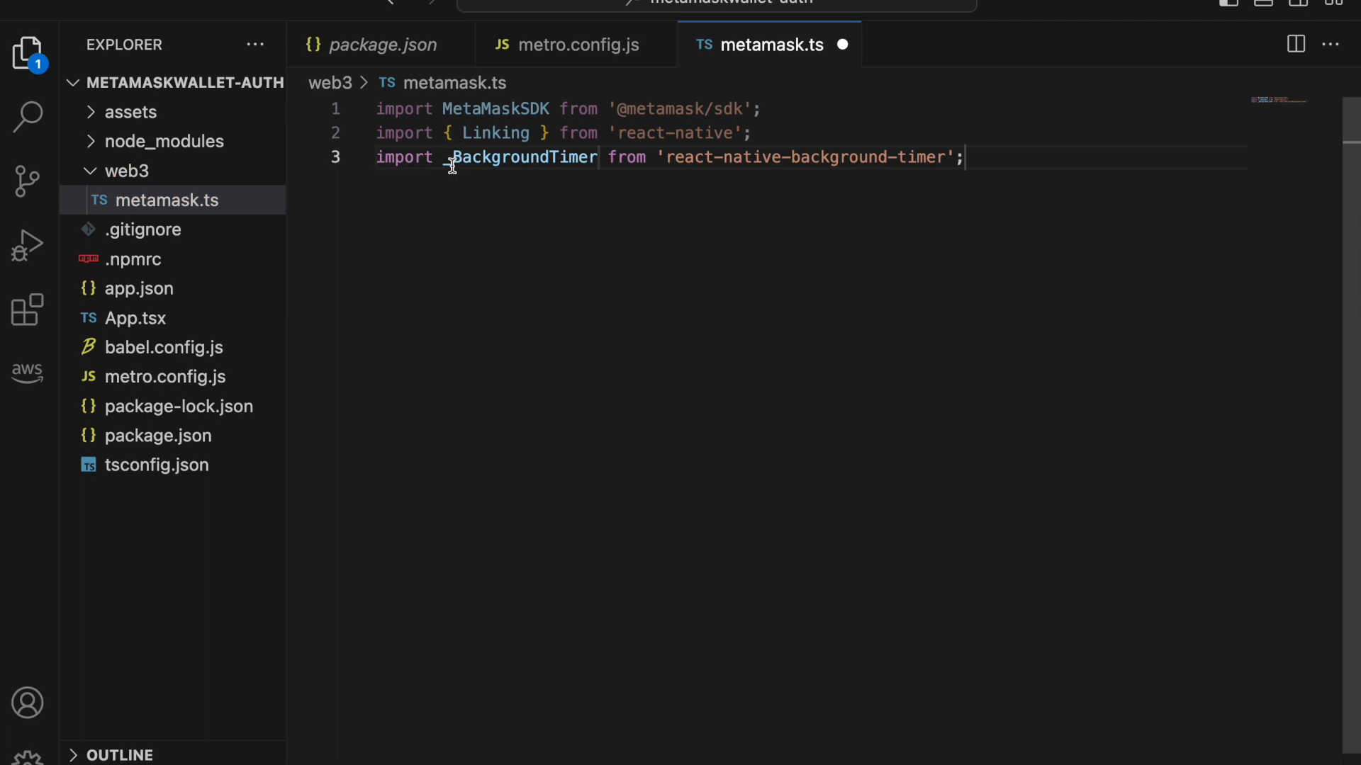
key("Enter")
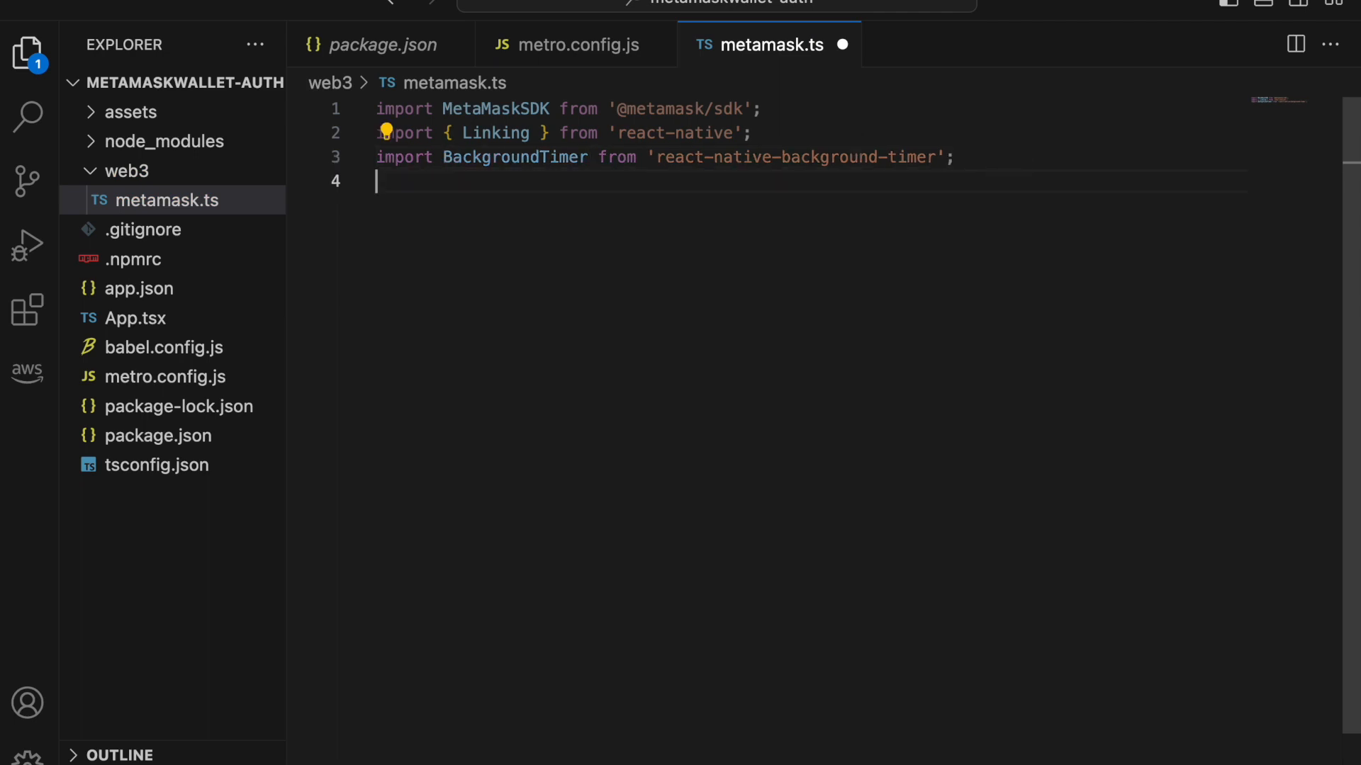
Step: Export MMSDK = new MetaMaskSDK with openDeeplink calling Linking.openURL and timer BackgroundTimer
type("export const MMS")
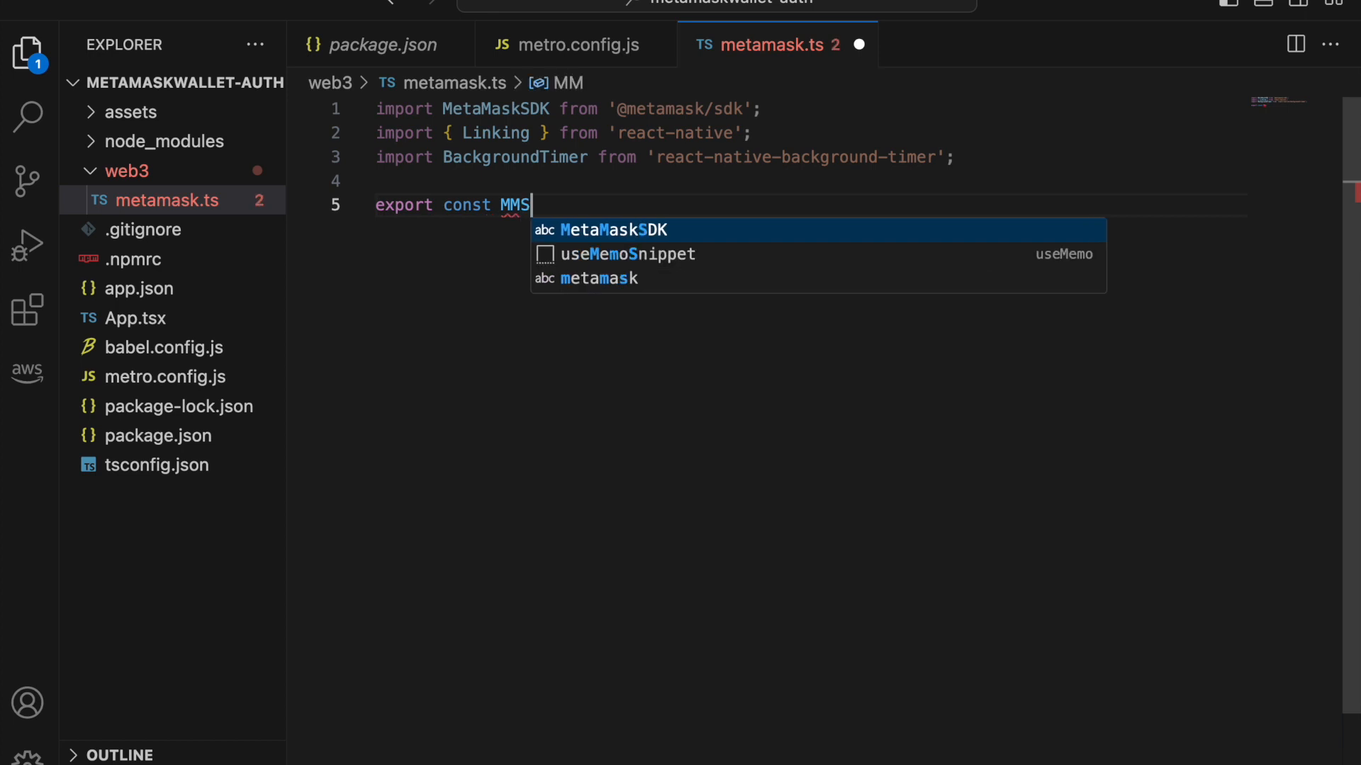
type("D")
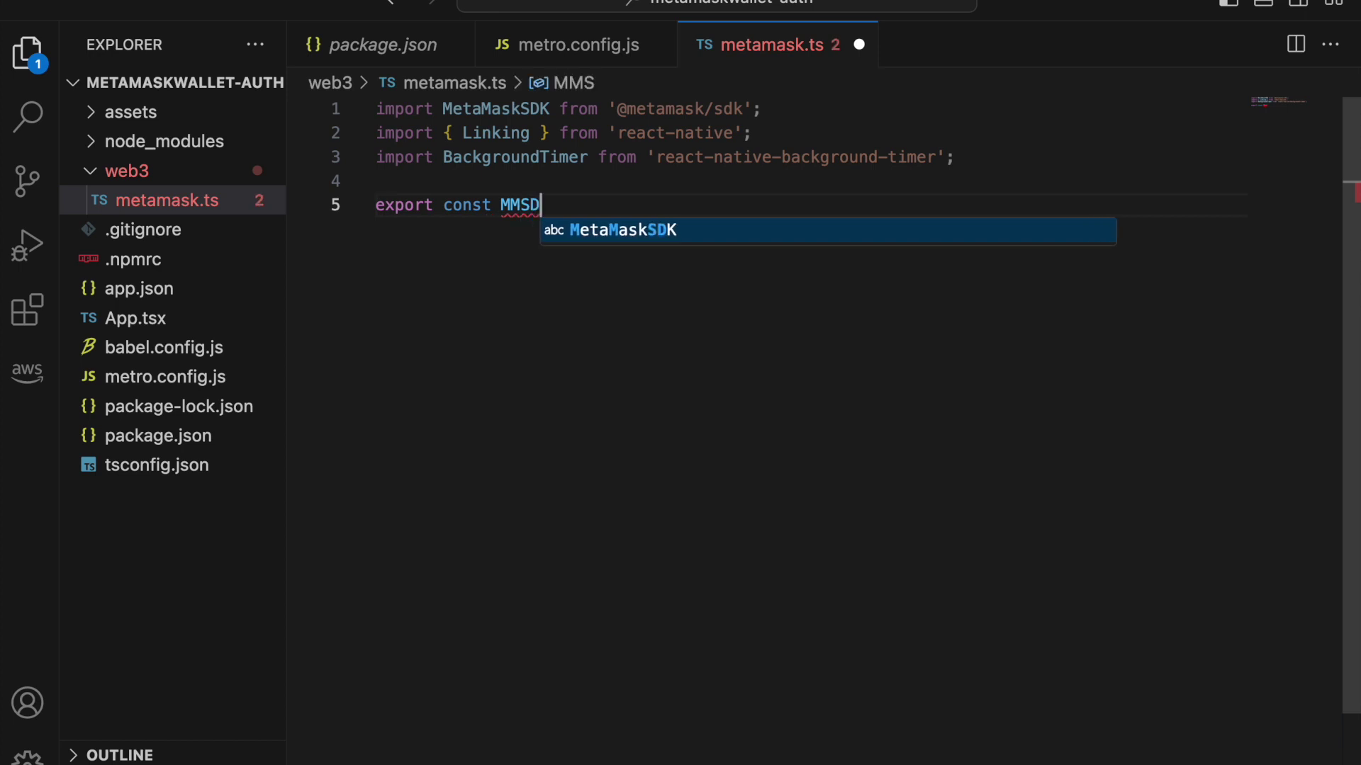
type("K = new")
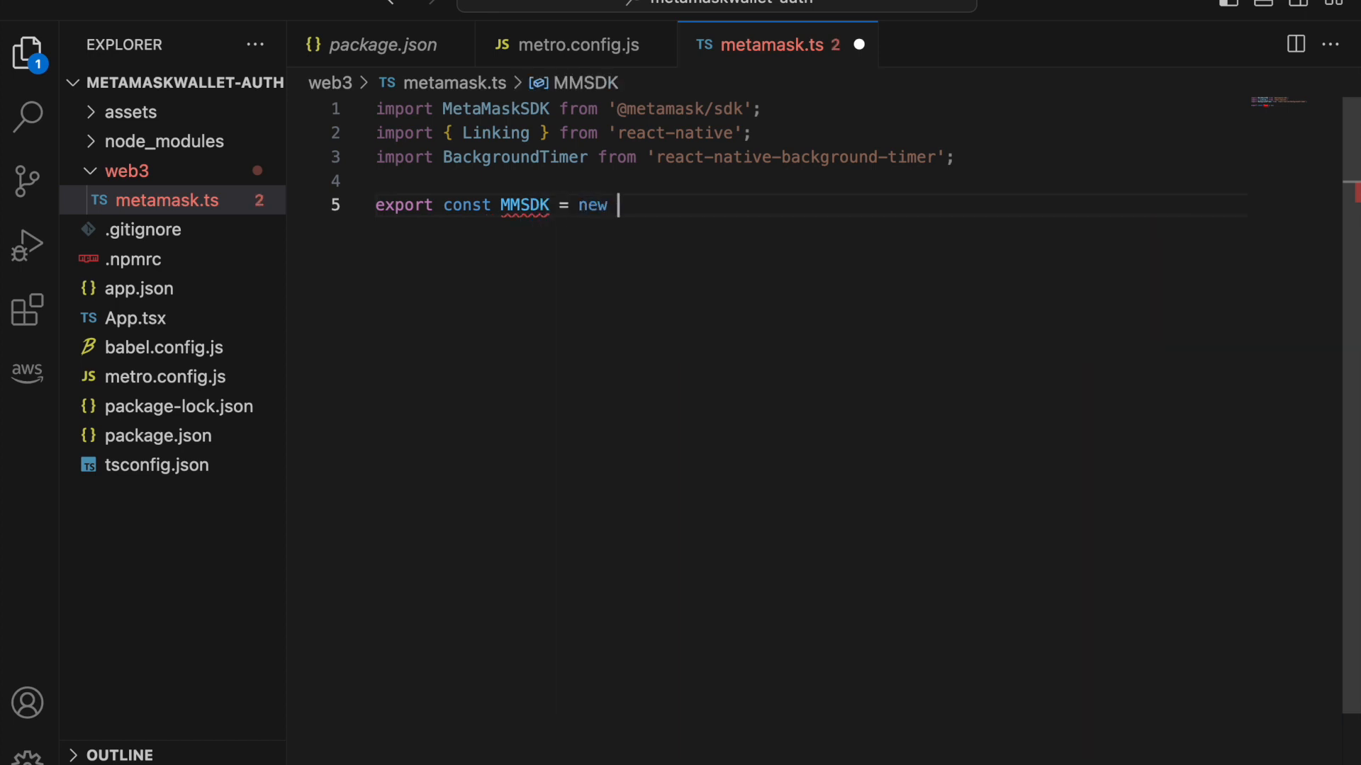
type("MetaMaskSDK")
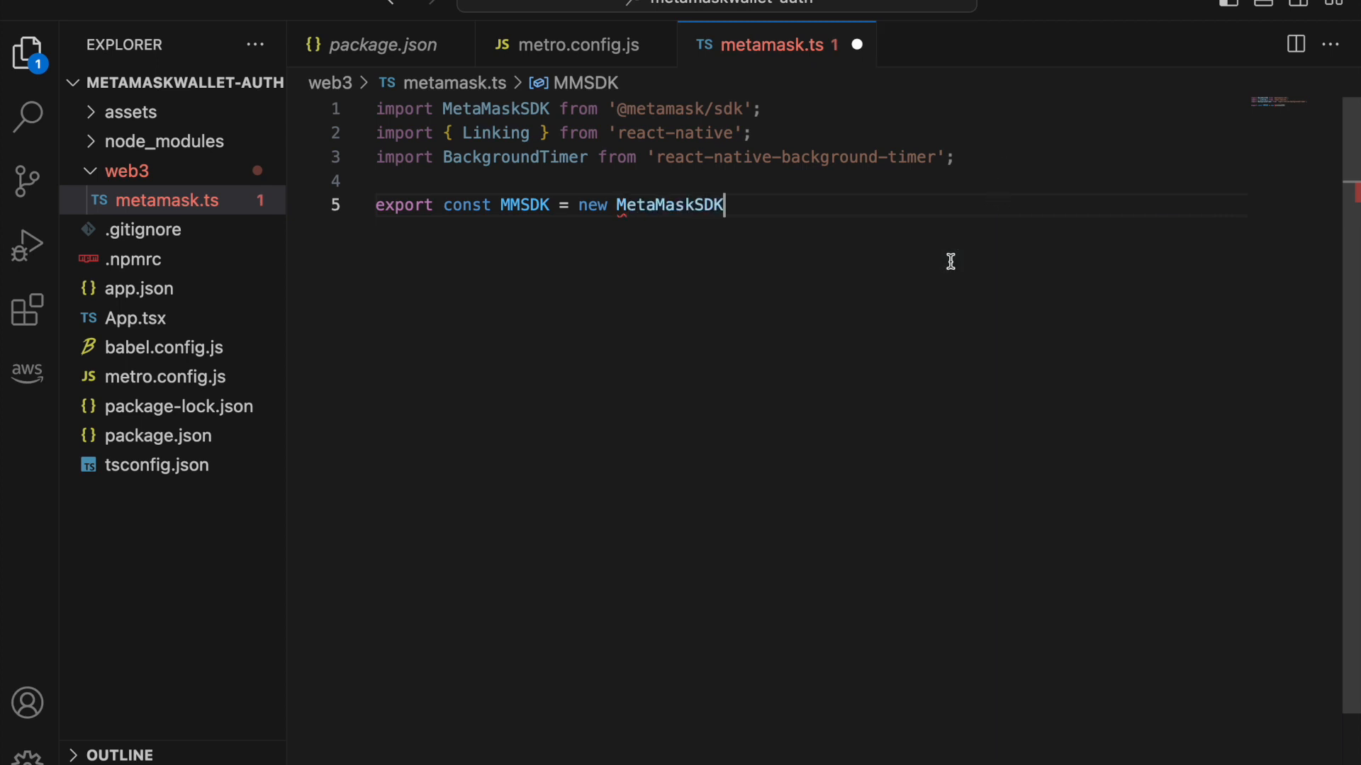
type("()")
type("openDeeplink")
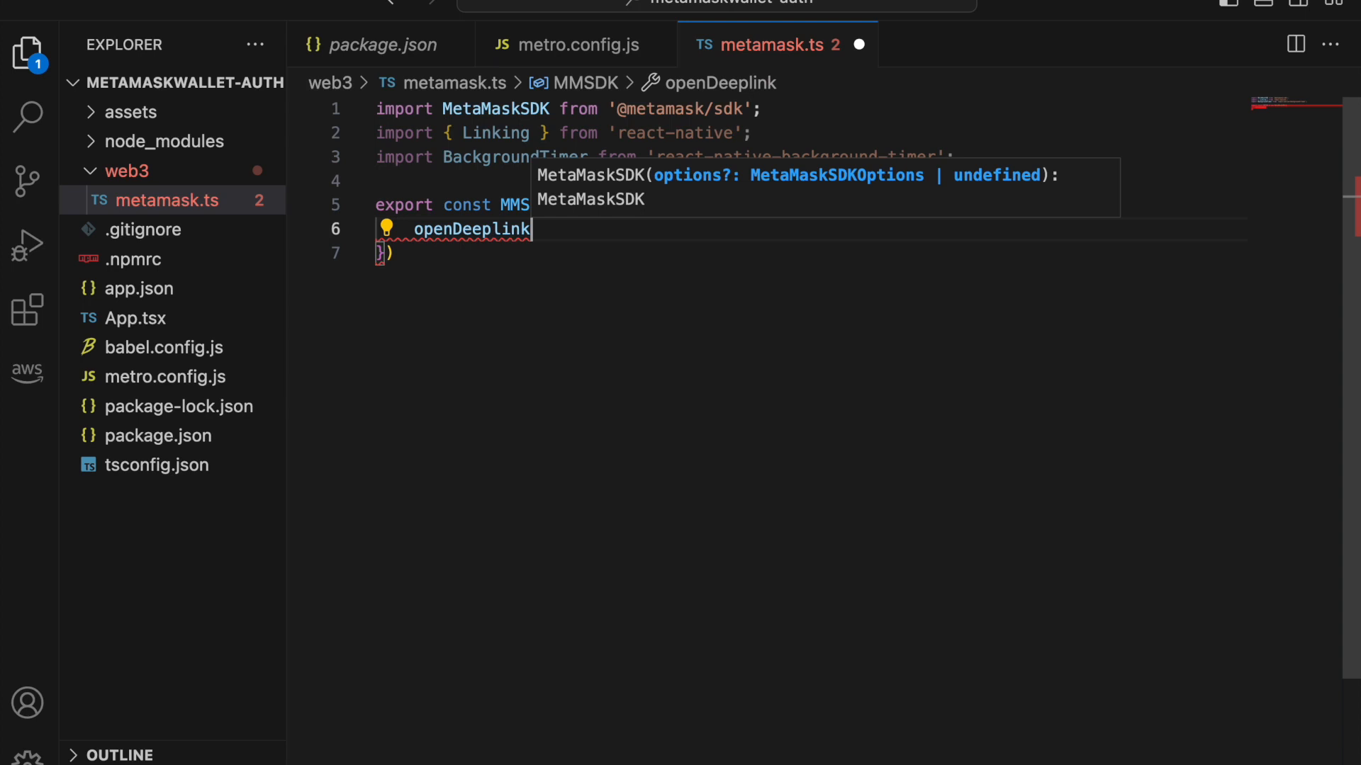
type(": ()")
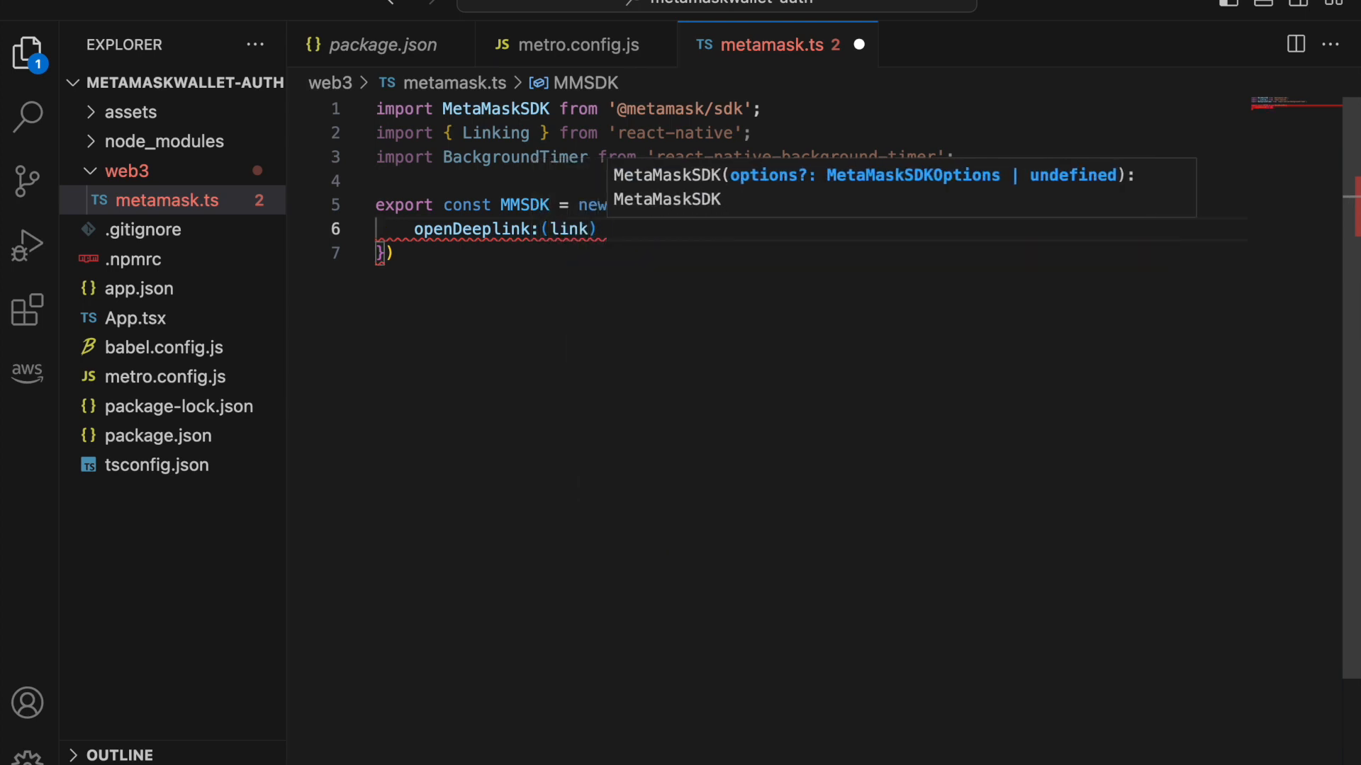
type("=> {")
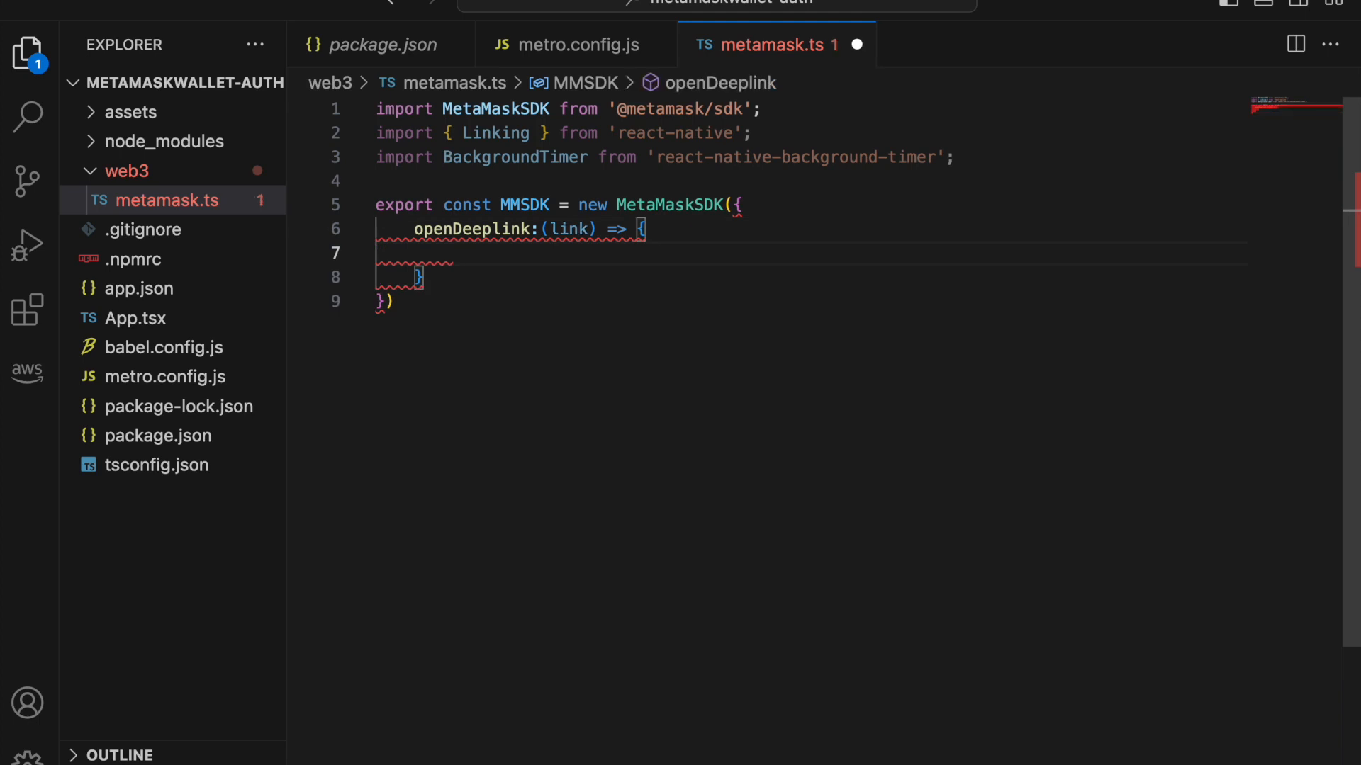
type("Linking.openURL(link);")
type("timer:")
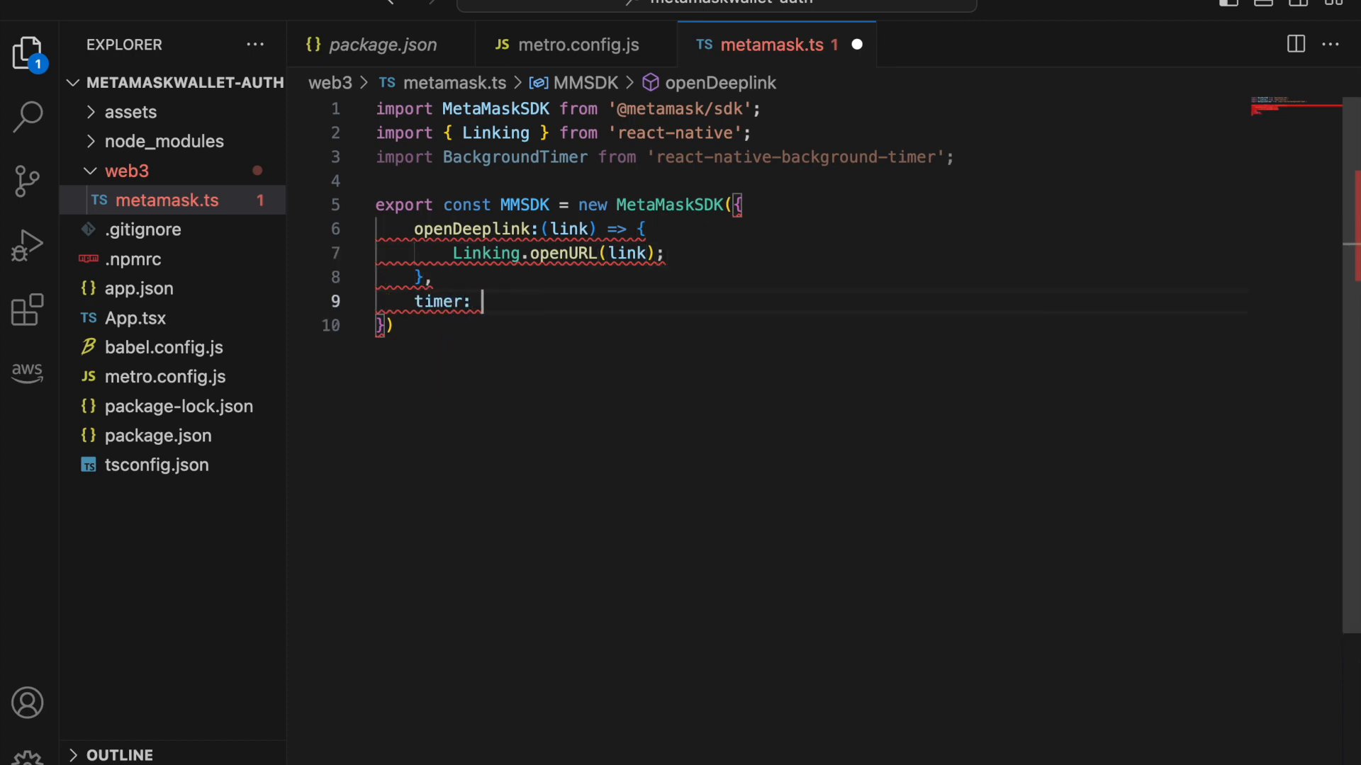
type("BackgroundTimer,")
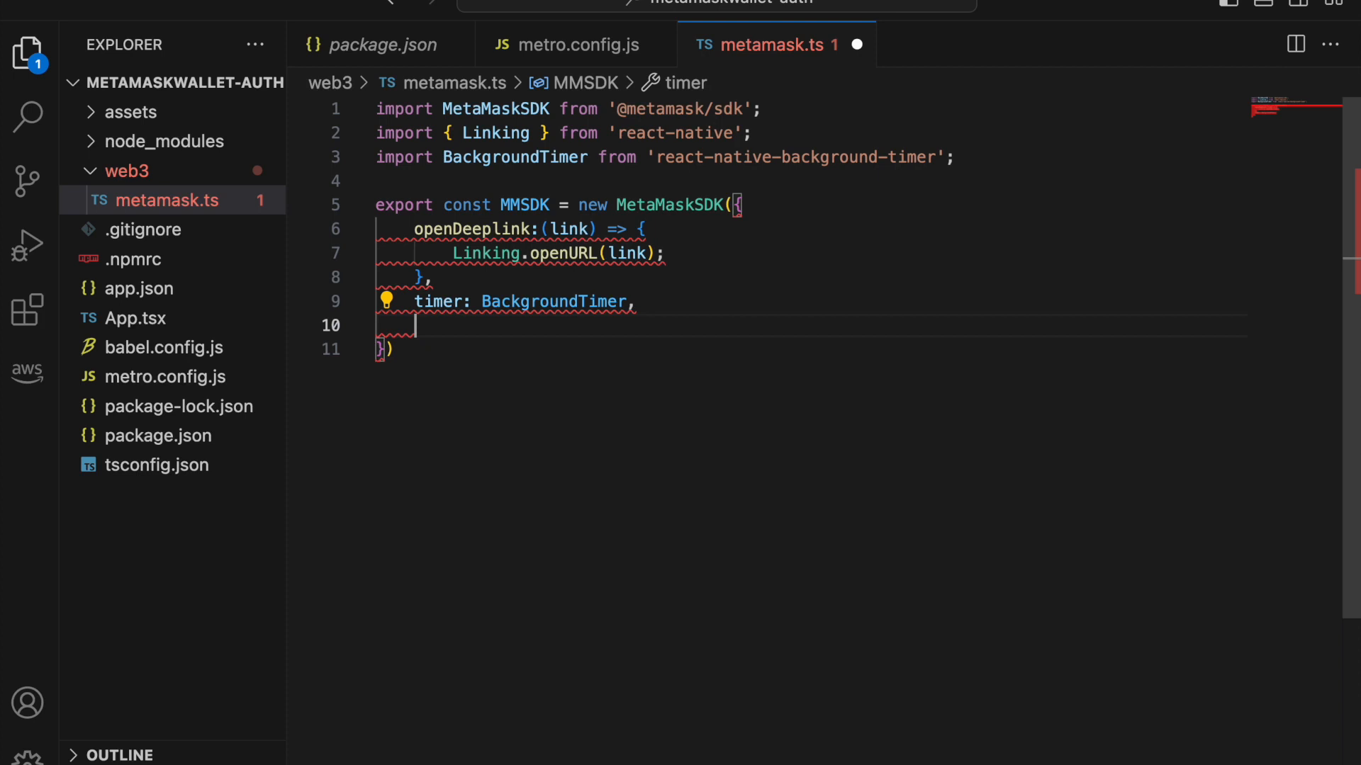
type("dappMetadata")
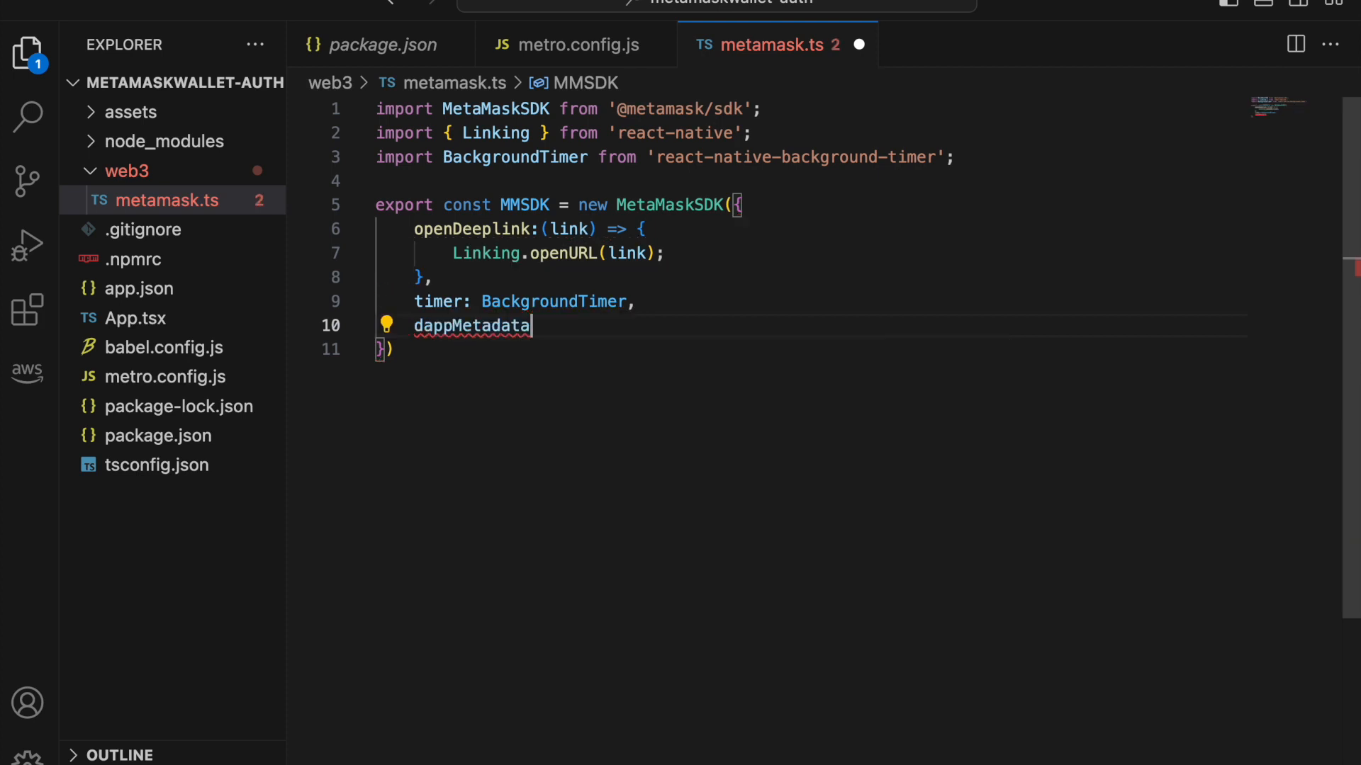
type(": {")
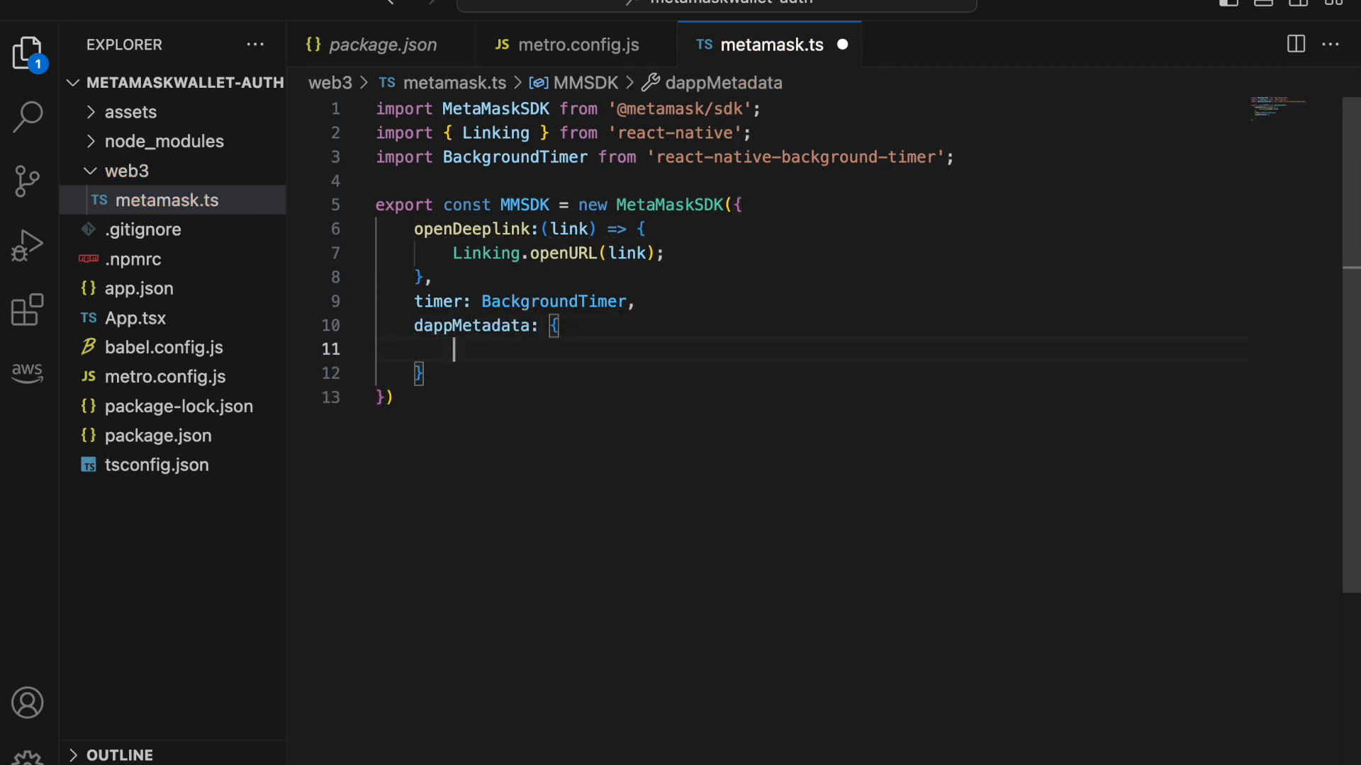
type("name: 'M")
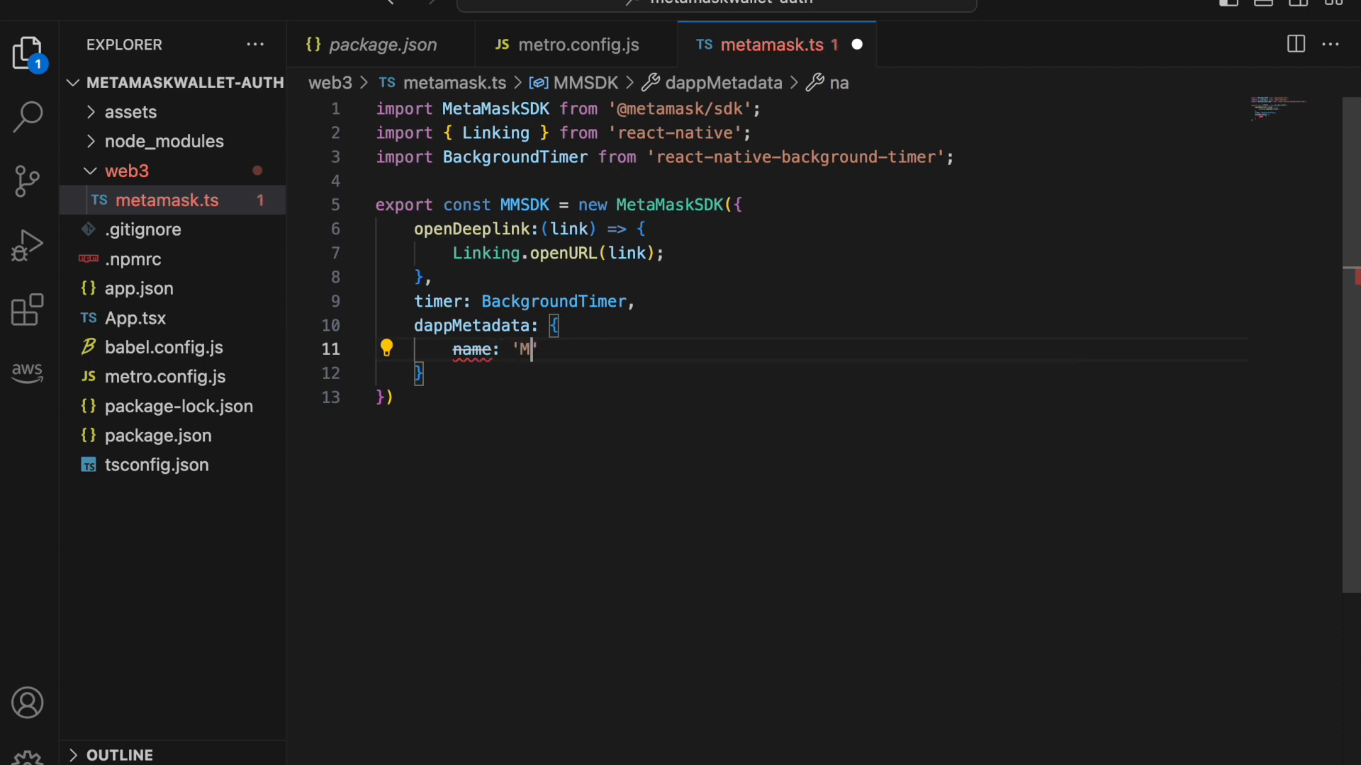
type("y app',")
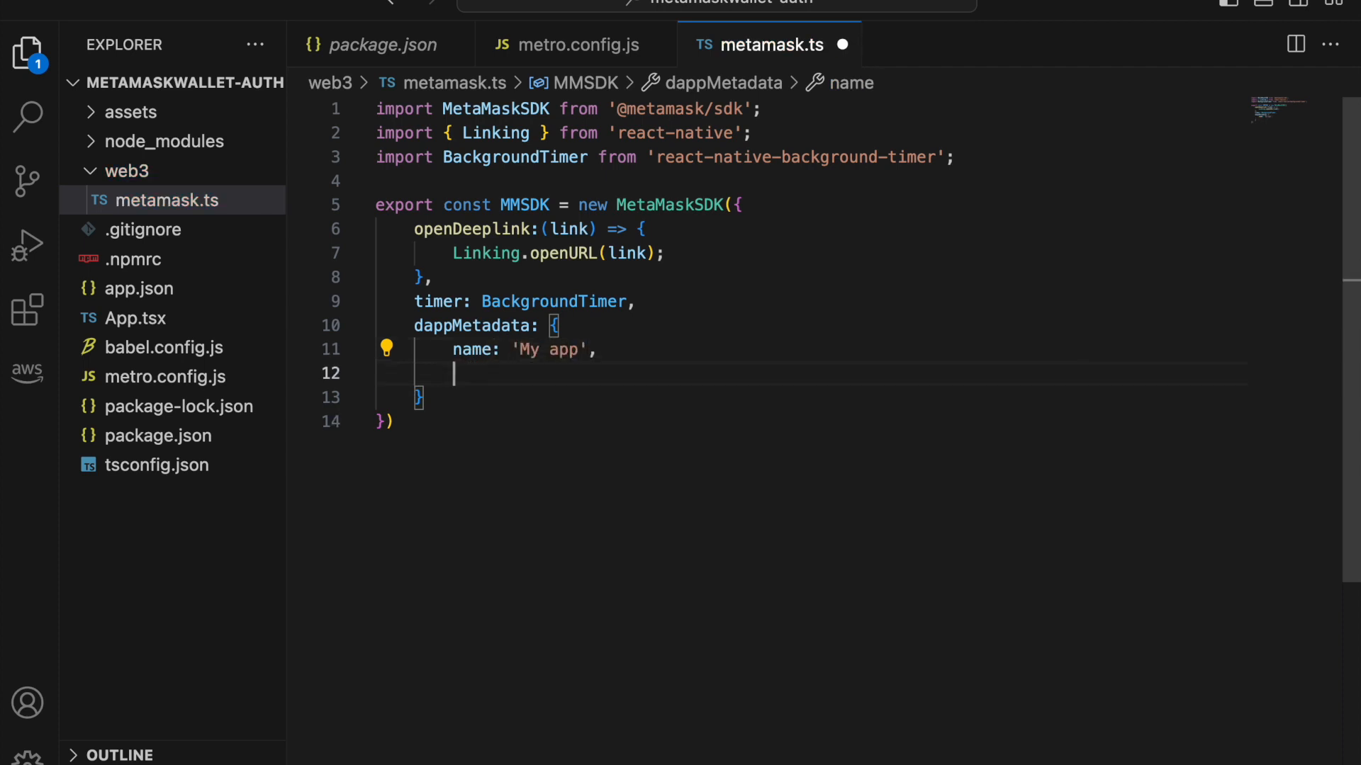
type("u")
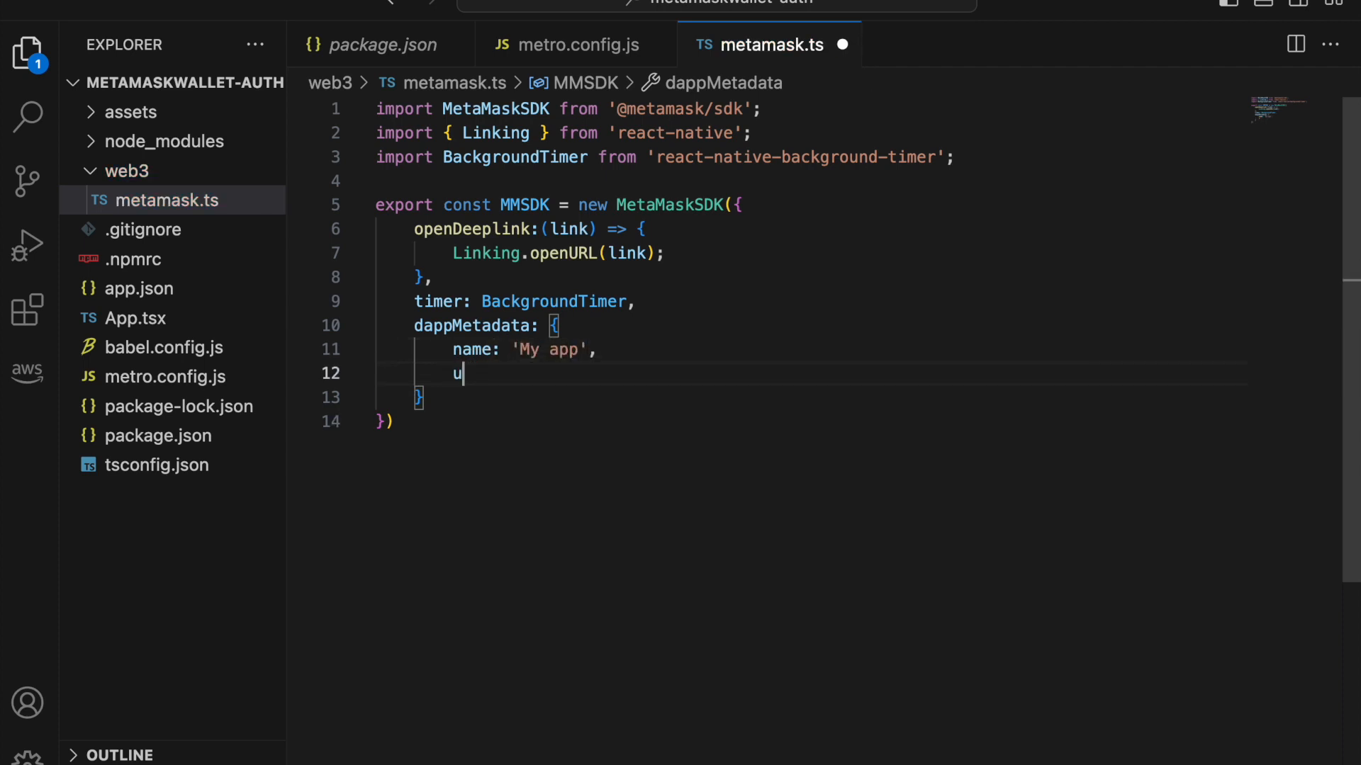
type("rl;")
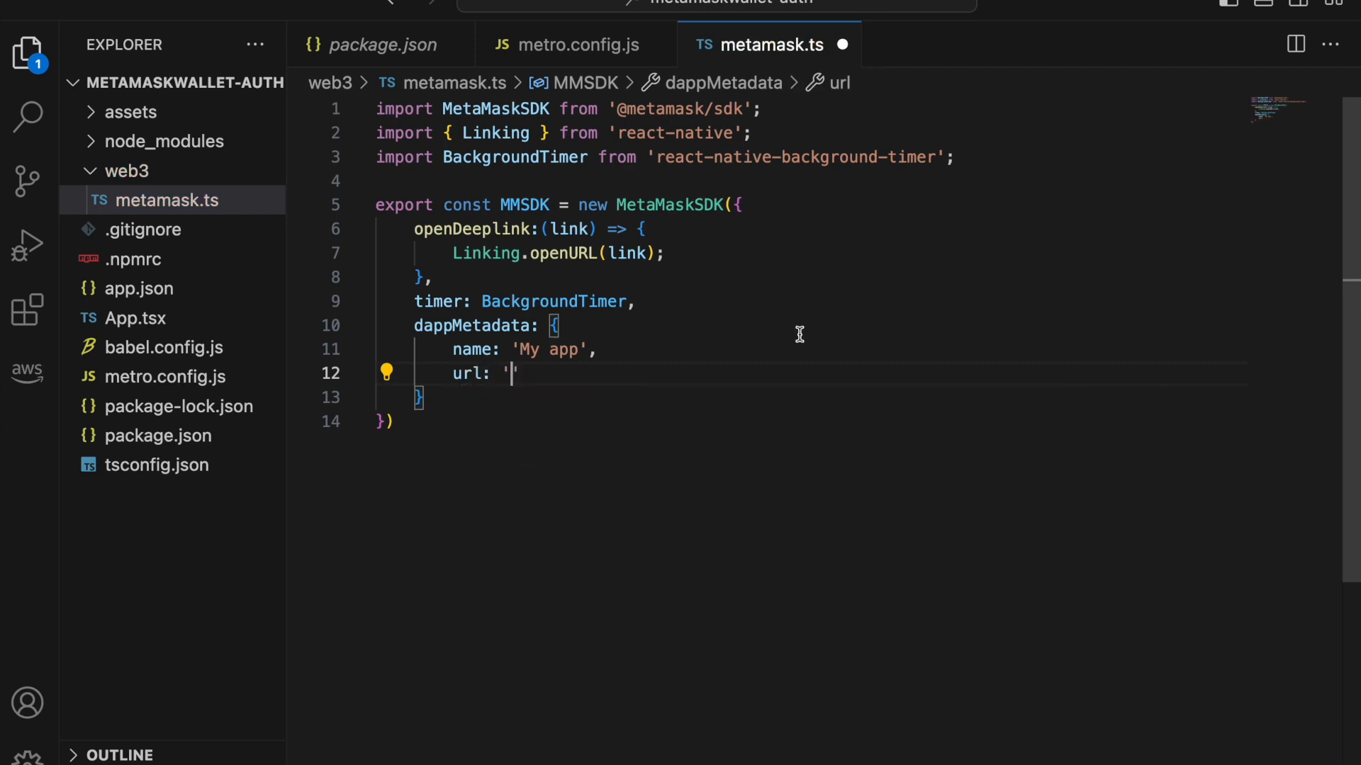
type("https")
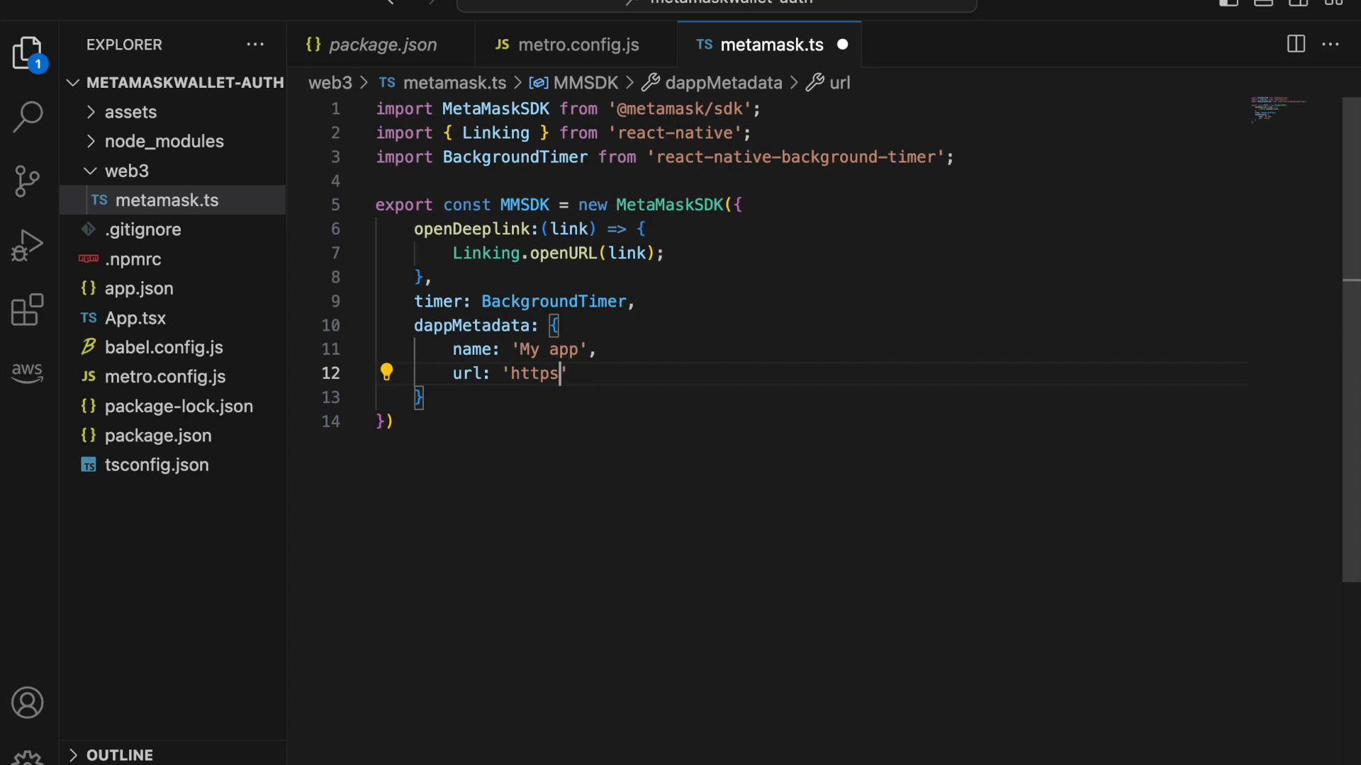
type("://mydapp.")
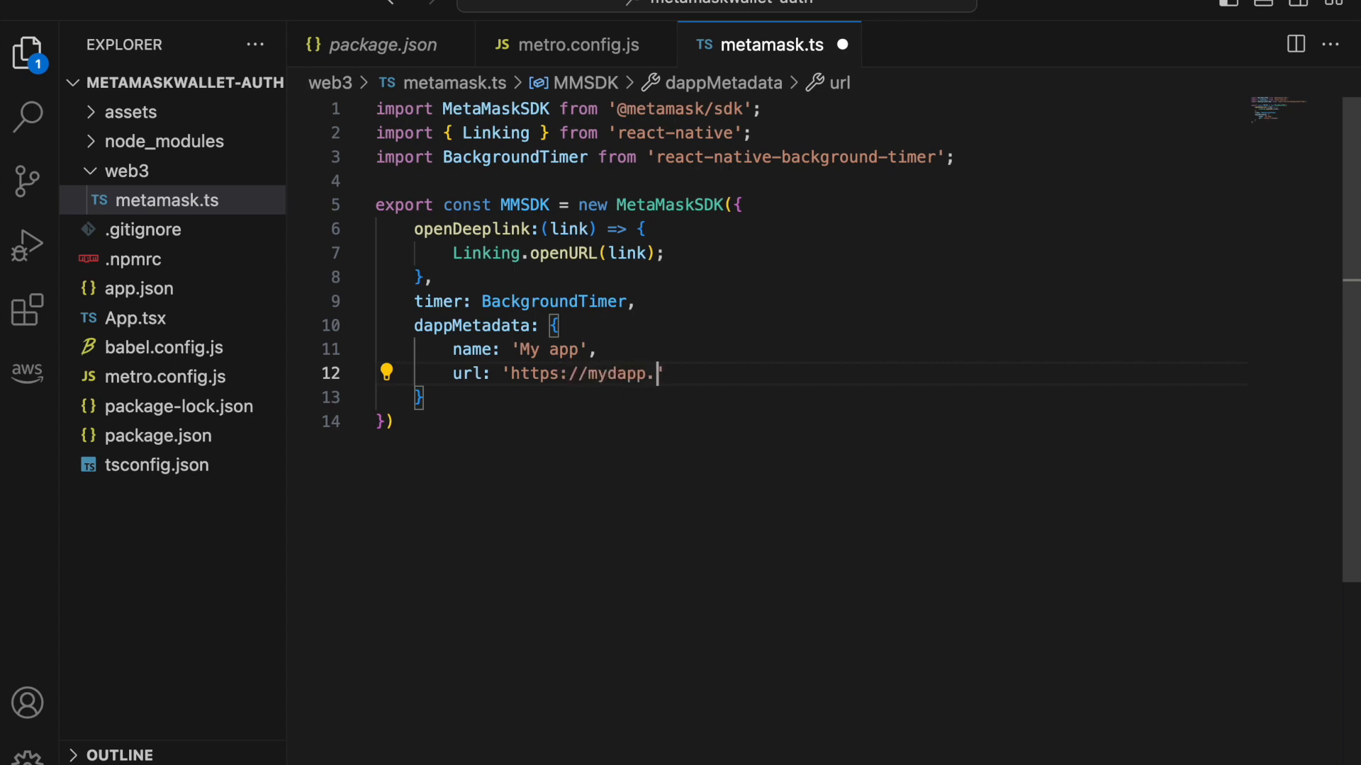
type("com")
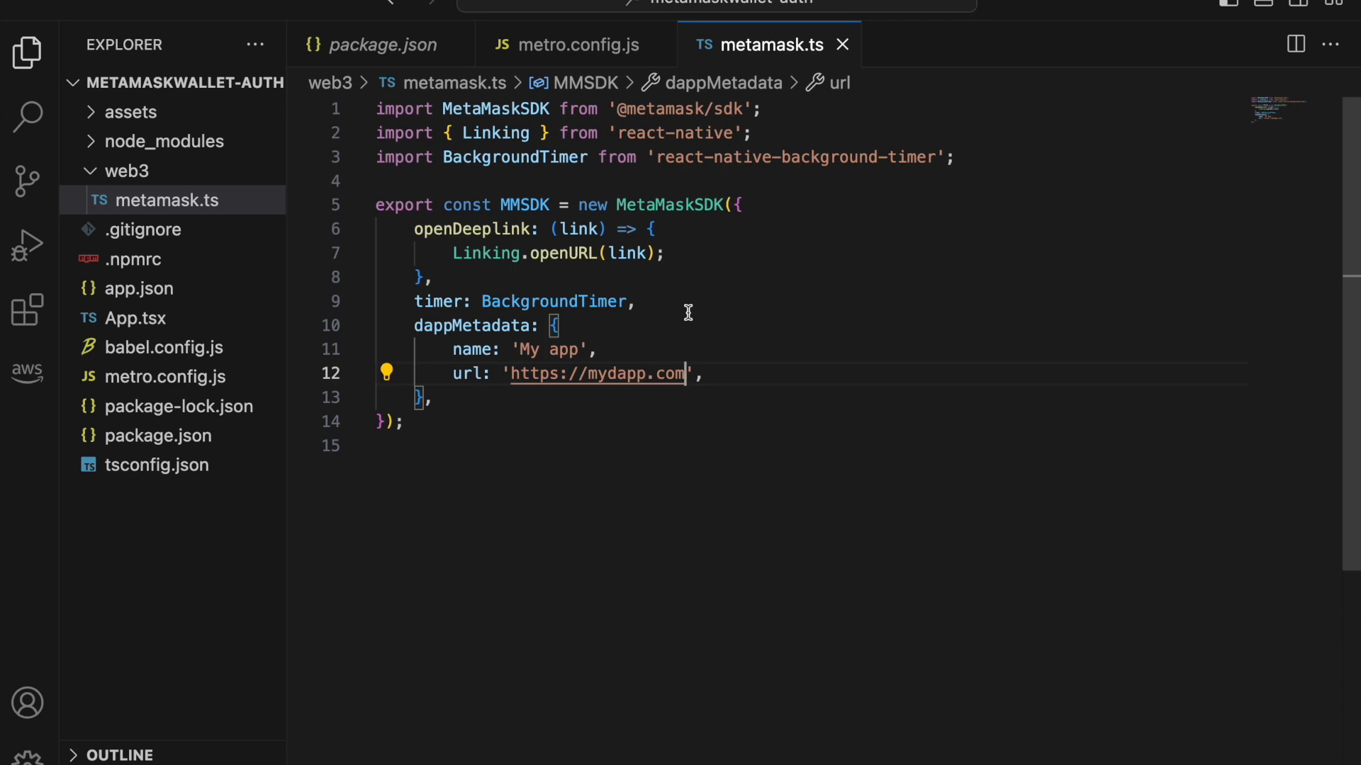
left_click(126, 170)
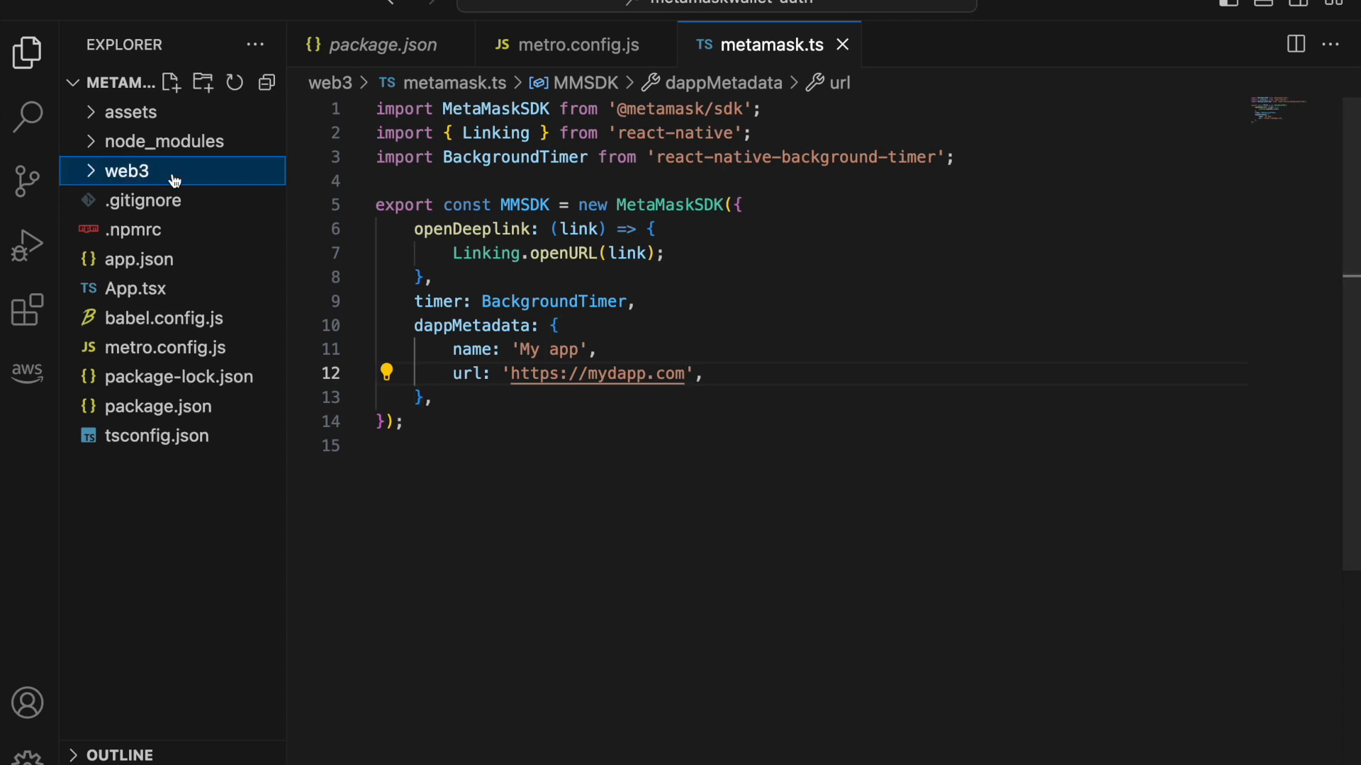
Step: Add import 'react-native-url-polyfill/auto'; as the second line of App.tsx
left_click(136, 289)
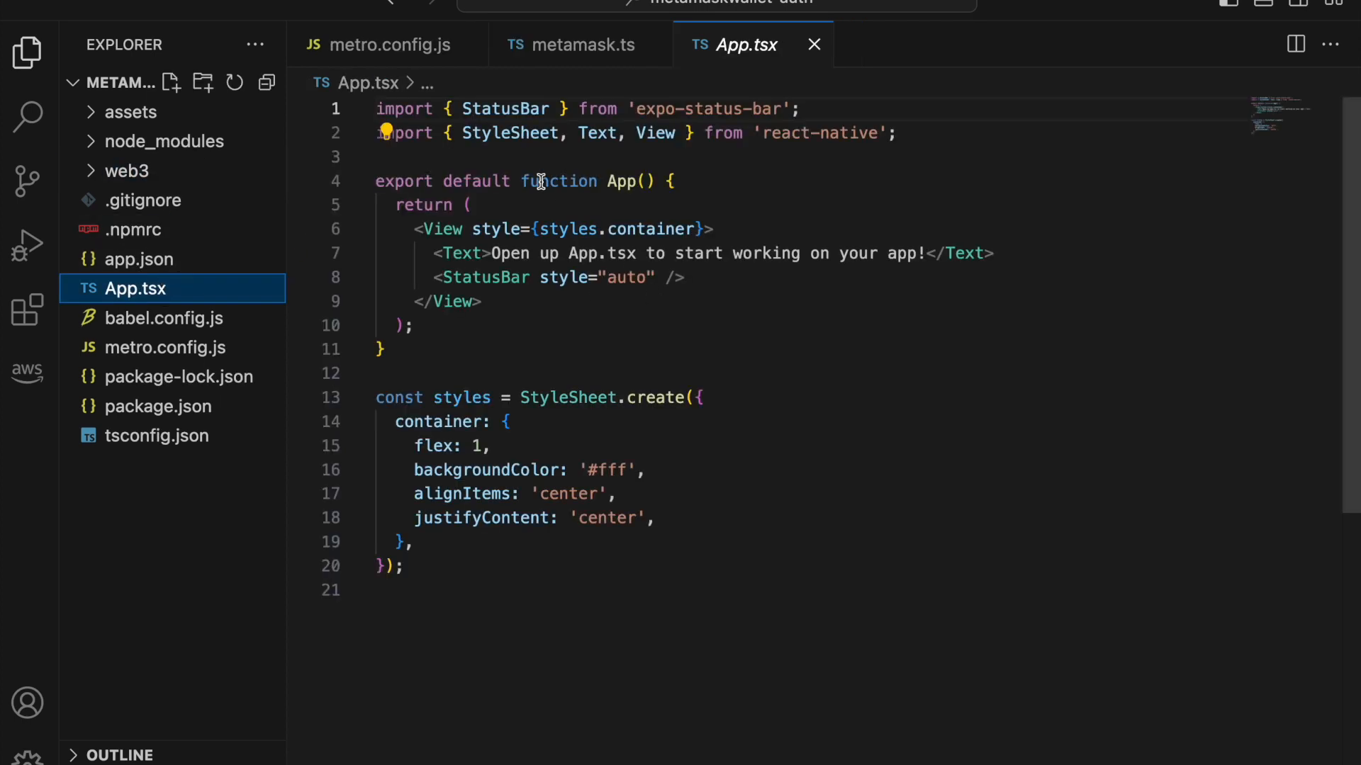
mouse_move(552, 368)
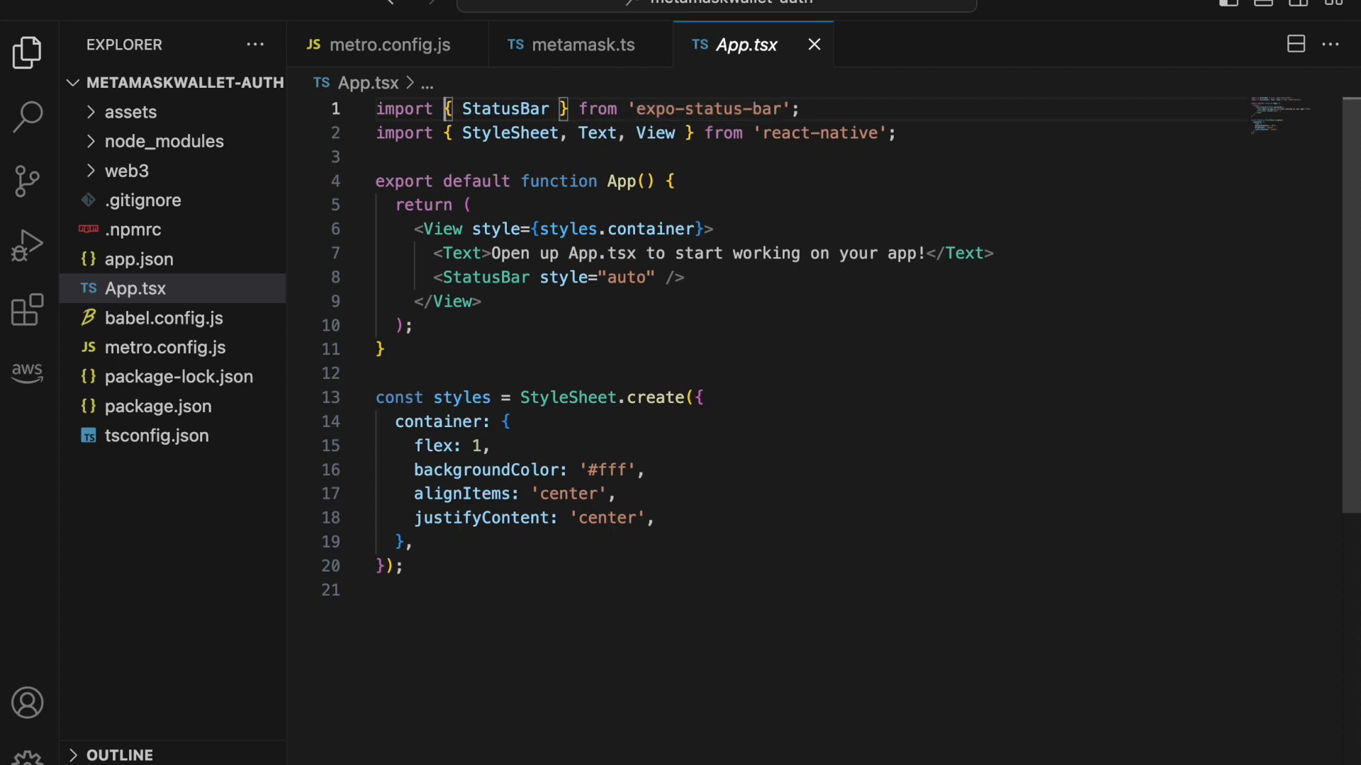
type("impoo")
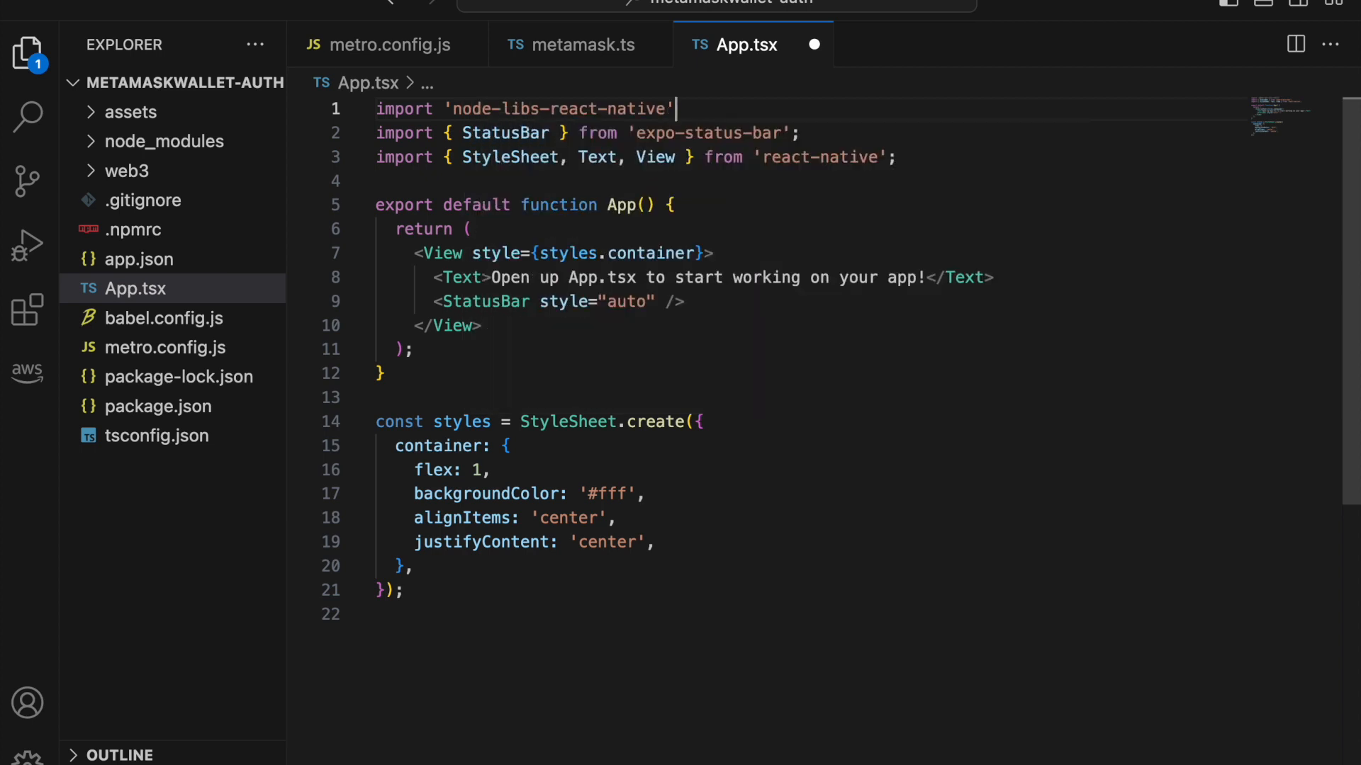
type("/globals")
type("import")
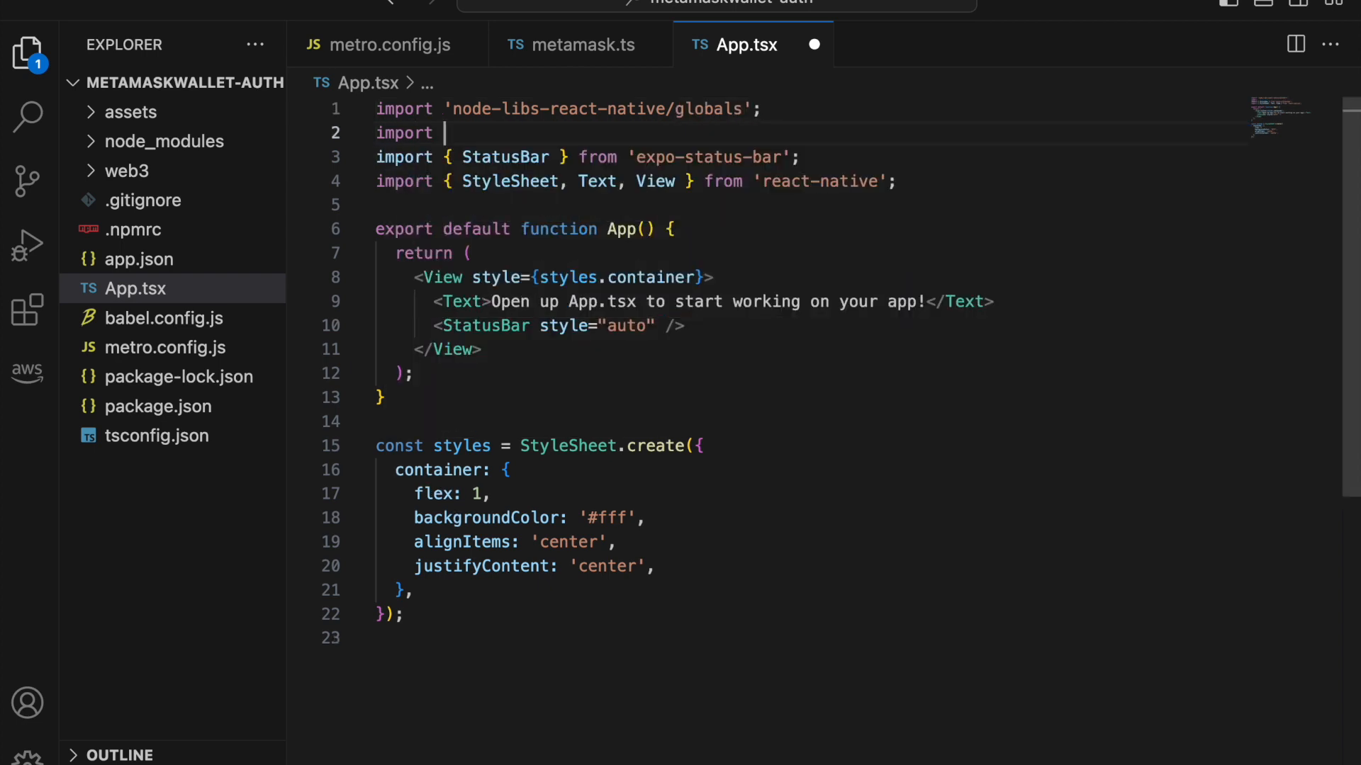
type("'react'")
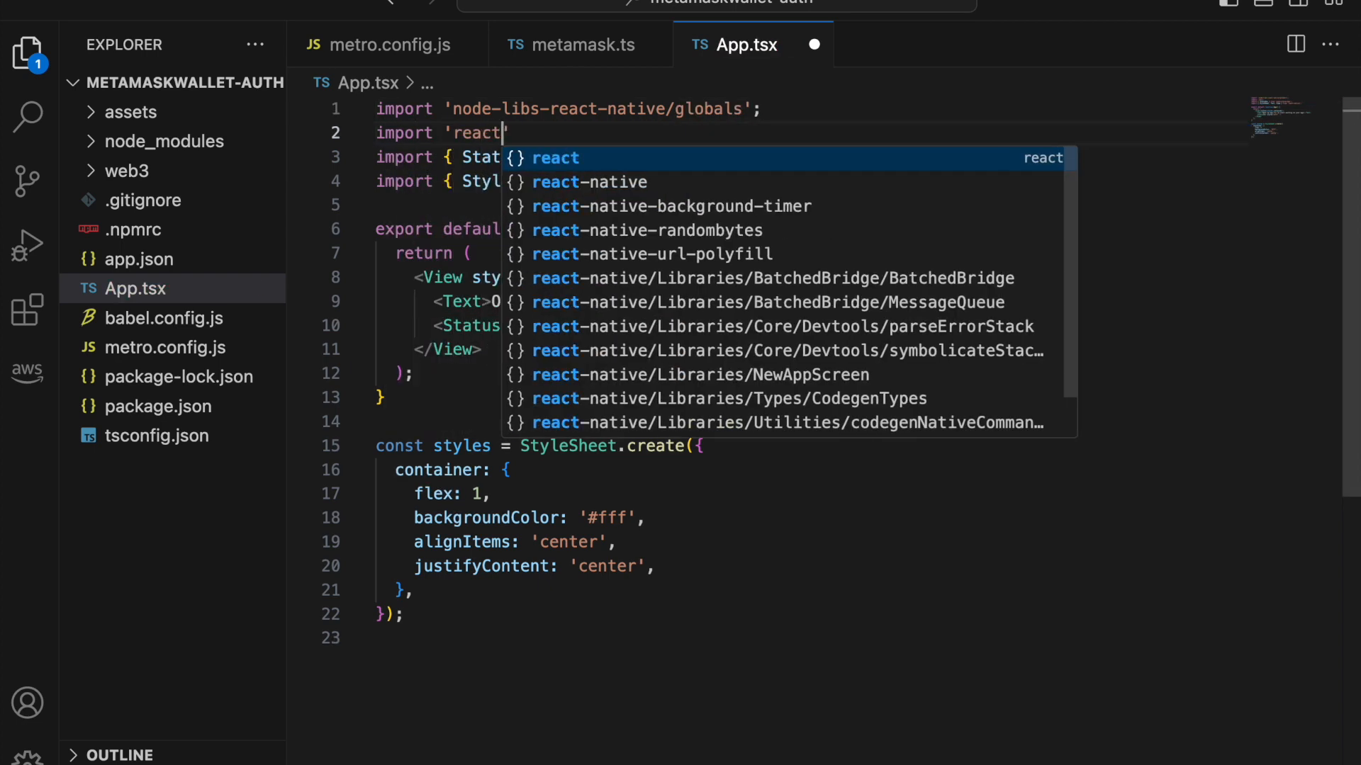
type("-native-url-polyfill")
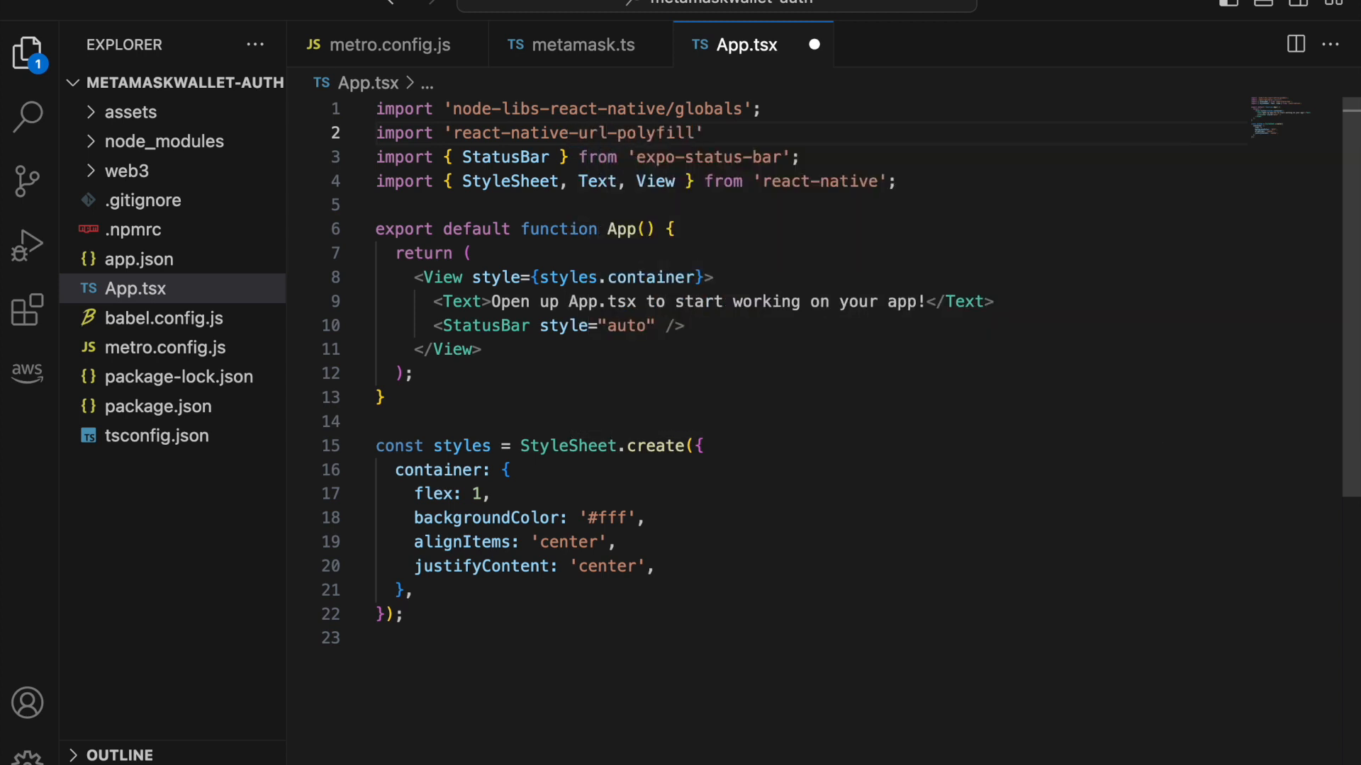
type("/auto")
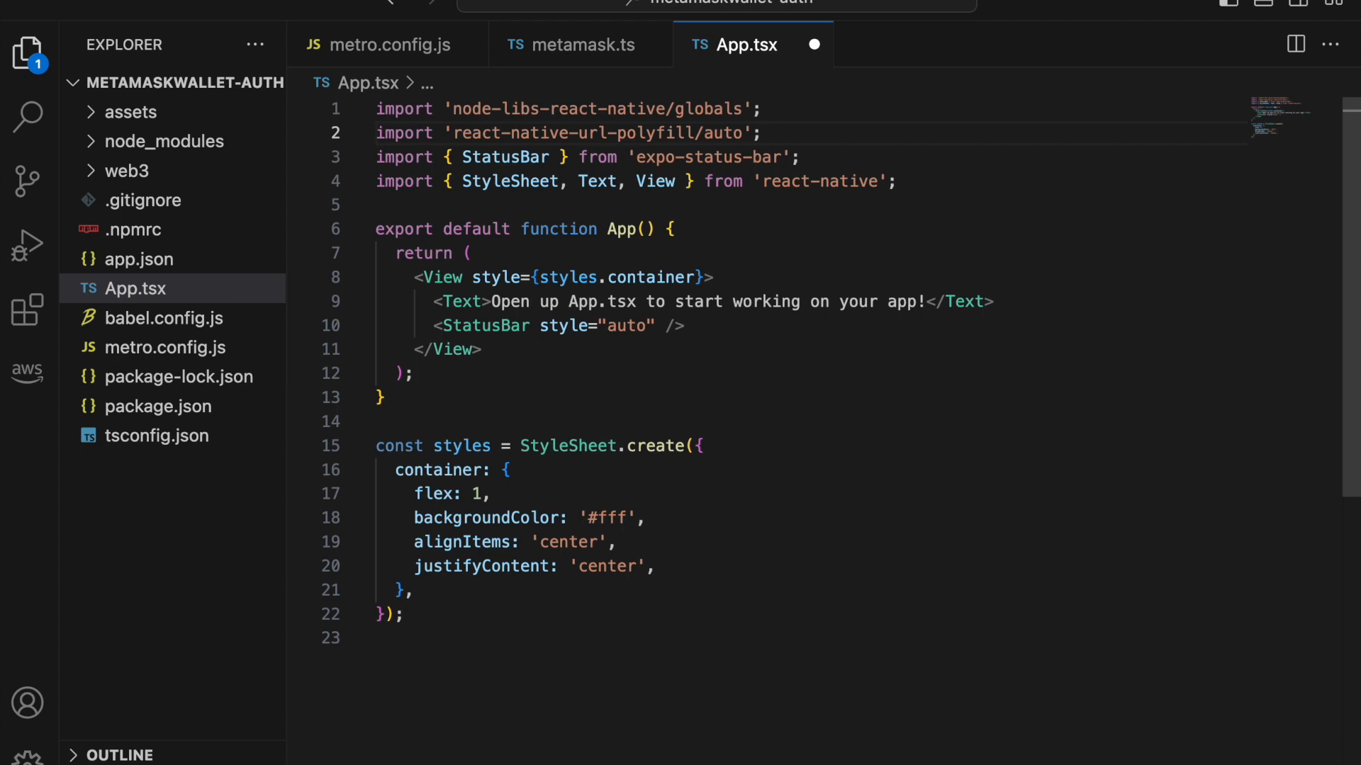
Step: Begin a new import statement for the MetaMask SDK object below the polyfill imports
type("inp")
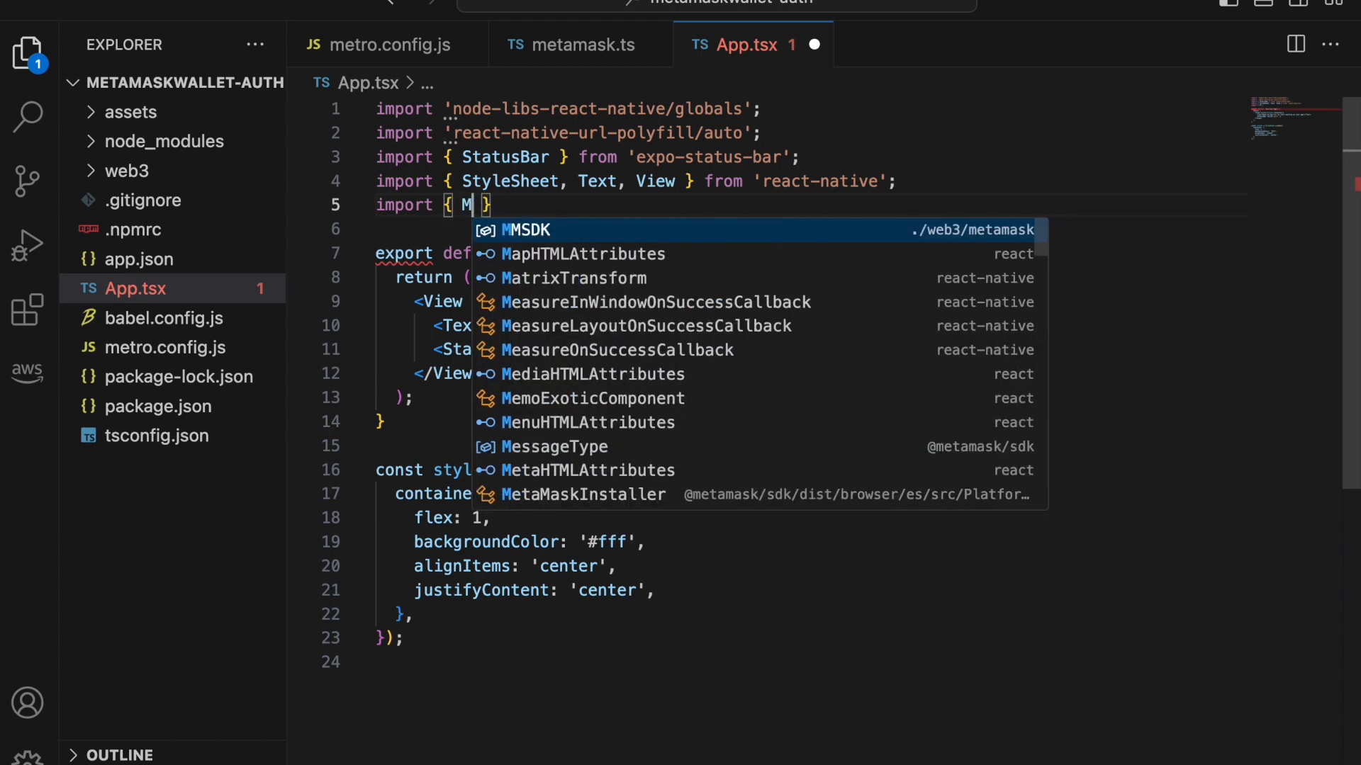
Step: Import MMSDK from ./web3/metamask and render a 'Sign up with metamask' Button with onPress={onPress}
left_click(524, 230)
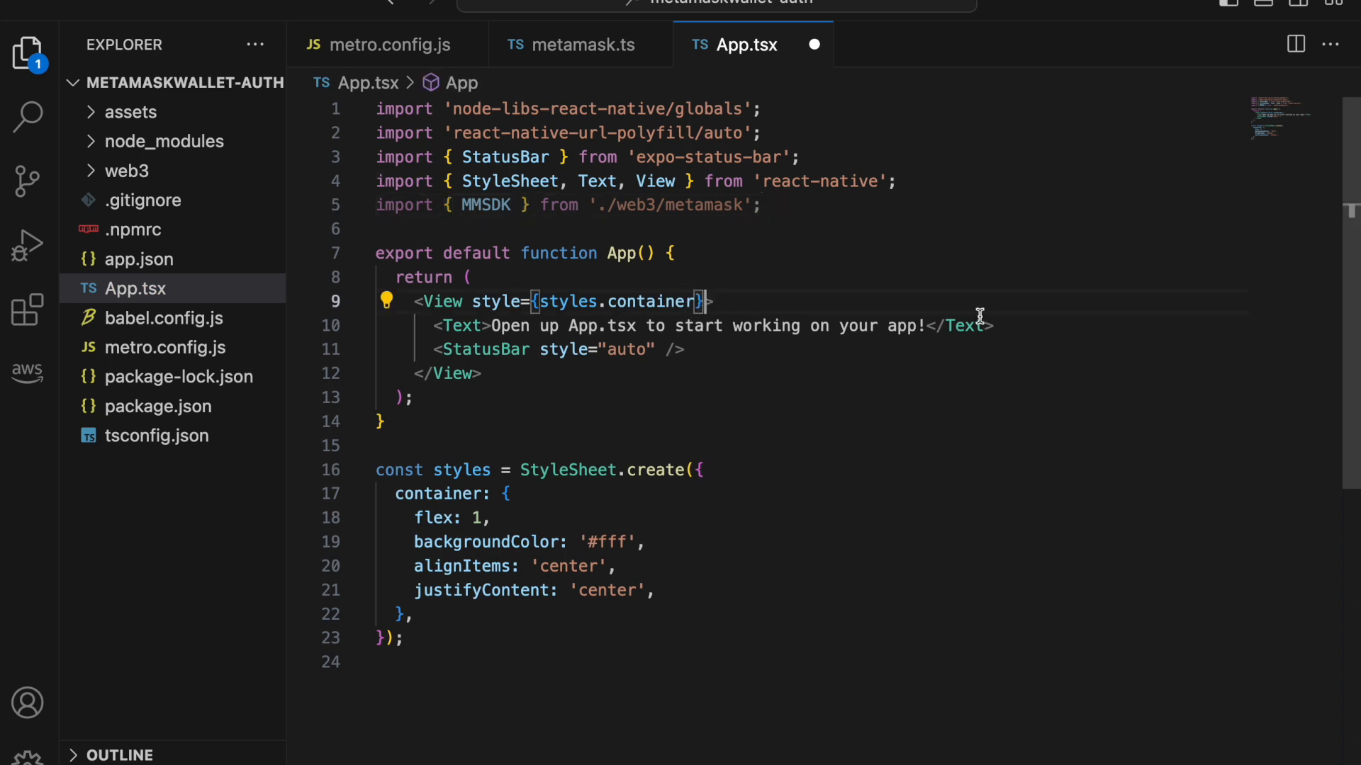
mouse_move(1063, 329)
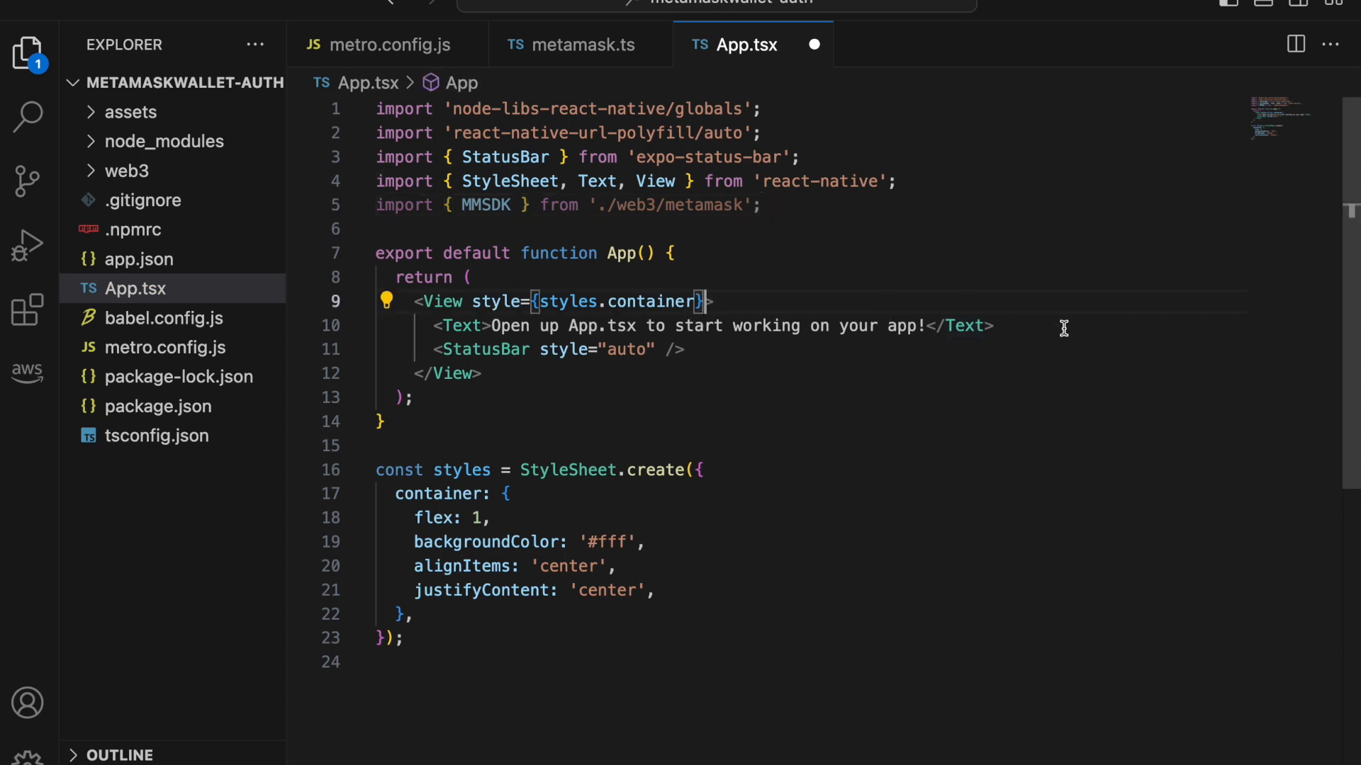
type("<Button")
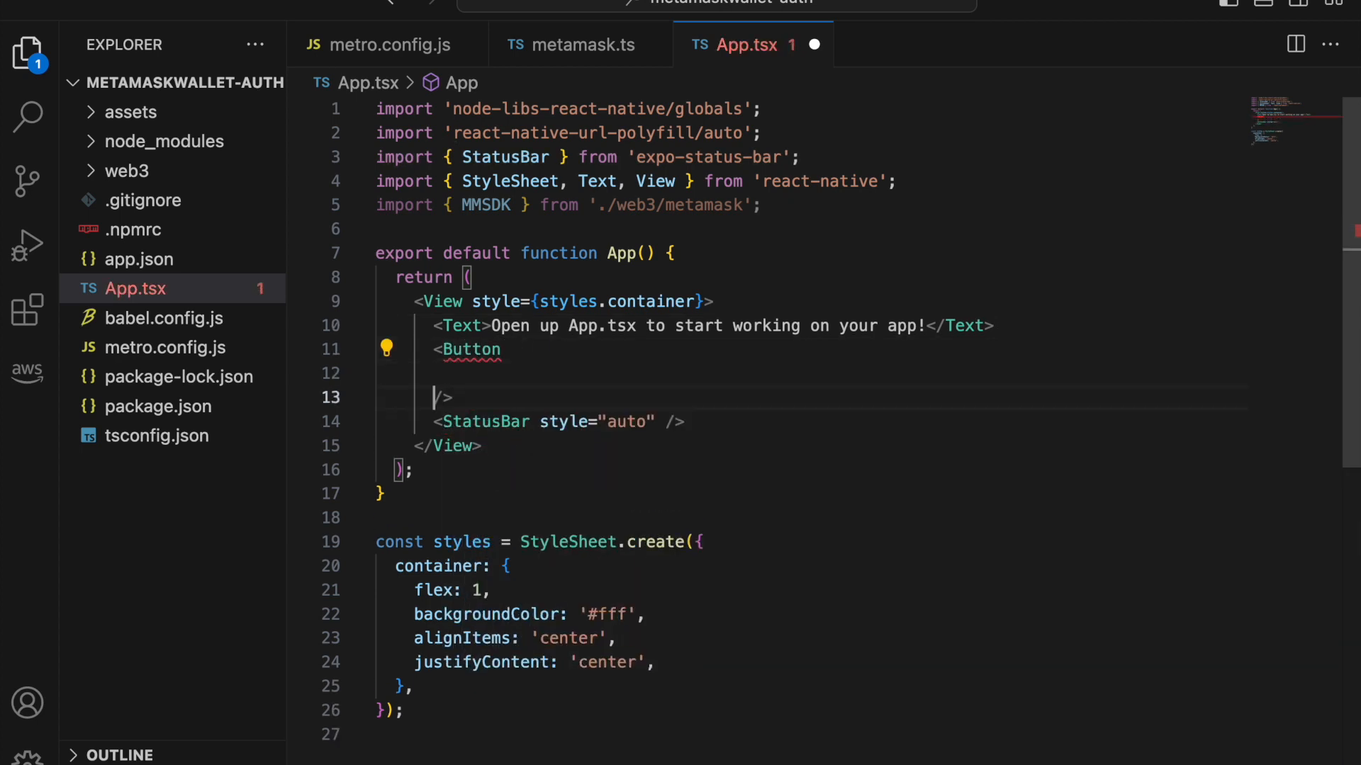
type("title='")
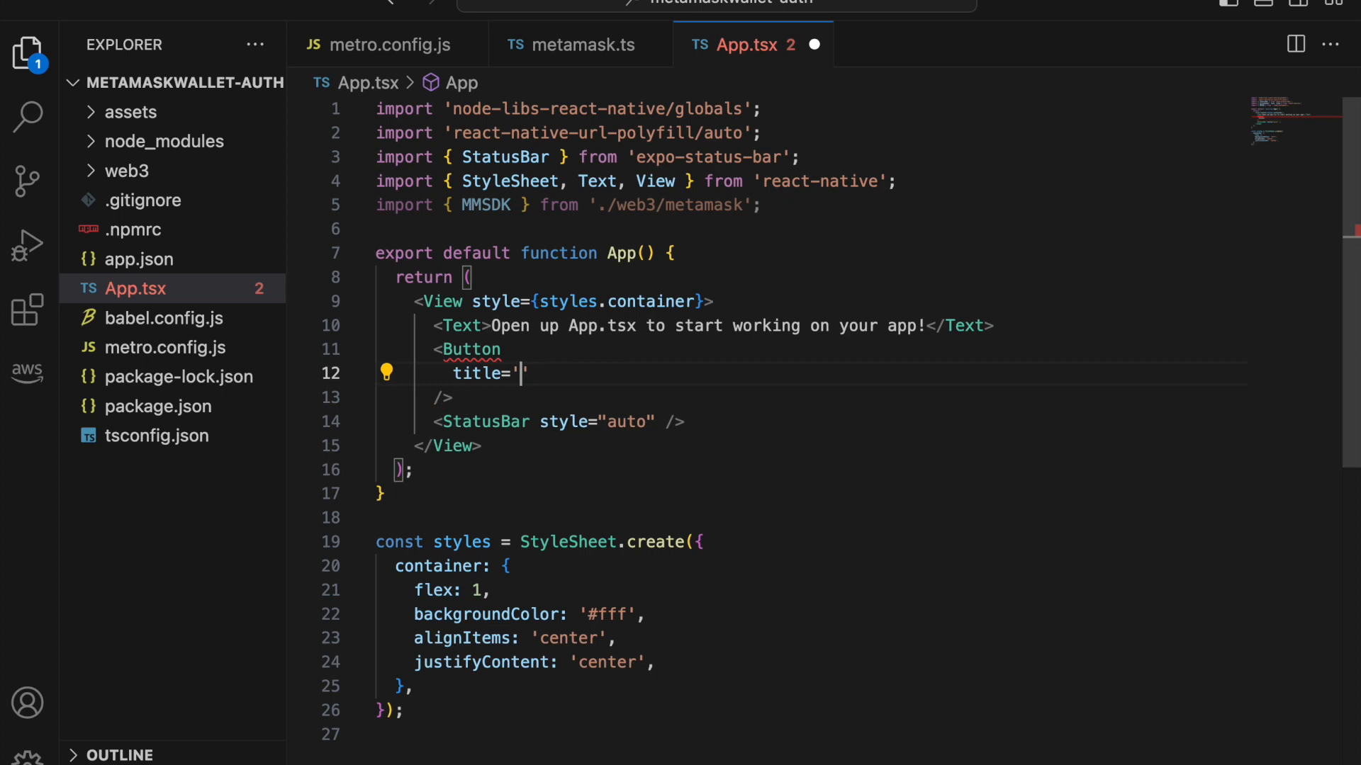
type("Sign up with")
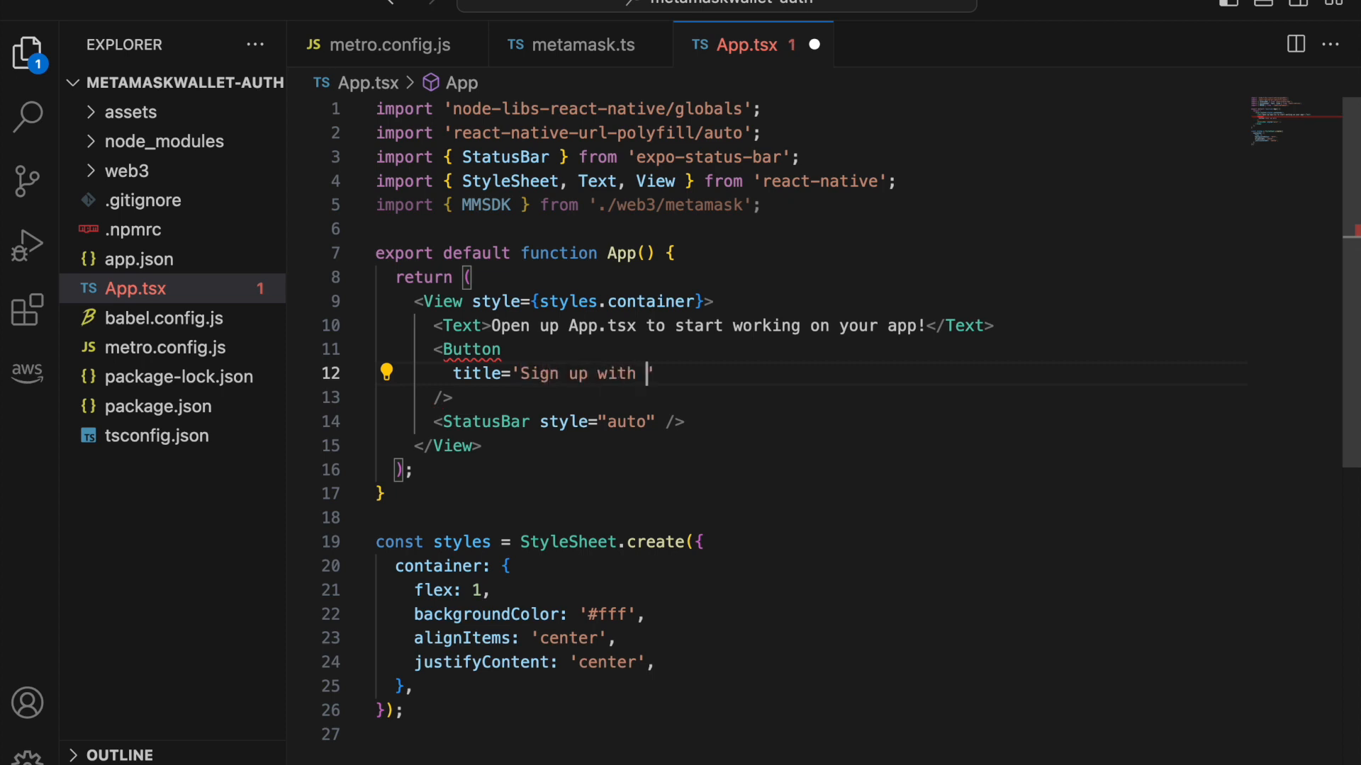
type("metamask")
type("p")
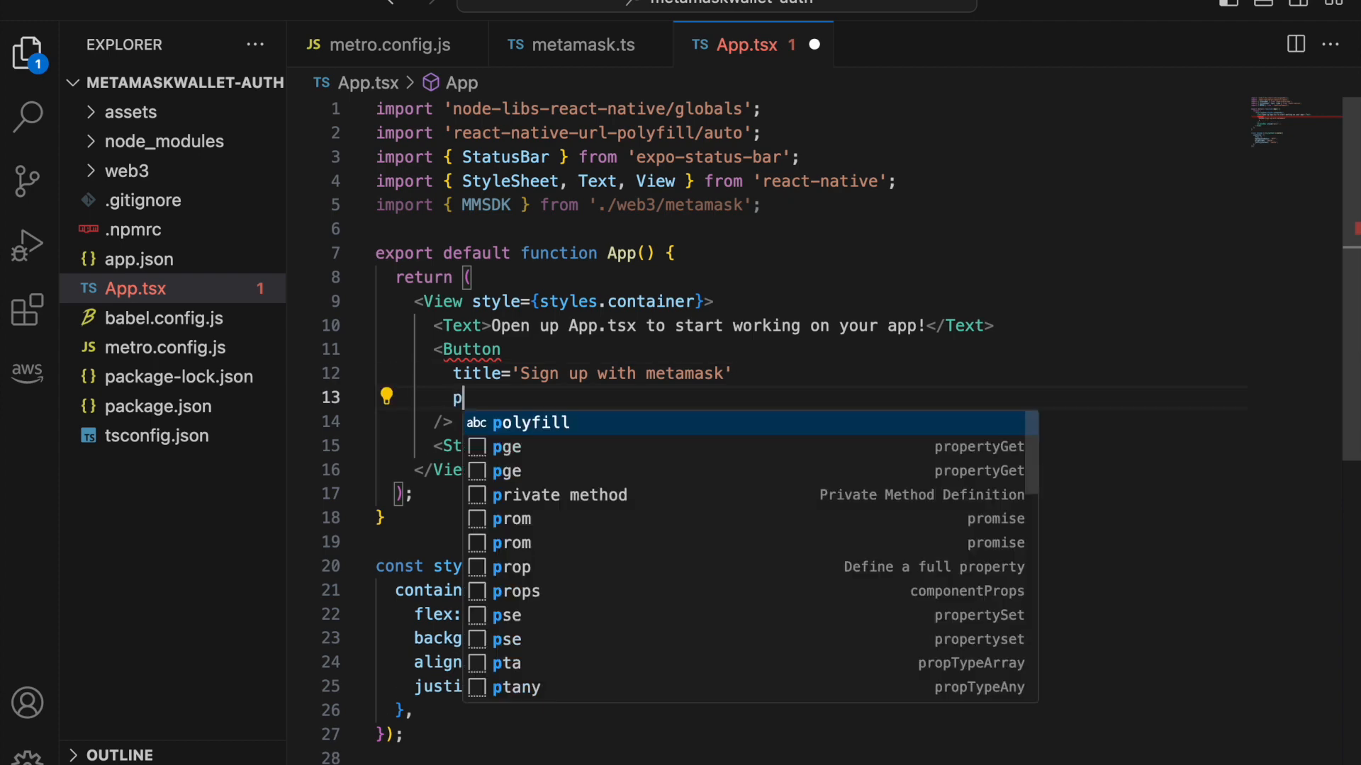
type("onPress={}")
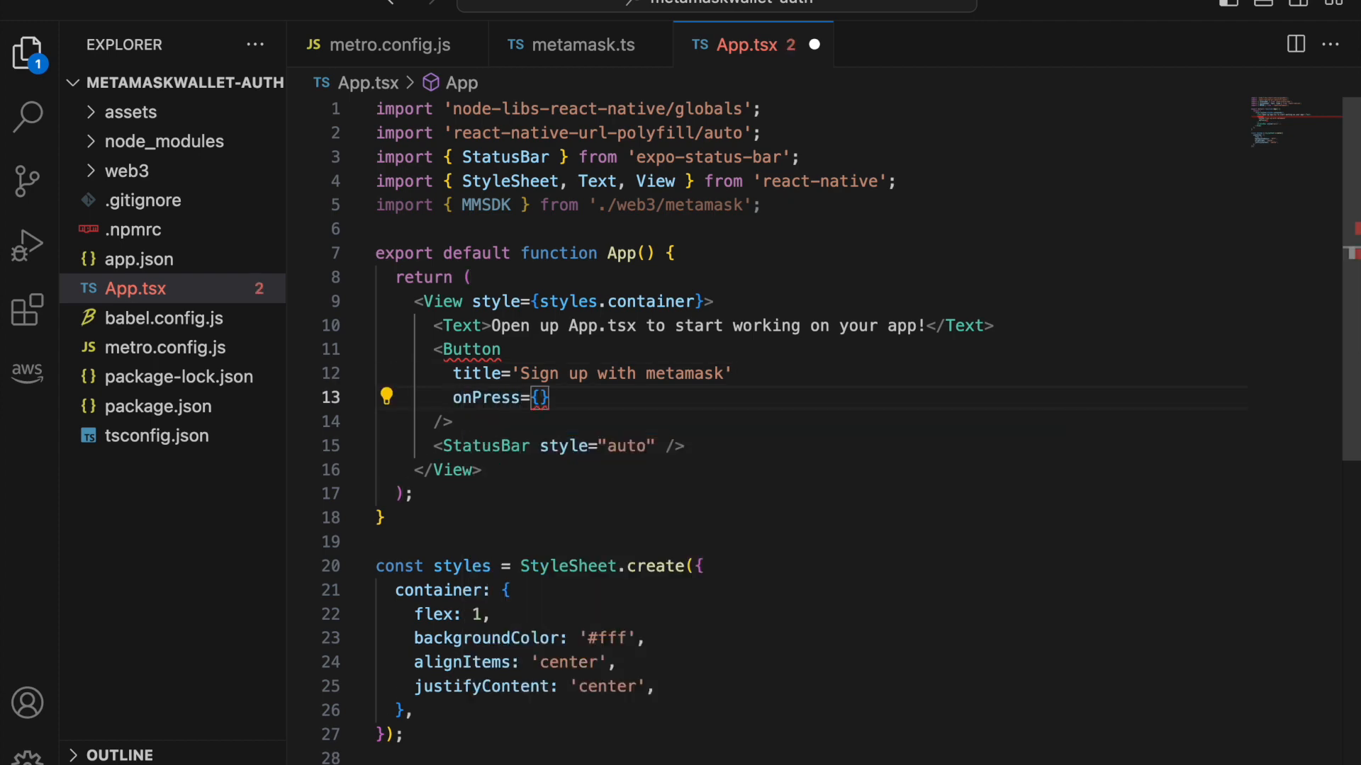
type("onPress")
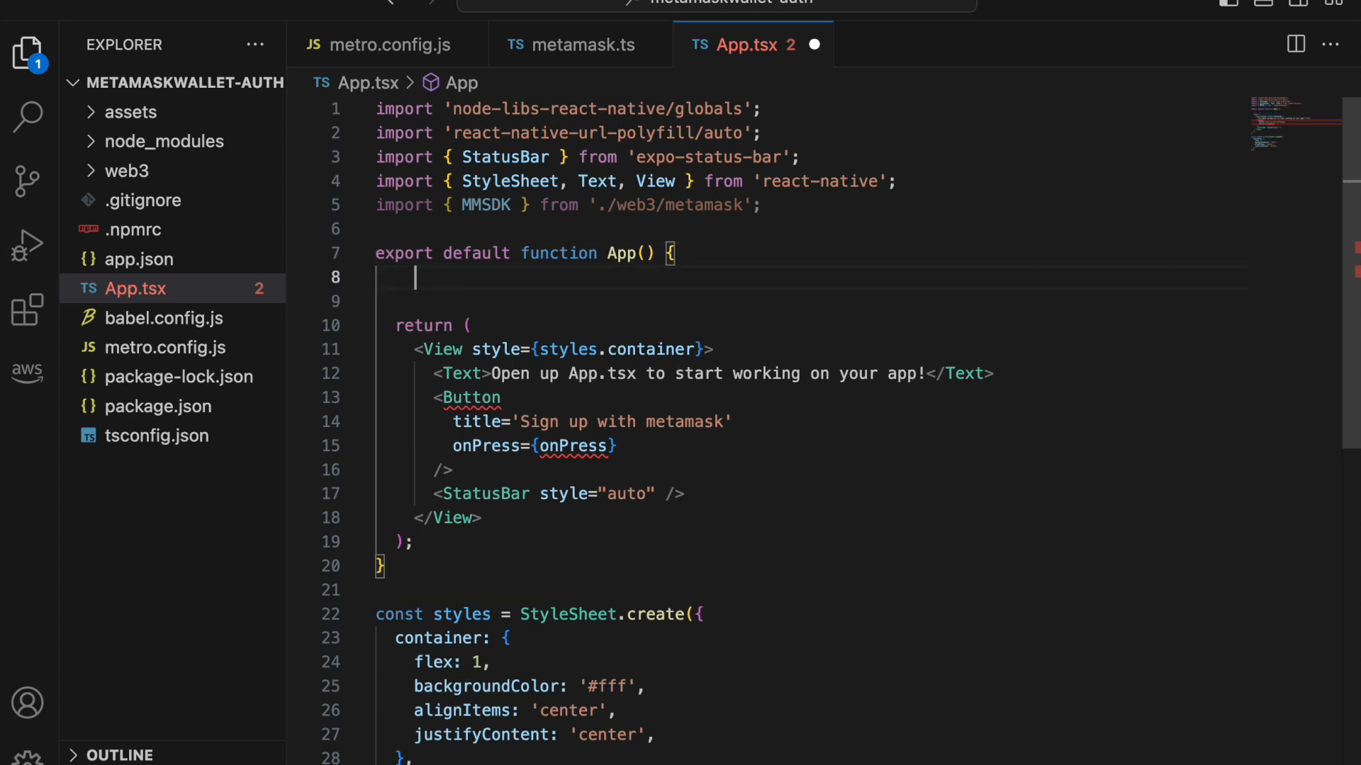
Step: Import Button from react-native and define an async onPress that awaits MMSDK.connect()
double_click(472, 397)
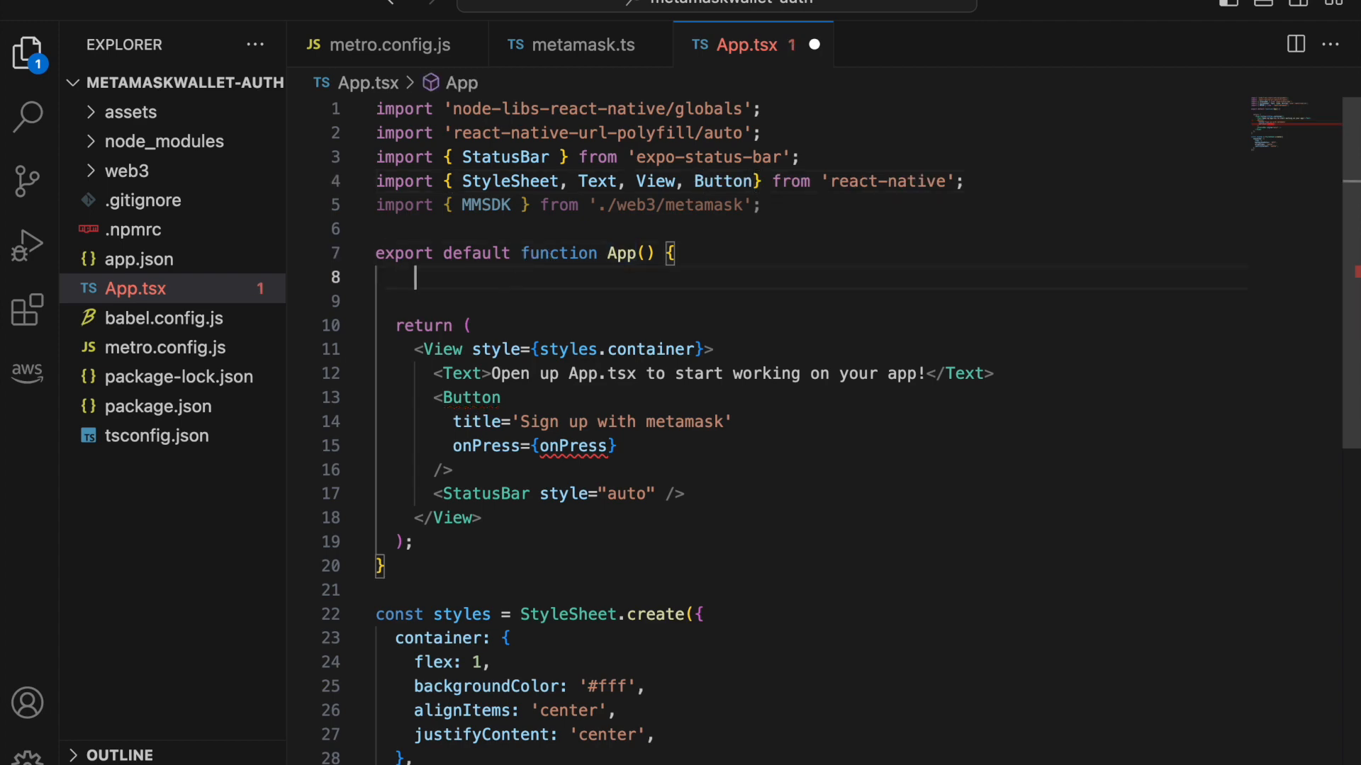
type("const oNpre")
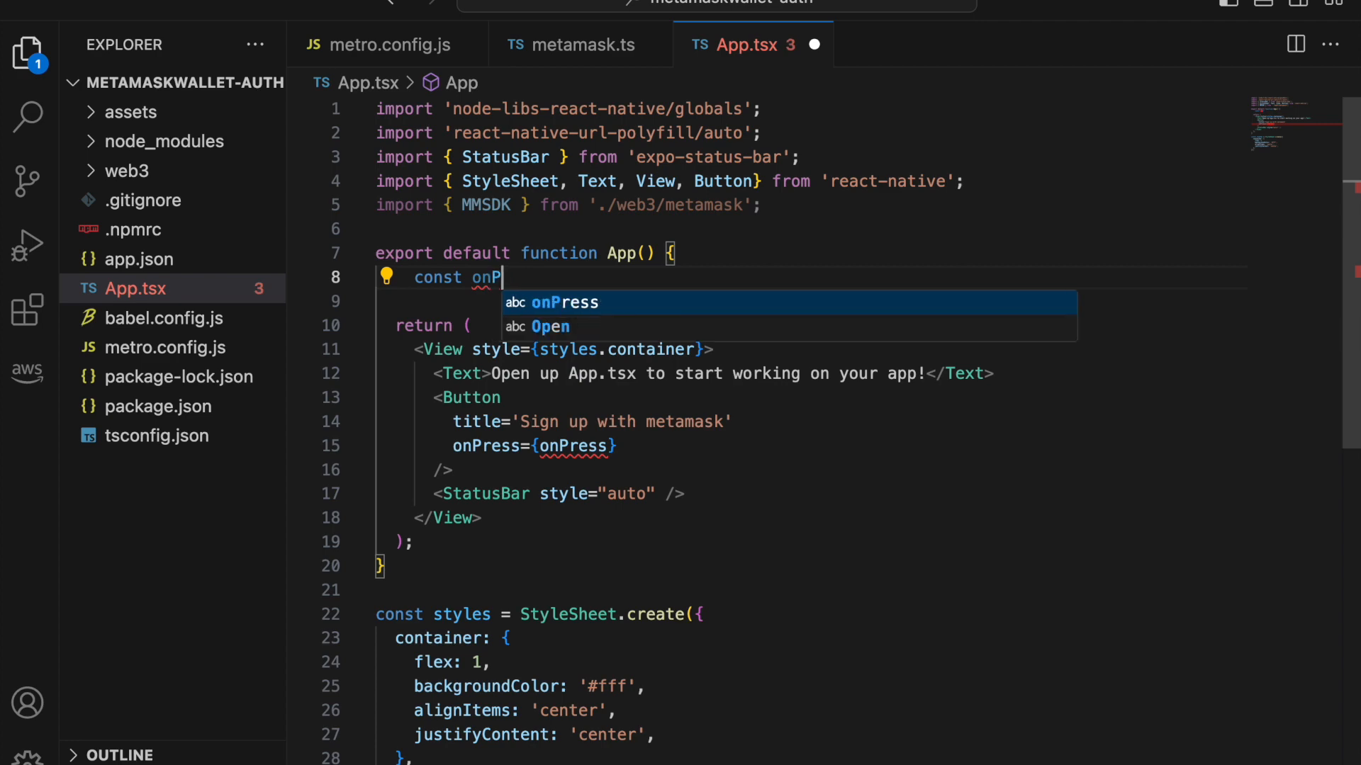
type("ress = awa")
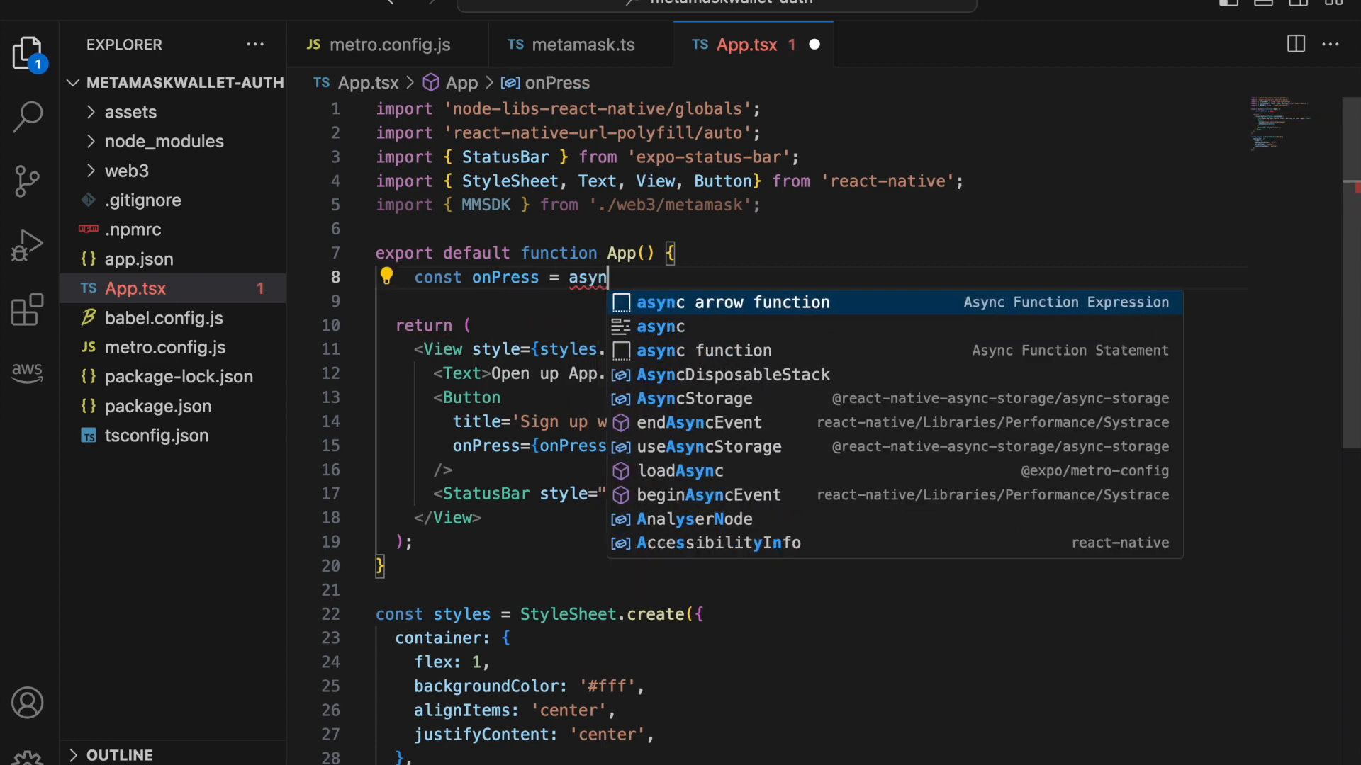
left_click(731, 302)
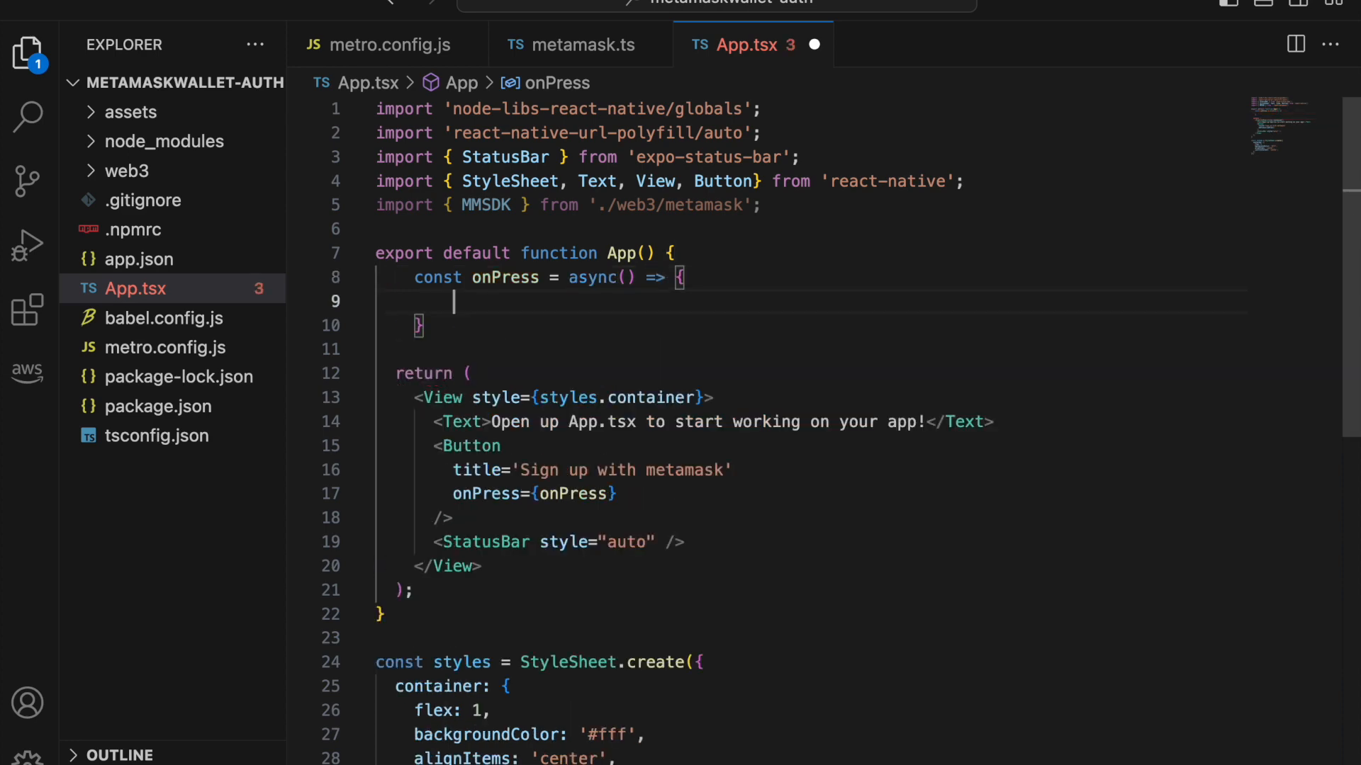
type("await")
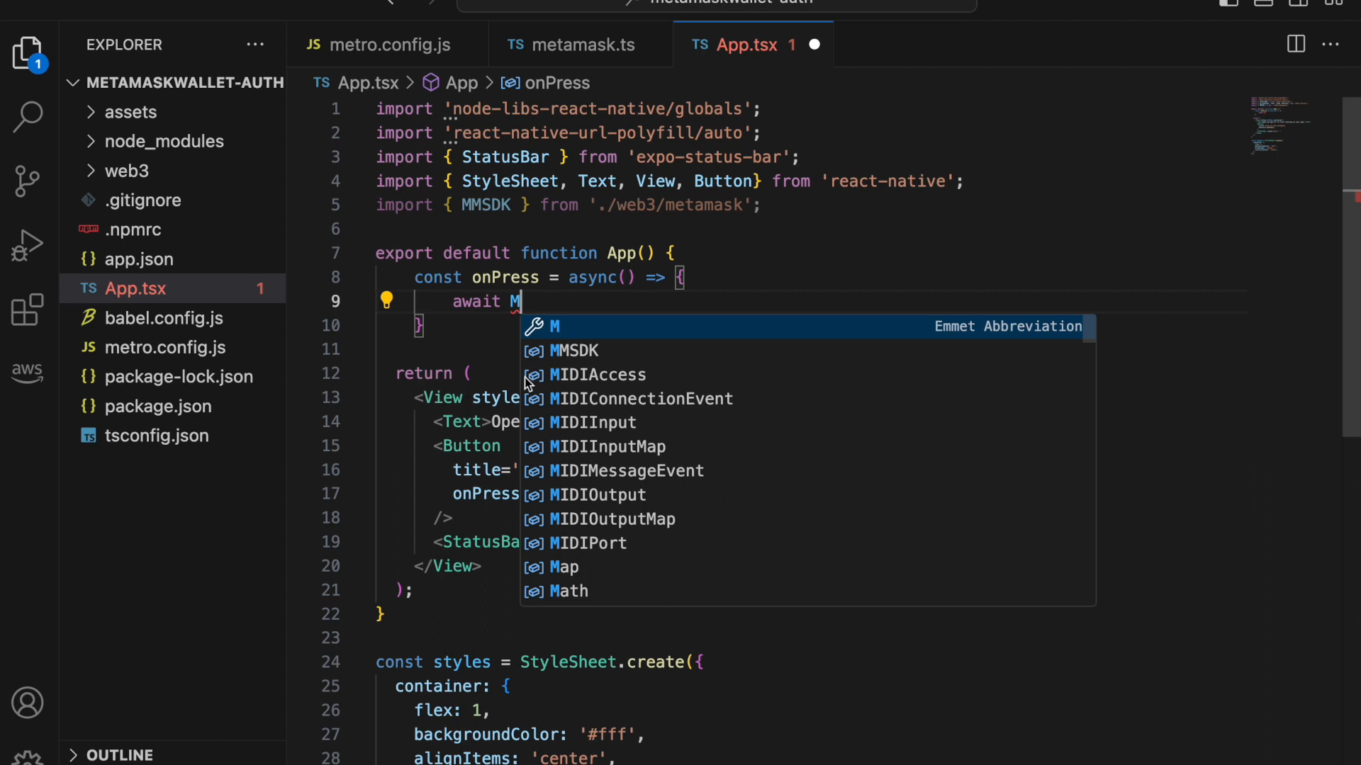
type("MSDK.connect();")
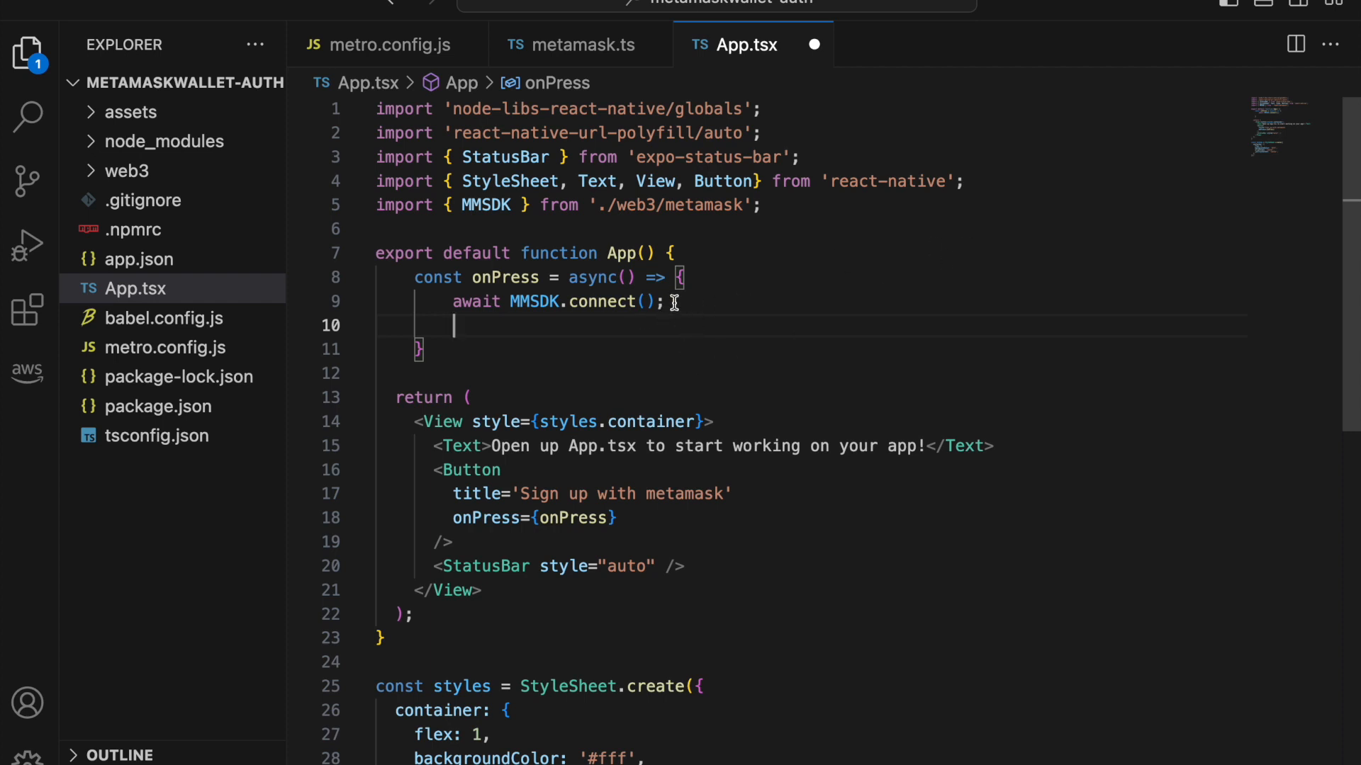
Step: Get the ethereum provider via MMSDK.getProvider() and start an awaited ethereum.request() call
type("const et")
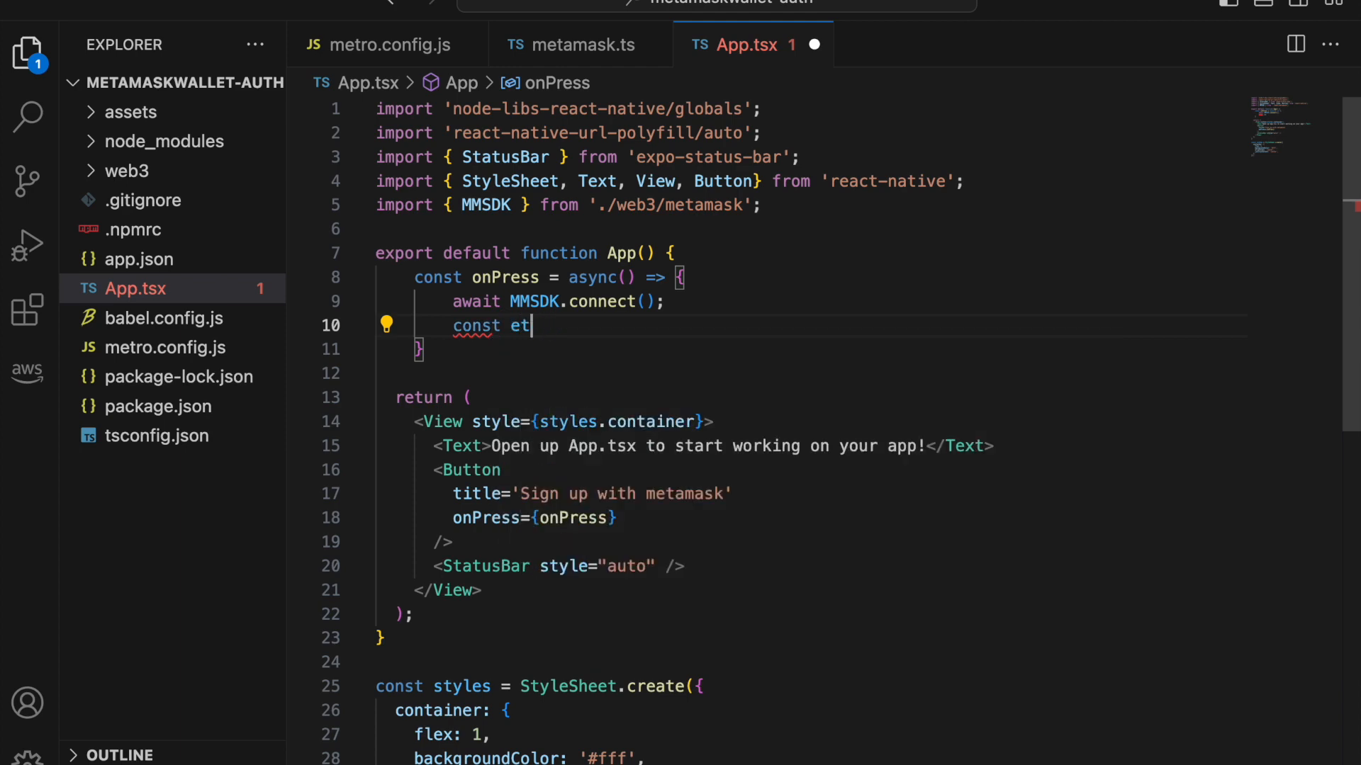
type("hereum =")
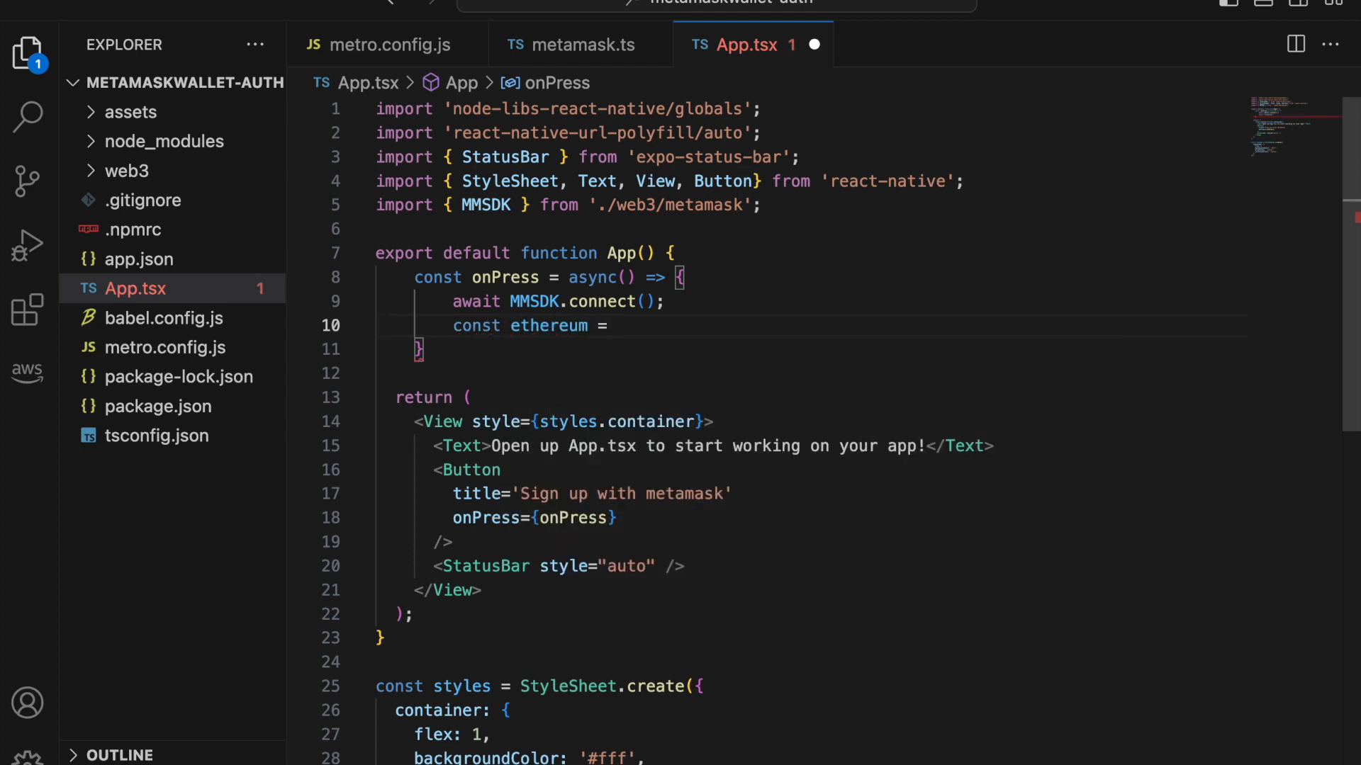
type("await ethers")
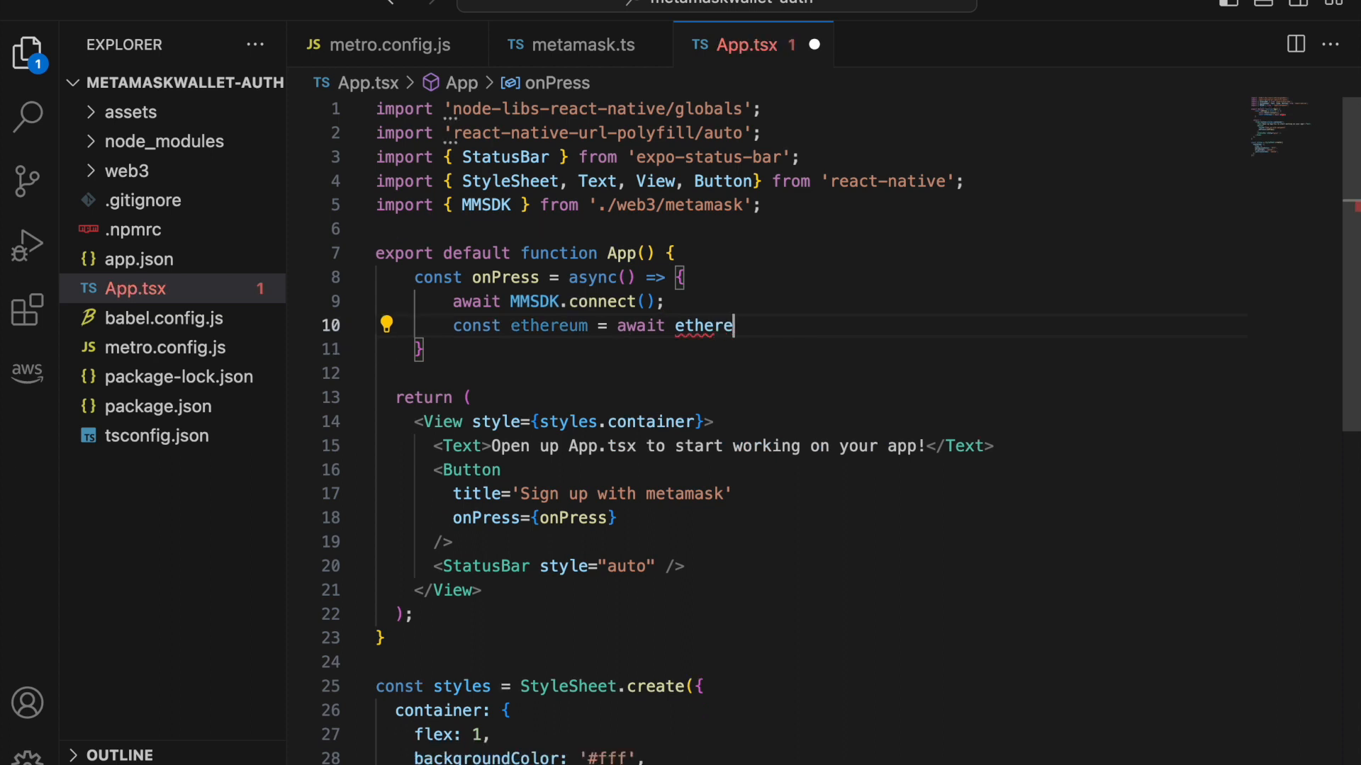
type("um.")
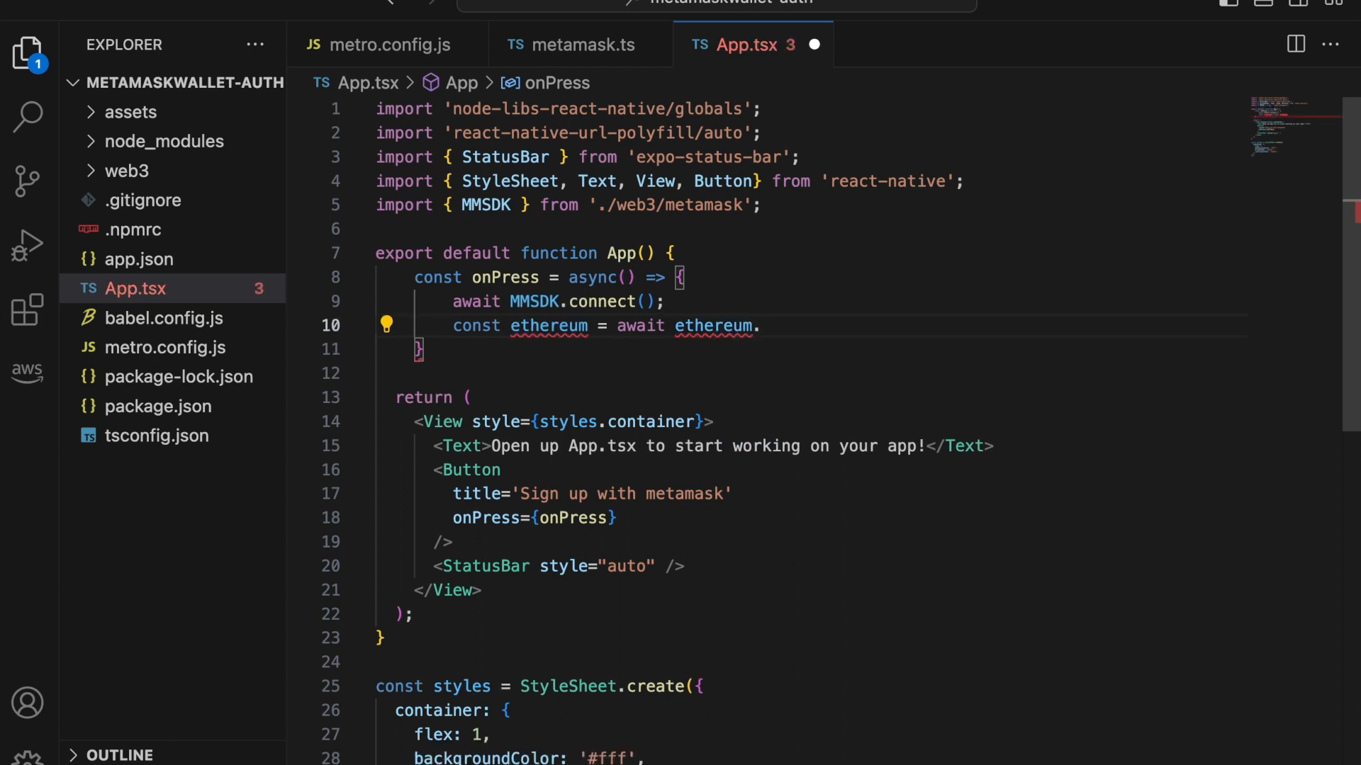
type("request")
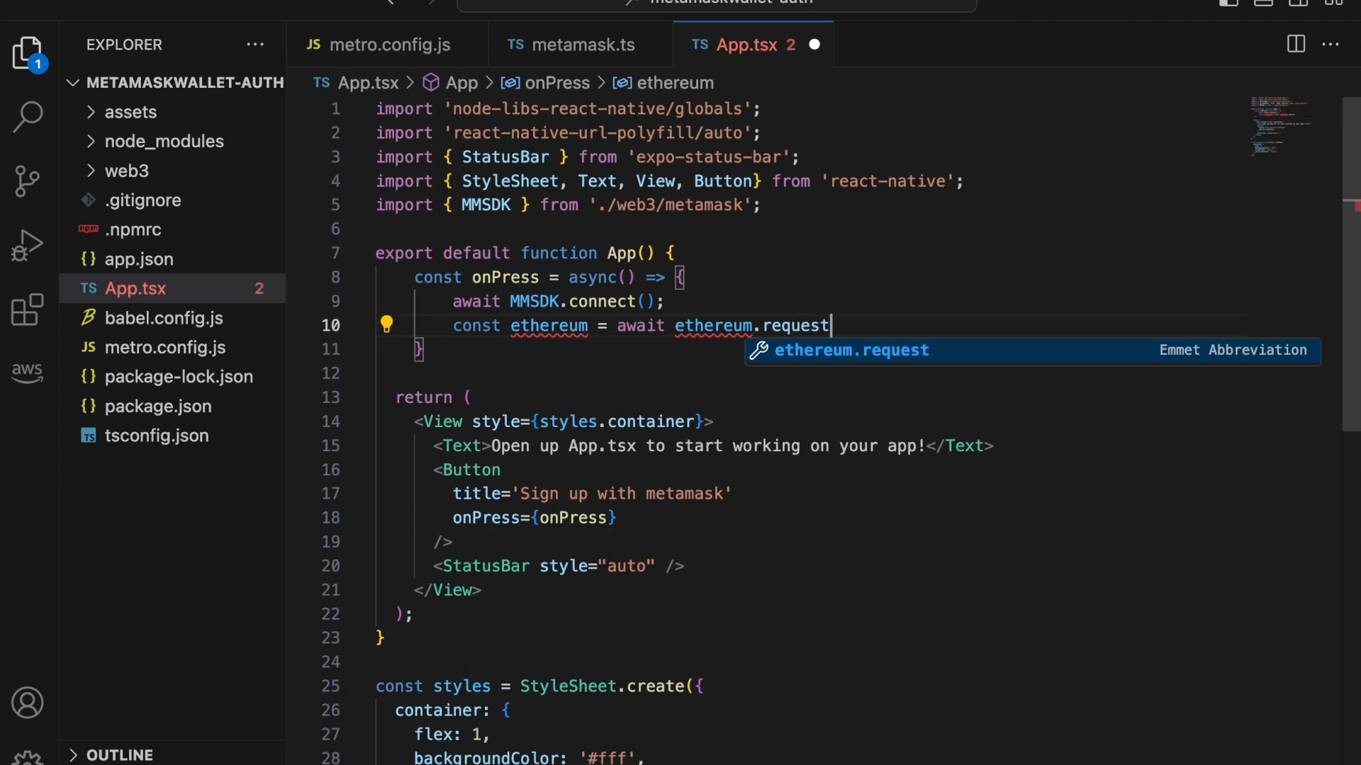
type("()")
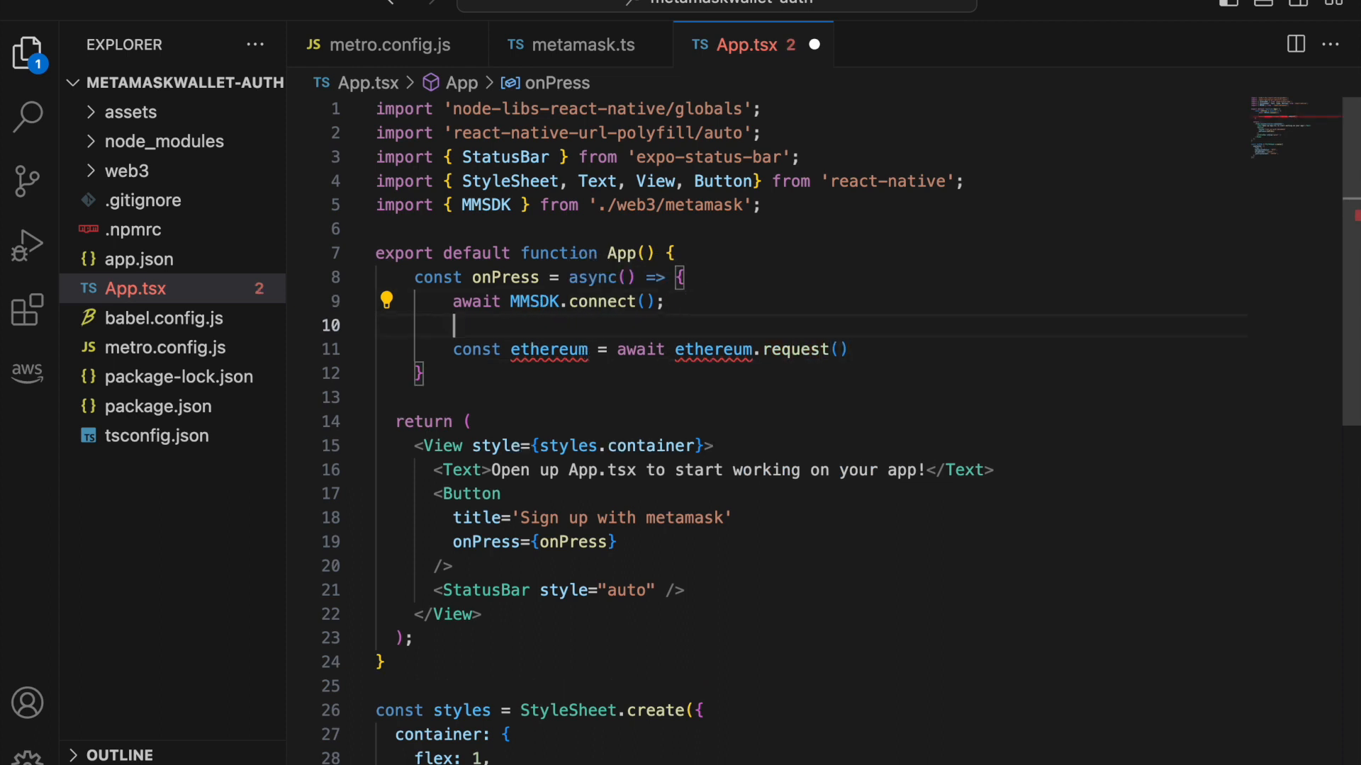
type("const e")
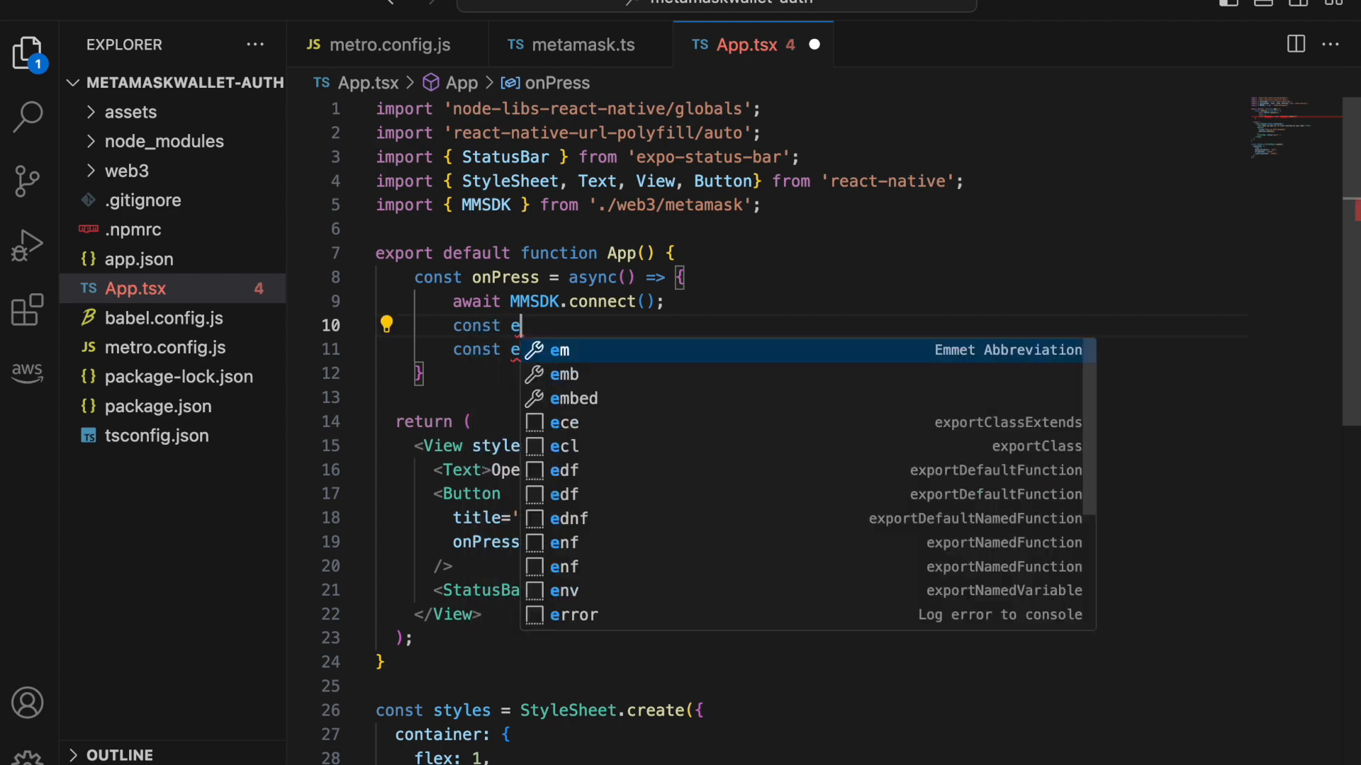
type("thereum =")
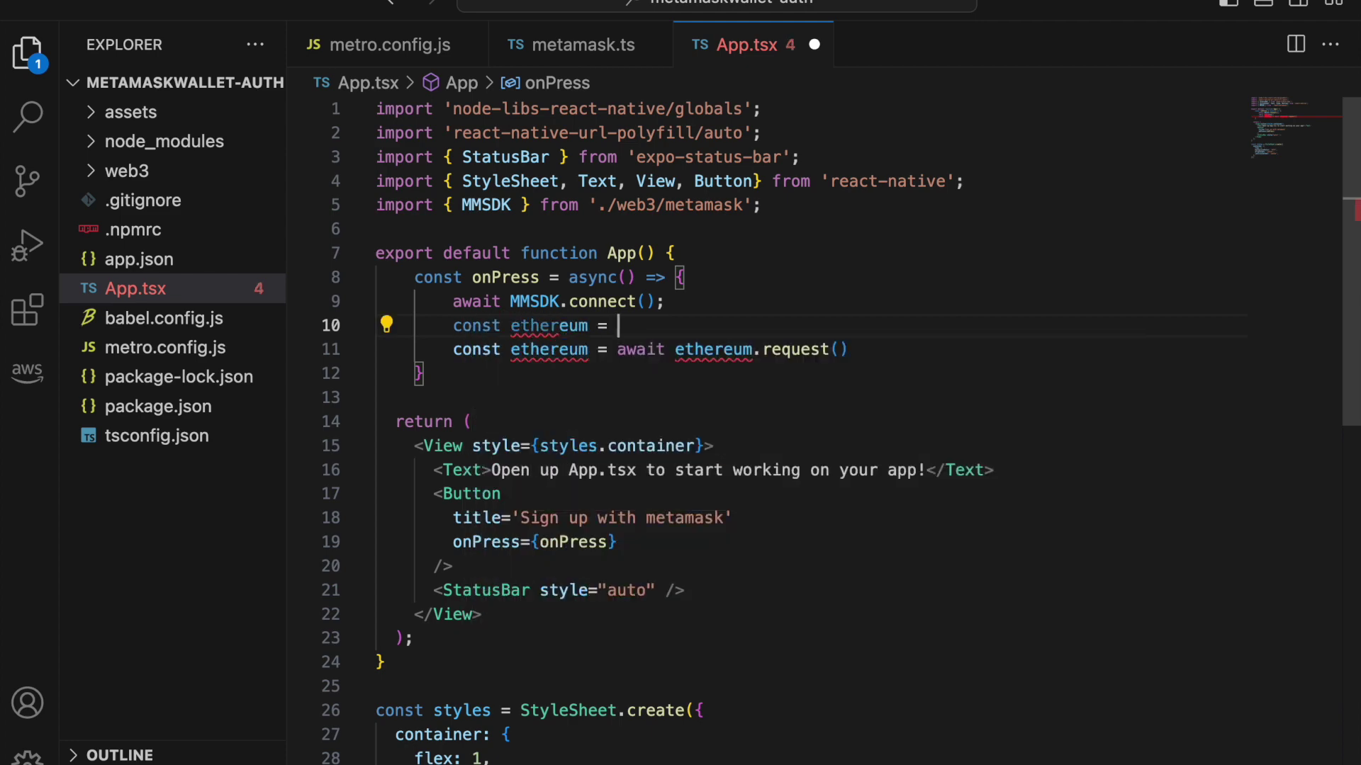
type("MM")
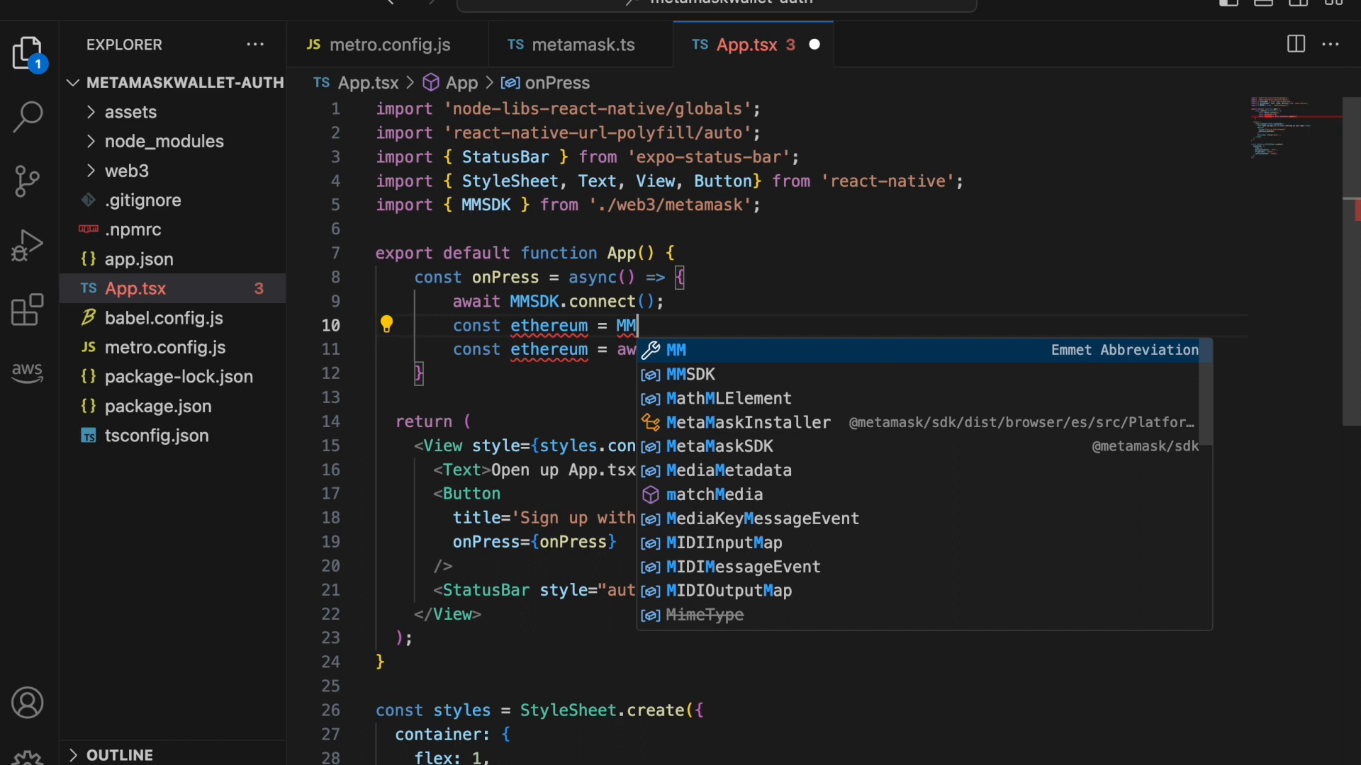
type("SDK.get")
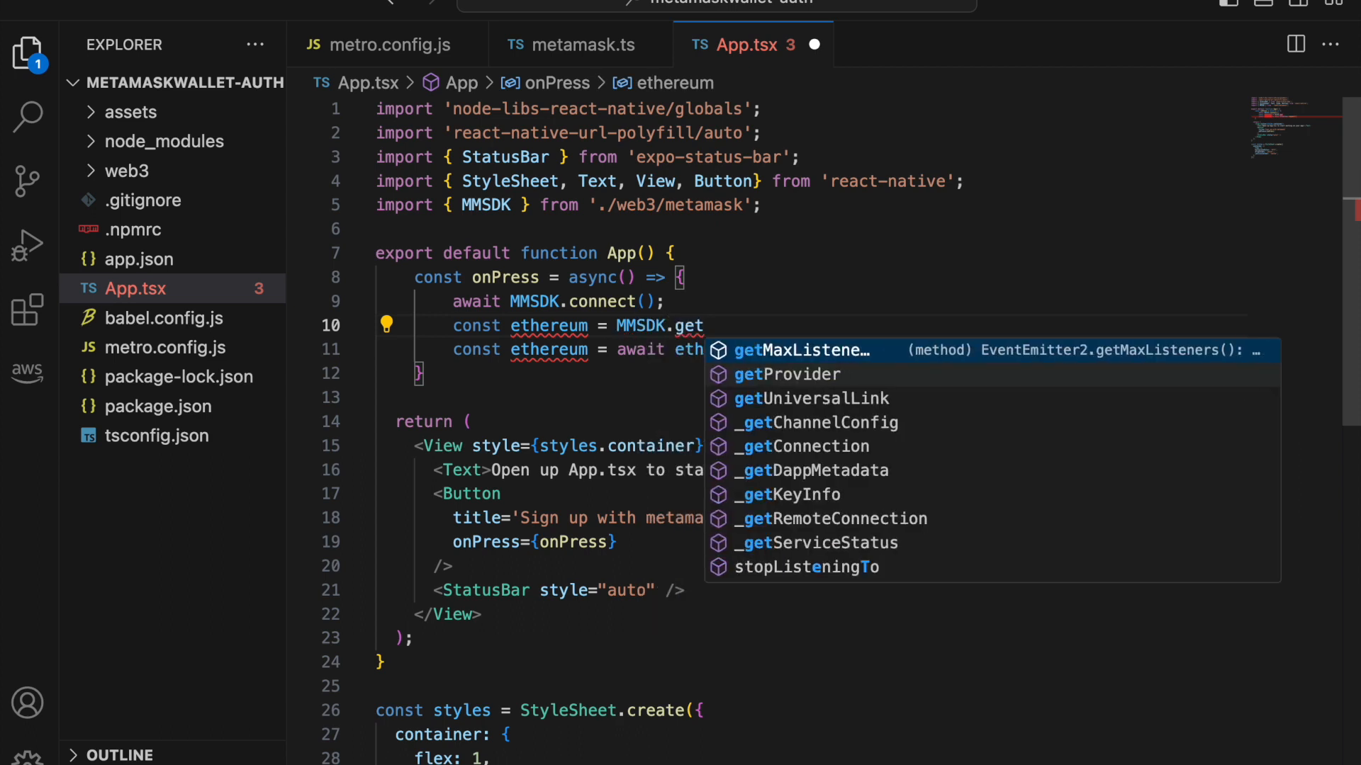
left_click(786, 375)
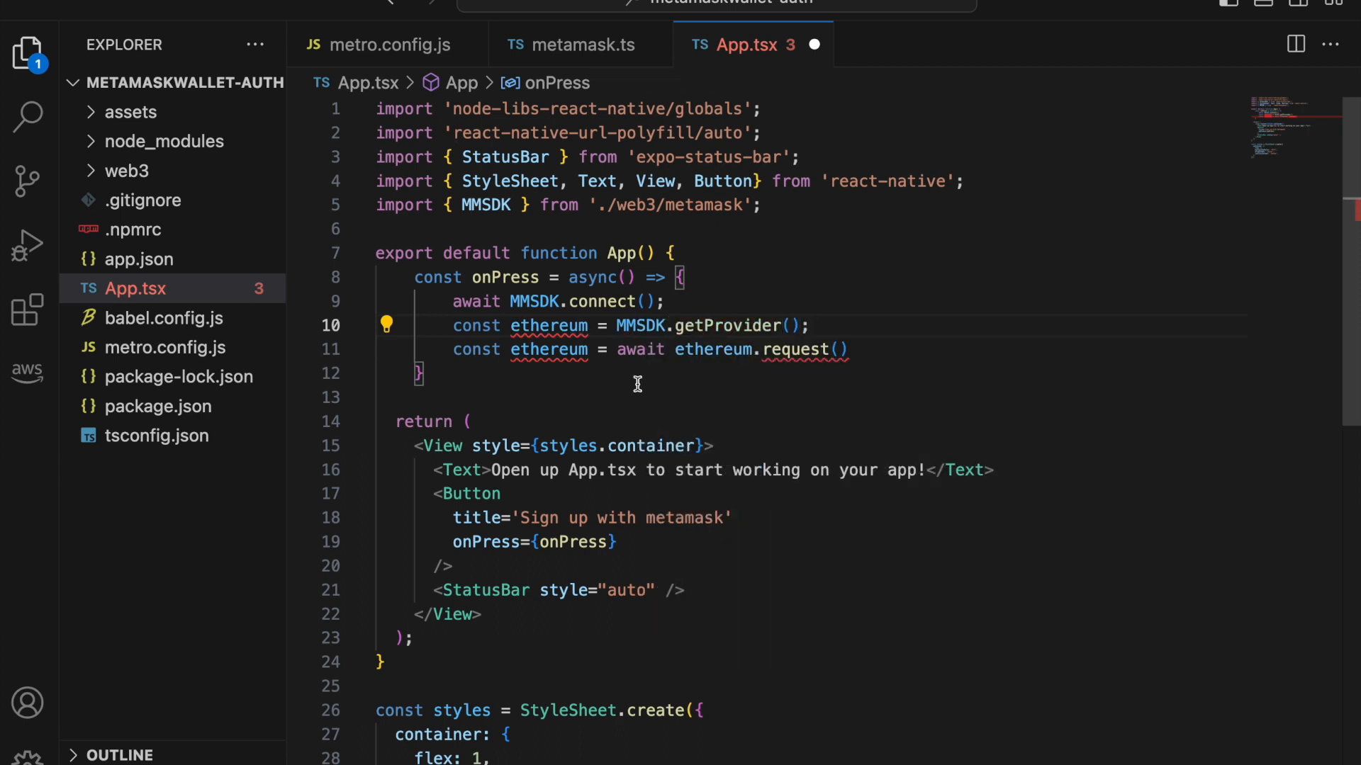
Step: Request accounts with method 'eth_requestAccounts' and add console.log(accounts); below it
type("accounts")
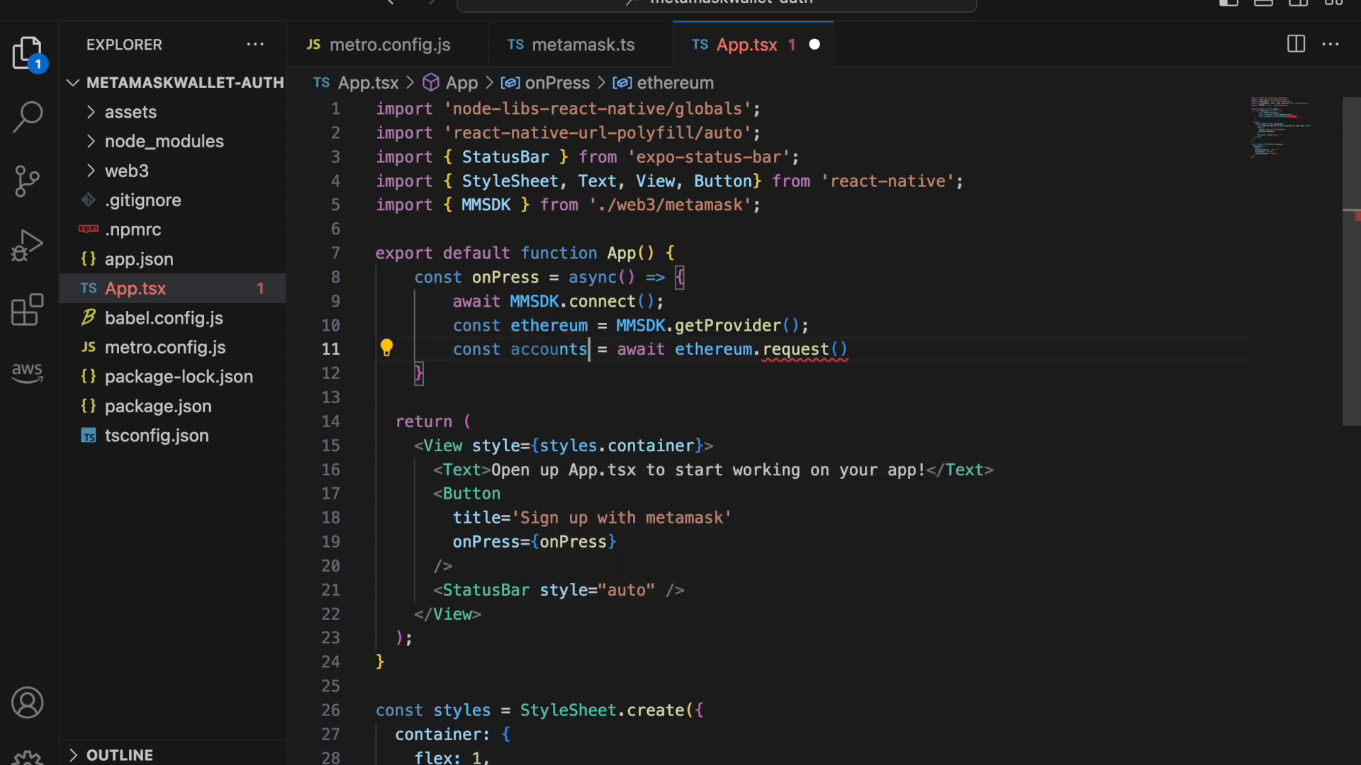
type("{ }")
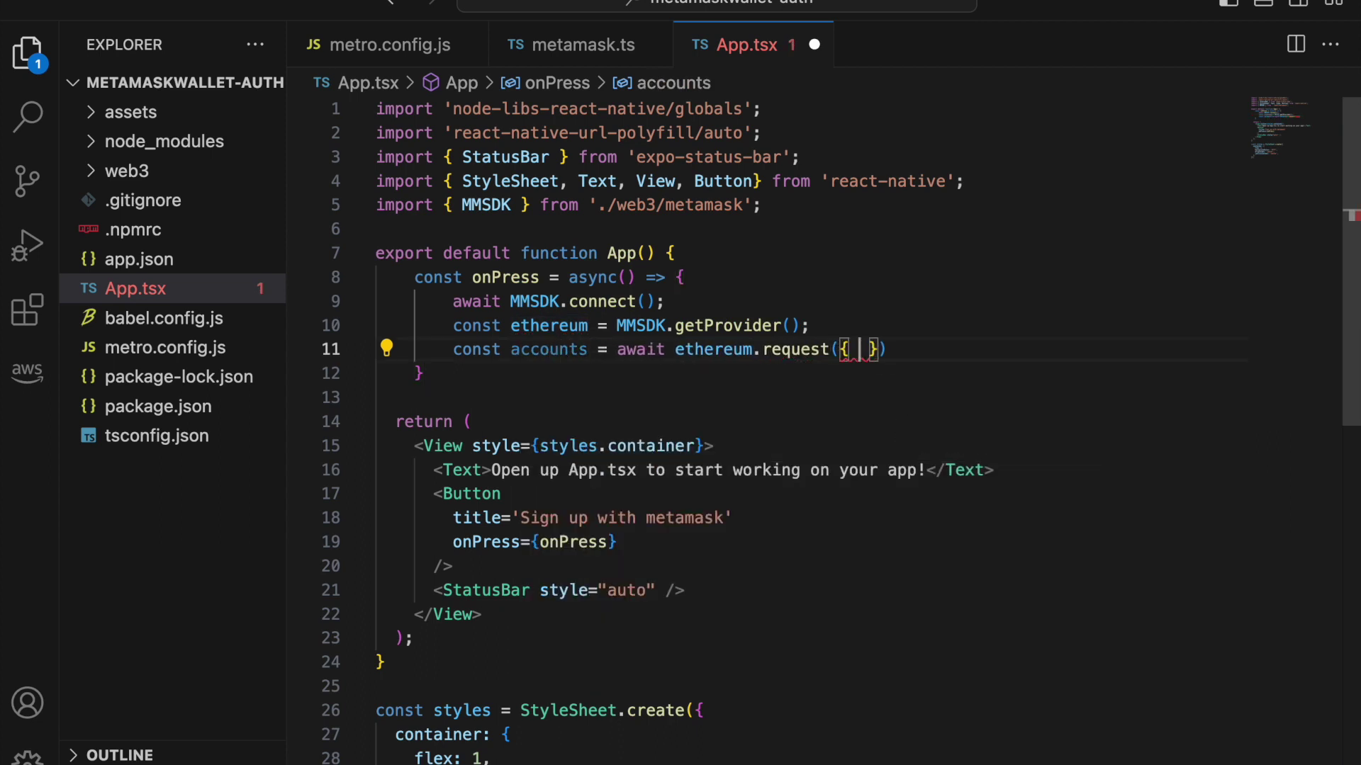
type("method: '")
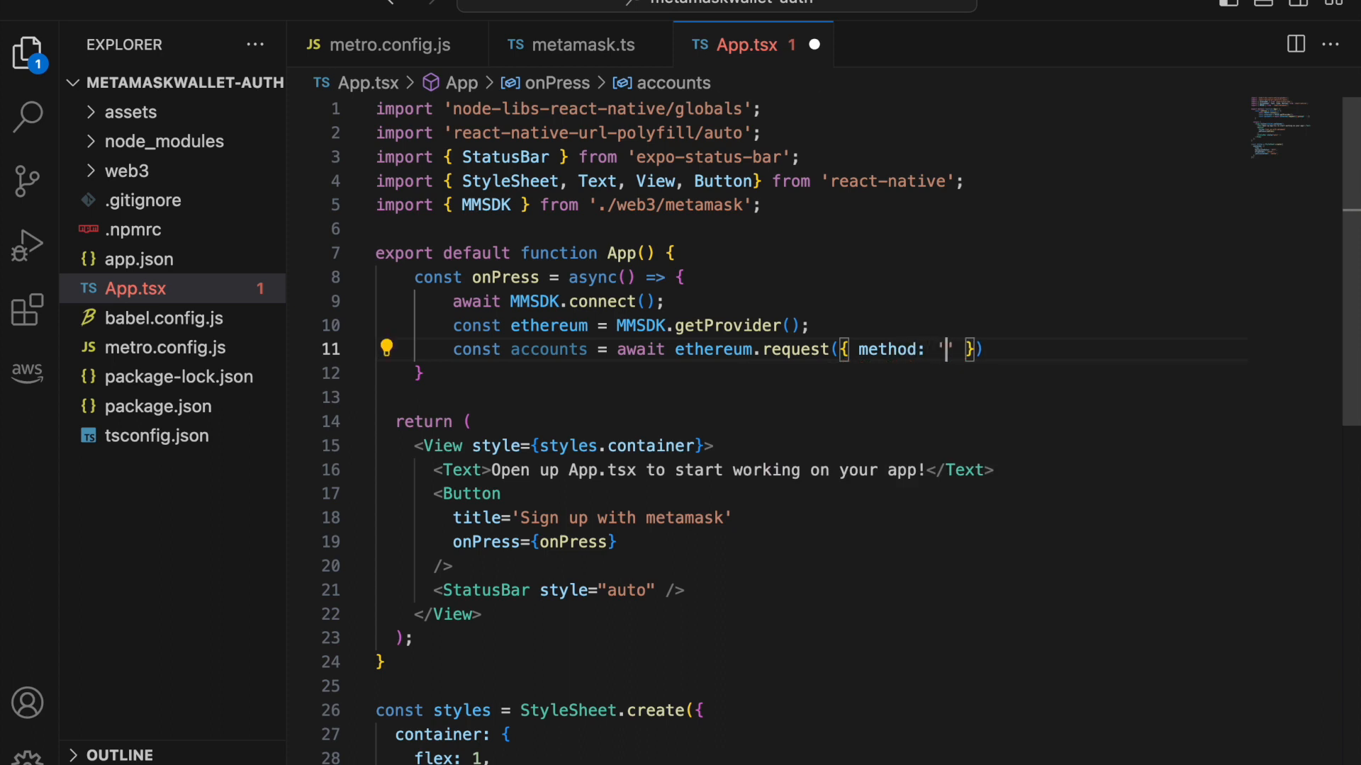
type("eth_")
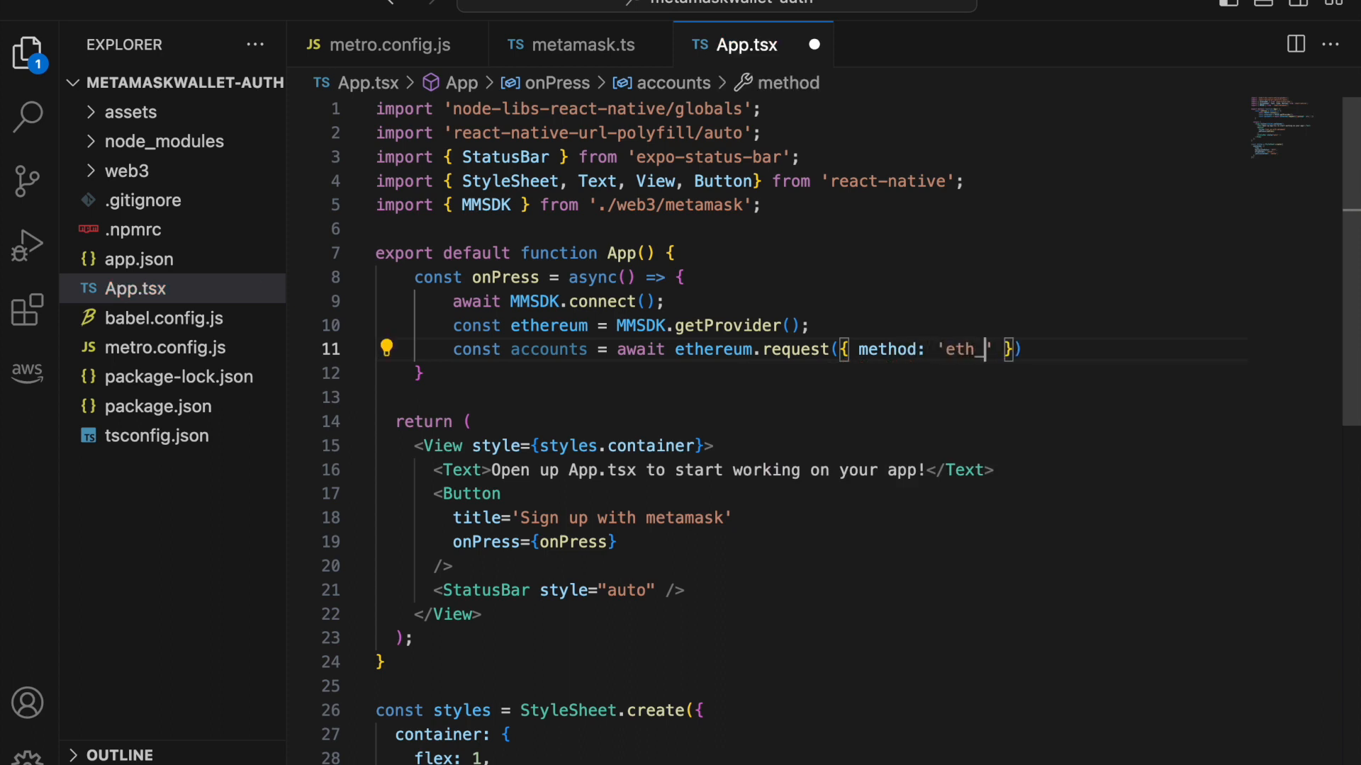
type("request")
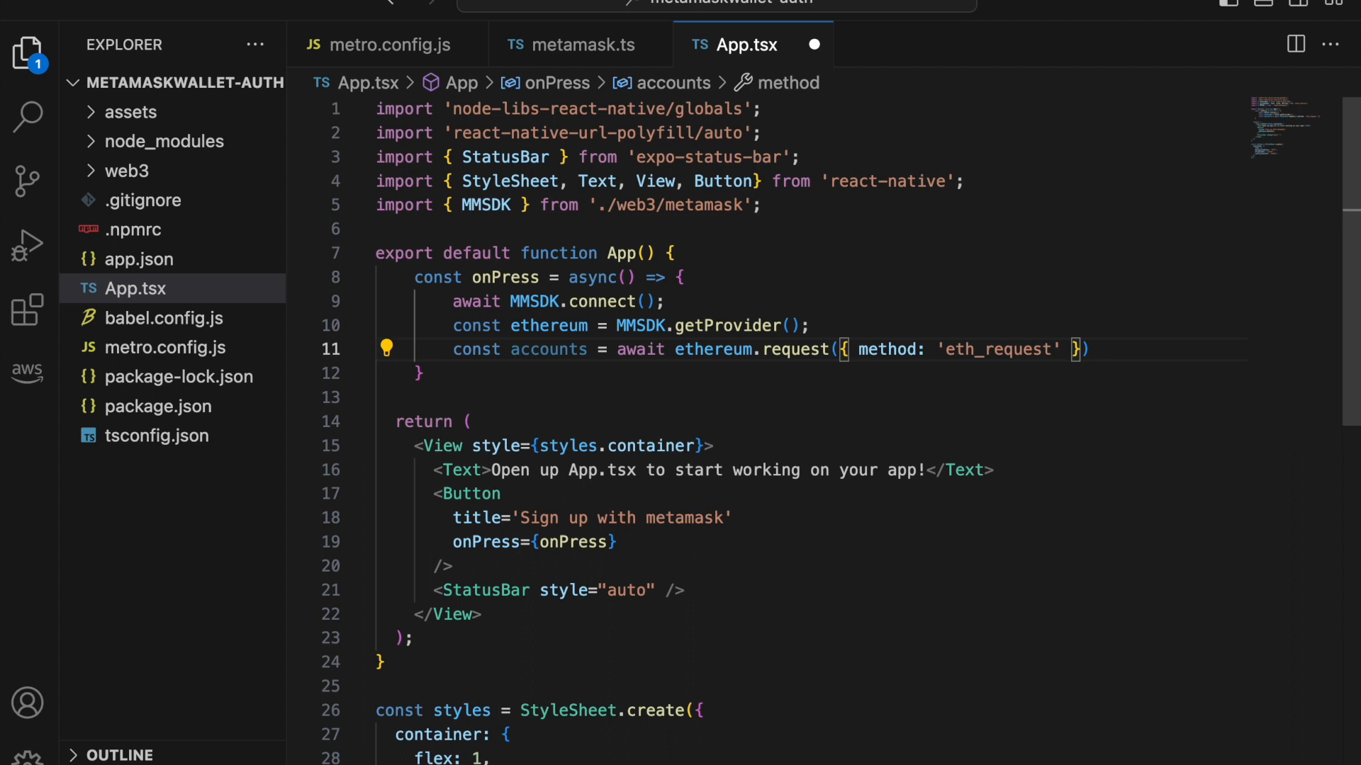
type("Accounts")
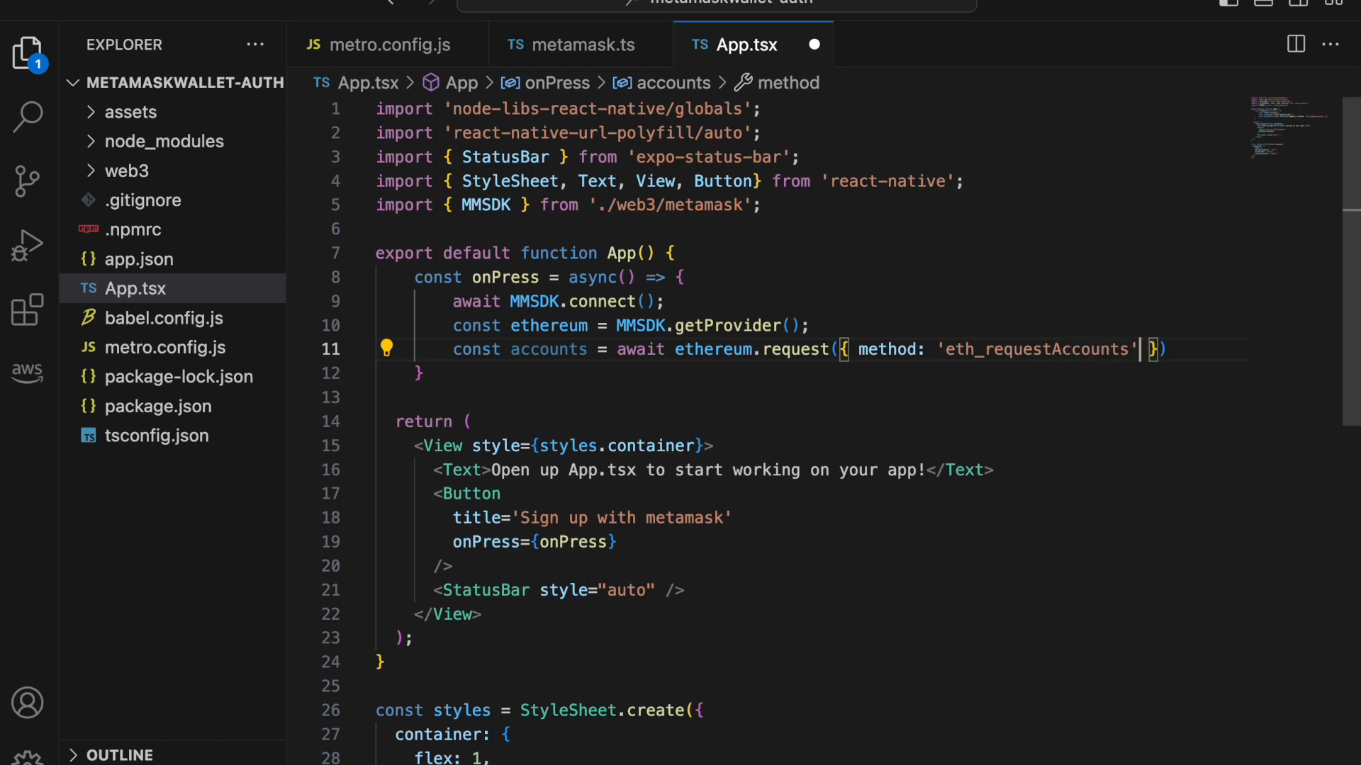
key("Enter")
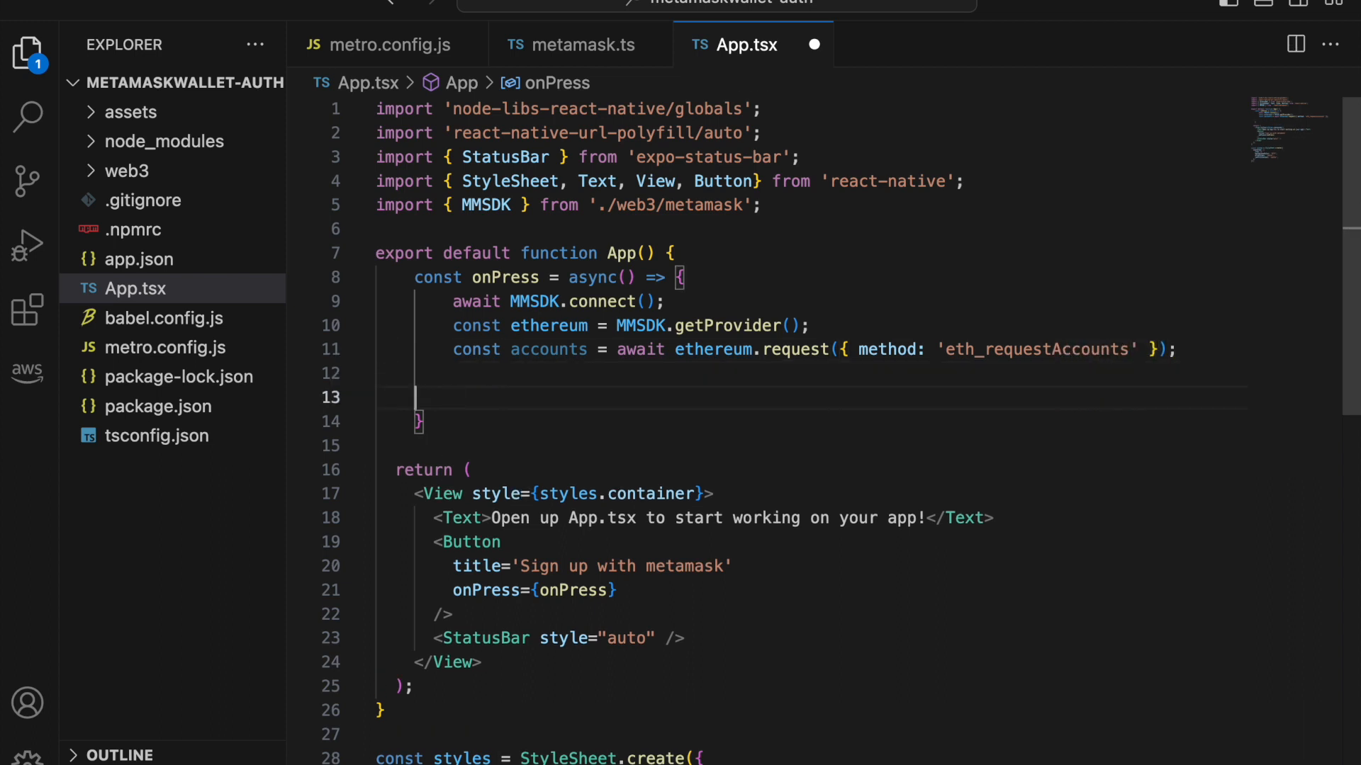
type("console.log(accounts);")
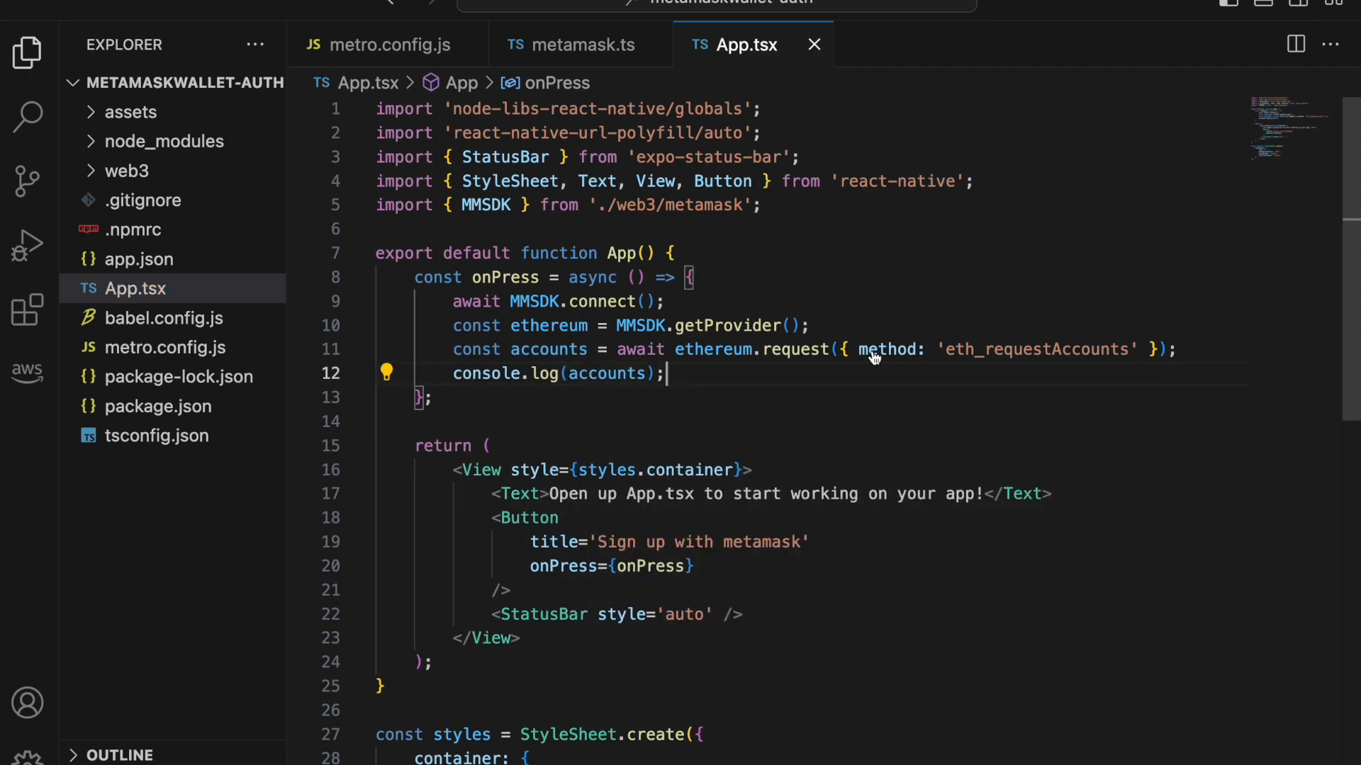
scroll("down", 3)
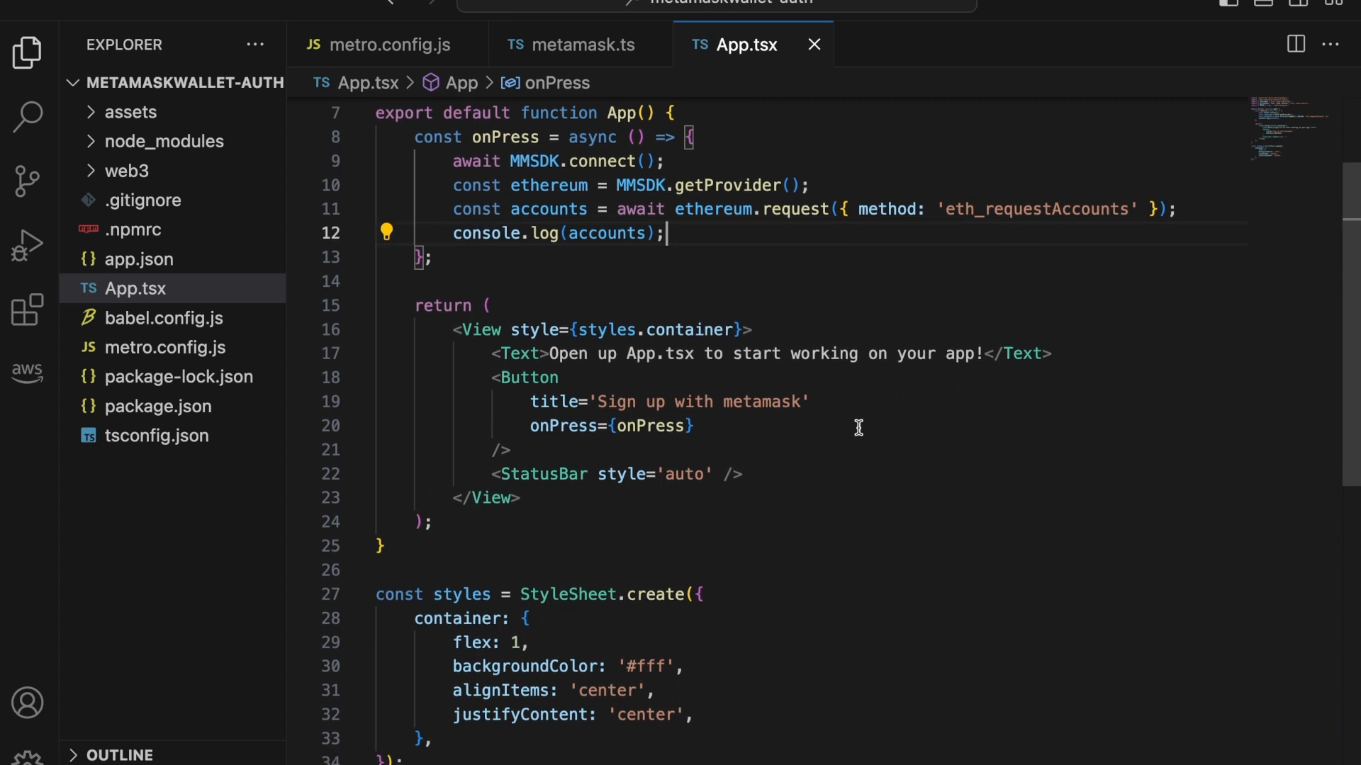
mouse_move(858, 421)
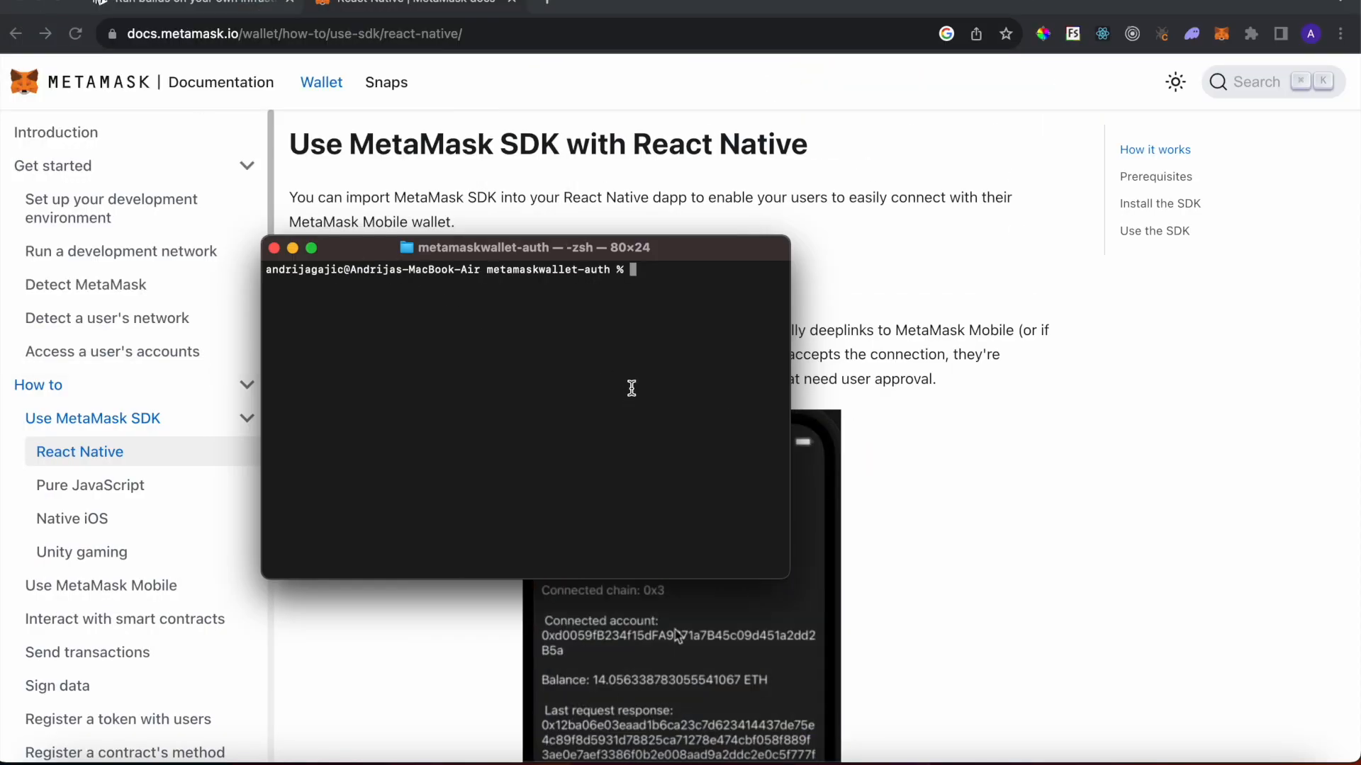
Step: Enter sudo eas build --profile development --platform all in the terminal
type("sudo eas")
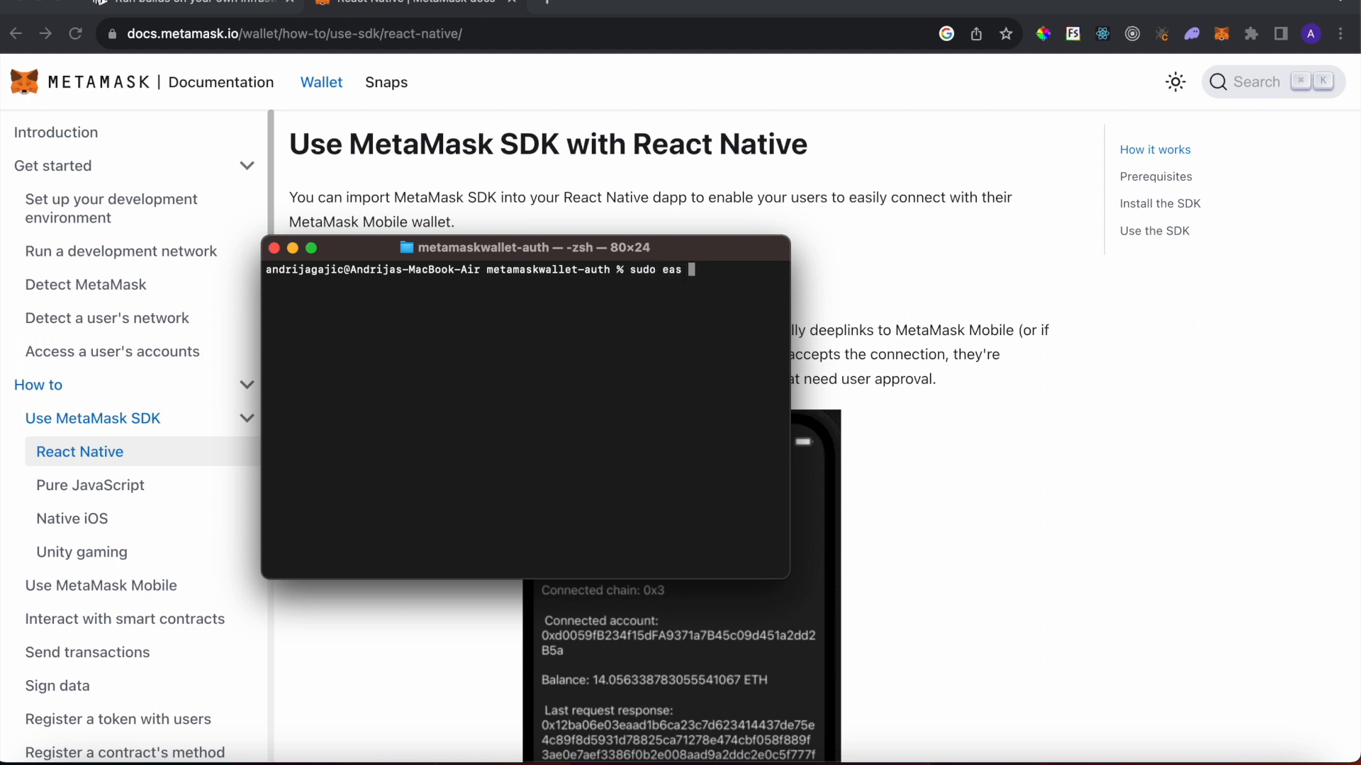
type("build")
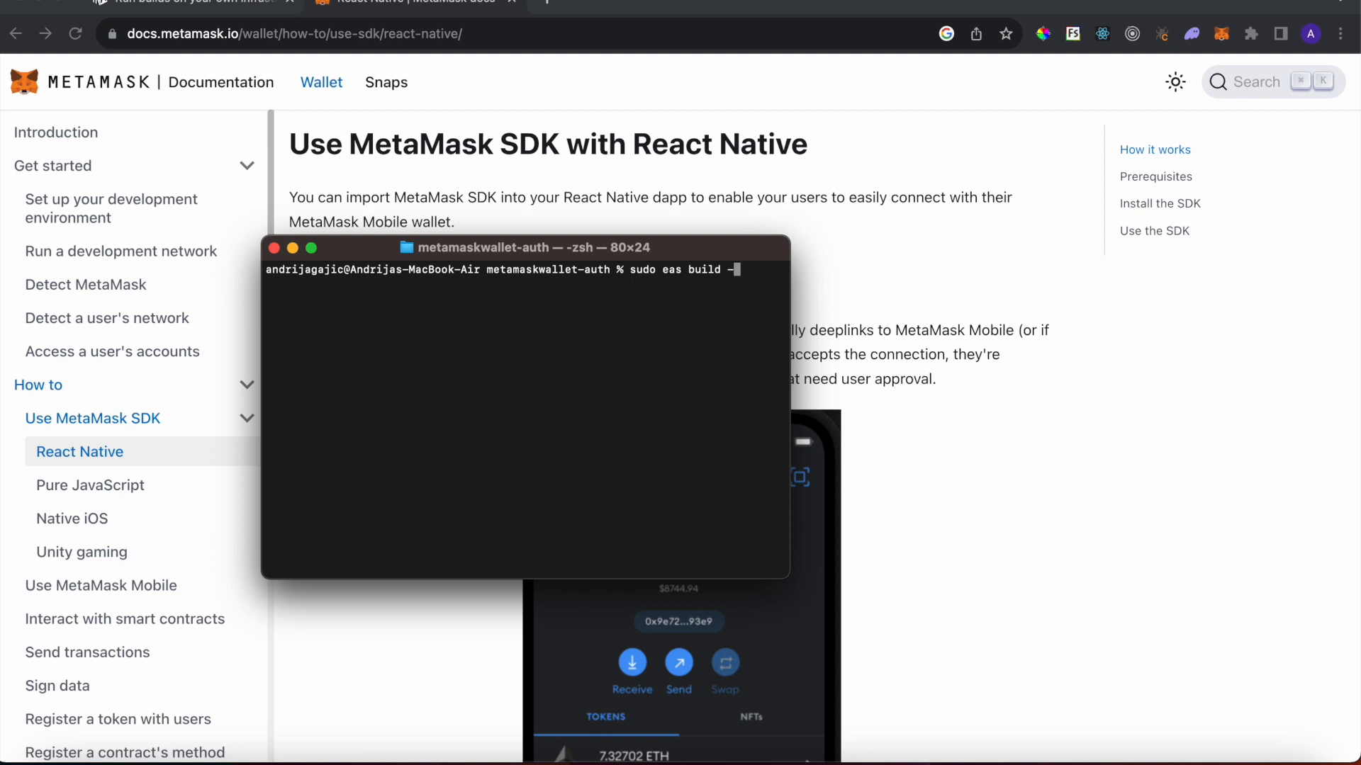
type("-profile")
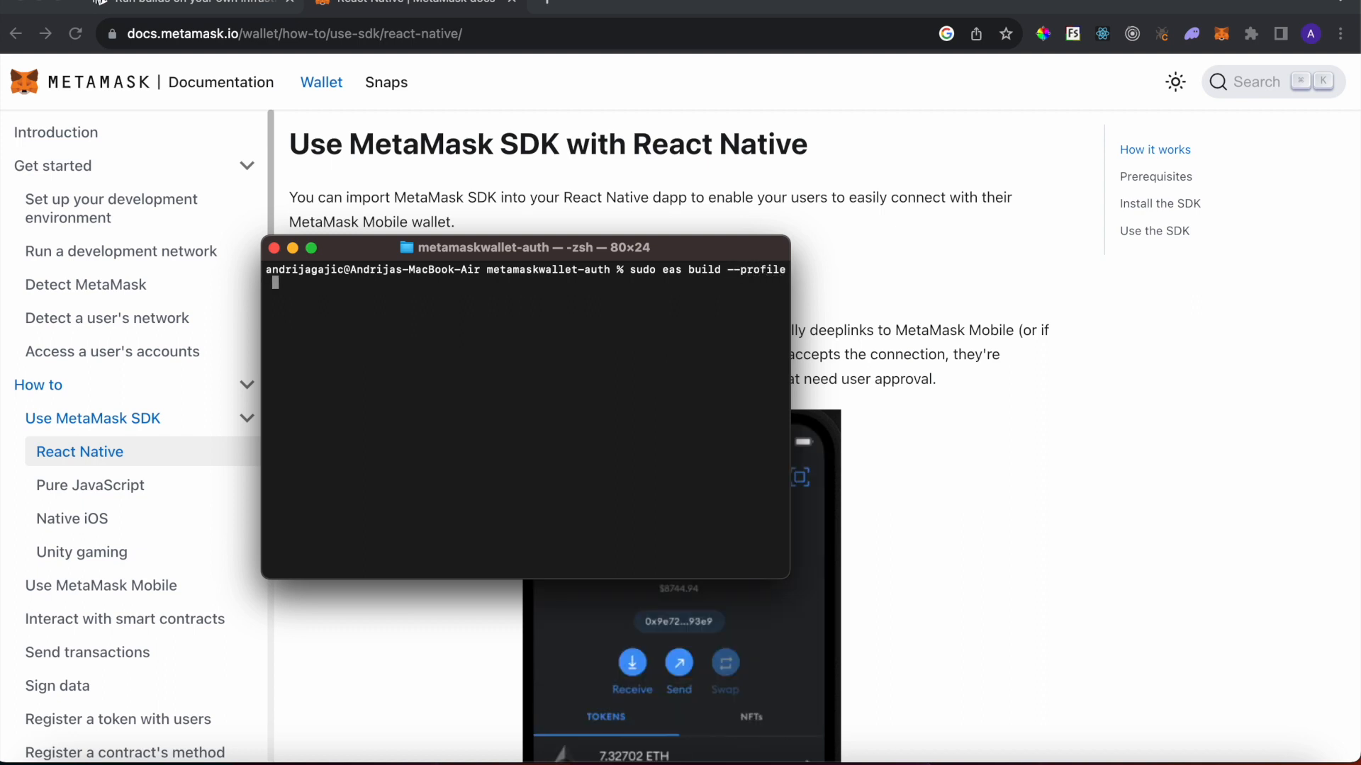
type("development")
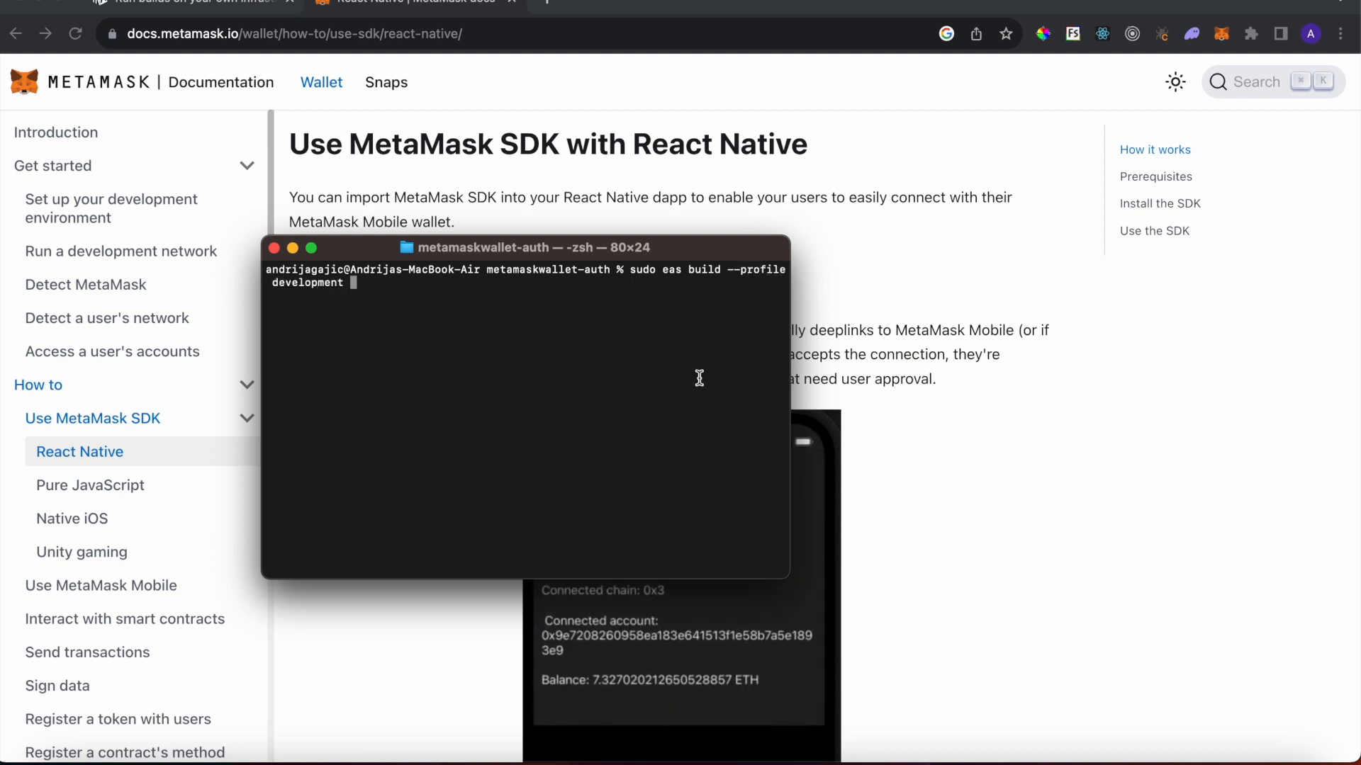
type("--platform")
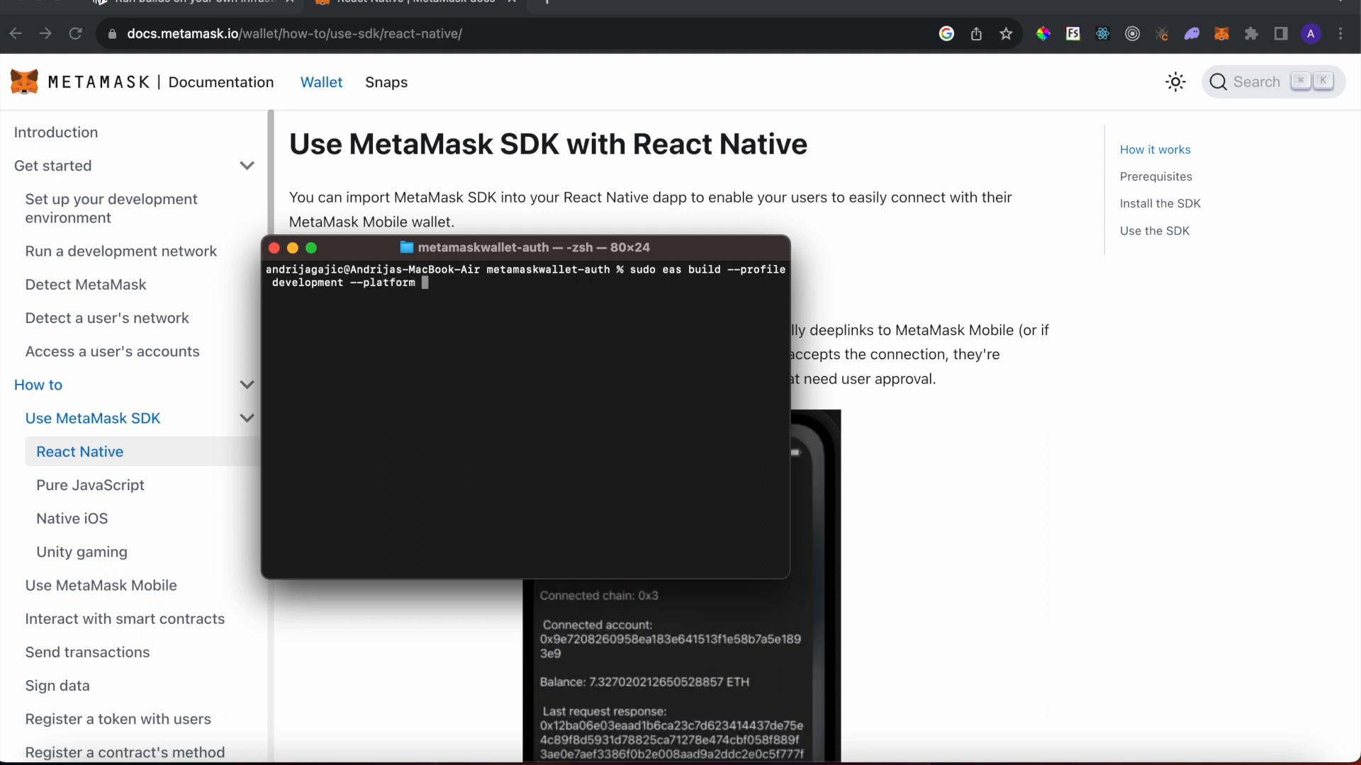
type("all")
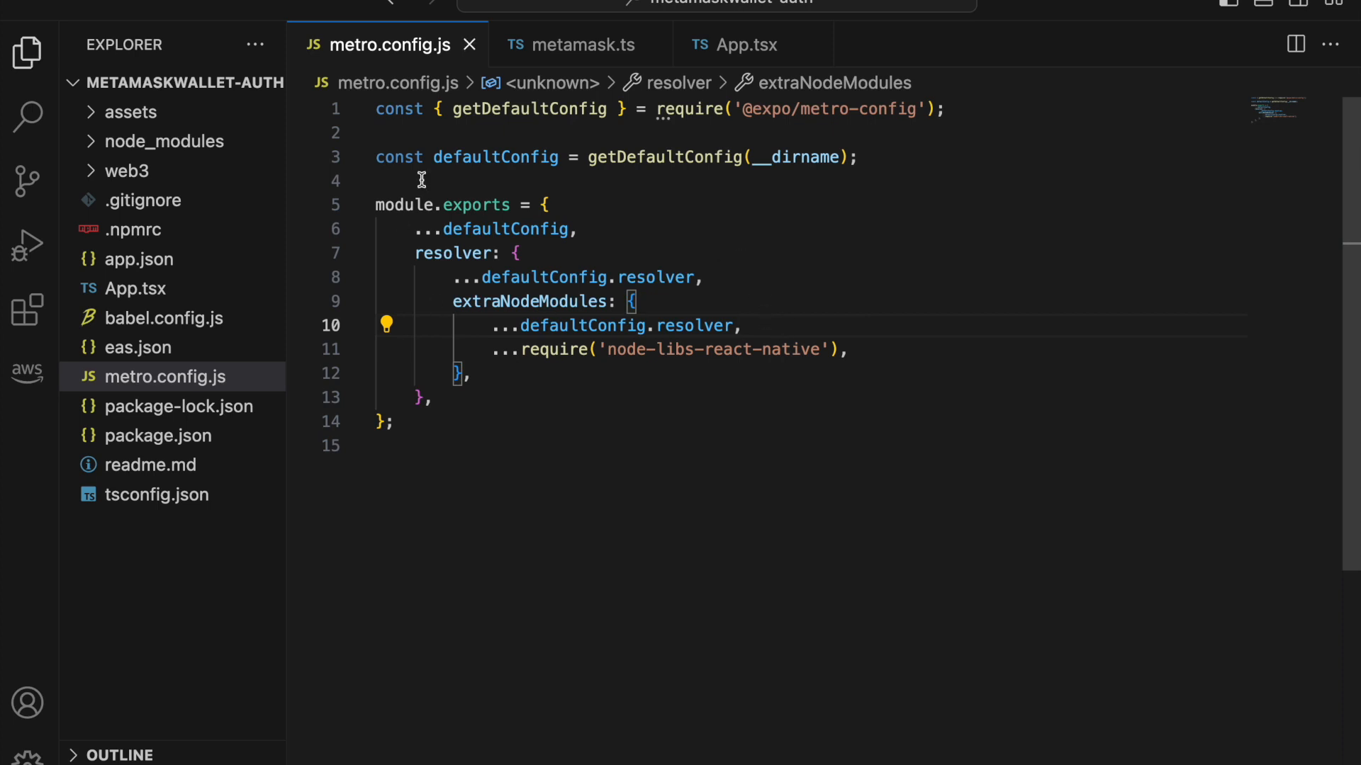
Step: Add extraNodeModules, to the defaultConfig.resolver spread in metro.config.js
type("extraNodeModules,")
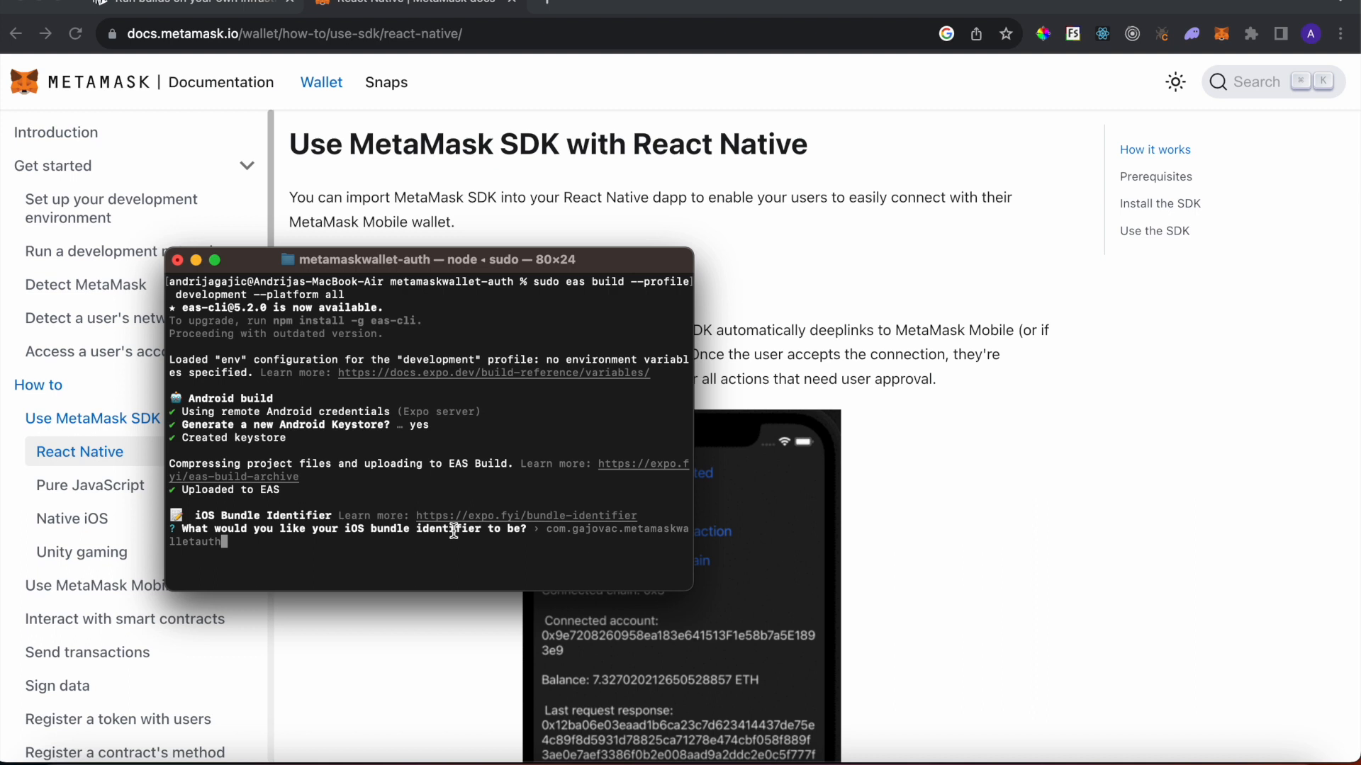
mouse_move(720, 533)
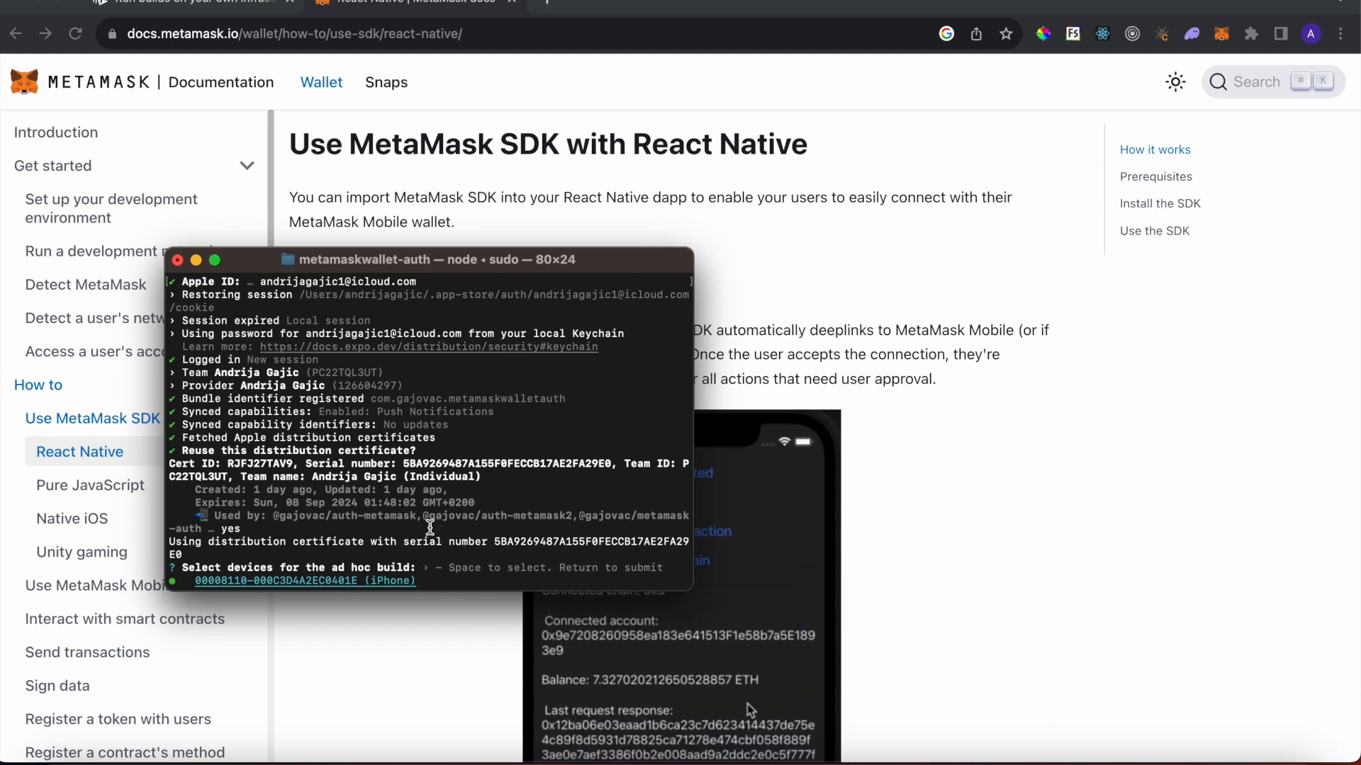
mouse_move(718, 459)
type("eas d")
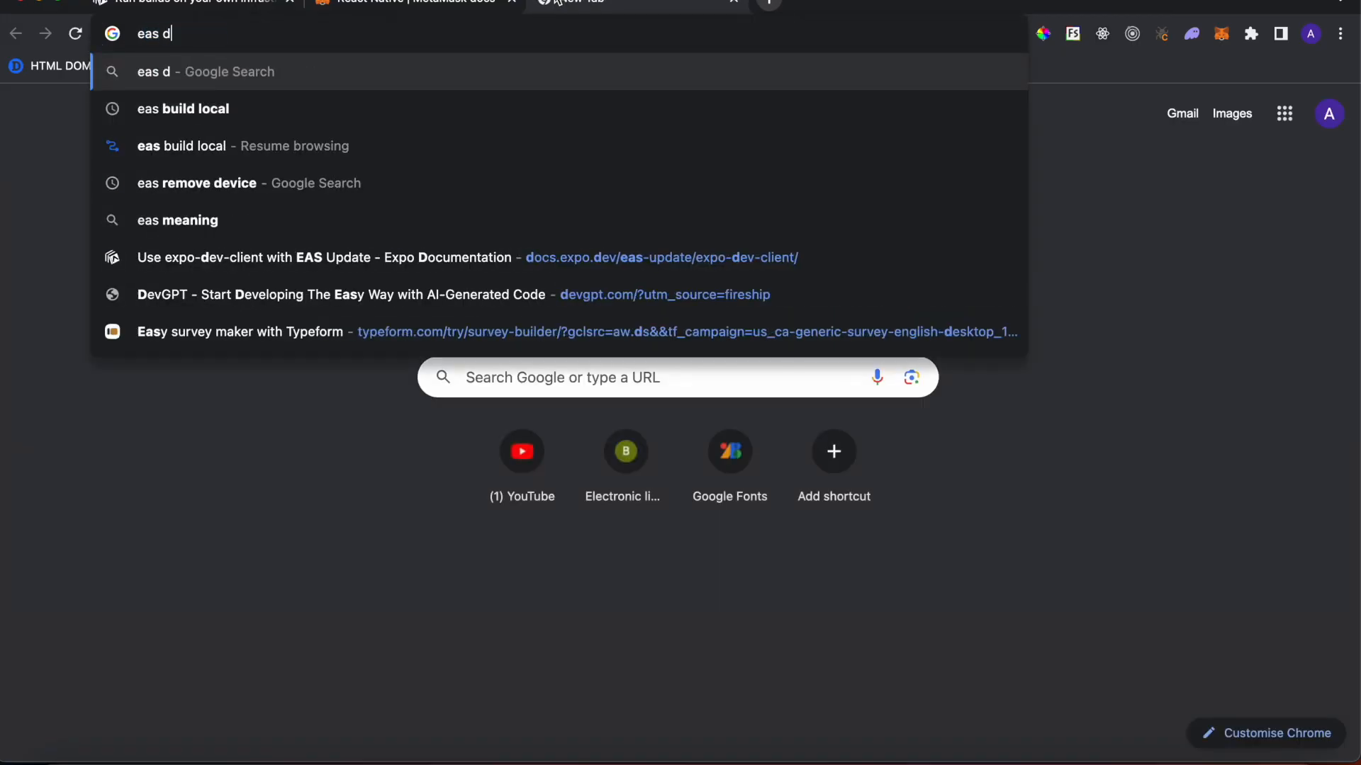
Step: Continue typing the 'eas device:create' query in the new Chrome tab's address bar
type("evice:create")
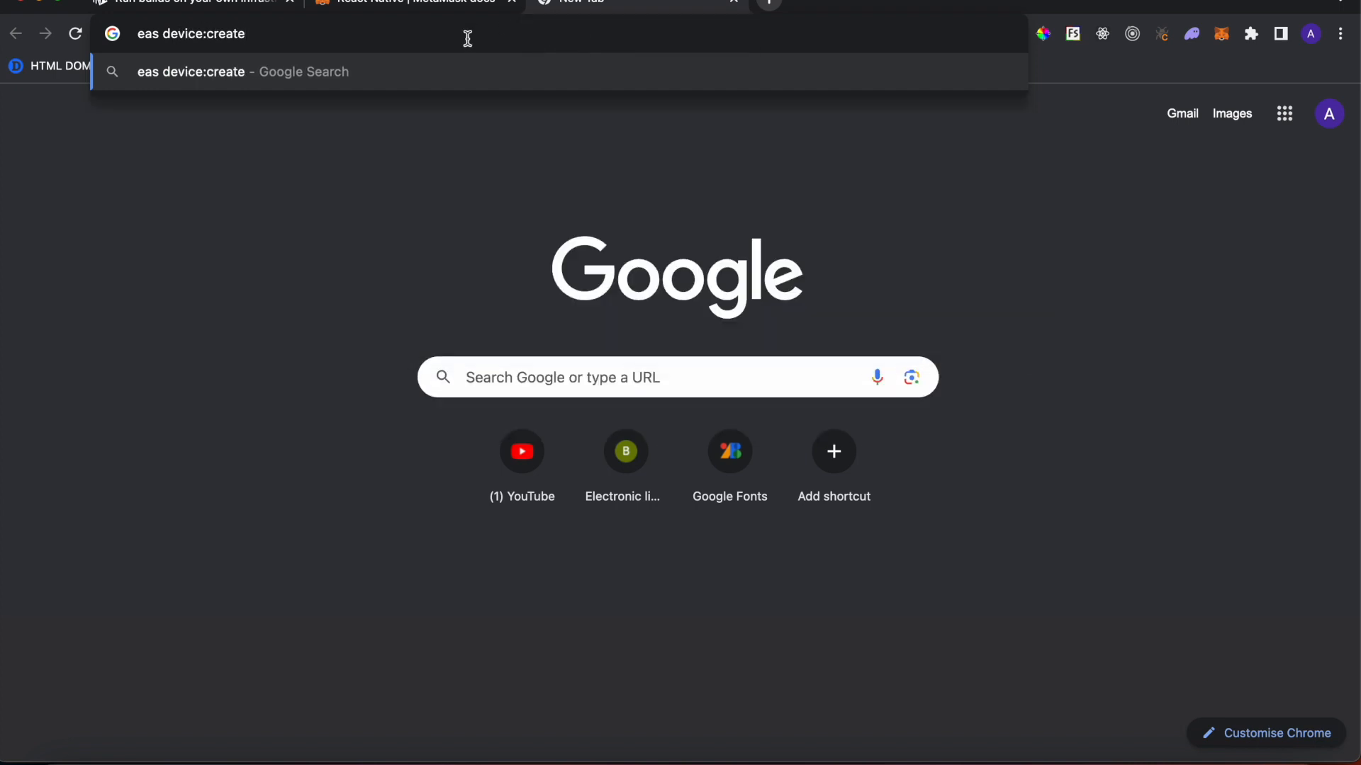
mouse_move(294, 99)
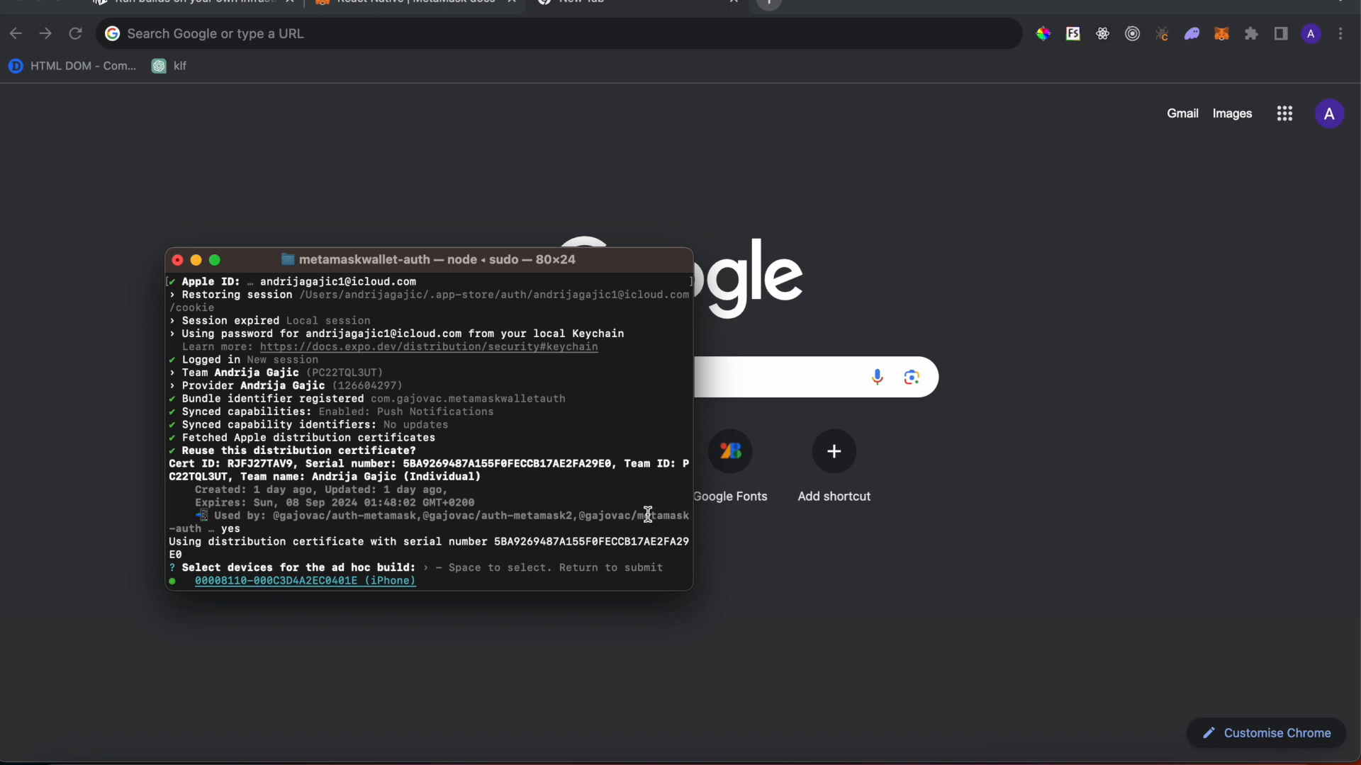
Step: Confirm the iPhone for the ad hoc build and answer No to setting up push notifications
key("Return")
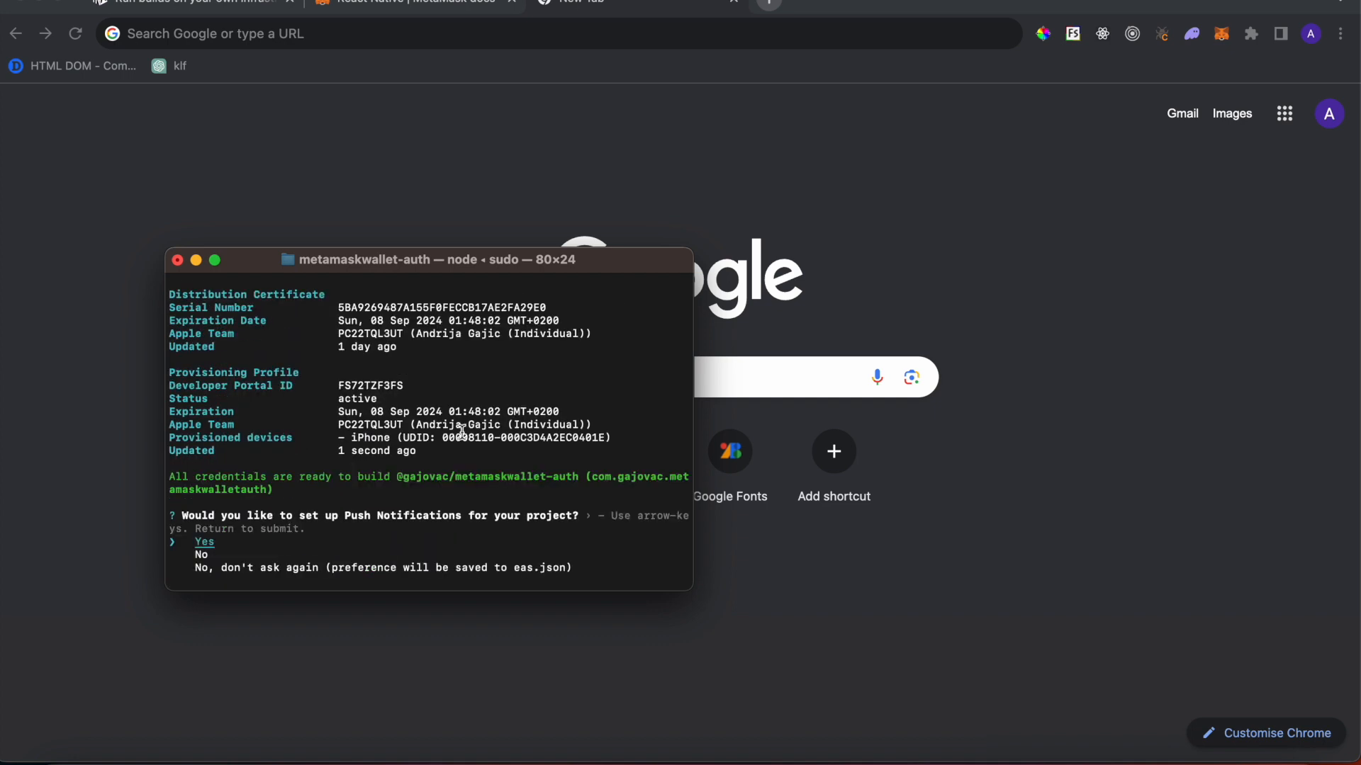
mouse_move(427, 562)
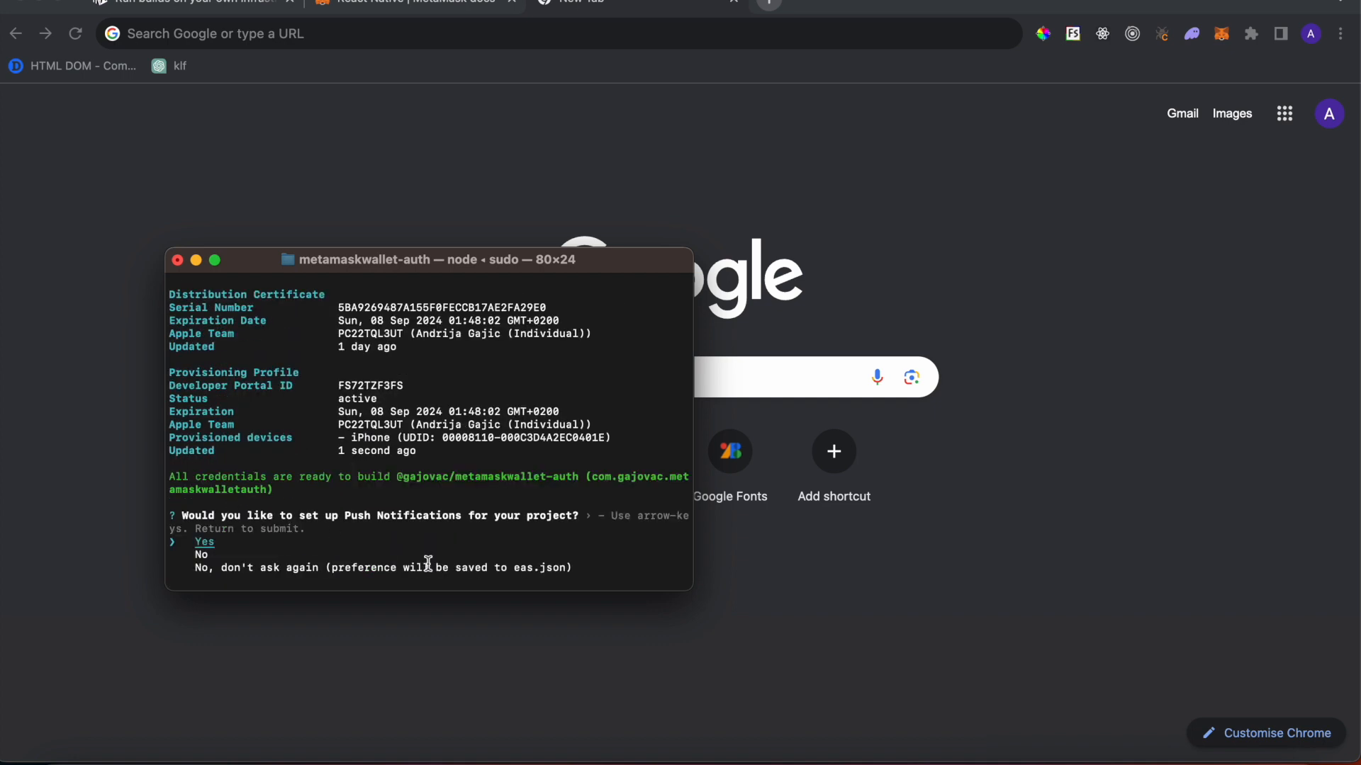
mouse_move(339, 509)
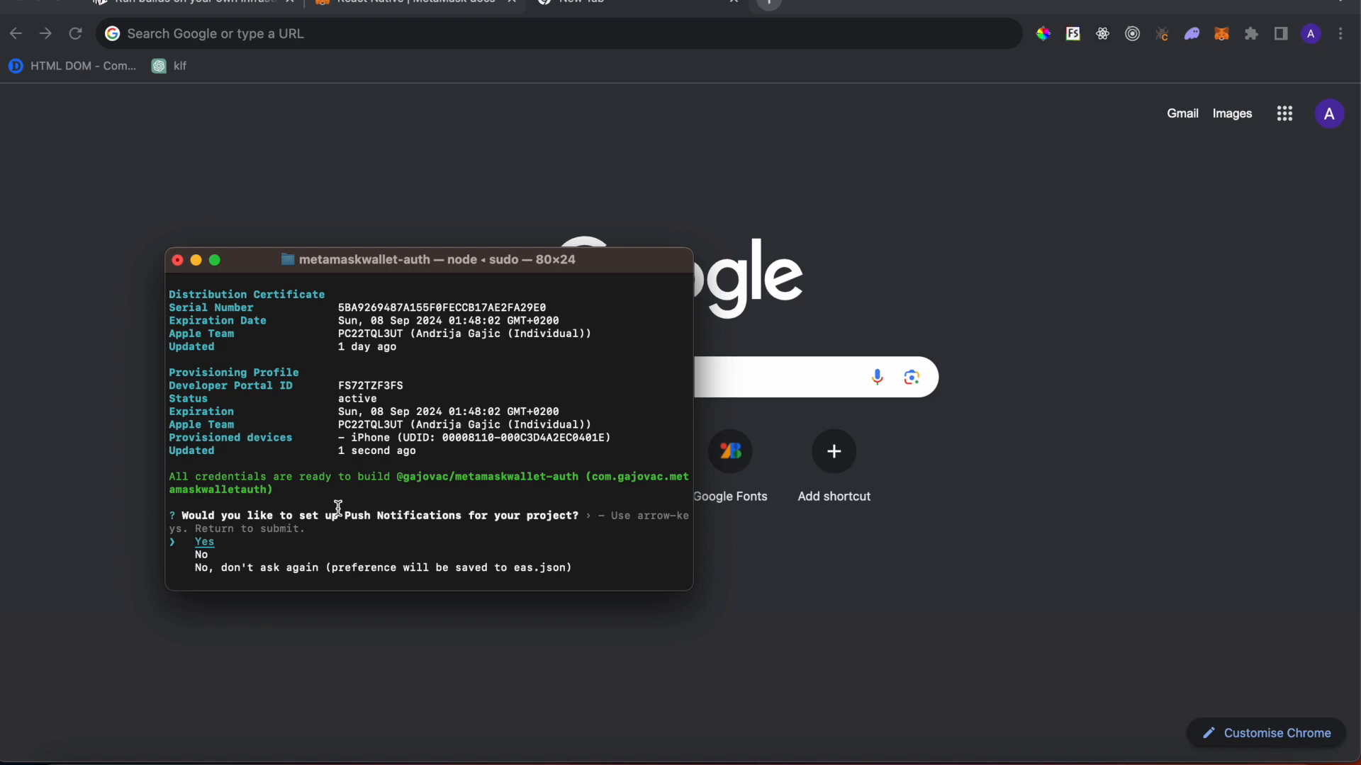
key("Down")
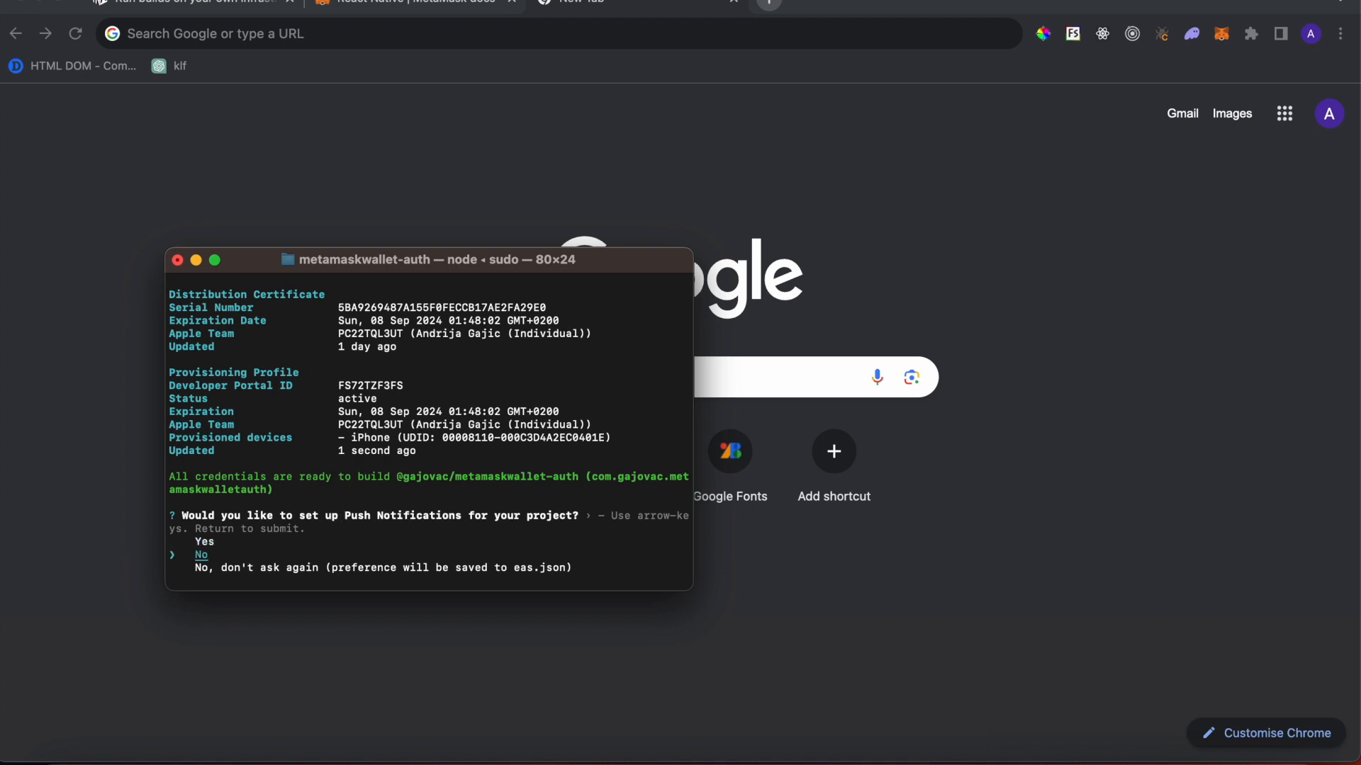
mouse_move(378, 499)
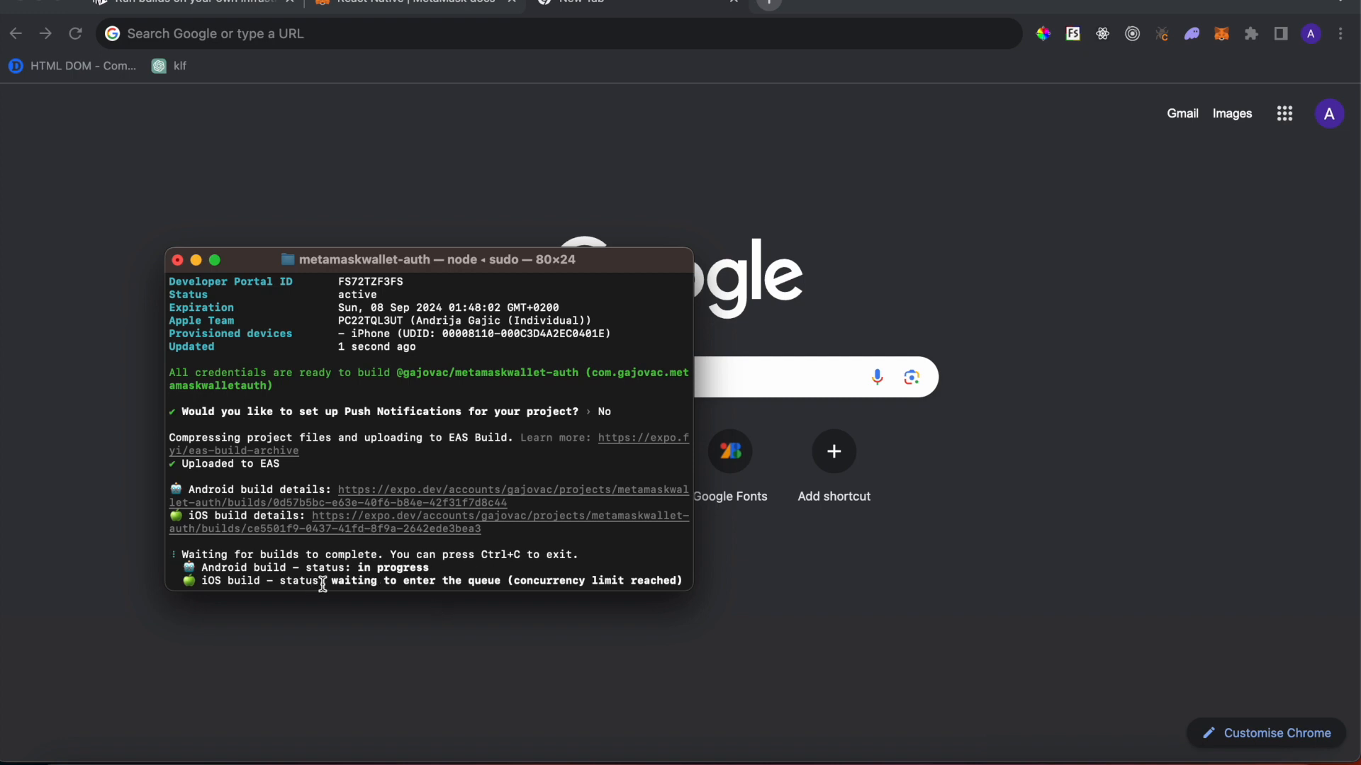
left_click_drag(323, 581, 663, 581)
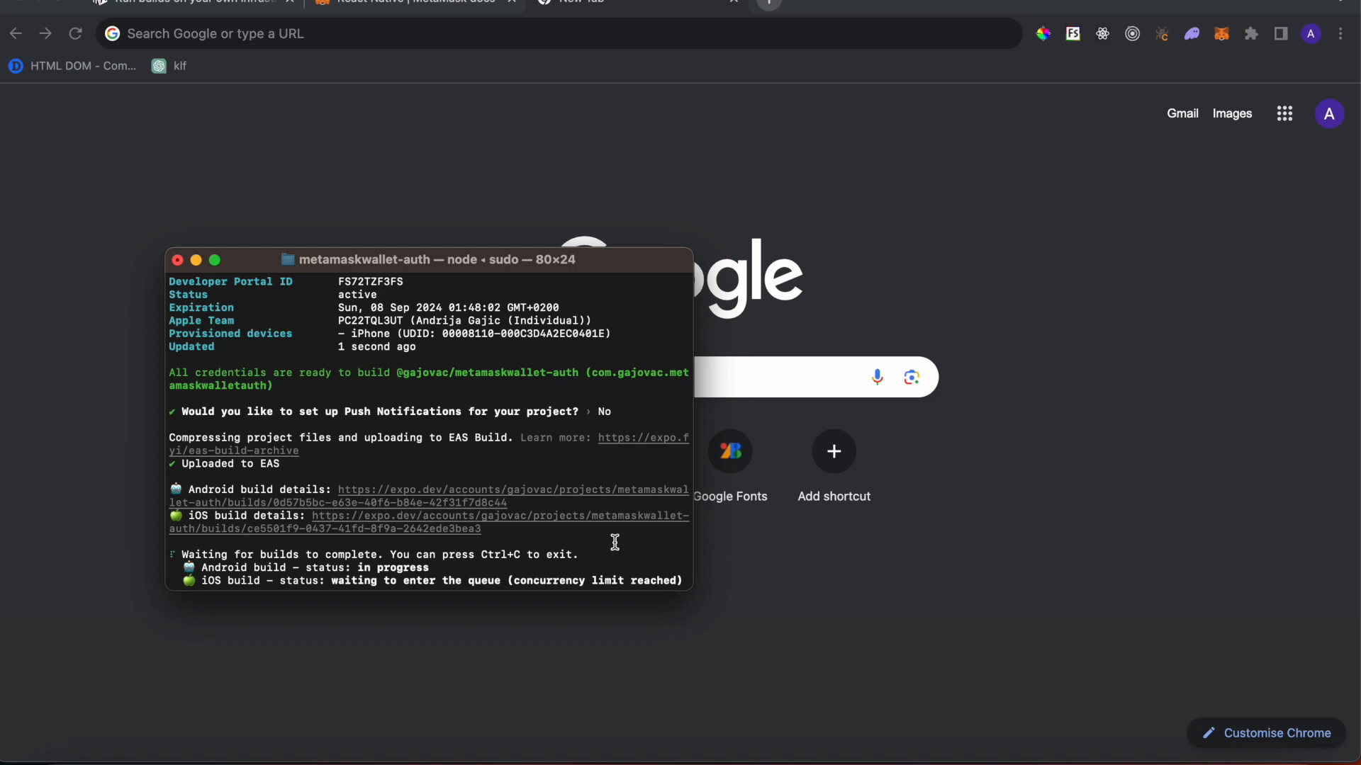
mouse_move(615, 531)
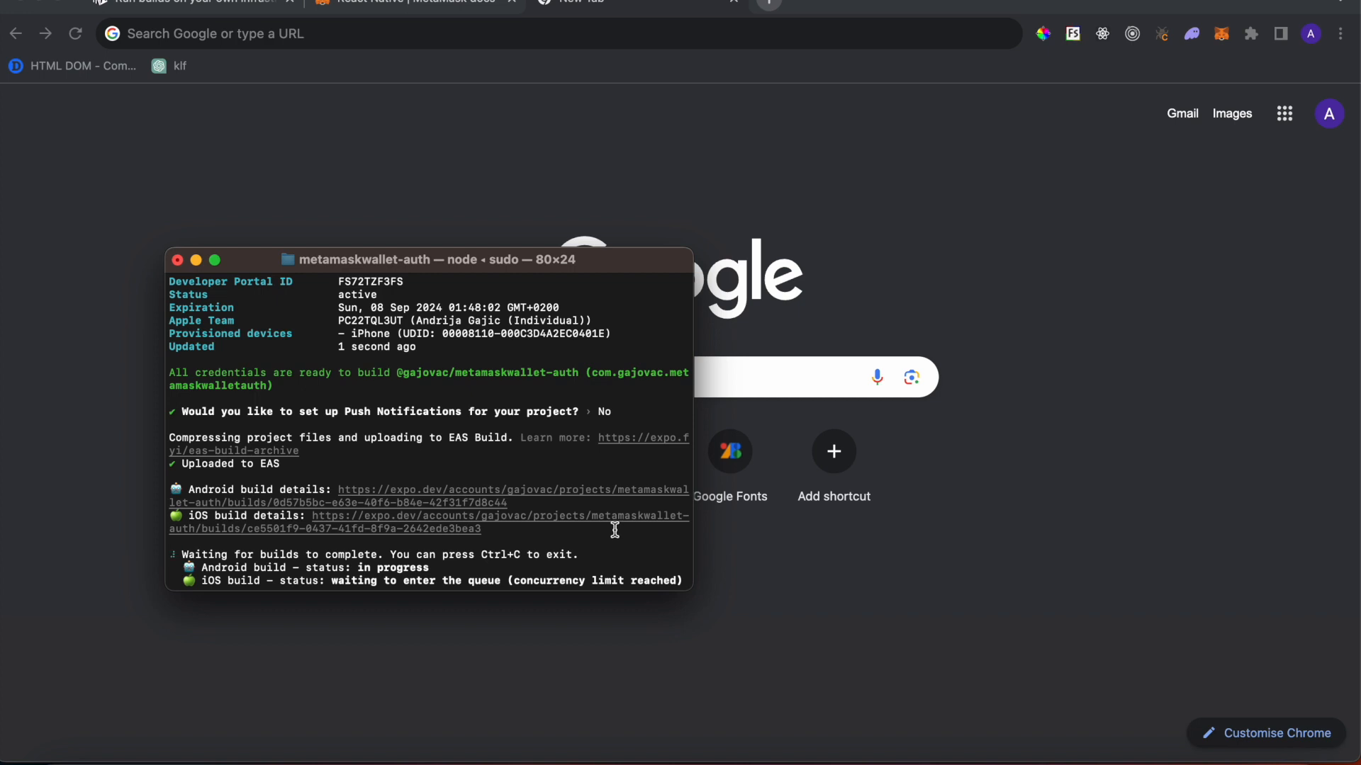
type("eas build local")
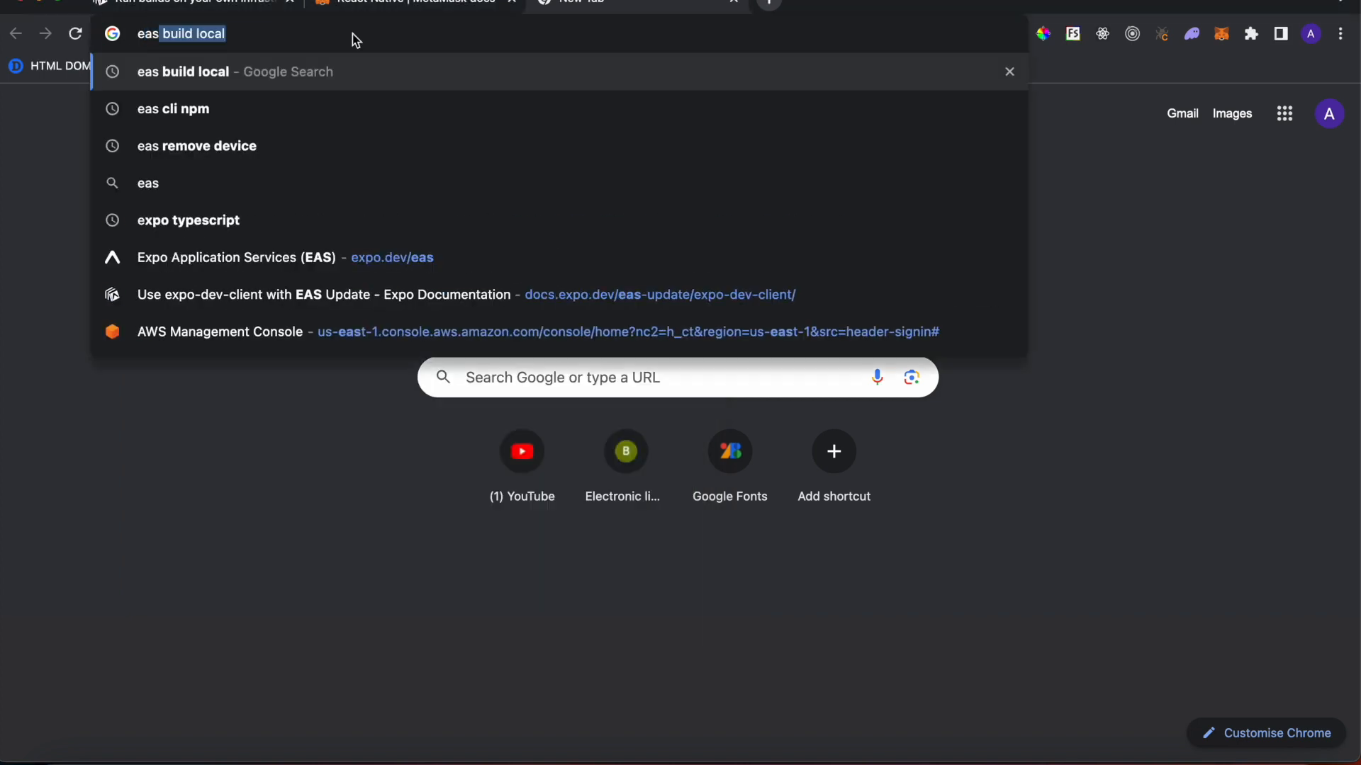
key("Enter")
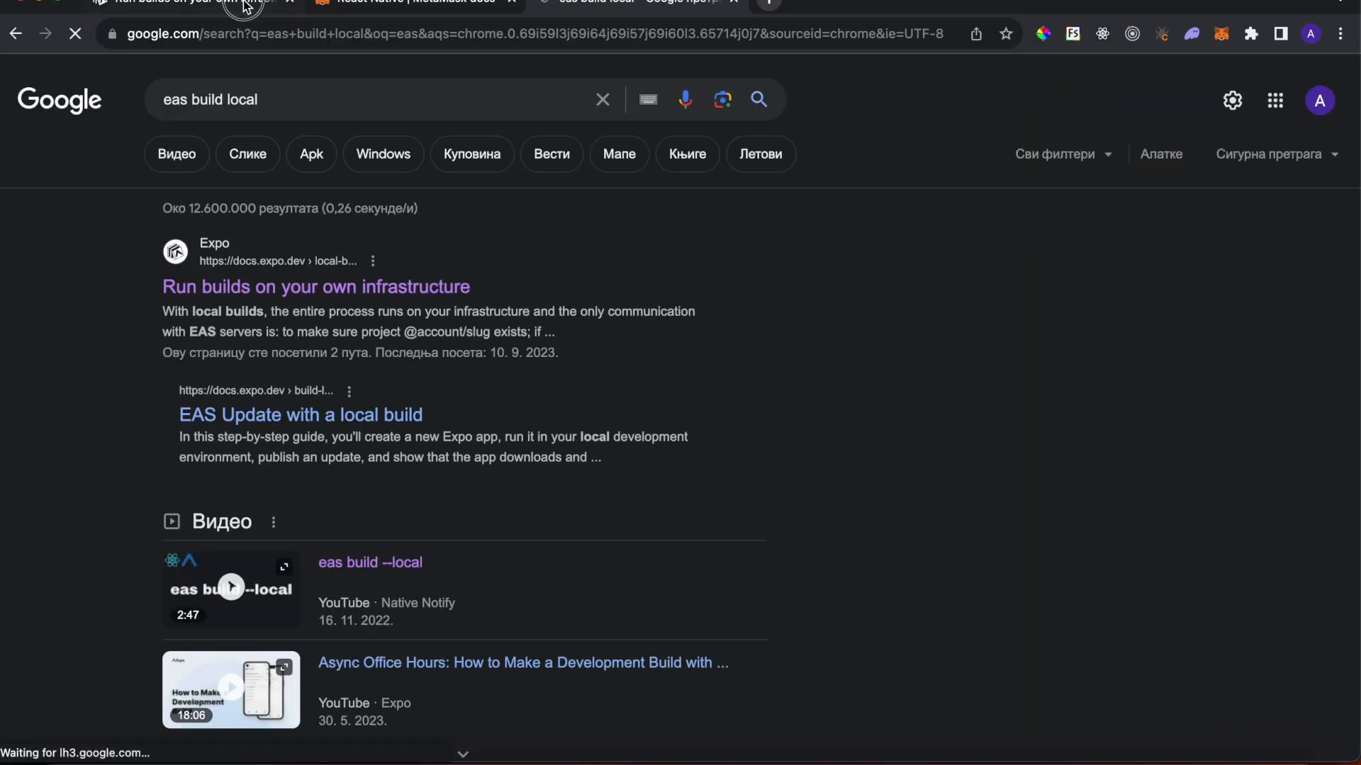
left_click(316, 286)
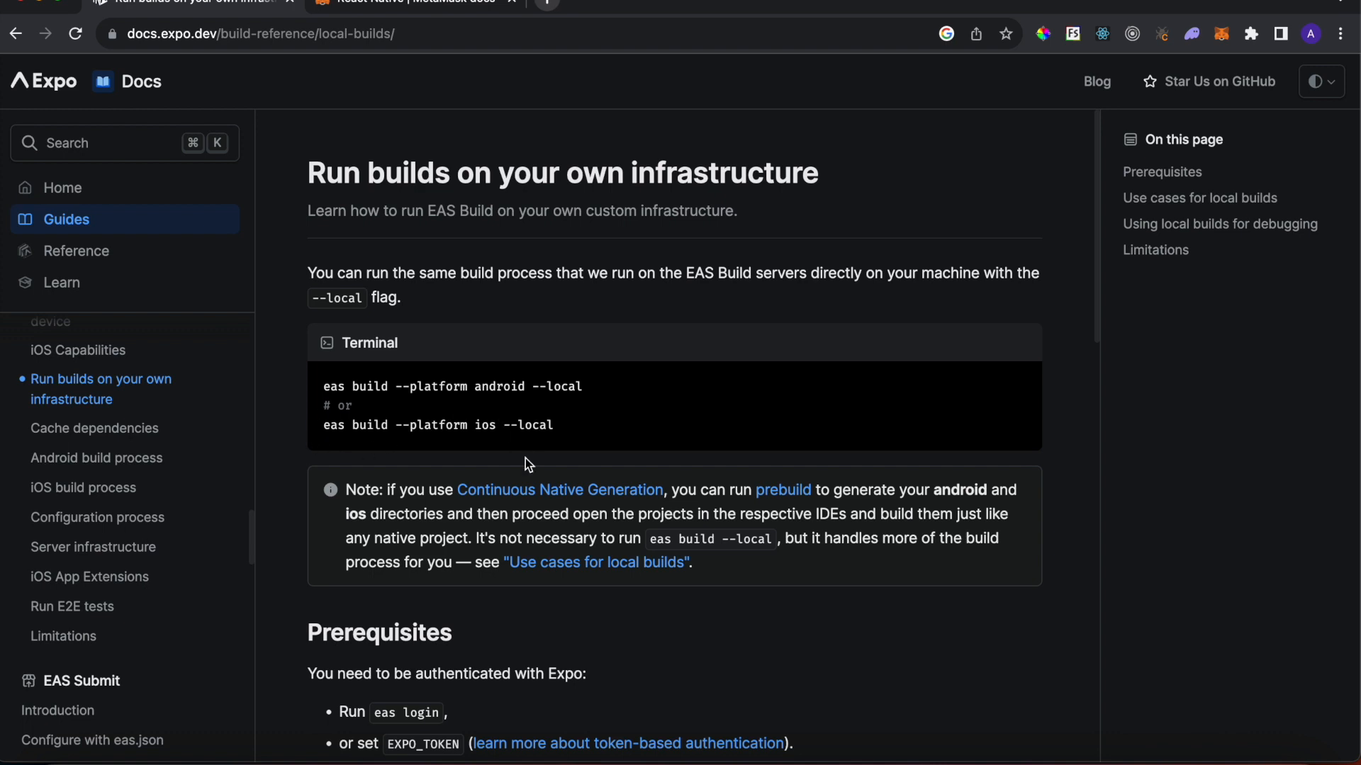
mouse_move(609, 292)
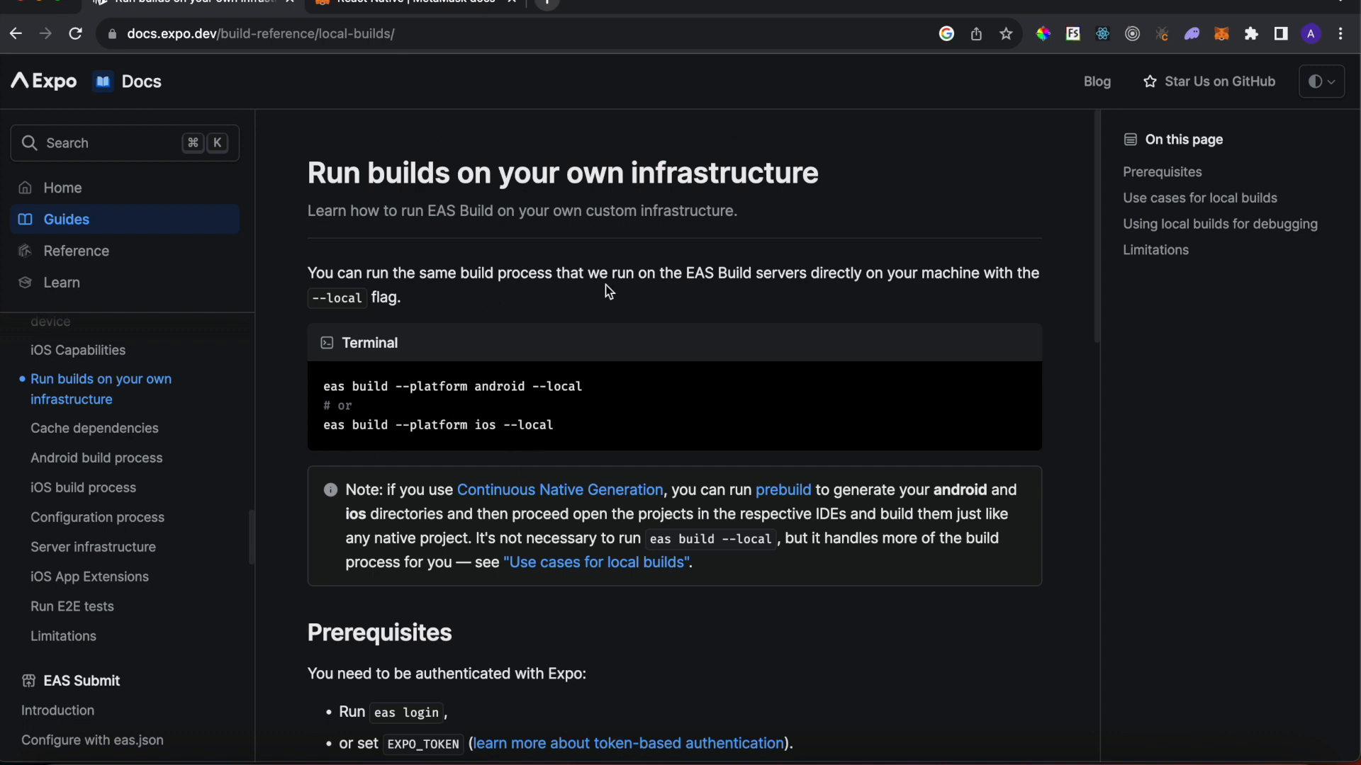
scroll("down", 3)
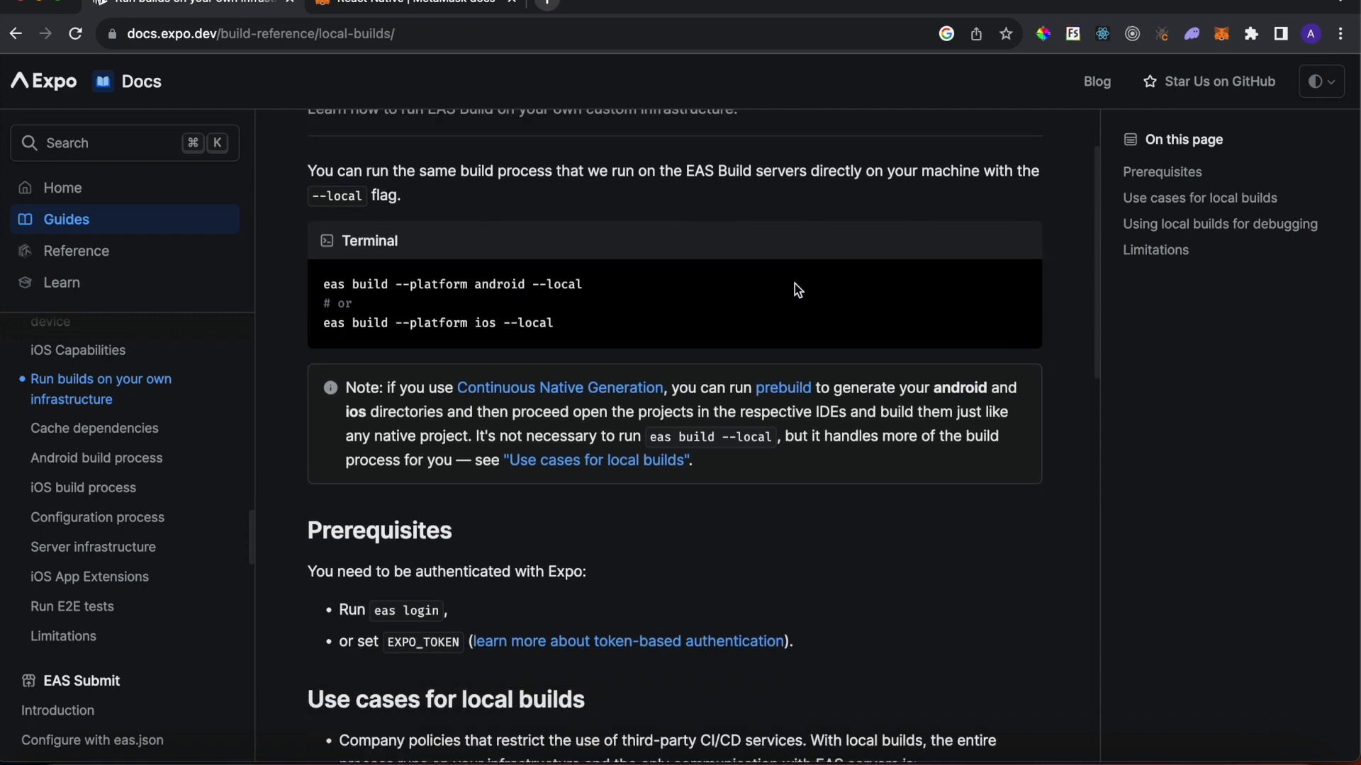
scroll("down", 3)
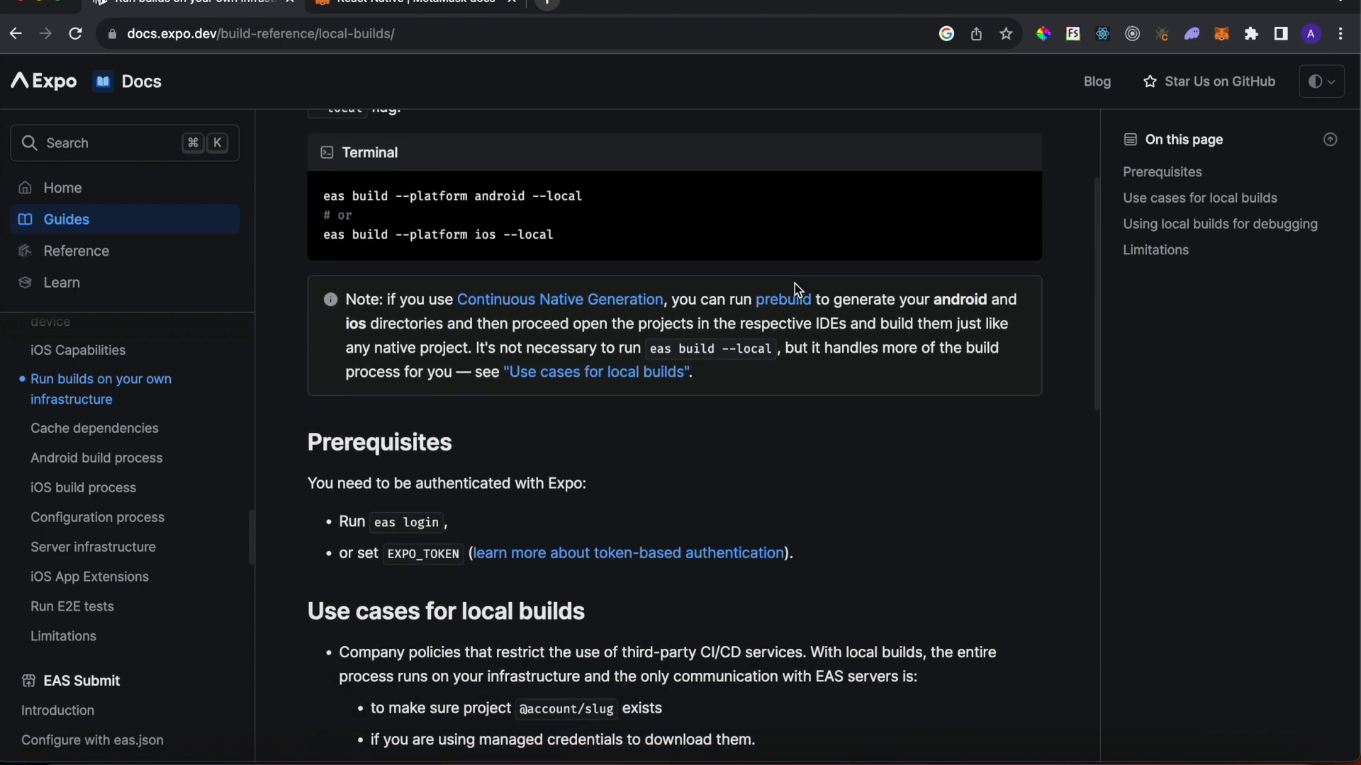
scroll("down", 3)
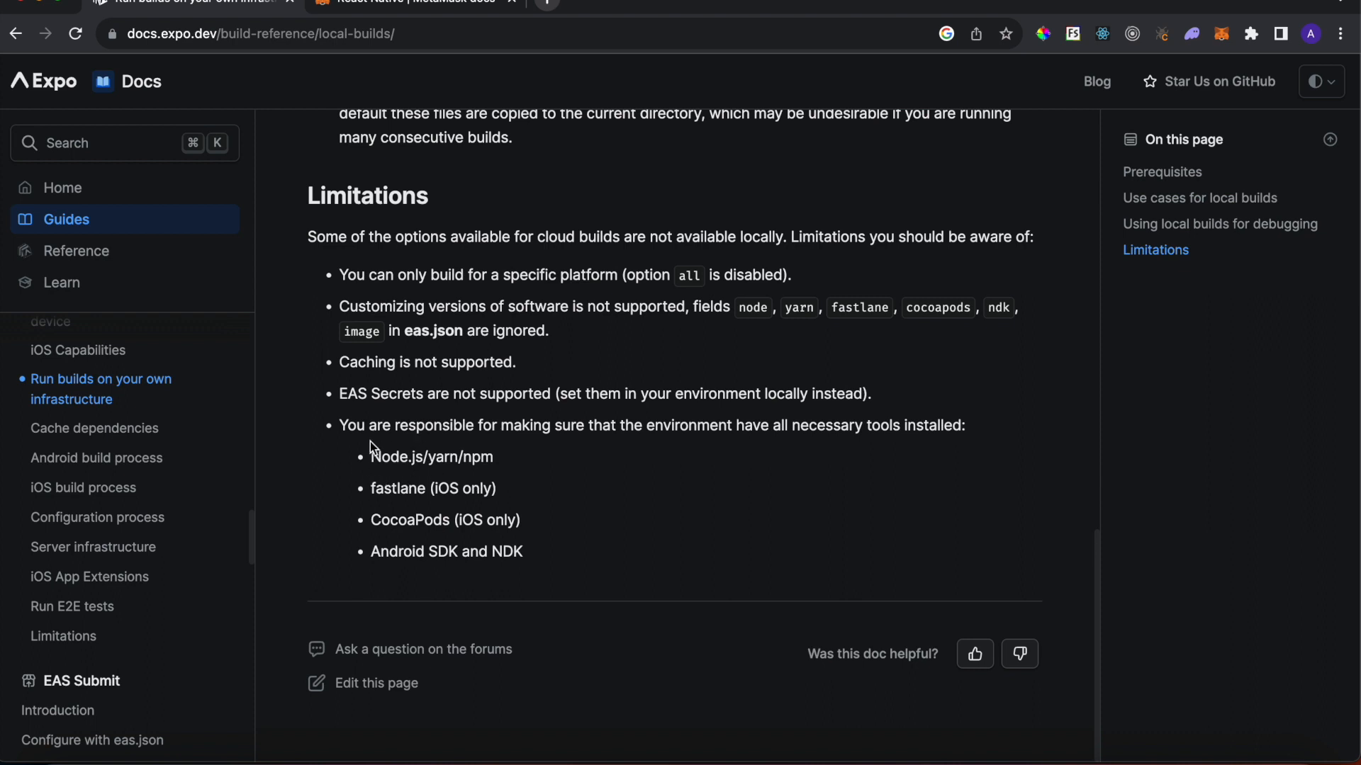
mouse_move(425, 547)
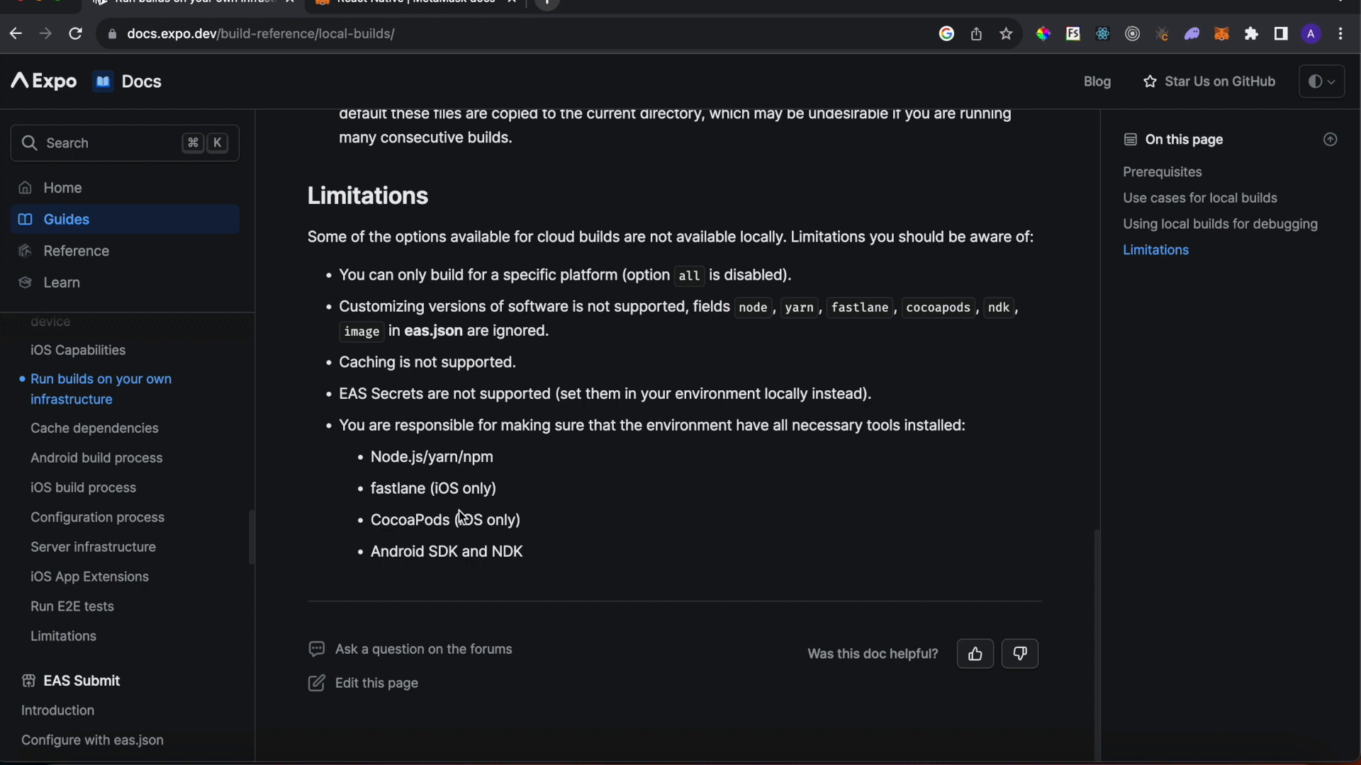
mouse_move(459, 588)
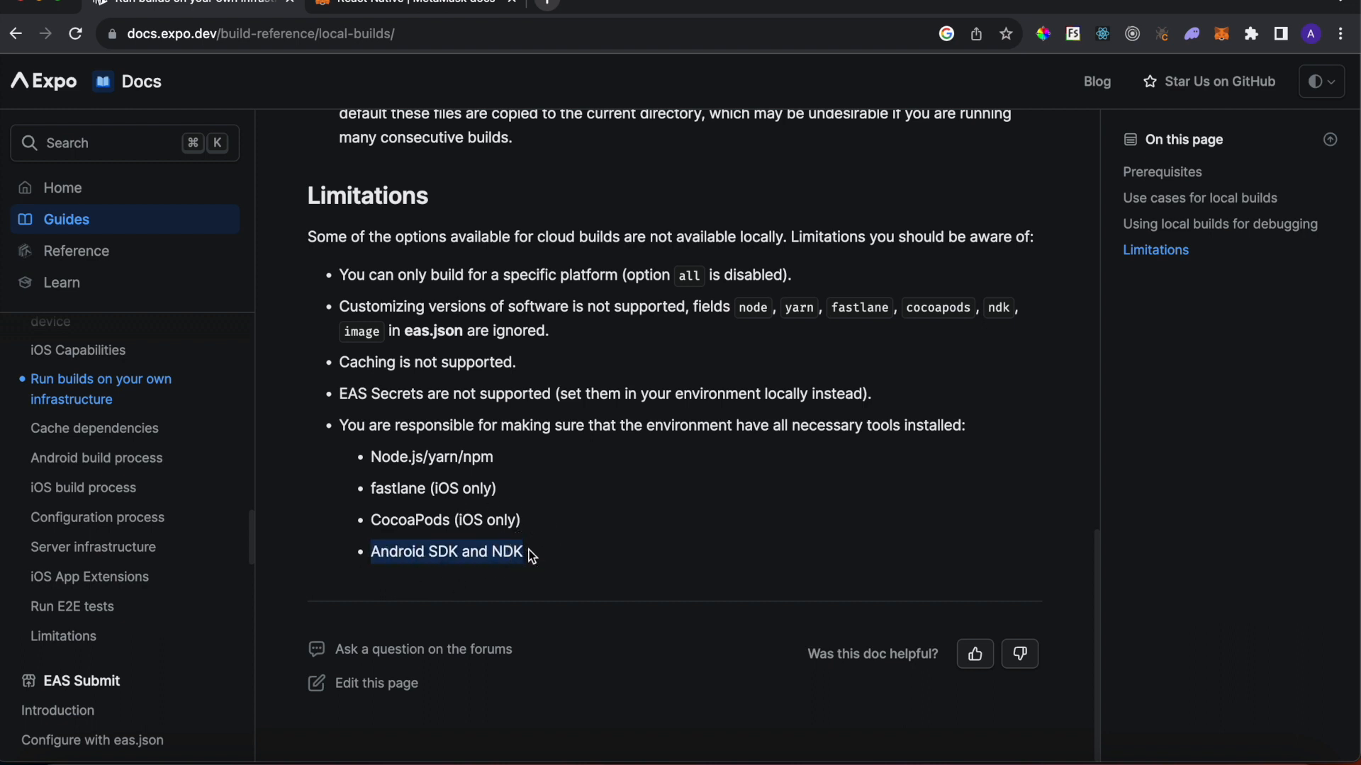
left_click(612, 482)
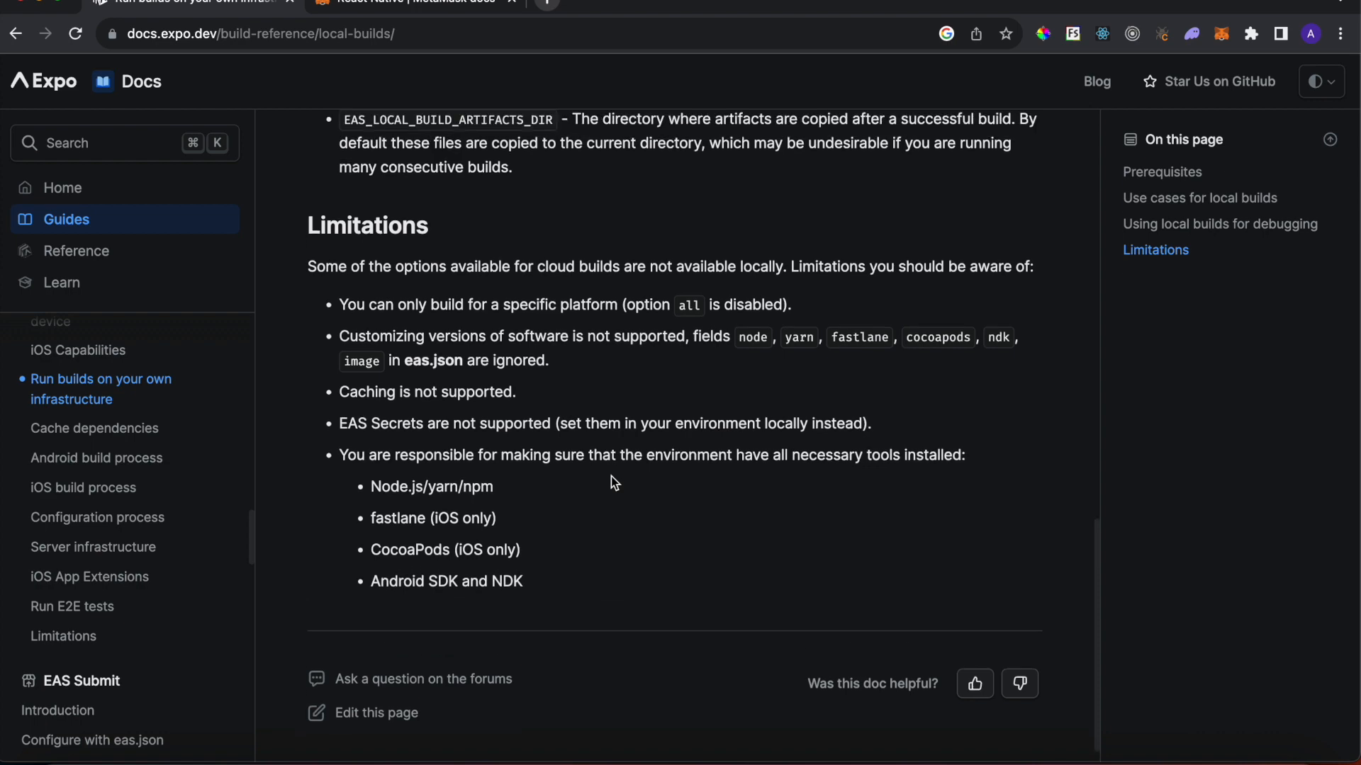
scroll("down", 3)
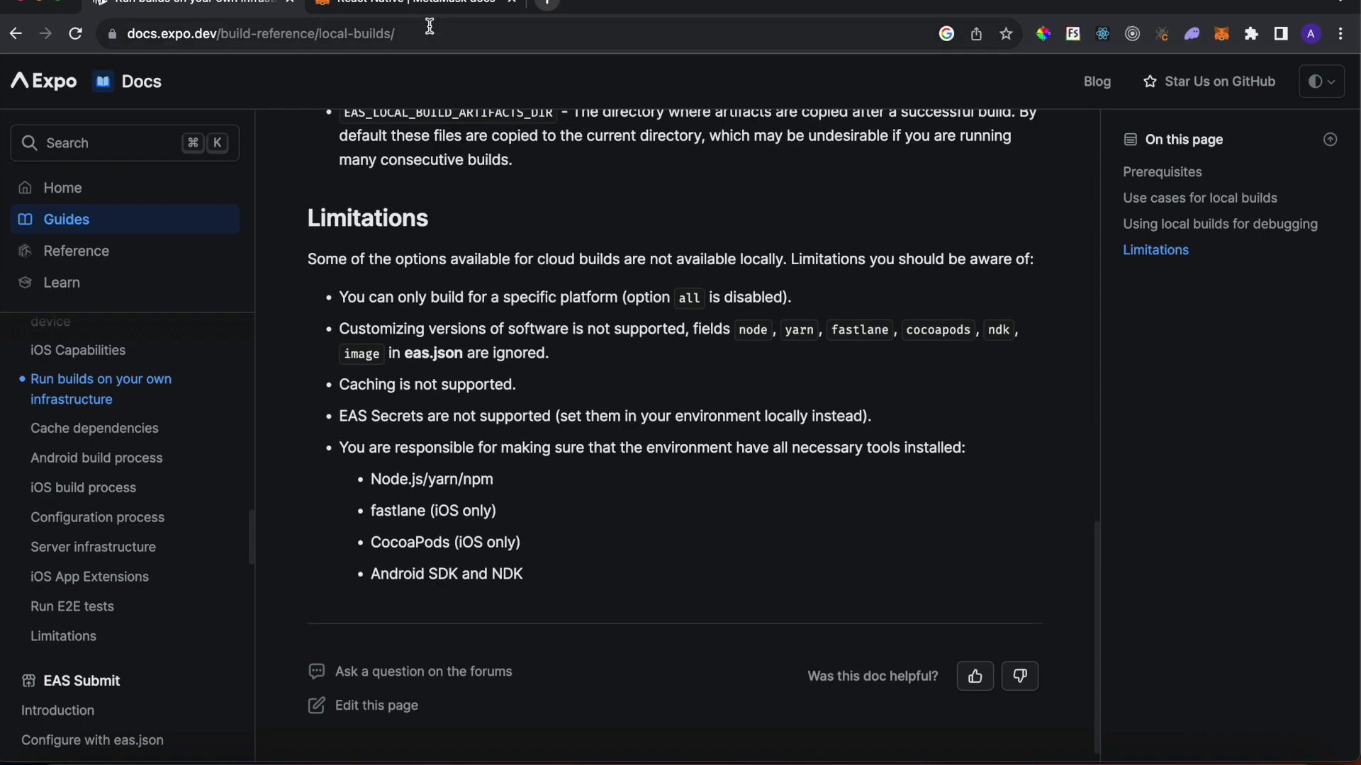
left_click(422, 1)
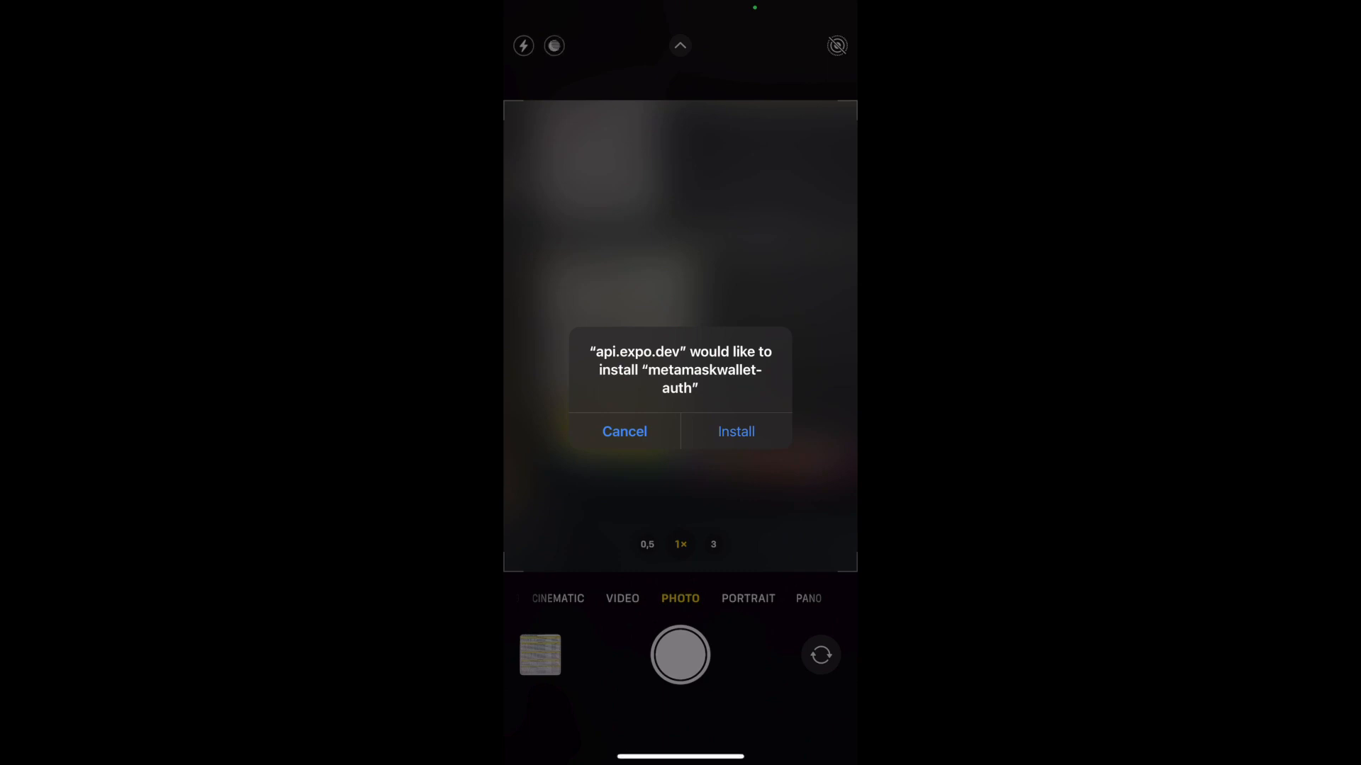
Step: Tap Install on the api.expo.dev prompt to install the metamaskwallet-auth build
left_click(623, 431)
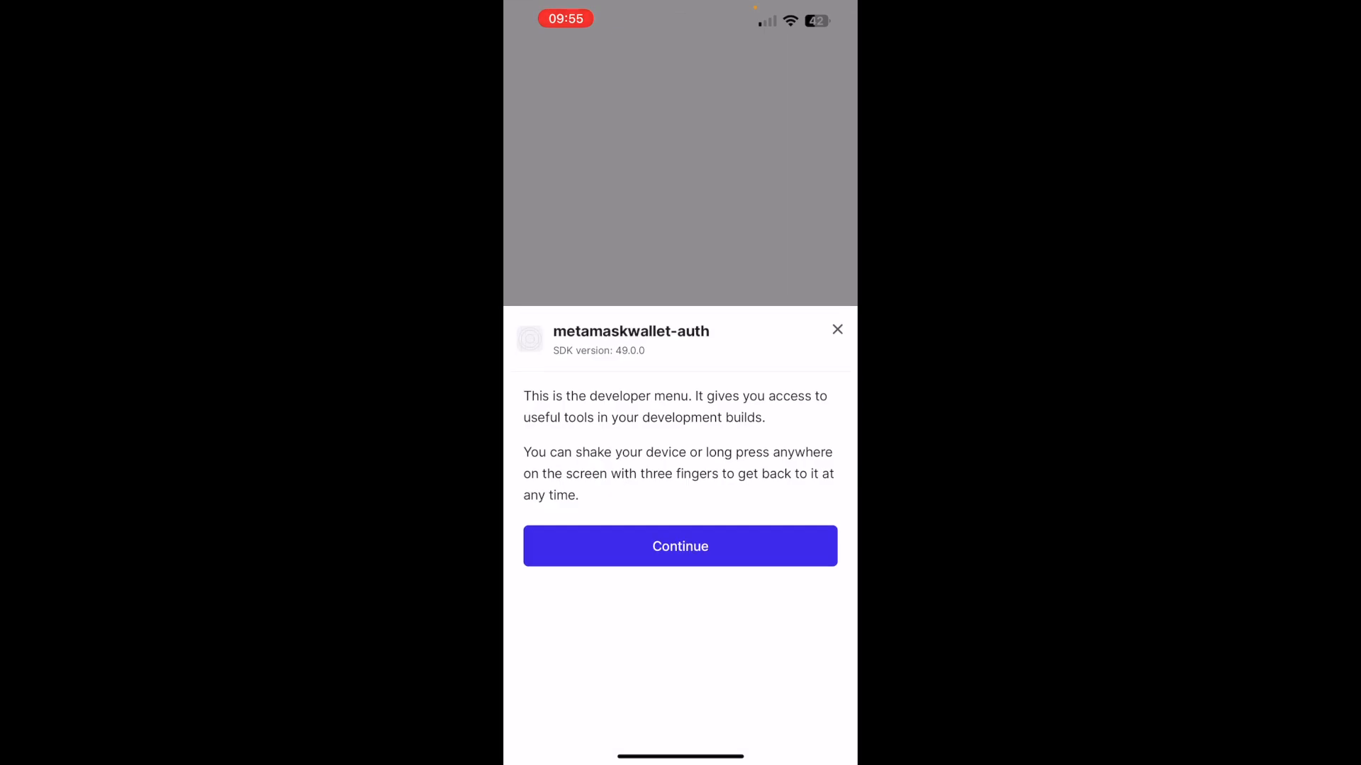
Step: Continue past the developer menu, tap Sign up with metamask and approve connecting Account 1
left_click(681, 547)
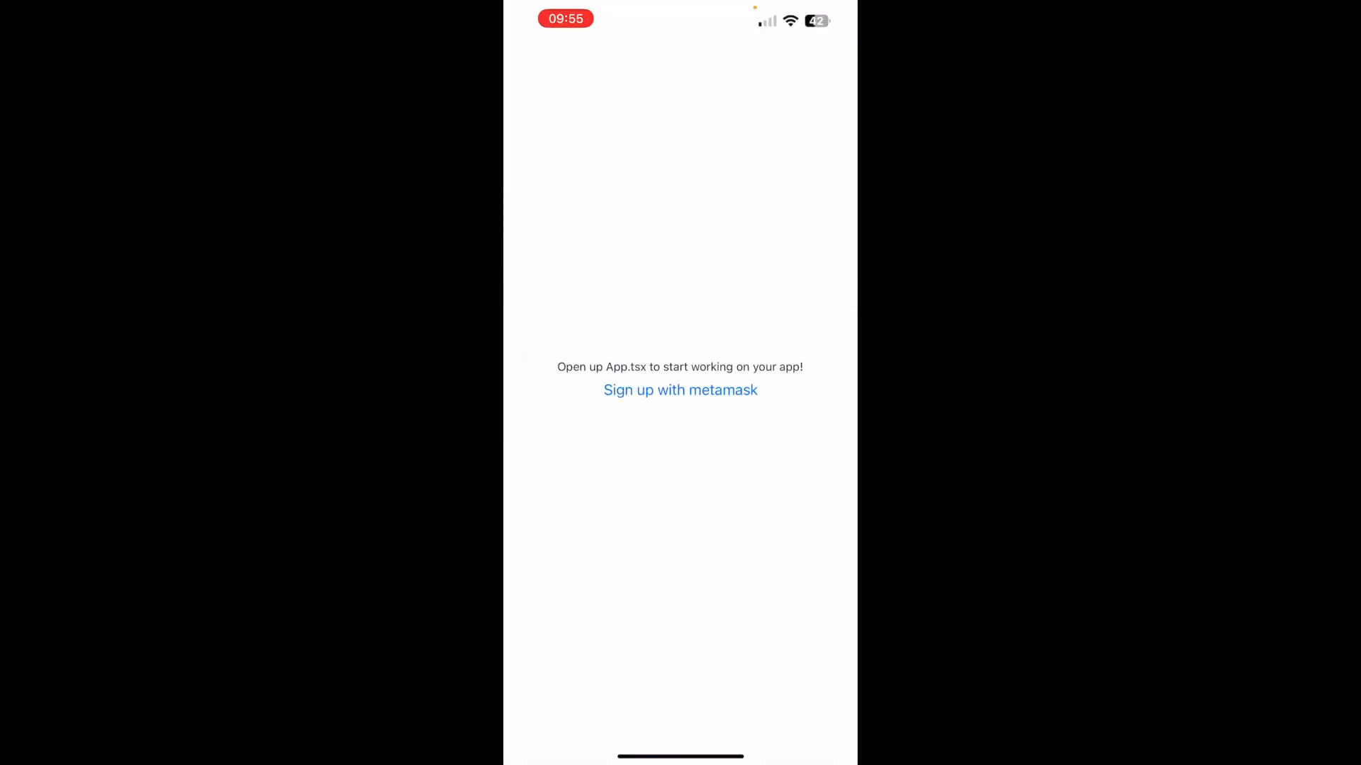
left_click(681, 390)
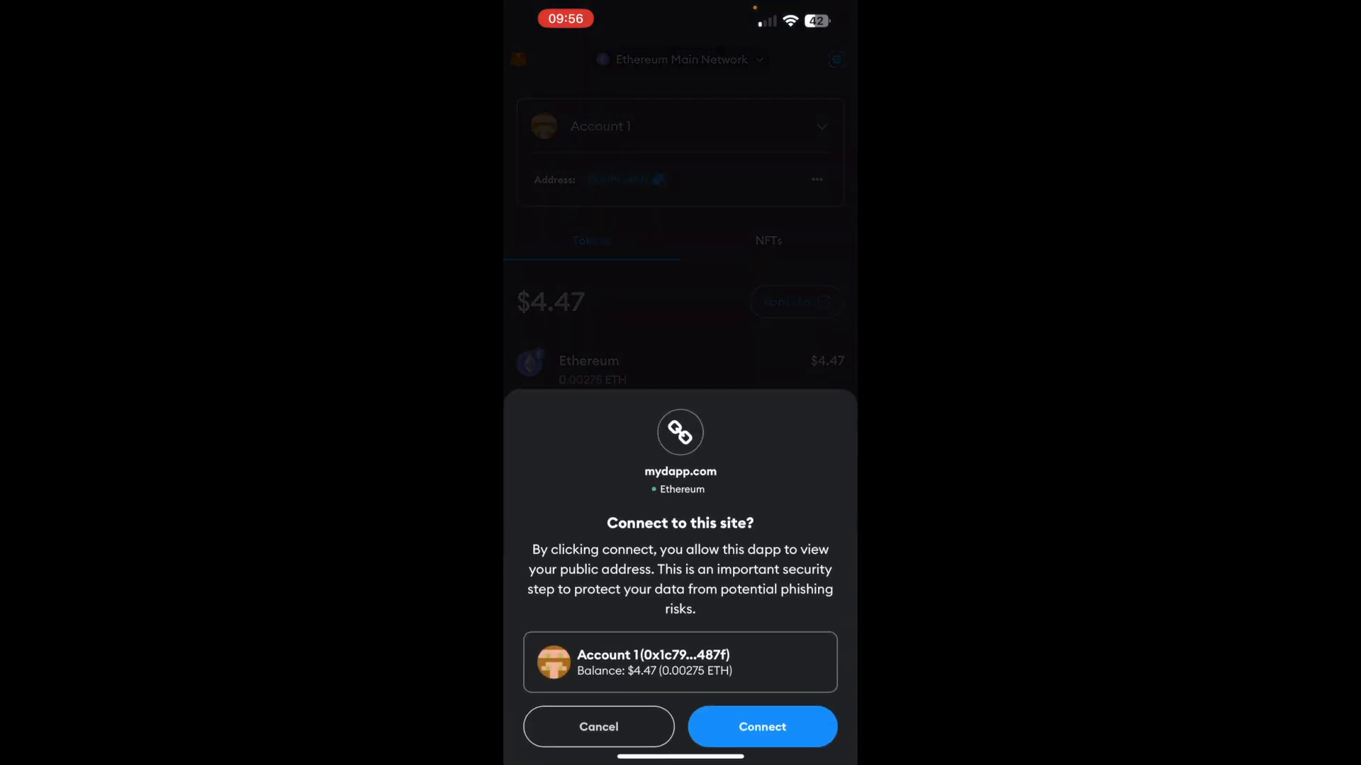
left_click(761, 727)
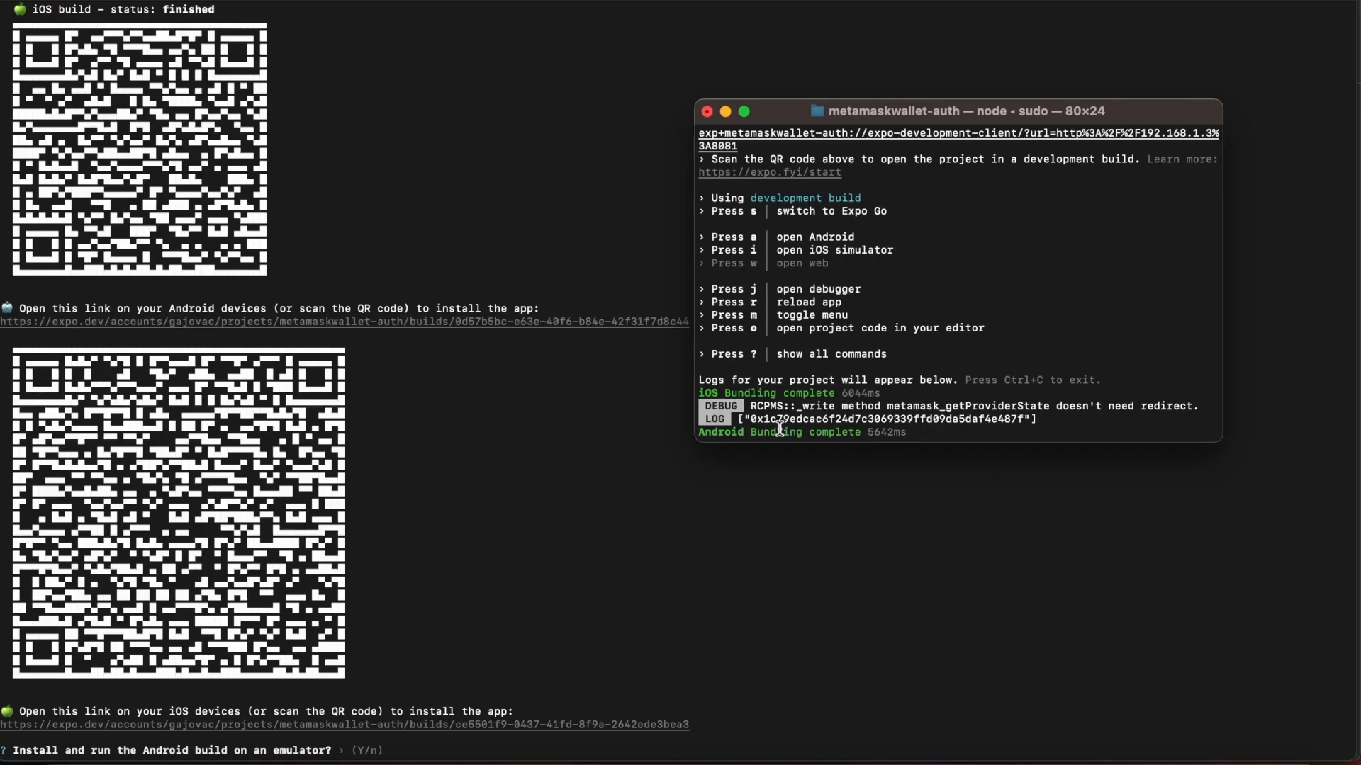
mouse_move(750, 418)
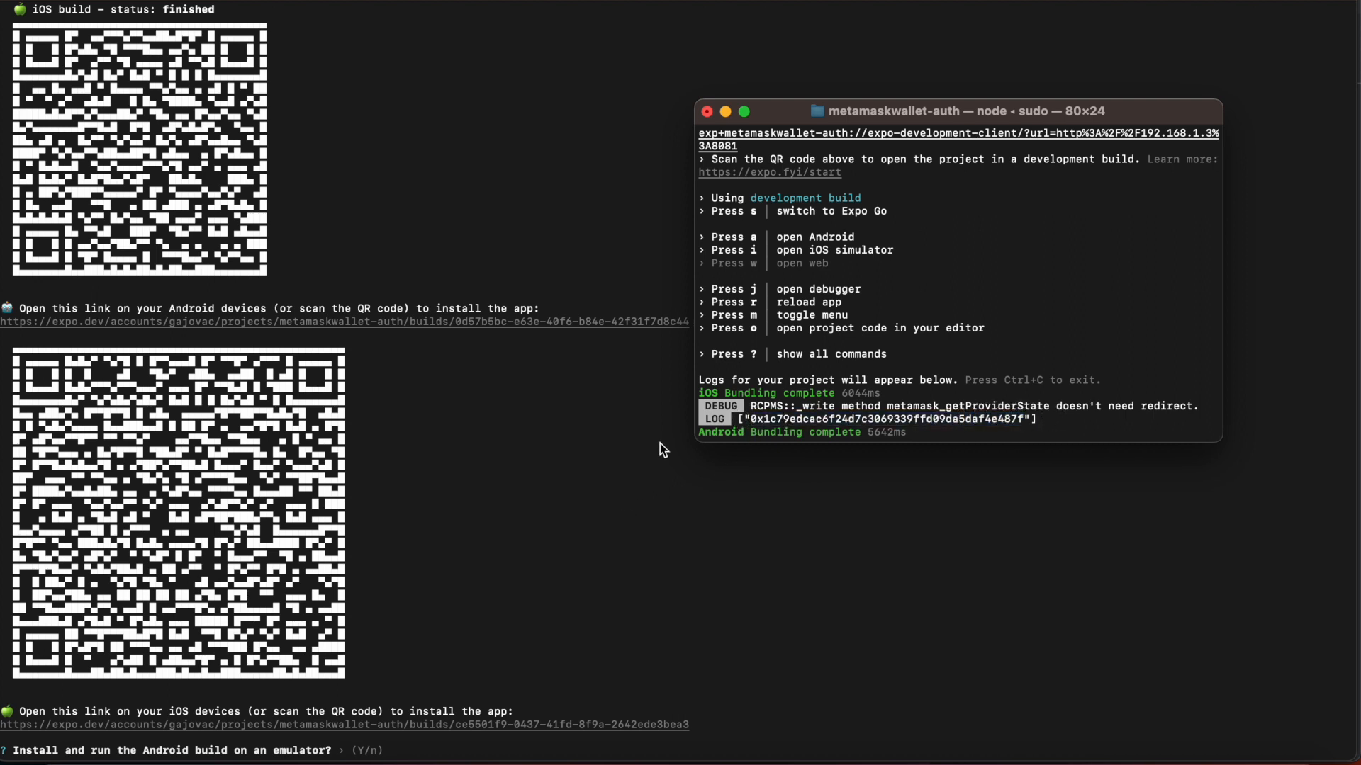
mouse_move(273, 238)
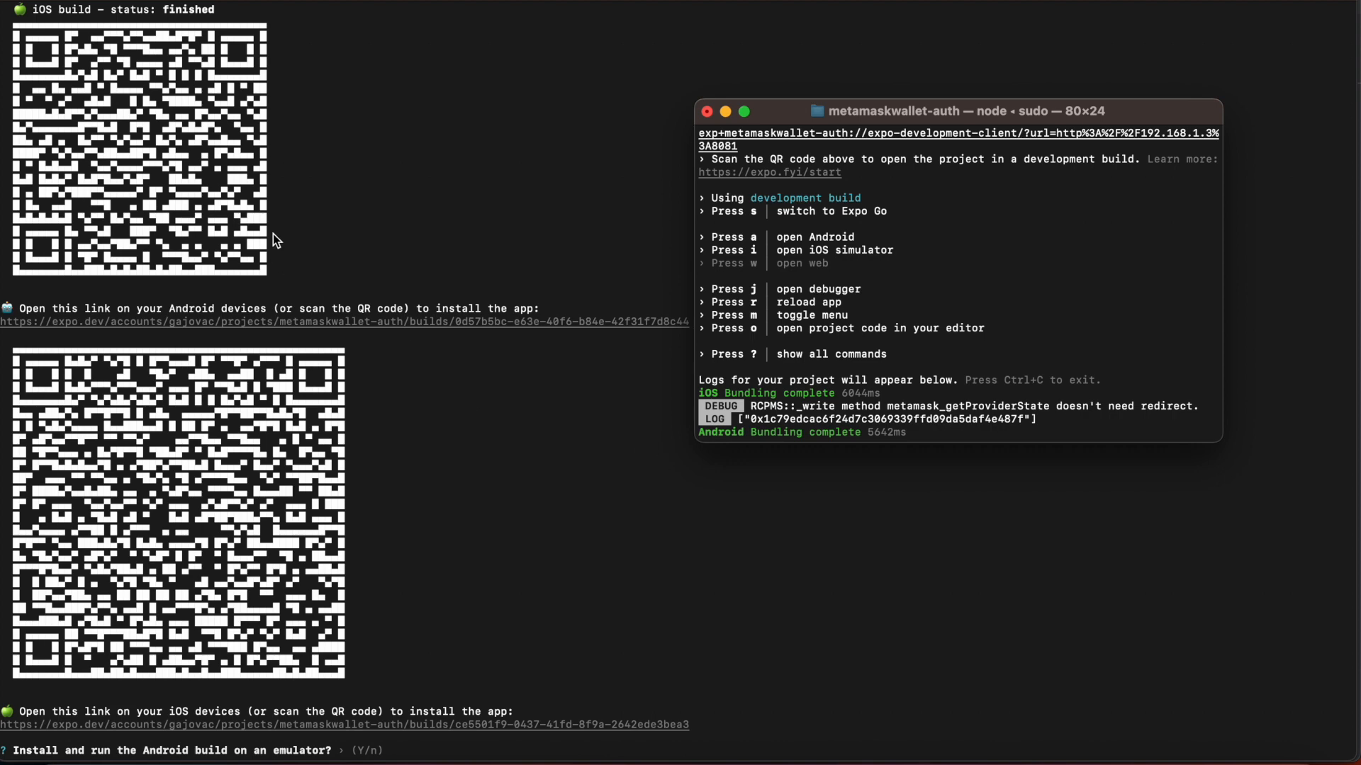
mouse_move(213, 150)
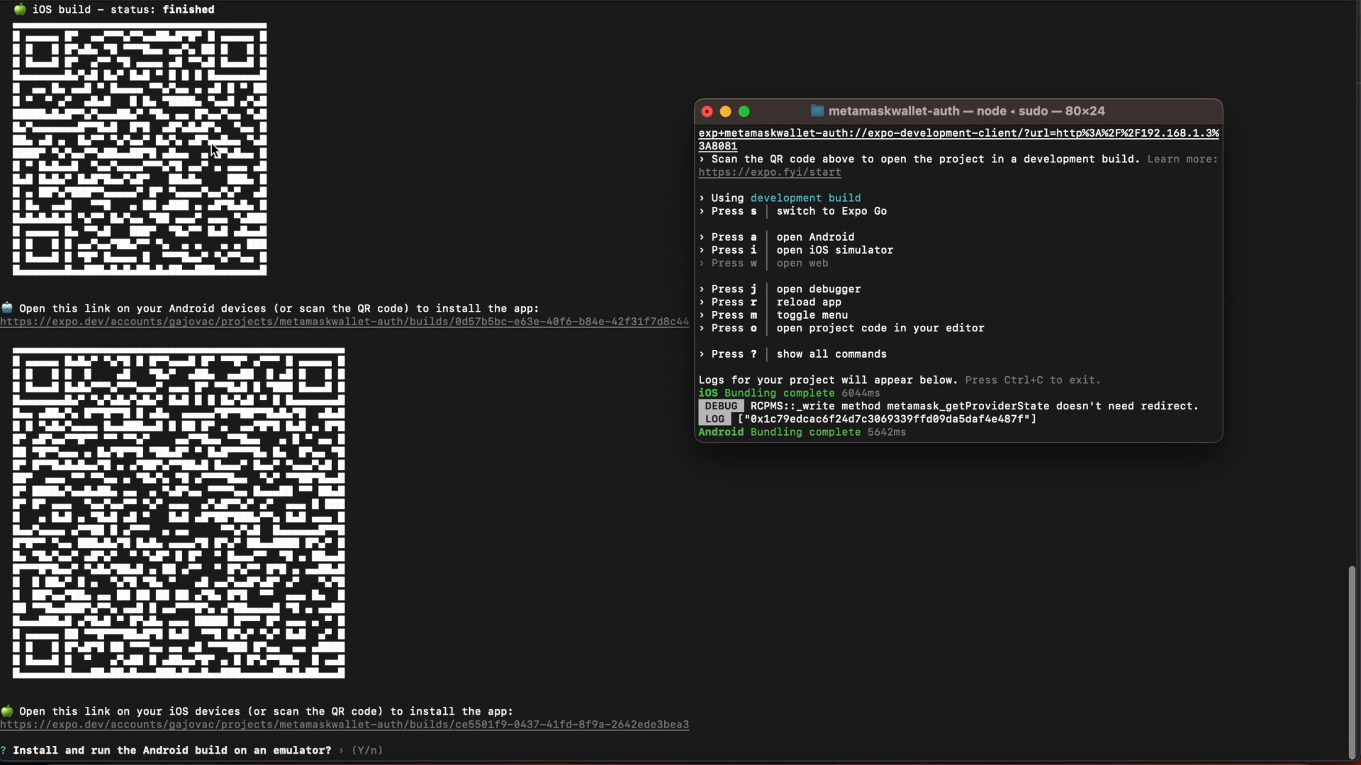
mouse_move(168, 182)
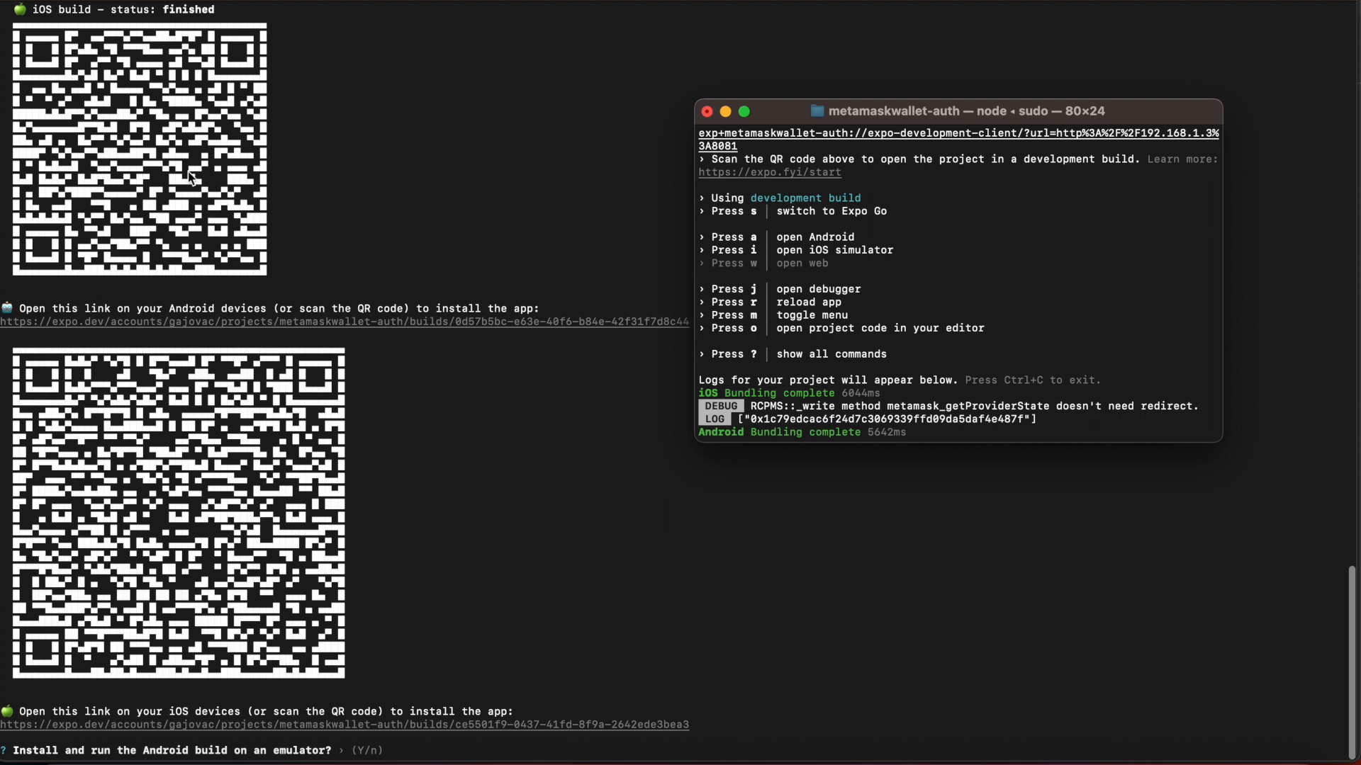
mouse_move(300, 170)
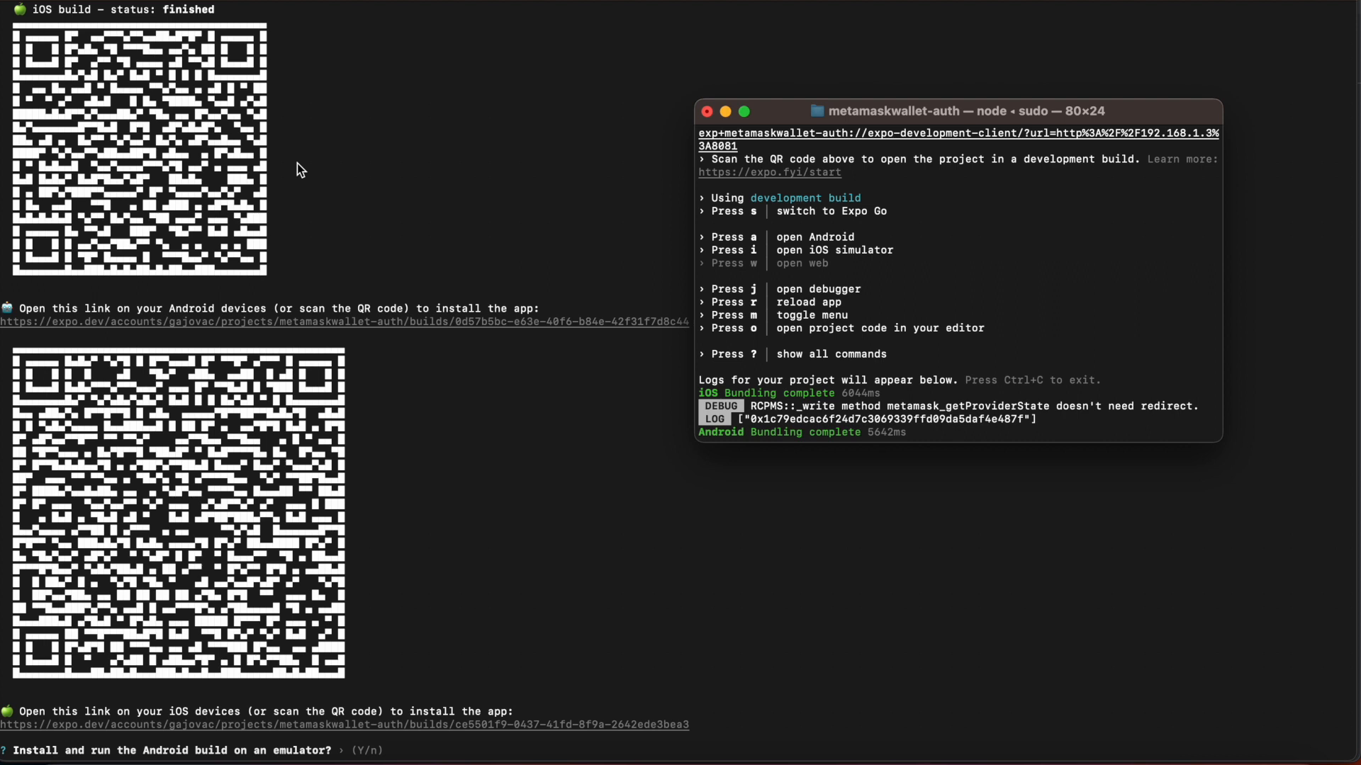
mouse_move(210, 187)
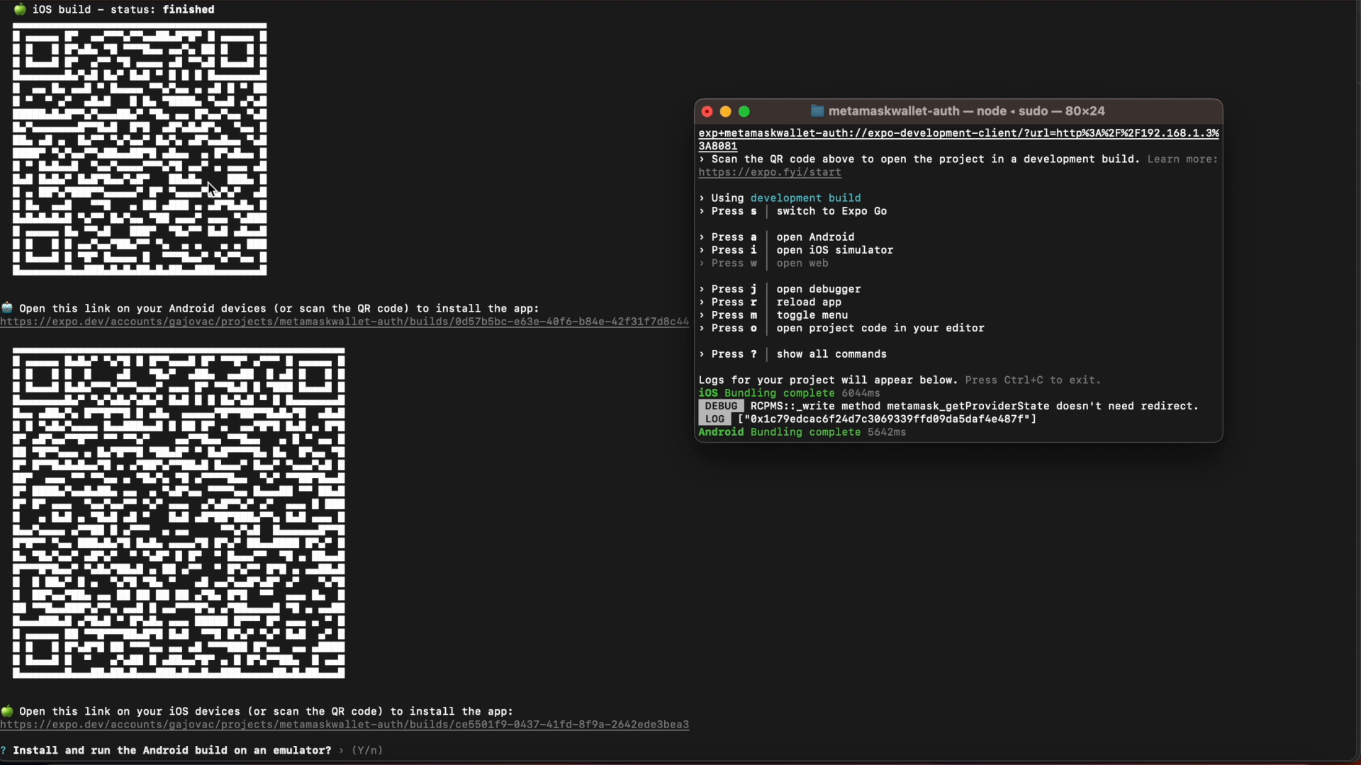
mouse_move(235, 369)
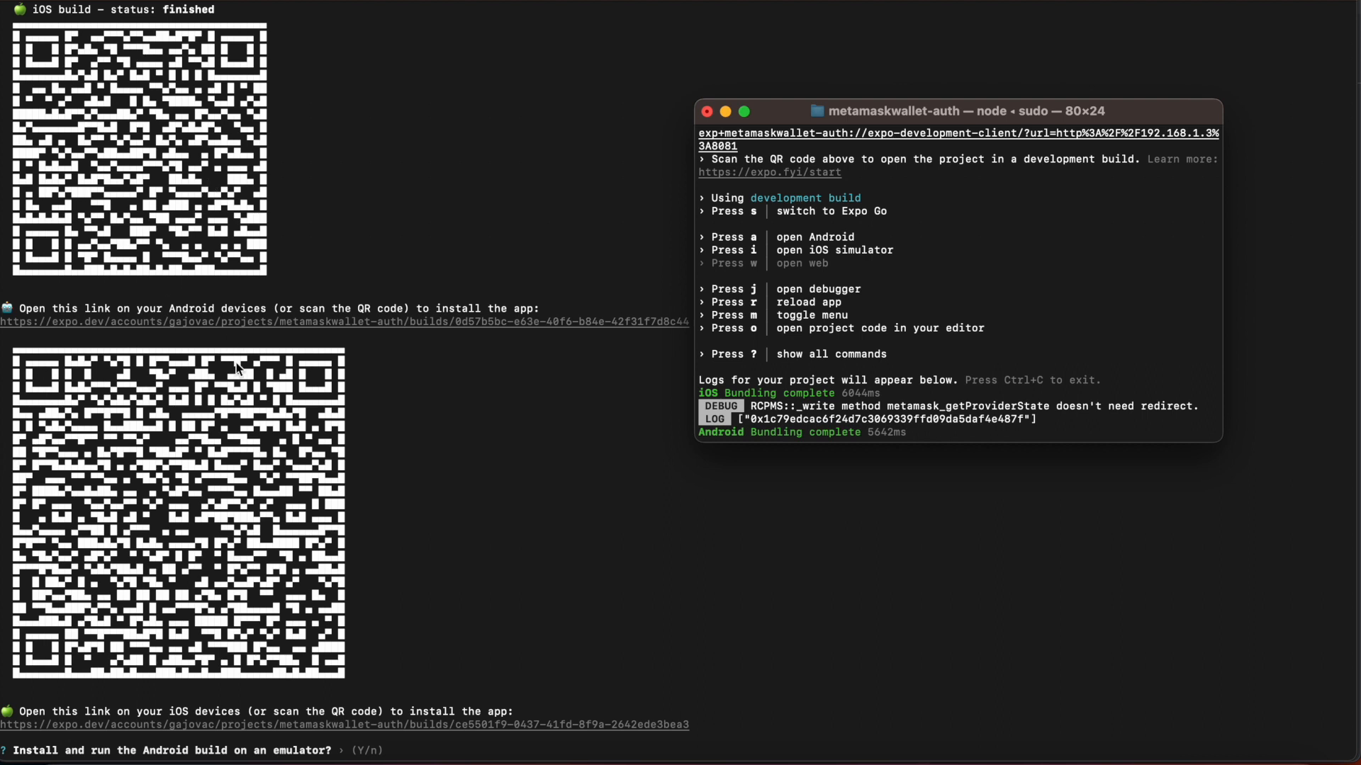
mouse_move(356, 366)
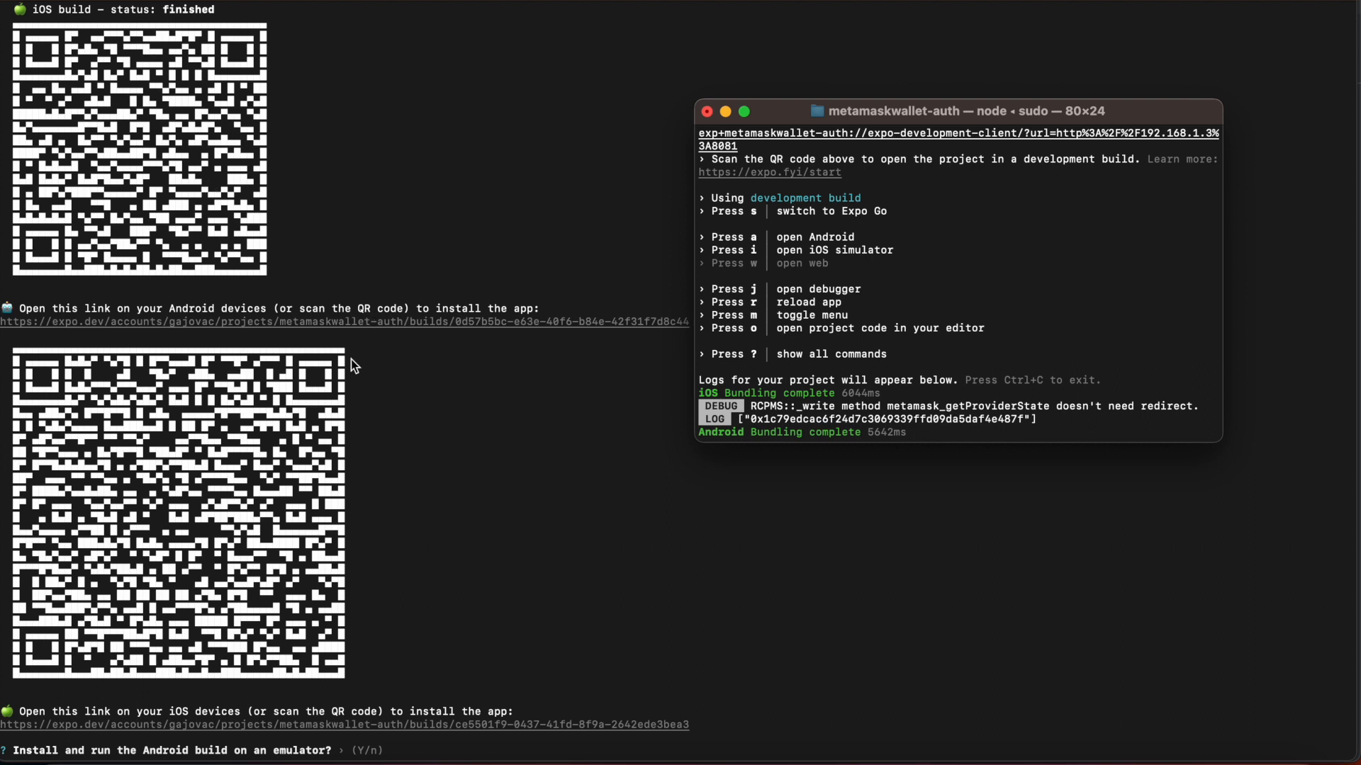
mouse_move(314, 405)
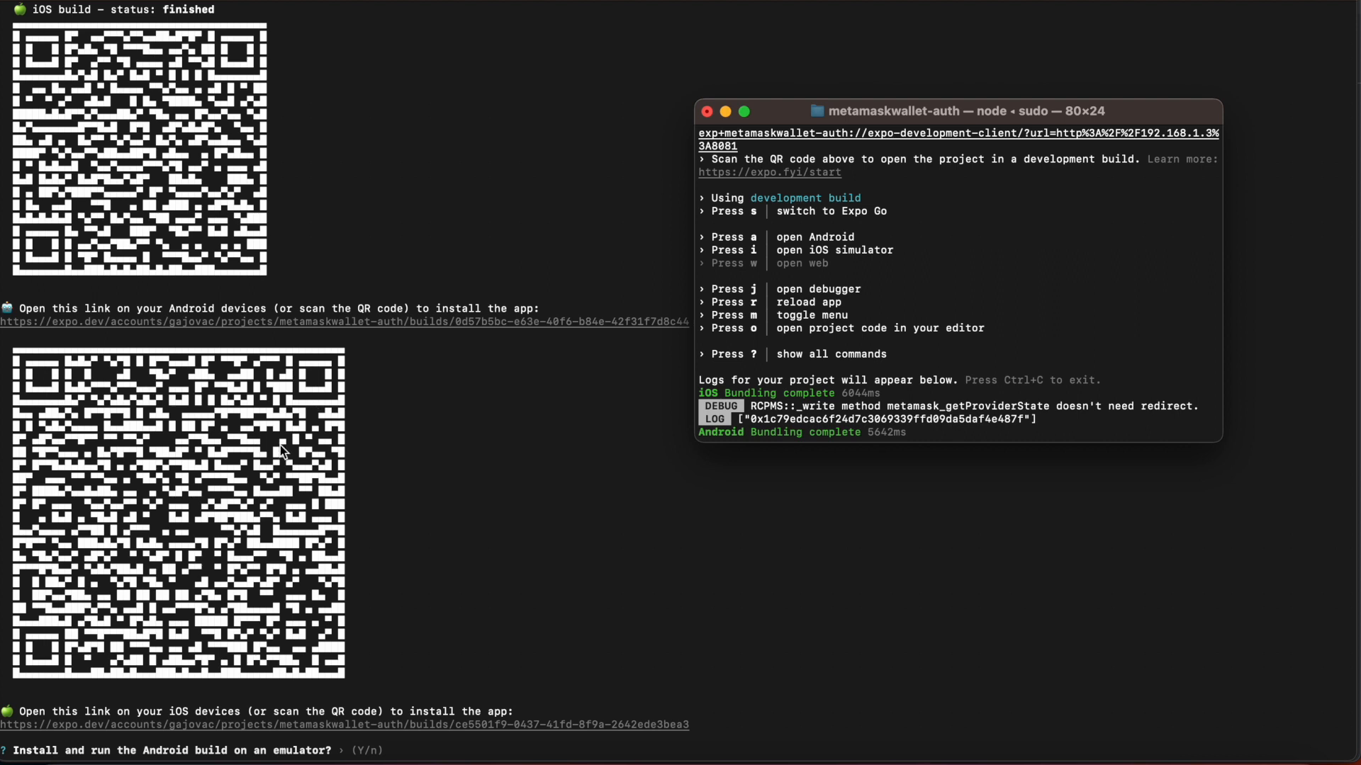
mouse_move(320, 485)
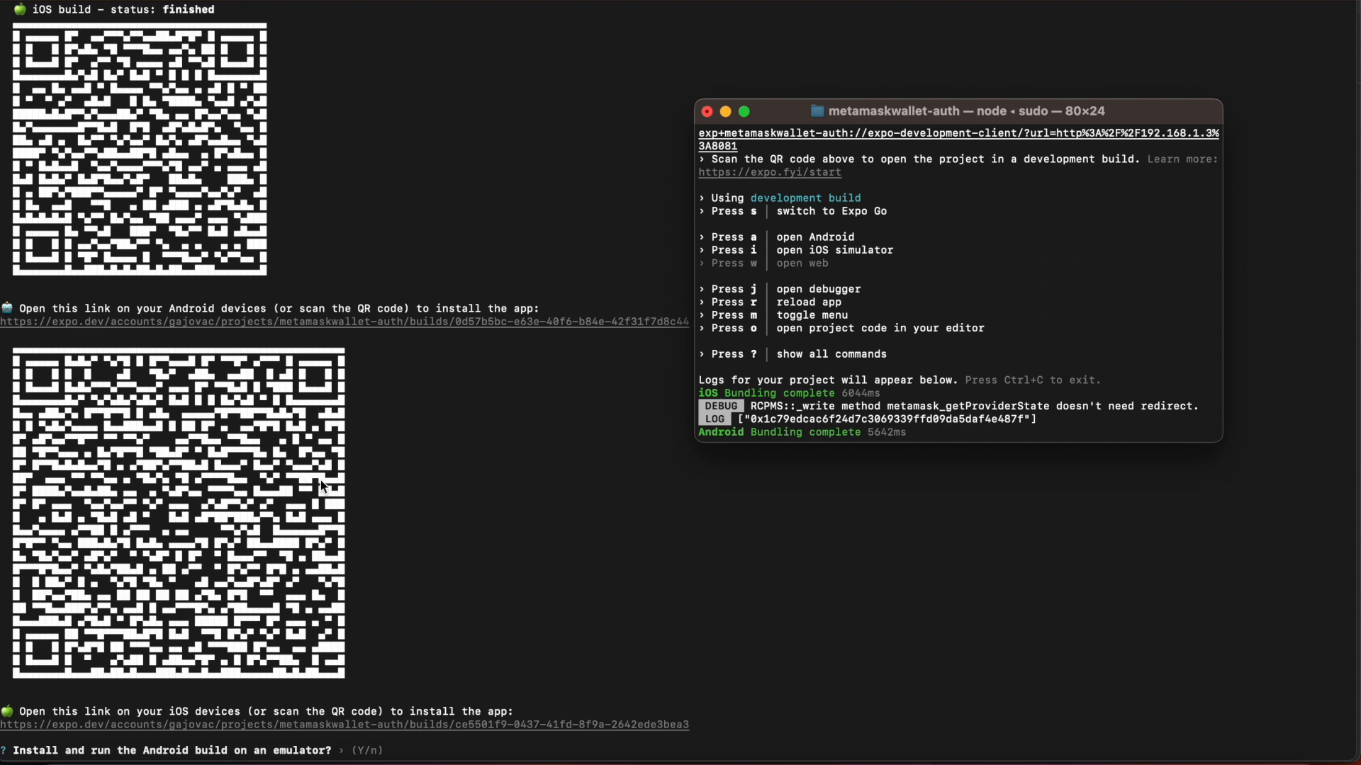
mouse_move(339, 612)
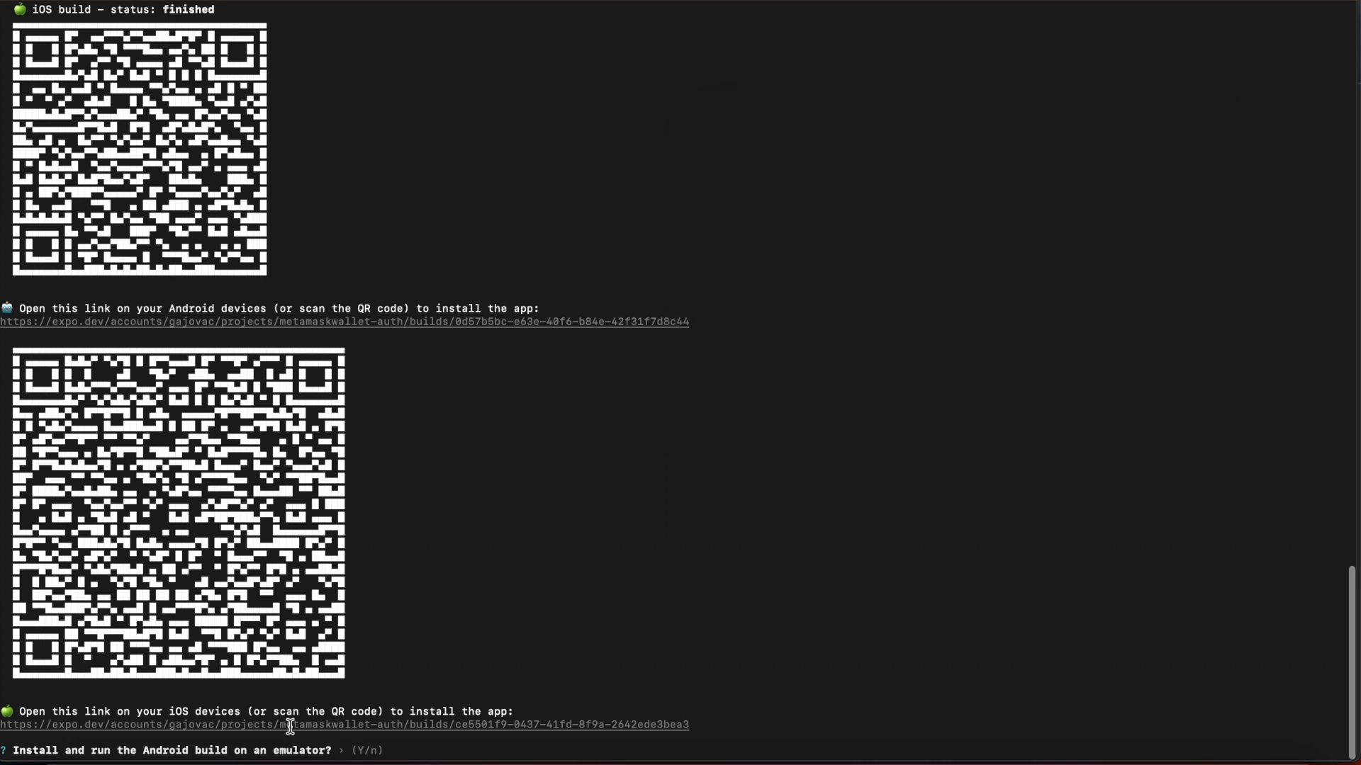
mouse_move(485, 709)
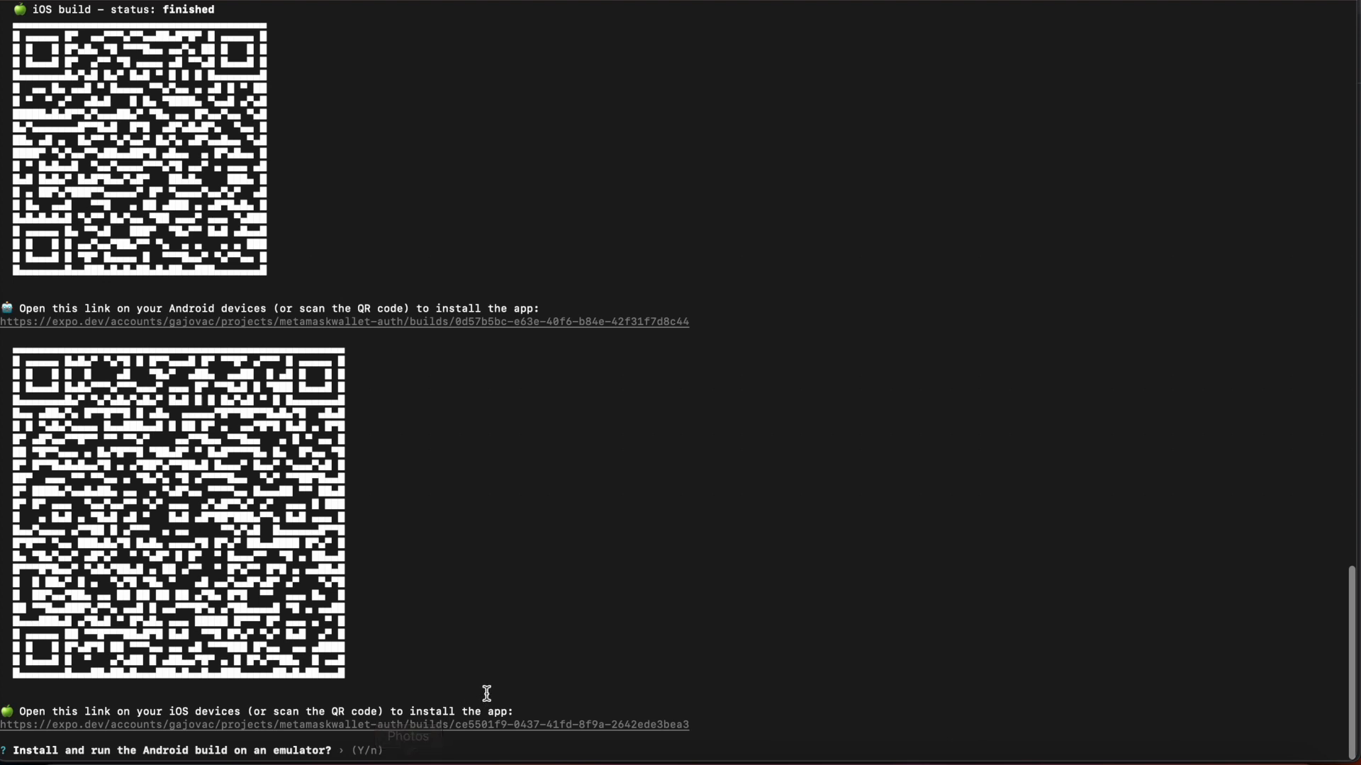
mouse_move(539, 613)
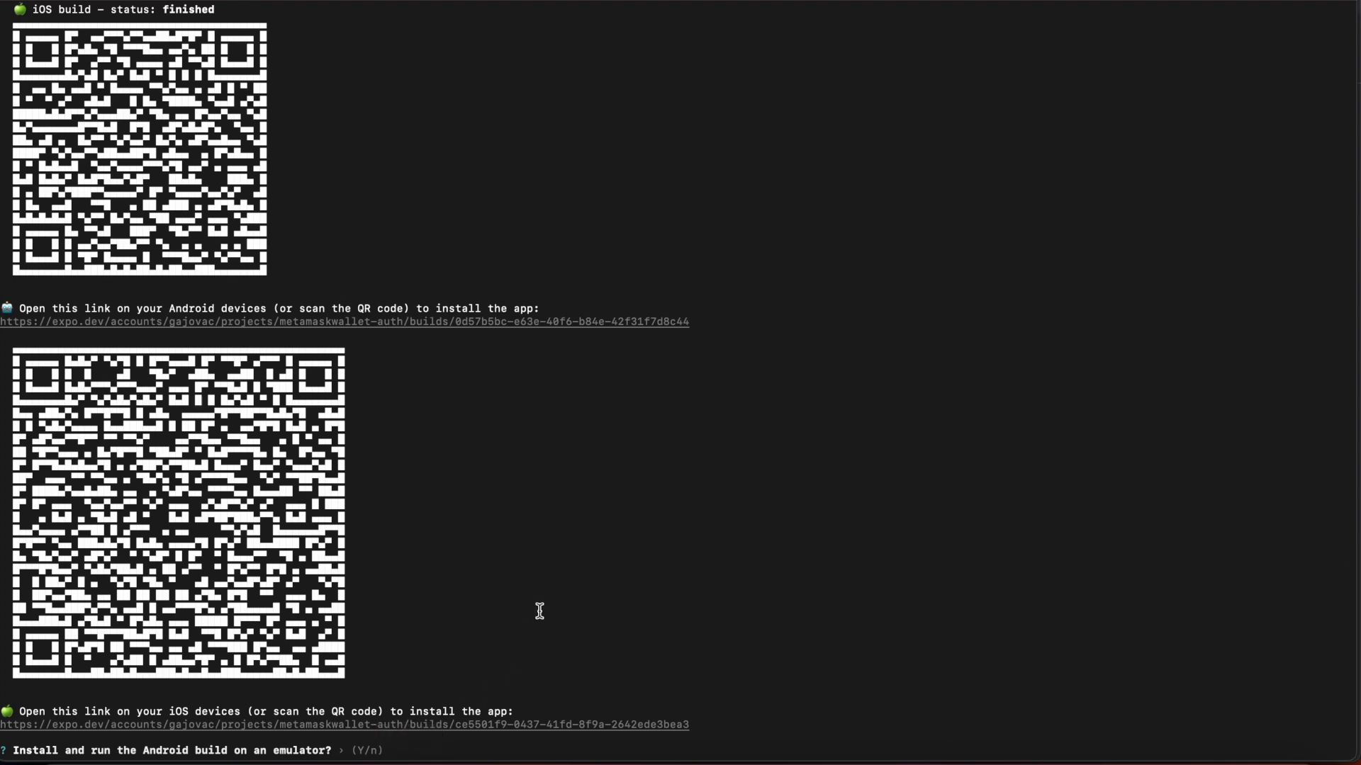
mouse_move(541, 598)
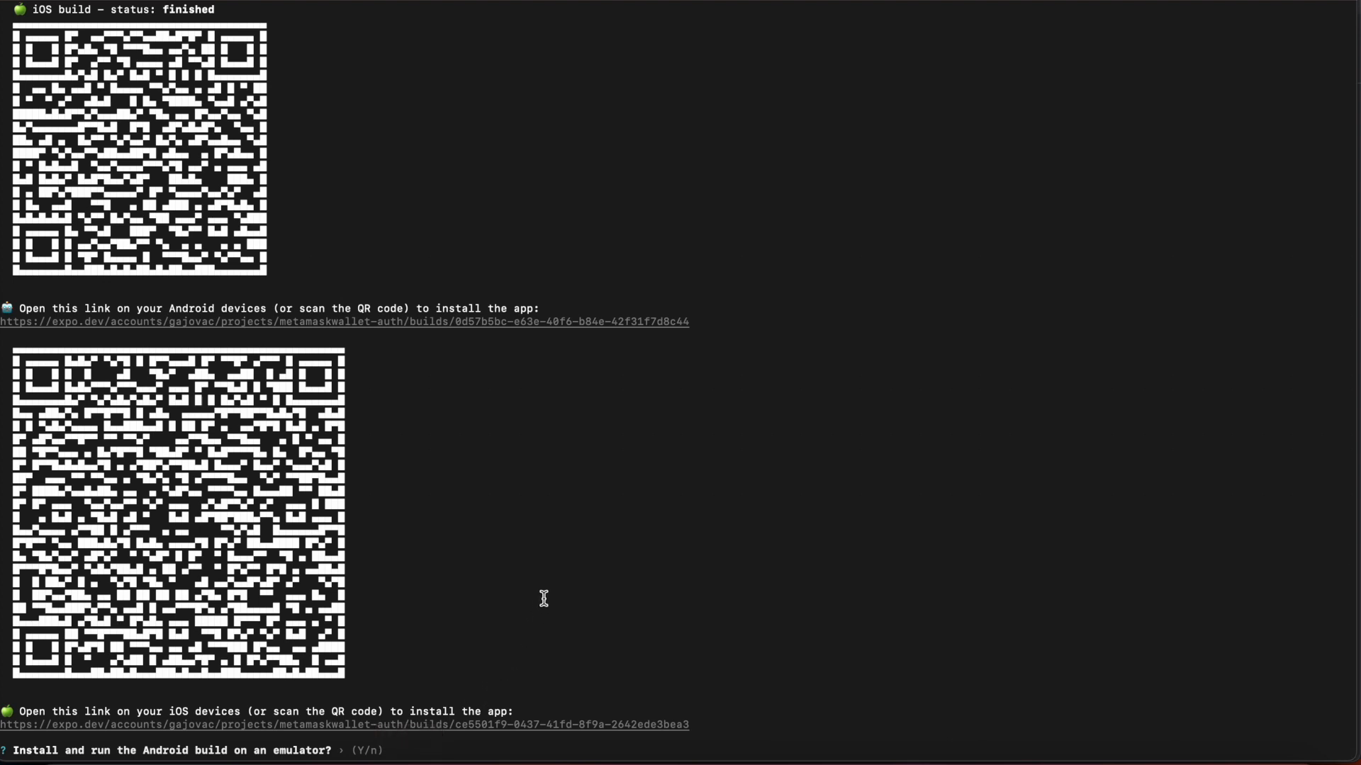
Step: Answer n to the 'Install and run the Android build on an emulator?' prompt
type("n")
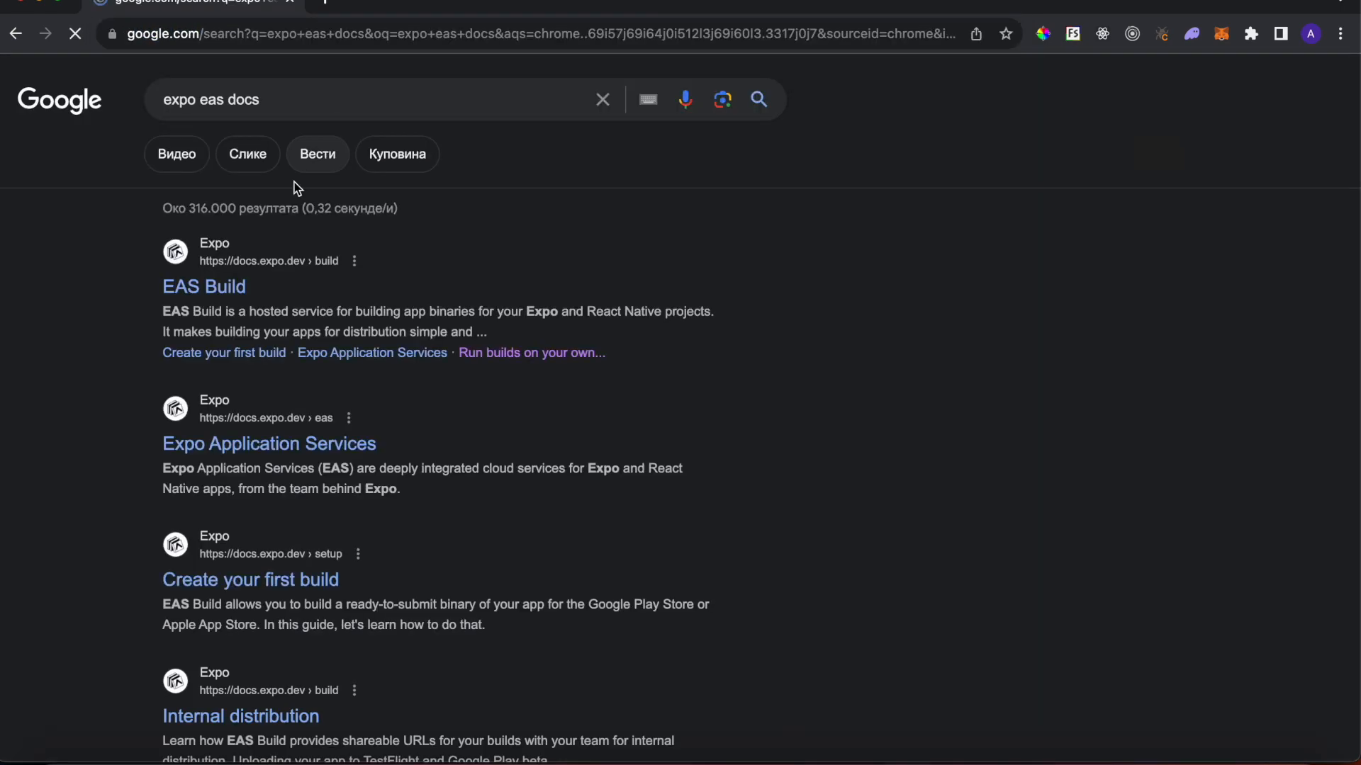
Step: Open the EAS Build introduction page in Expo Docs from the search results
left_click(204, 287)
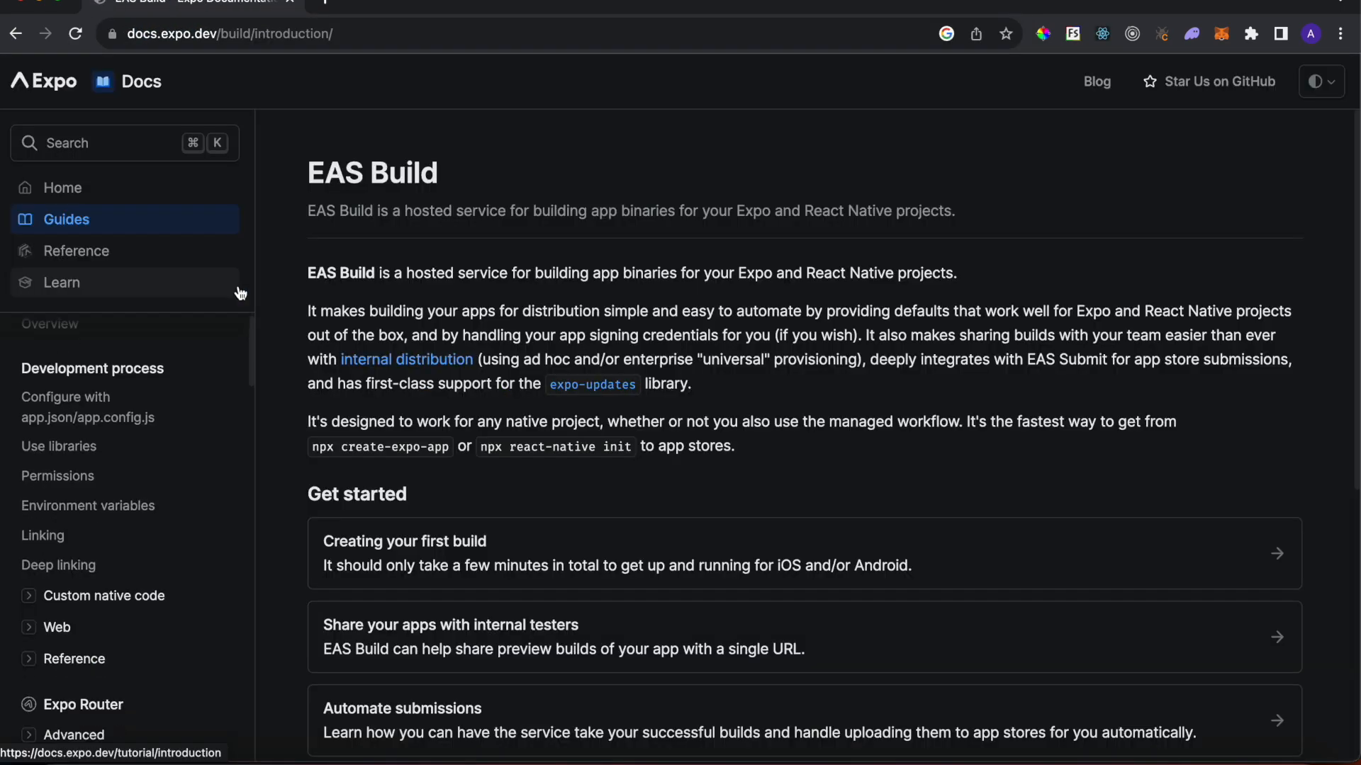
scroll("down", 3)
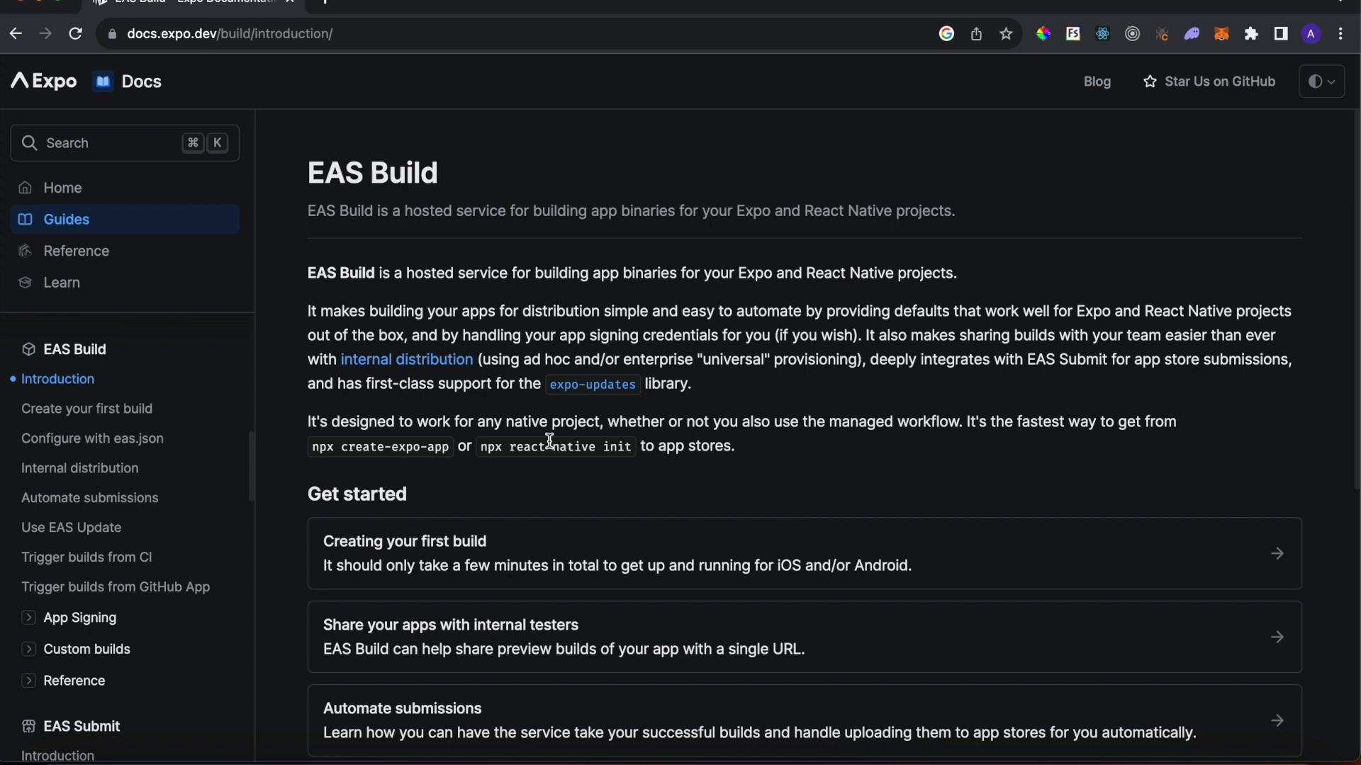
mouse_move(830, 337)
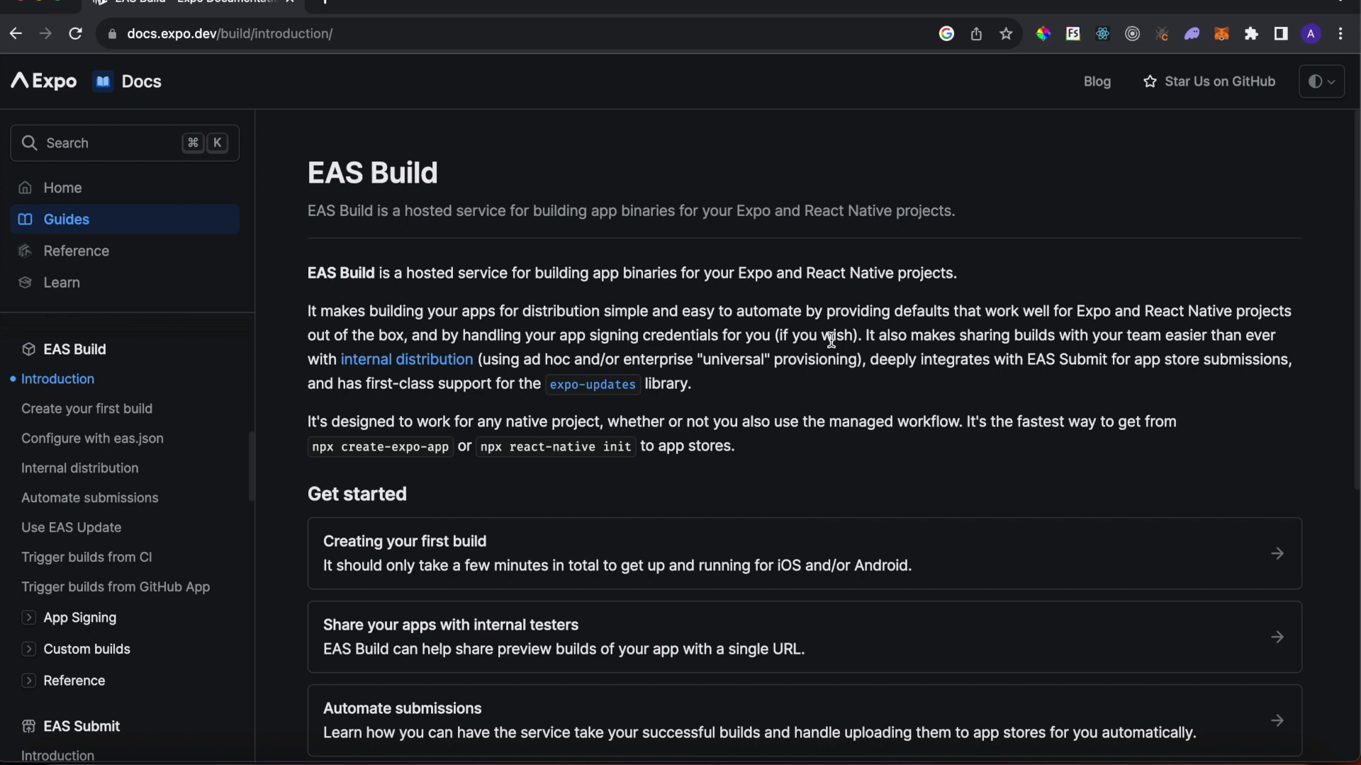